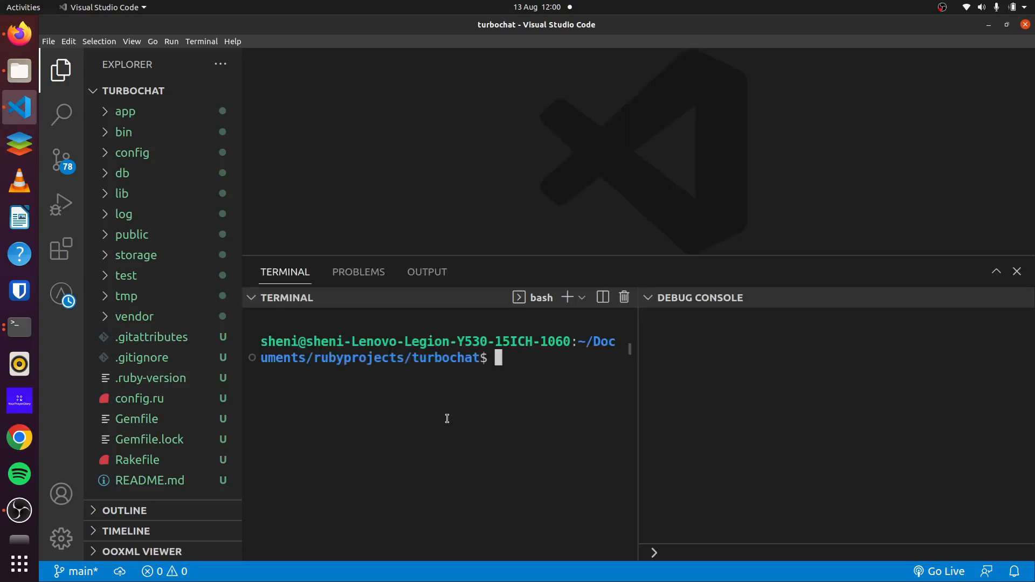
Step: Begin the bundle add command and grab the tailwindcss-rails gem name from the Tailwind guide in Firefox
text(rails)
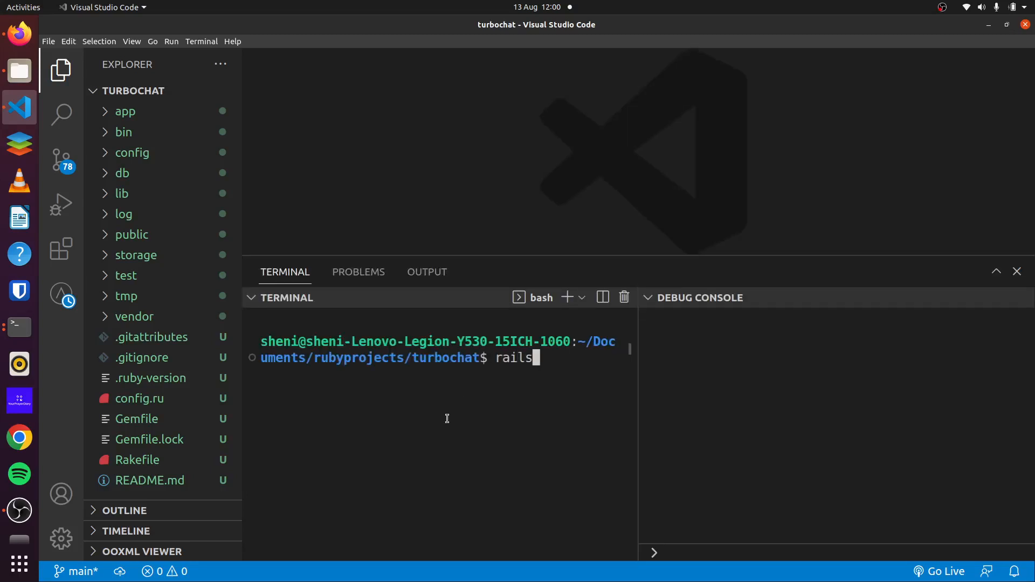
mouse_move(18, 33)
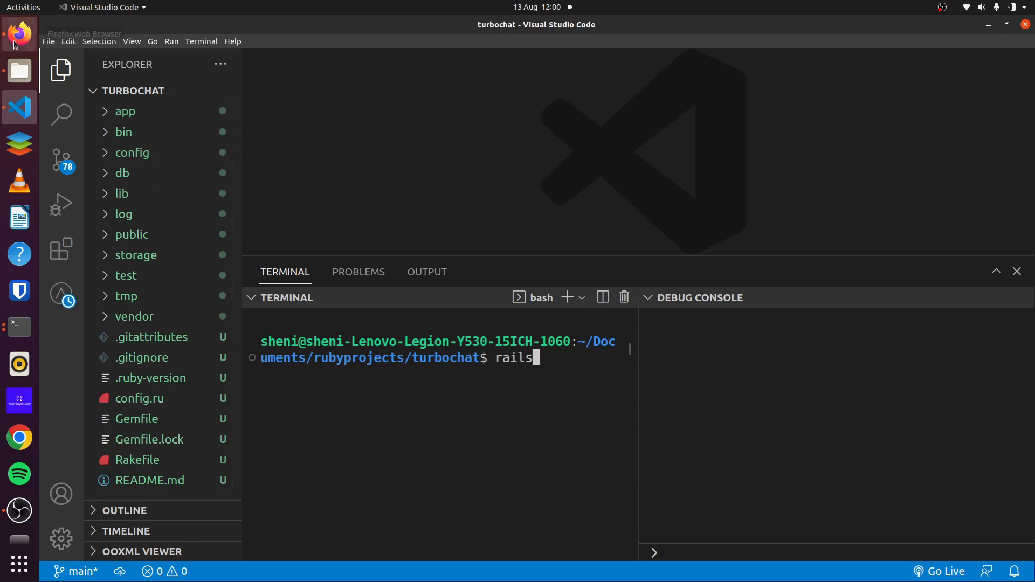
click(18, 31)
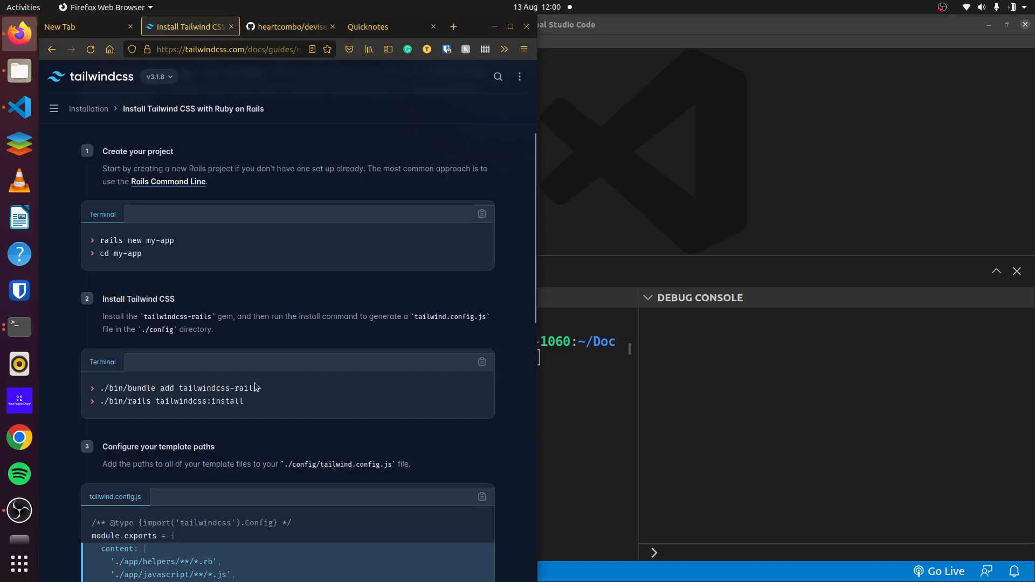
double_click(192, 388)
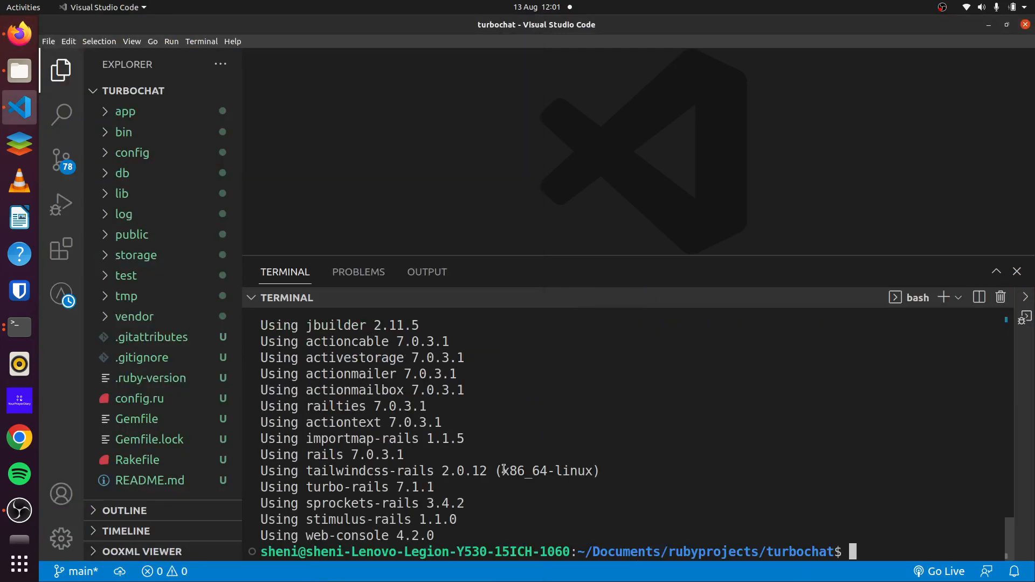
Step: Run rails tailwindcss:install and generate the rooms scaffold
text(rails tailwindcss:install)
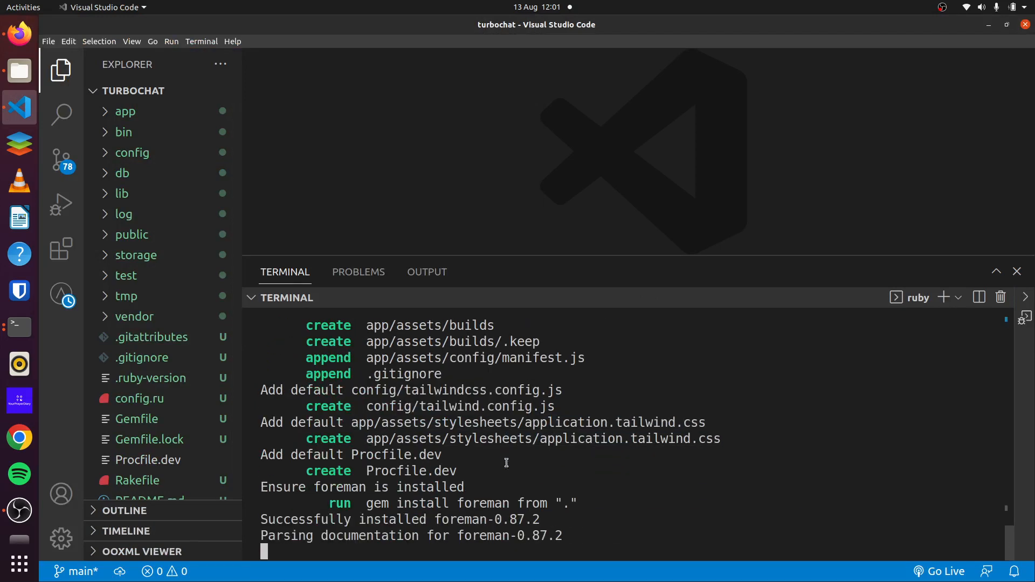
scroll(down, 3)
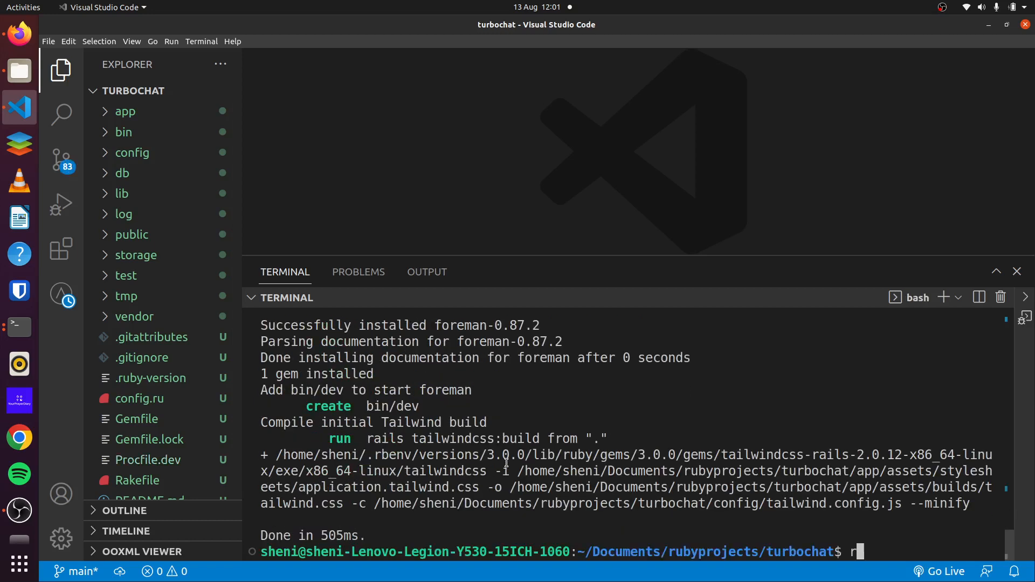
text(ails)
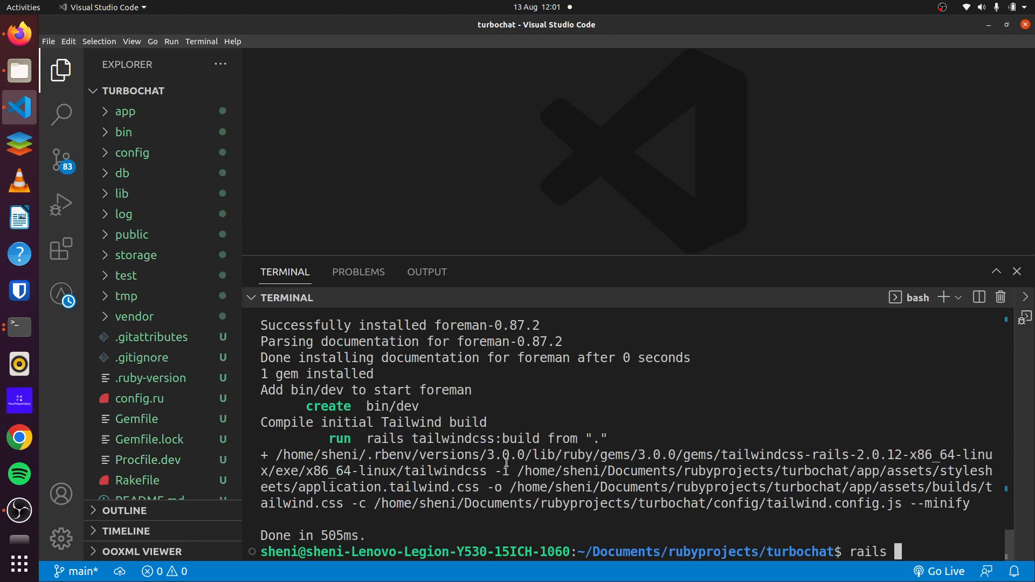
text(g scaffo)
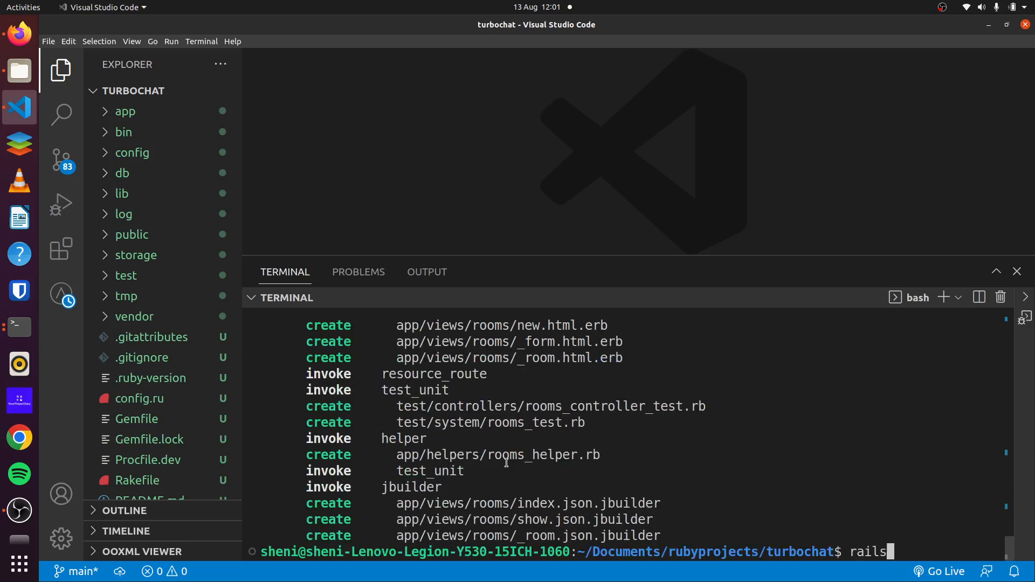
Step: Run rails db:migrate and bundle add devise
text(db:mig)
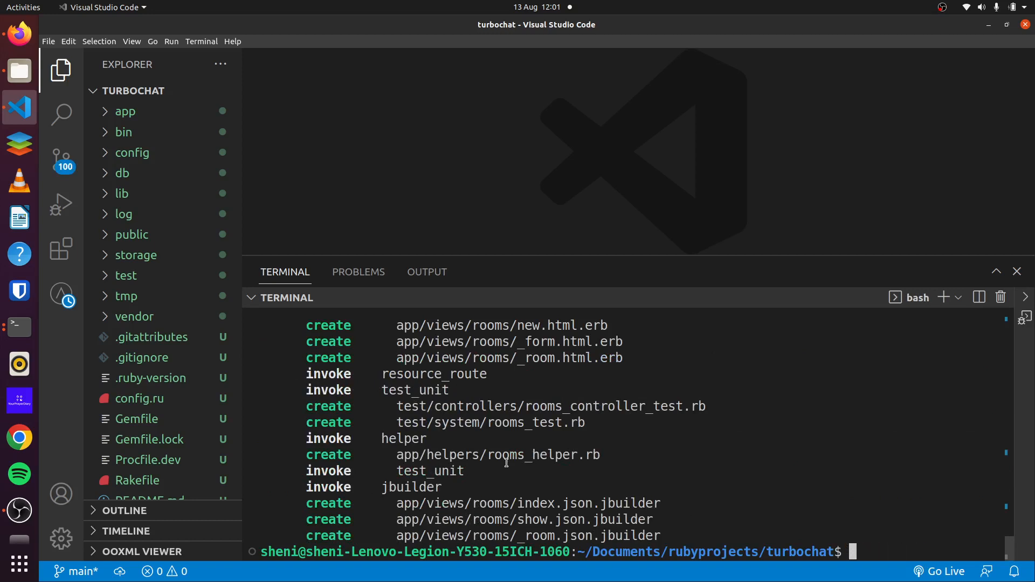
text(bundle add devise)
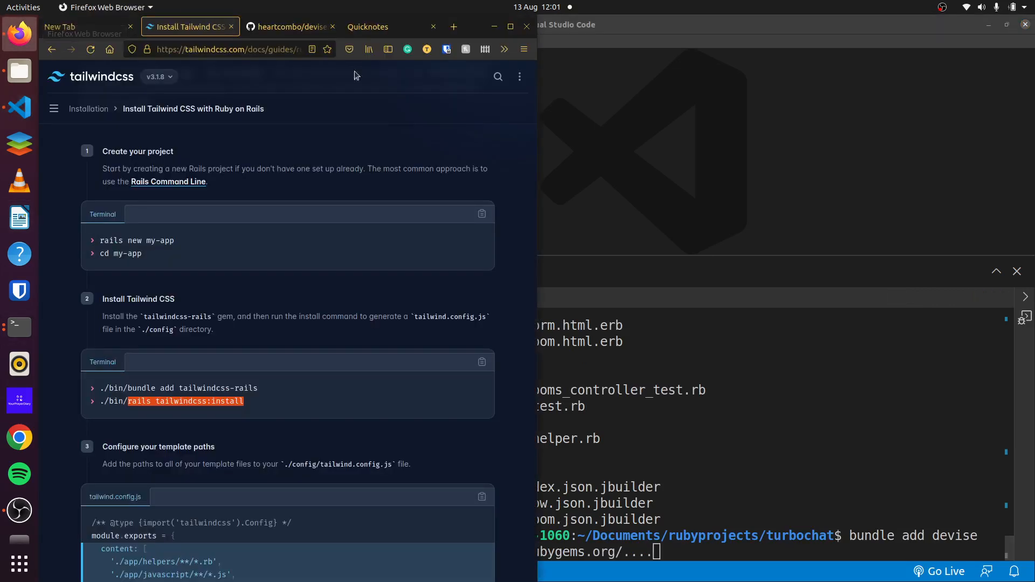
Step: Scroll the heartcombo/devise README to the Getting started install generator command
click(288, 26)
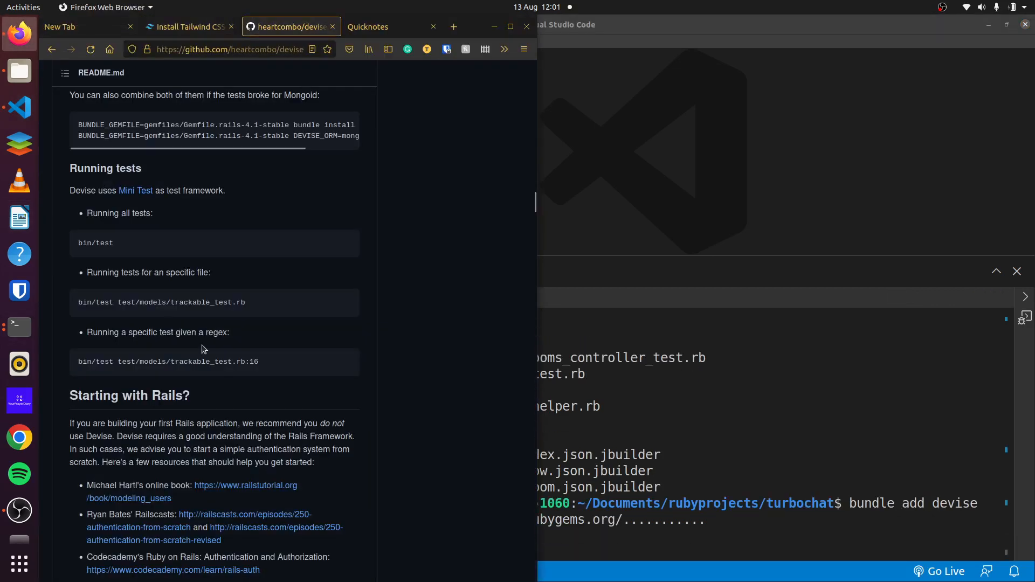
scroll(up, 3)
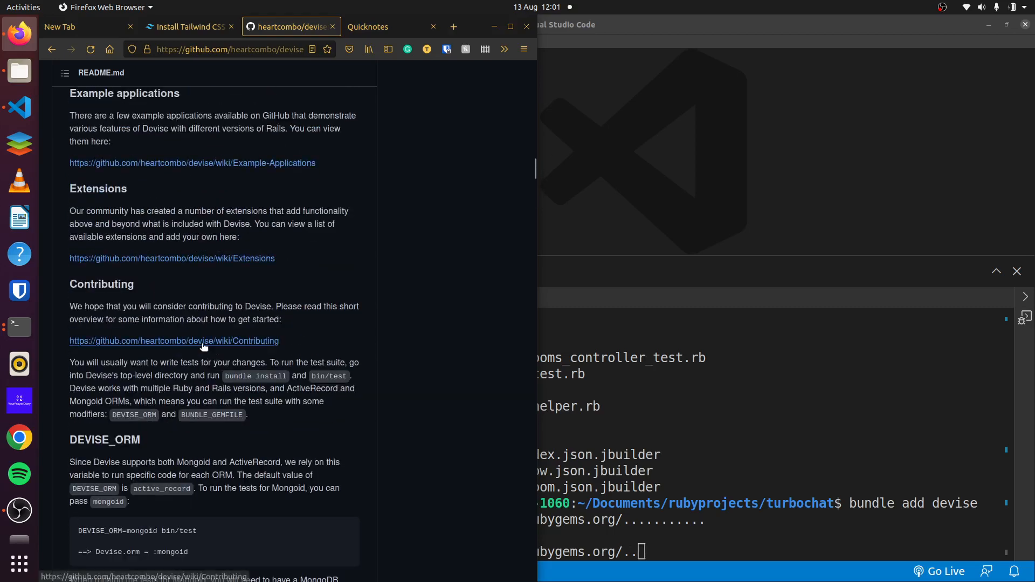
scroll(down, 3)
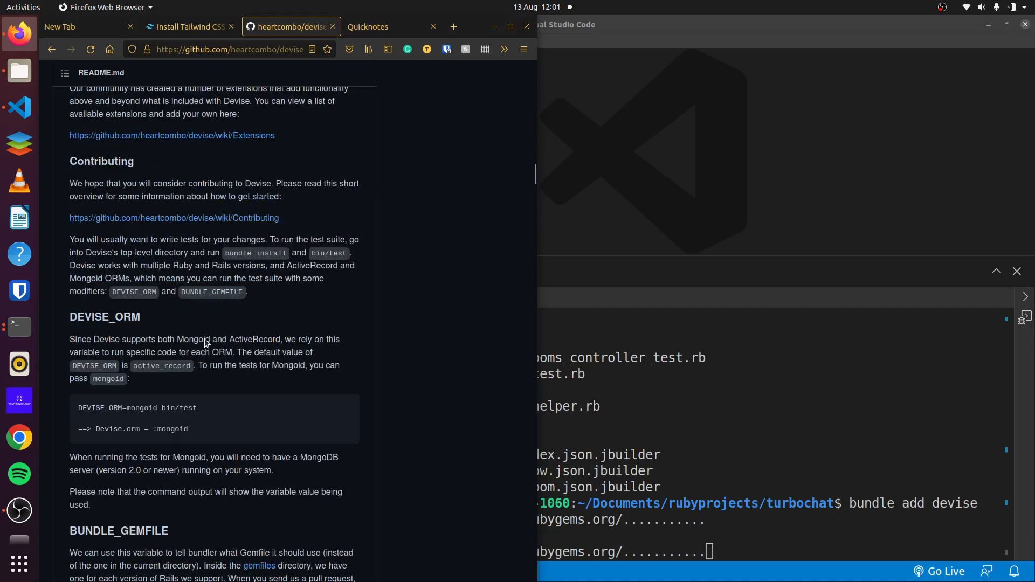
scroll(up, 3)
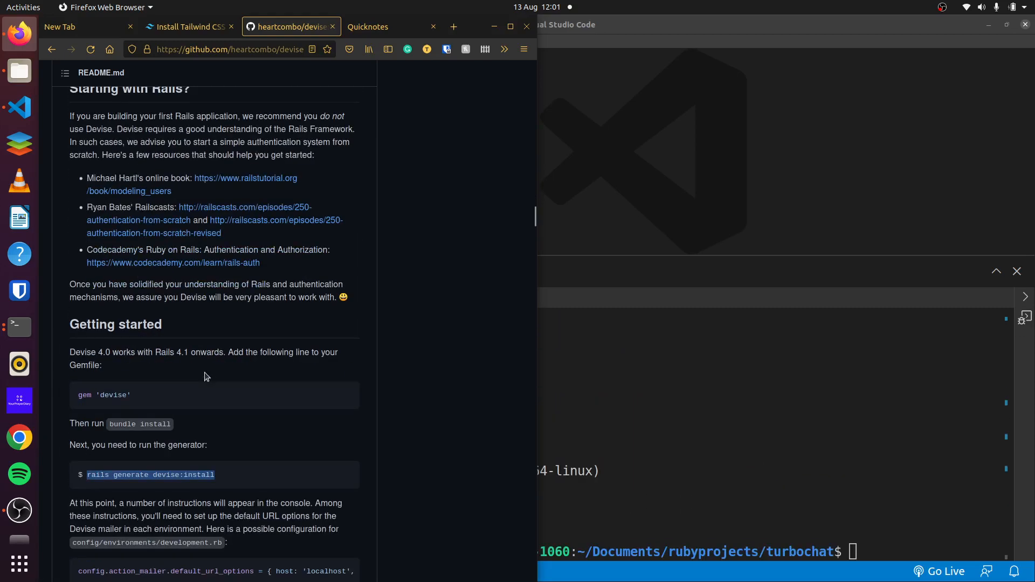
scroll(down, 3)
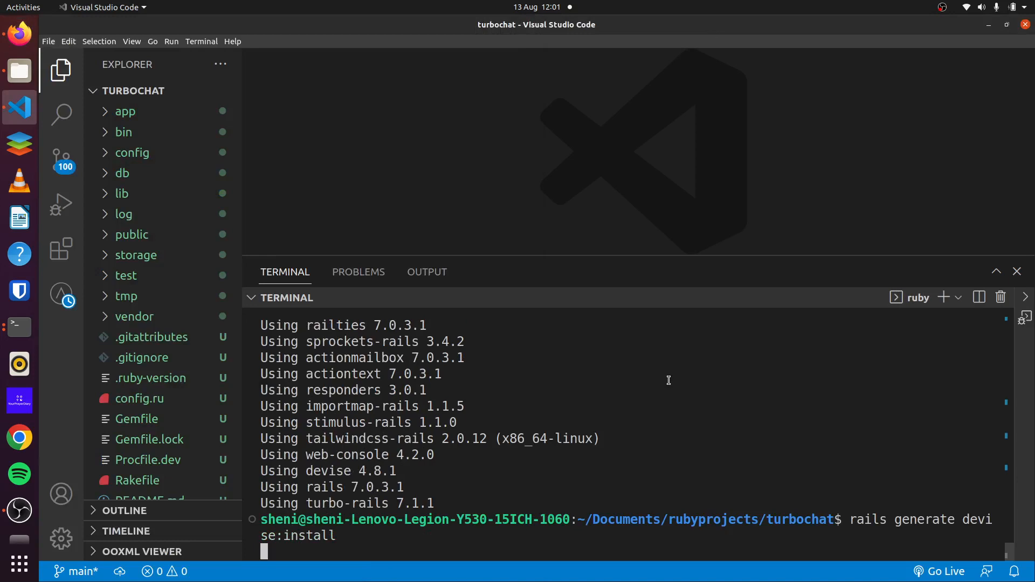
Step: Run rails generate devise:install, then add the action_mailer default_url_options line for localhost:3000 in development.rb
key(Return)
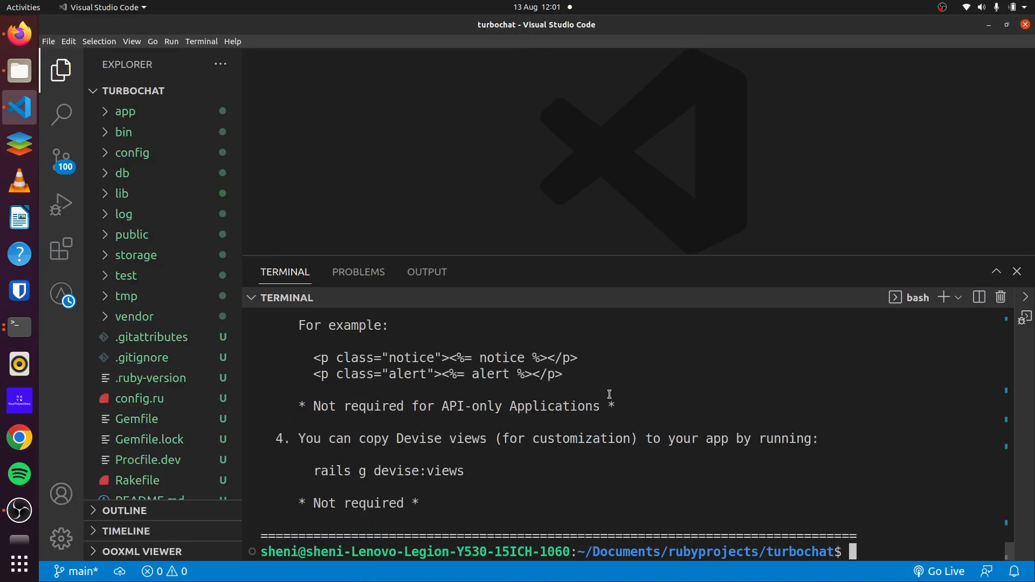
scroll(up, 3)
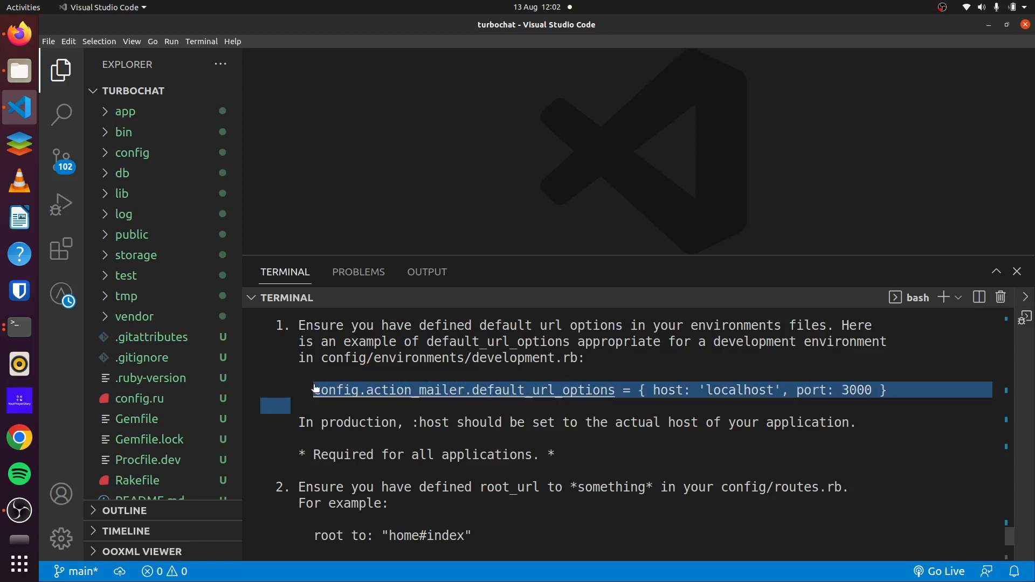
text(d)
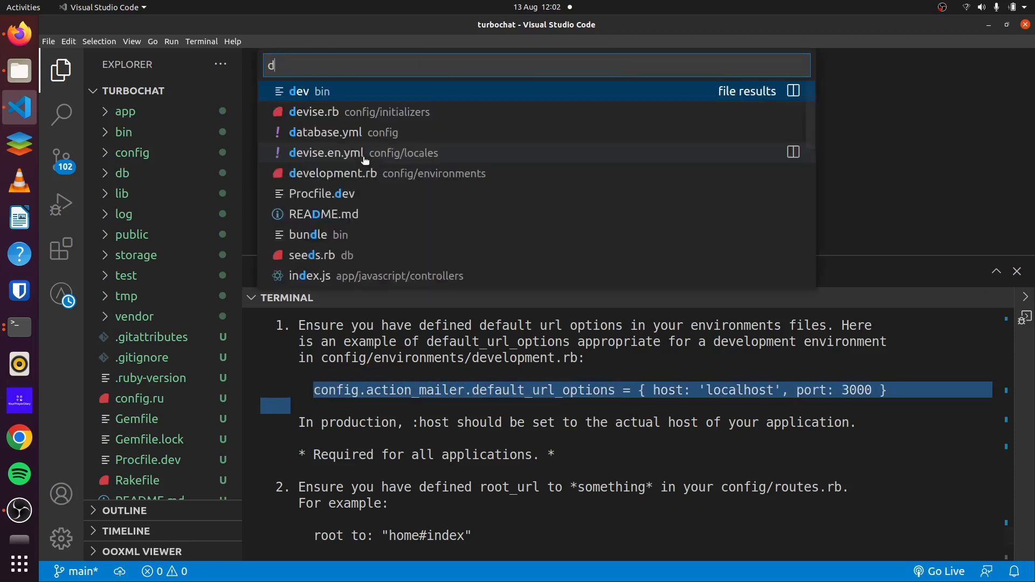
click(332, 172)
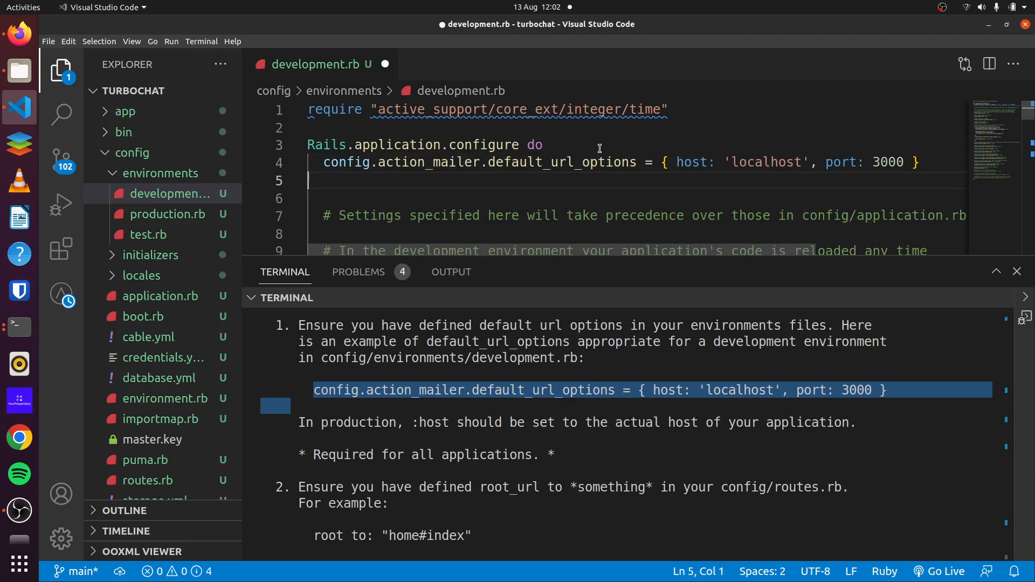
scroll(down, 3)
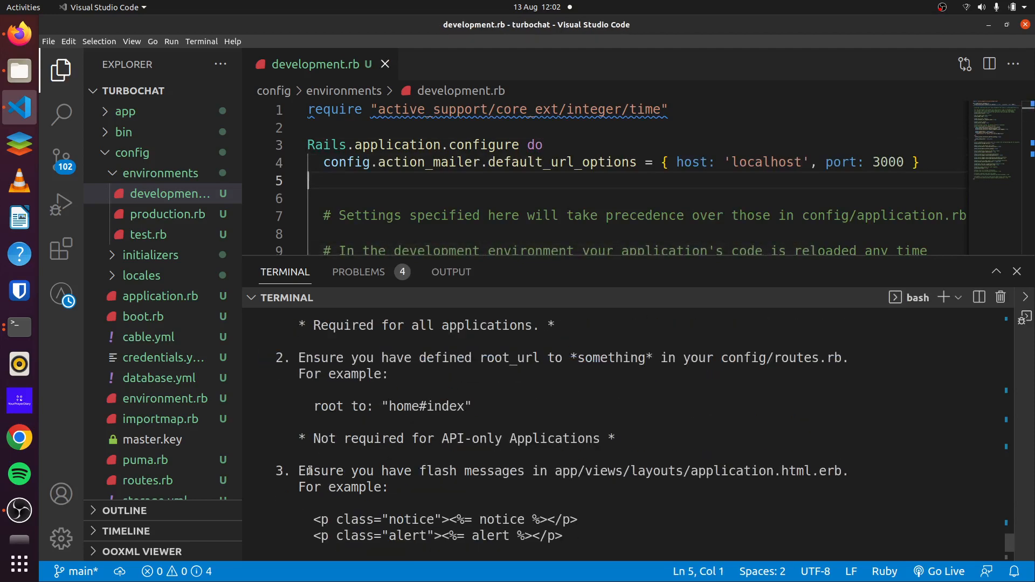
Step: Set root "rooms#index" in config/routes.rb
text(rout)
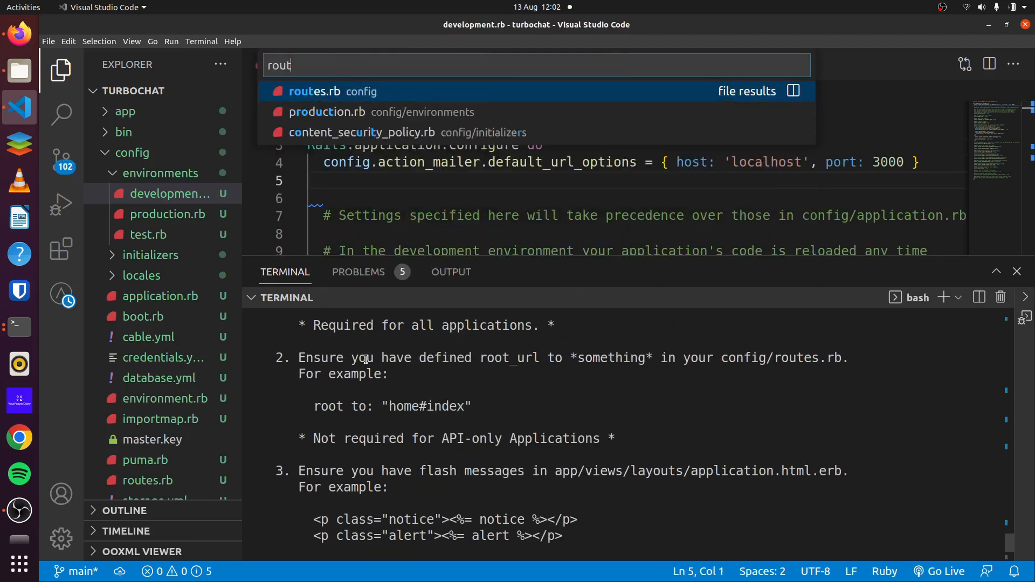
click(314, 91)
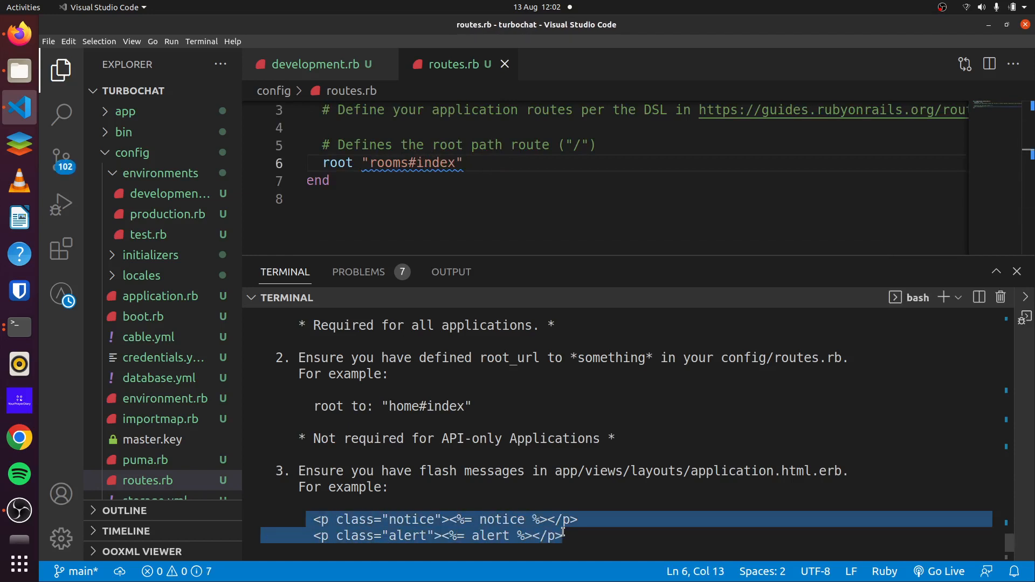
key(ctrl+p)
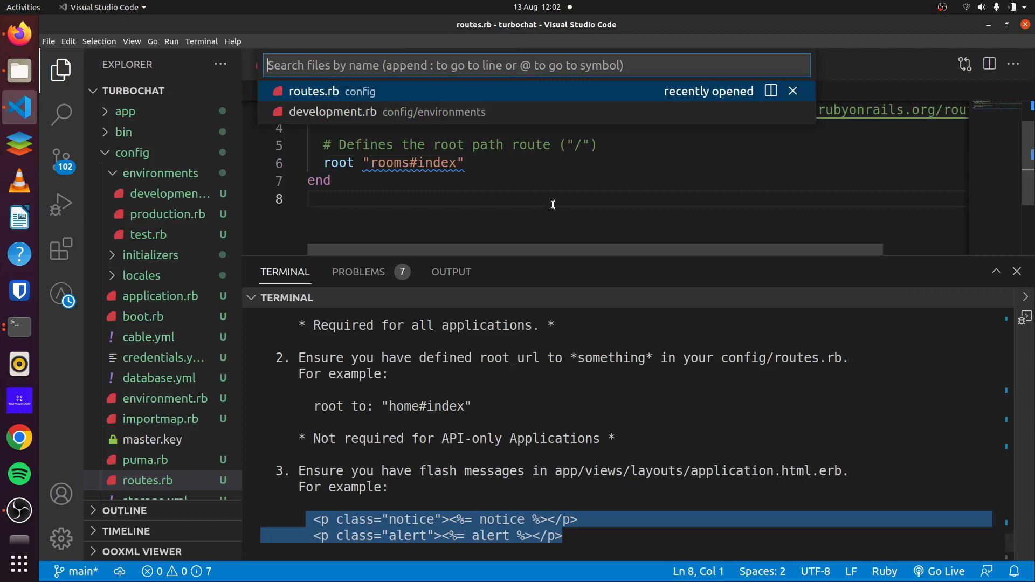
Step: Paste the notice and alert paragraphs into application.html.erb above the yield
text(application)
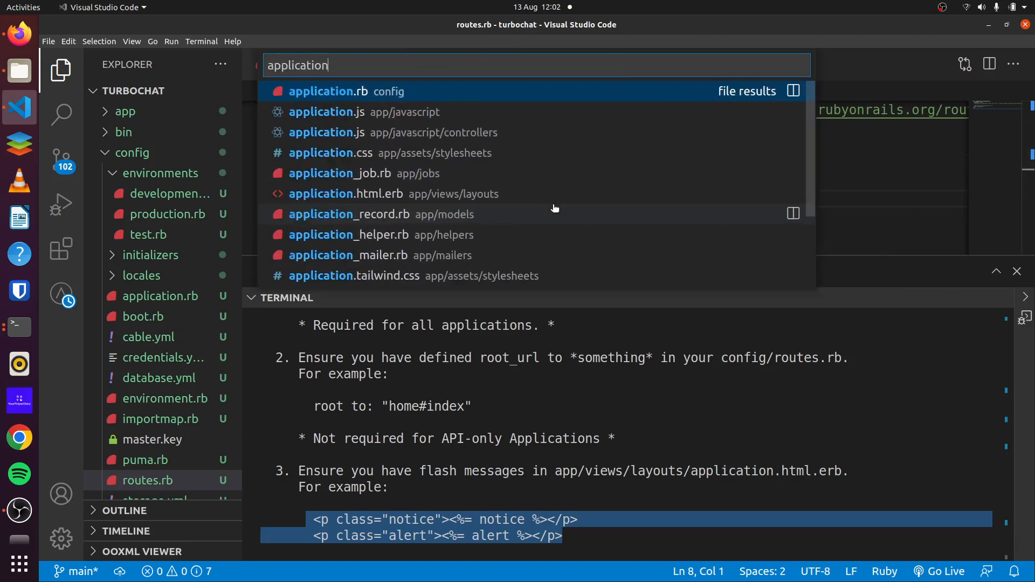
click(345, 193)
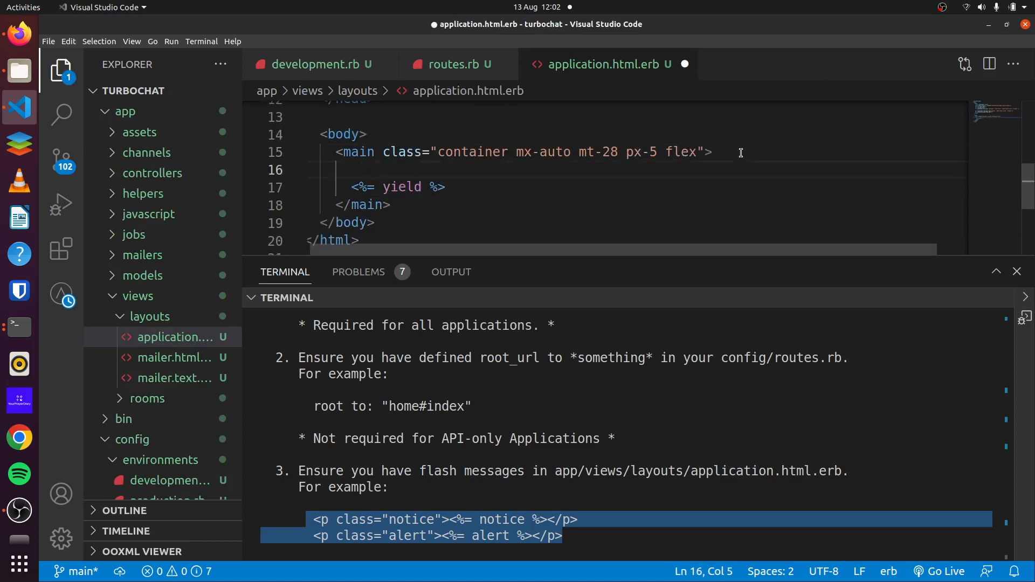
key(ctrl+v)
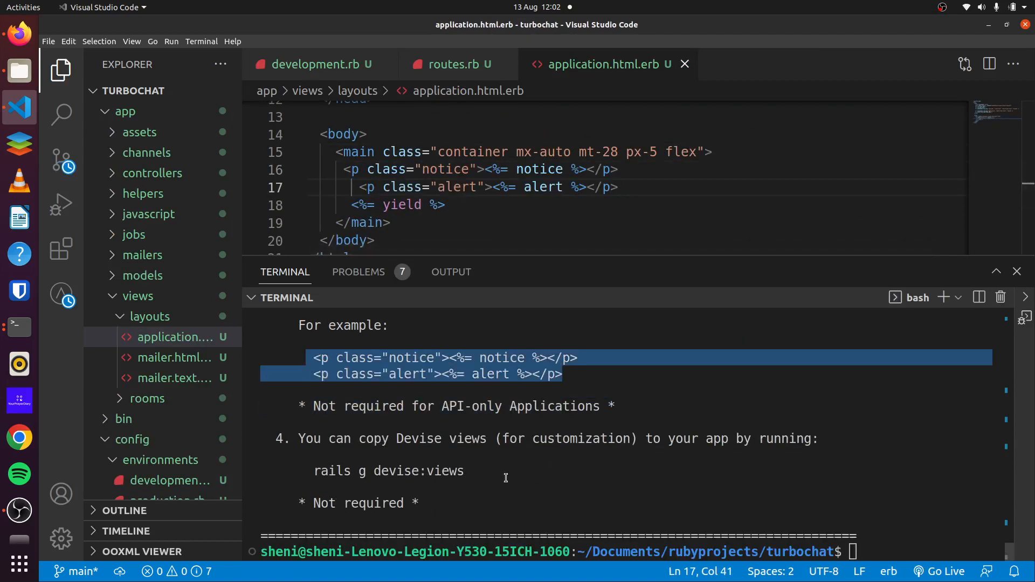
text(rails)
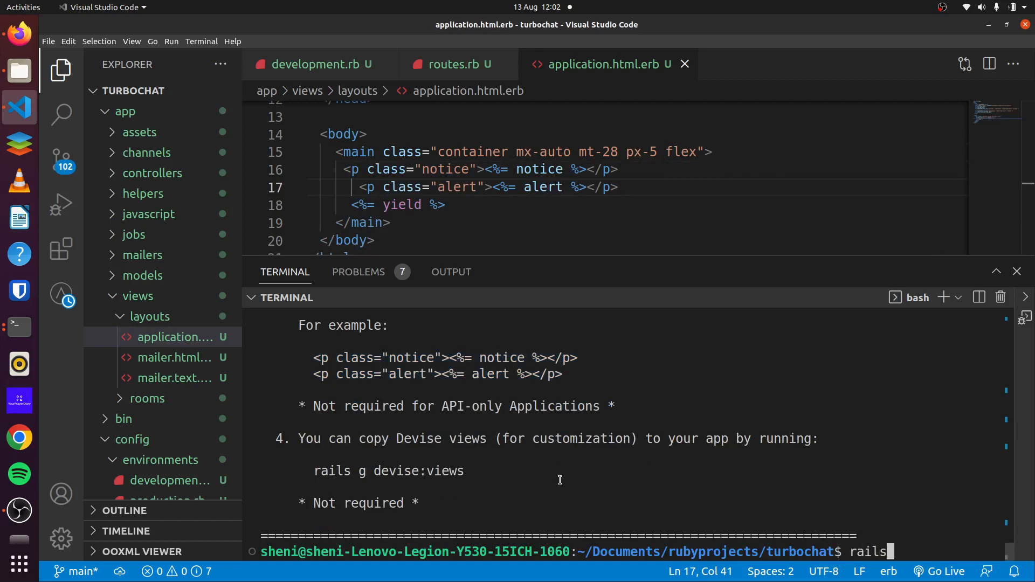
Step: Generate the Devise User model and run rails db:migrate
text(generate devise user)
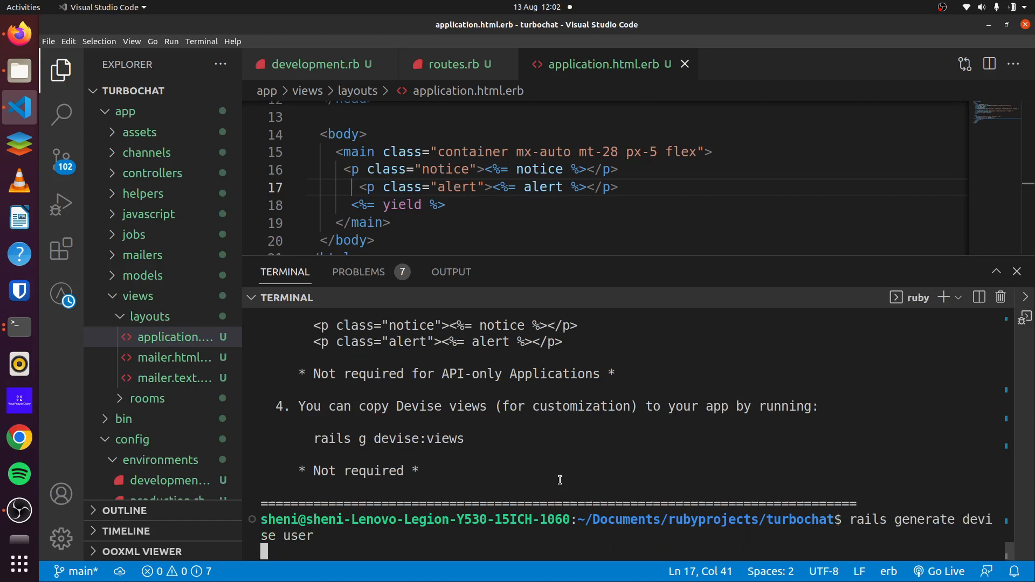
key(Return)
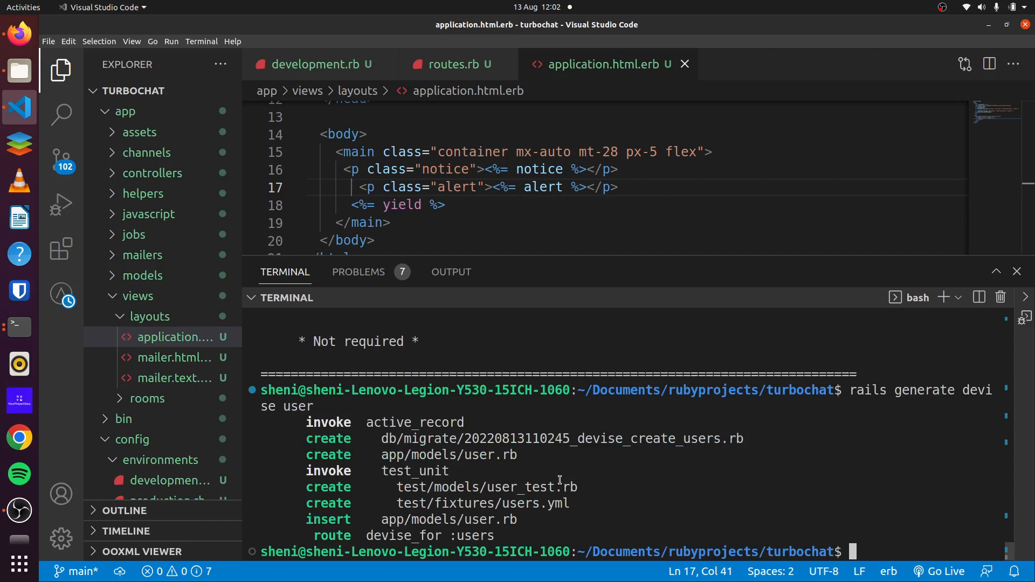
text(rails db:migrat)
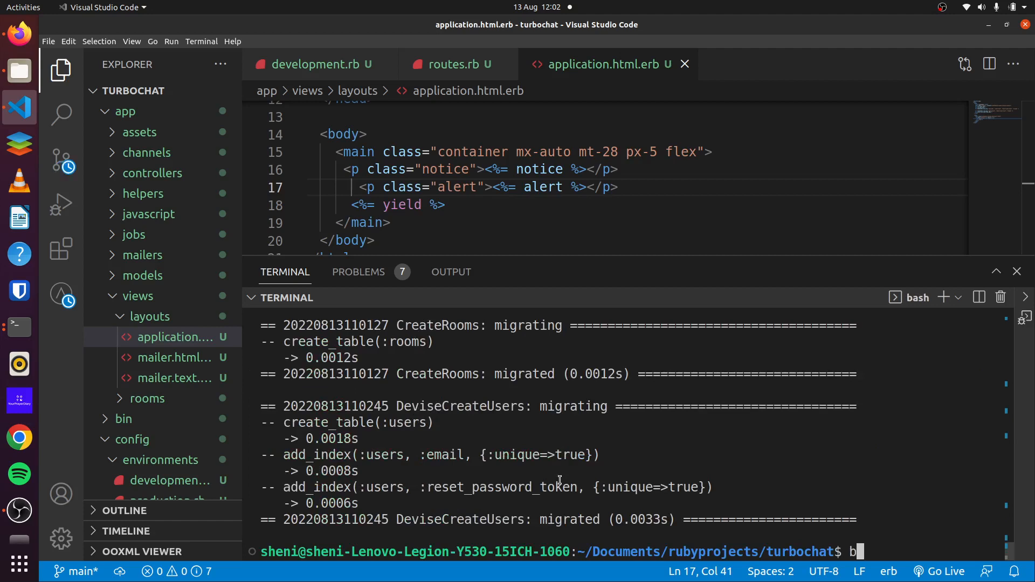
Step: Start the dev server with bin/dev and open a new Firefox tab to hit it
text(in/dev)
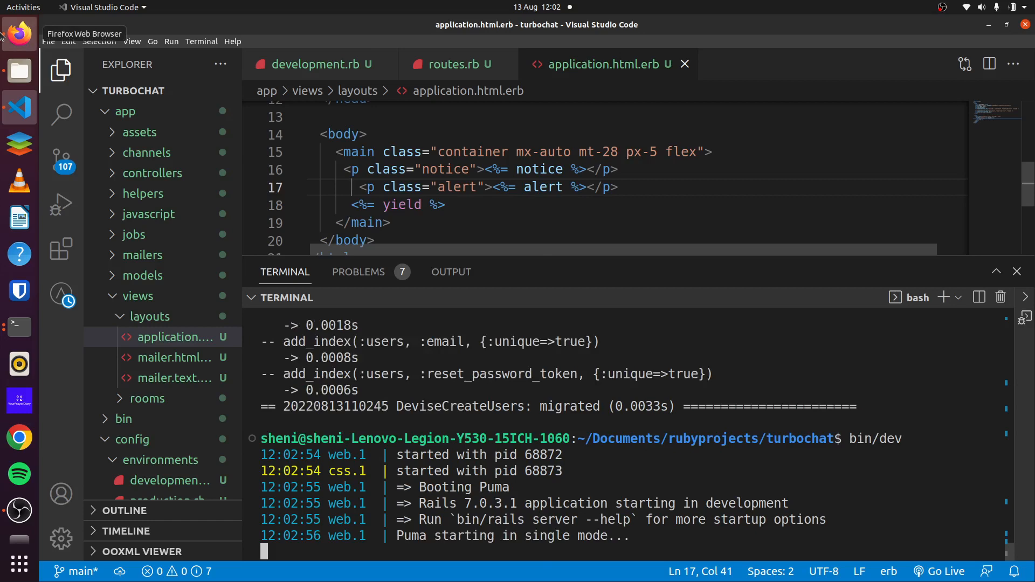
click(18, 32)
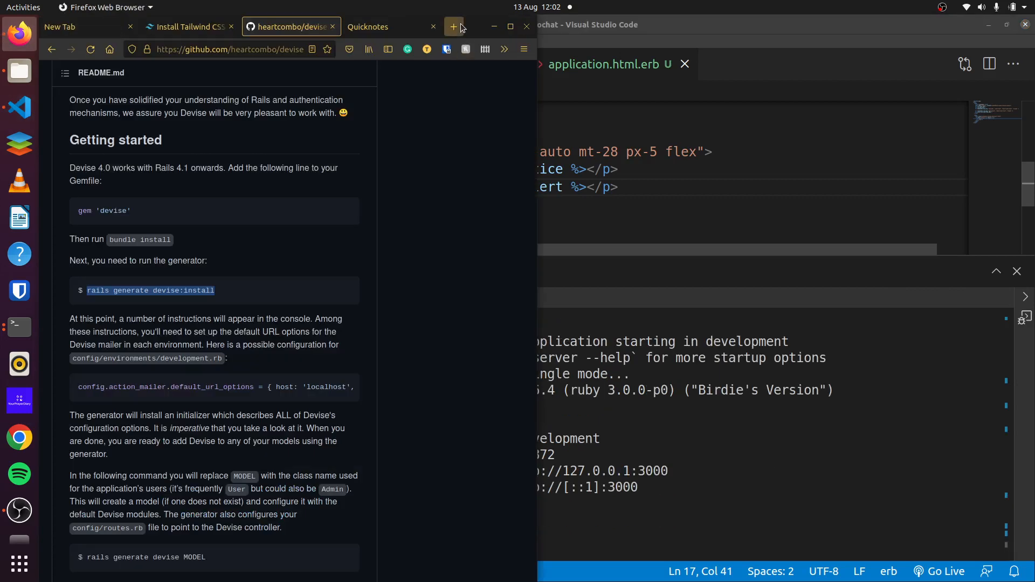
click(453, 26)
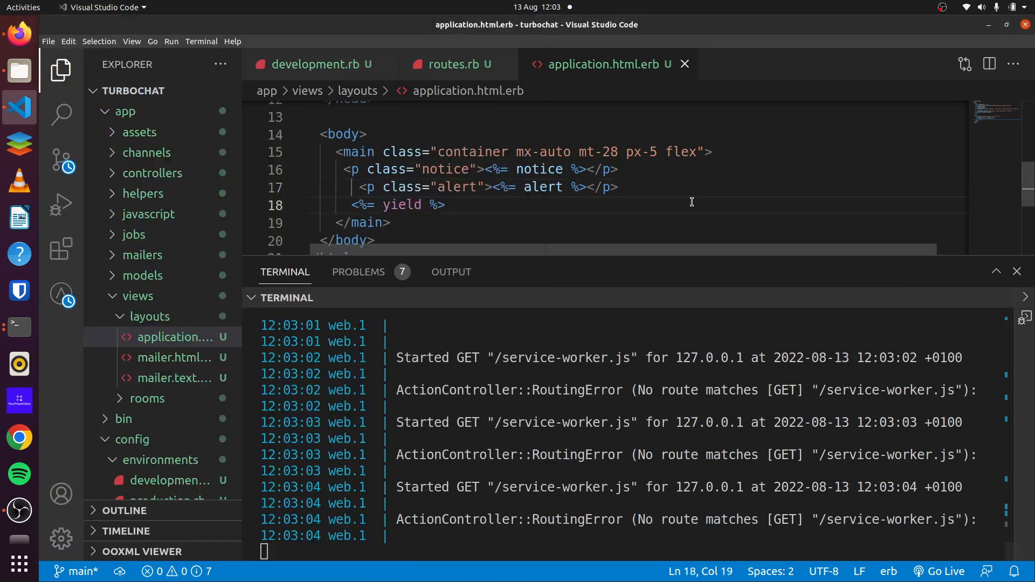
Step: Add config.navigational_formats = ['*/*', :html, :turbo_stream] to the Devise initializer, save, and restart bin/dev
click(155, 300)
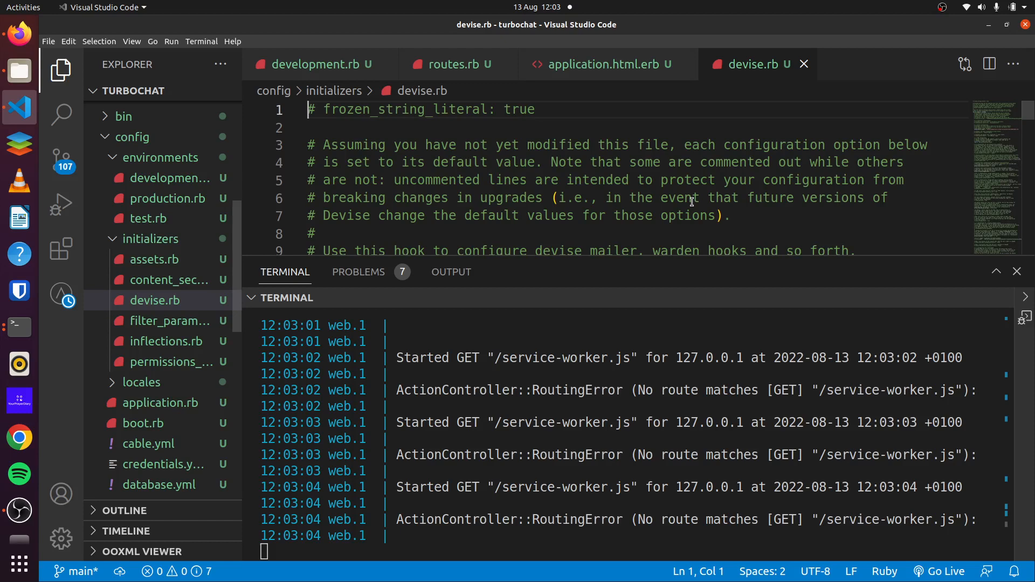
scroll(down, 3)
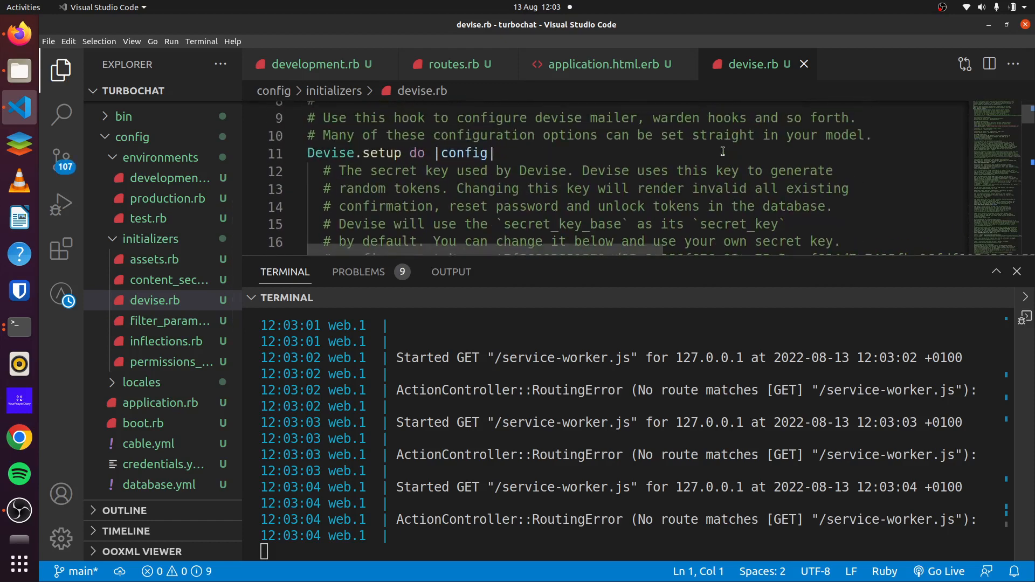
key(Enter)
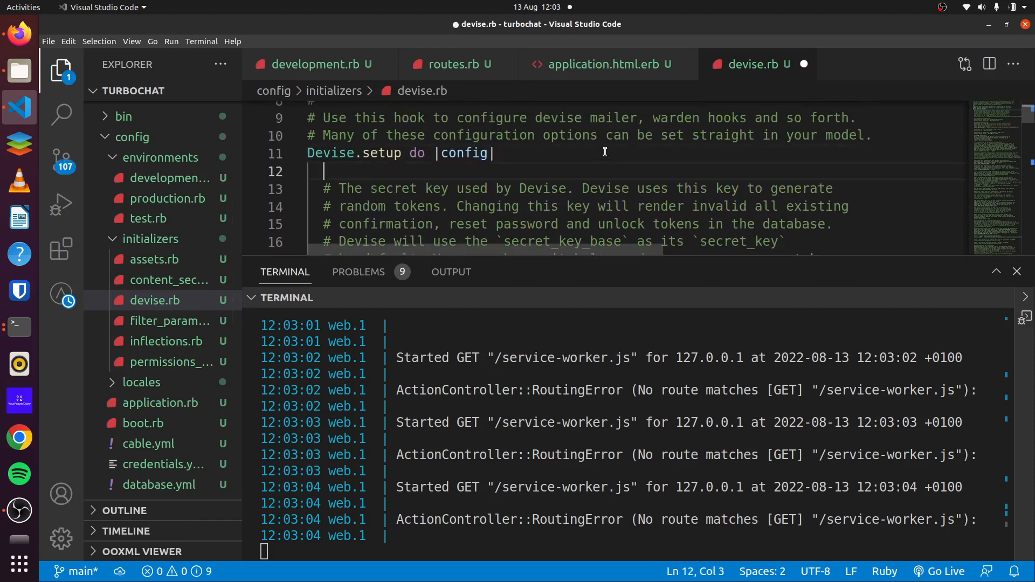
text(config.navigational_formats = ['*/*', :html, :turbo_stream])
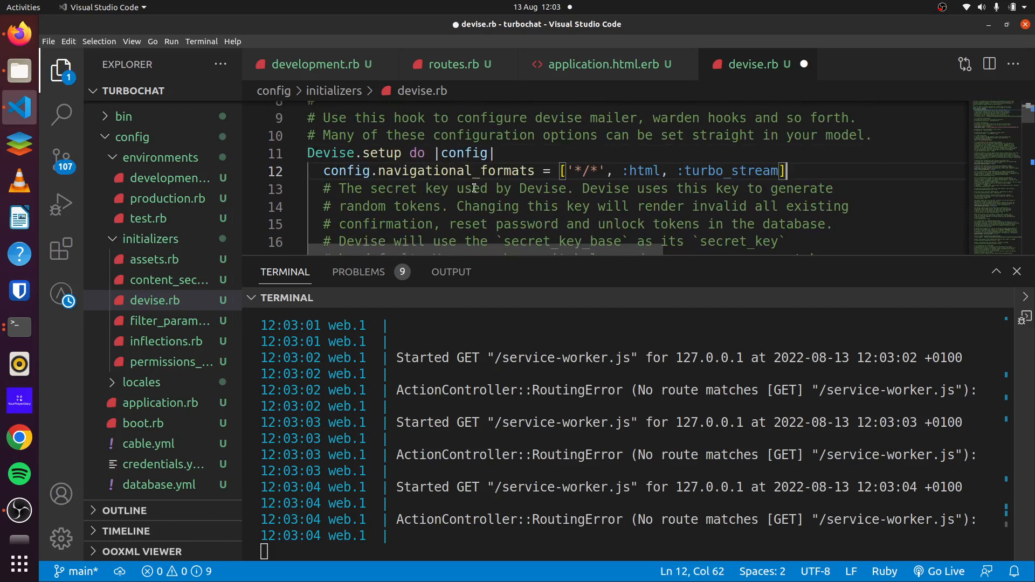
mouse_move(547, 177)
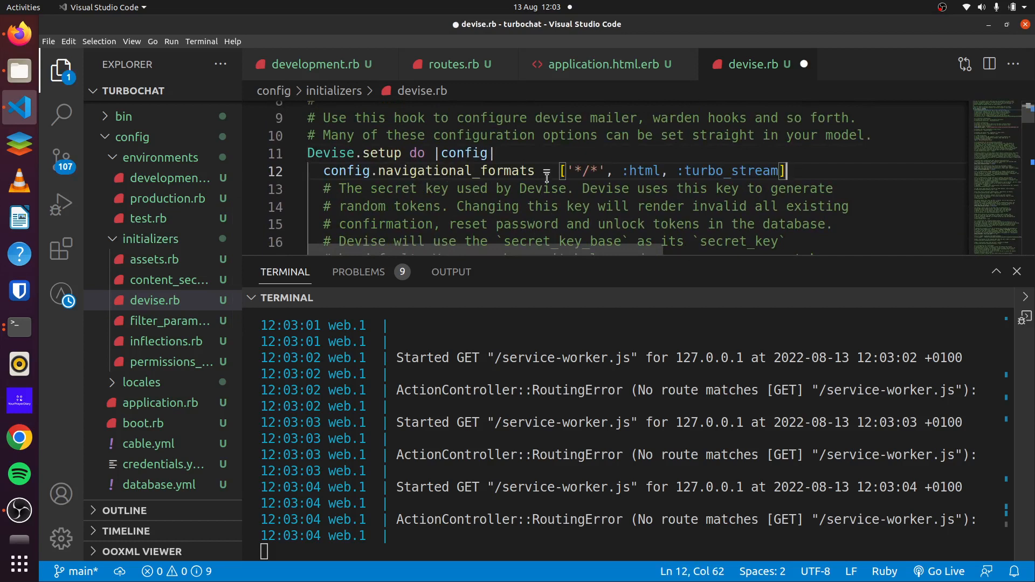
key(ctrl+s)
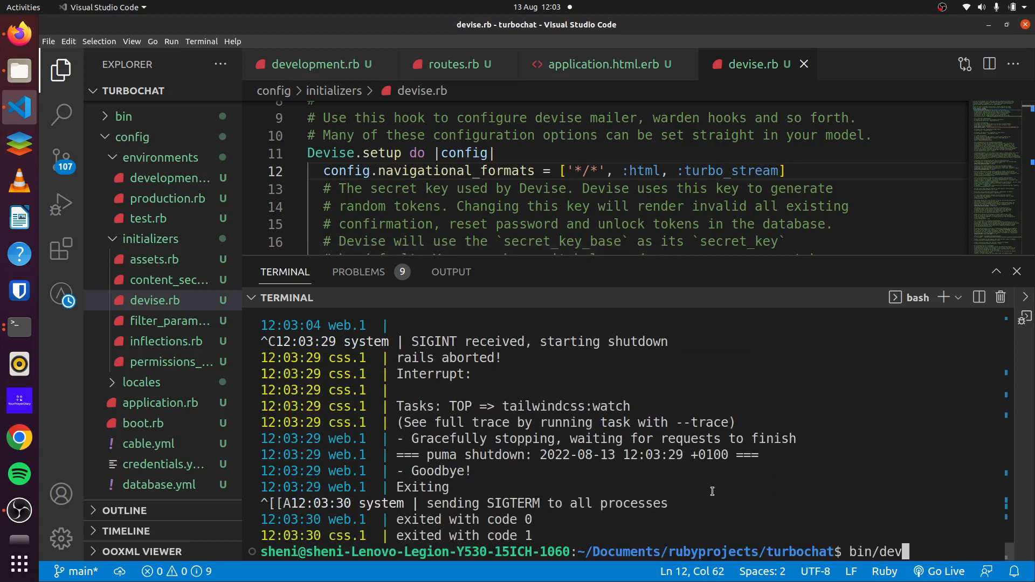
key(Return)
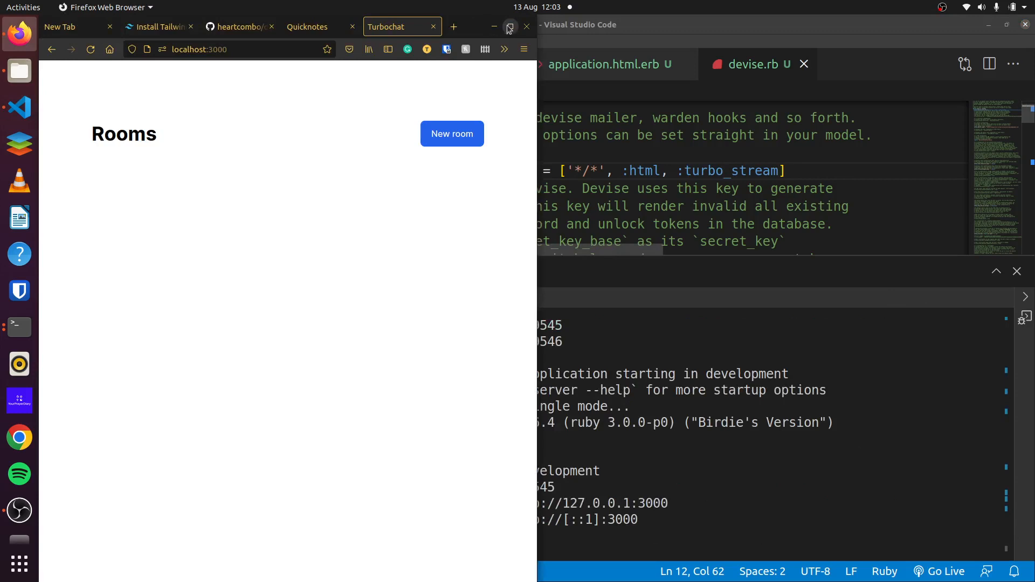
Step: Create a room named First Room at localhost:3000, with a second window showing the Rooms list
click(508, 25)
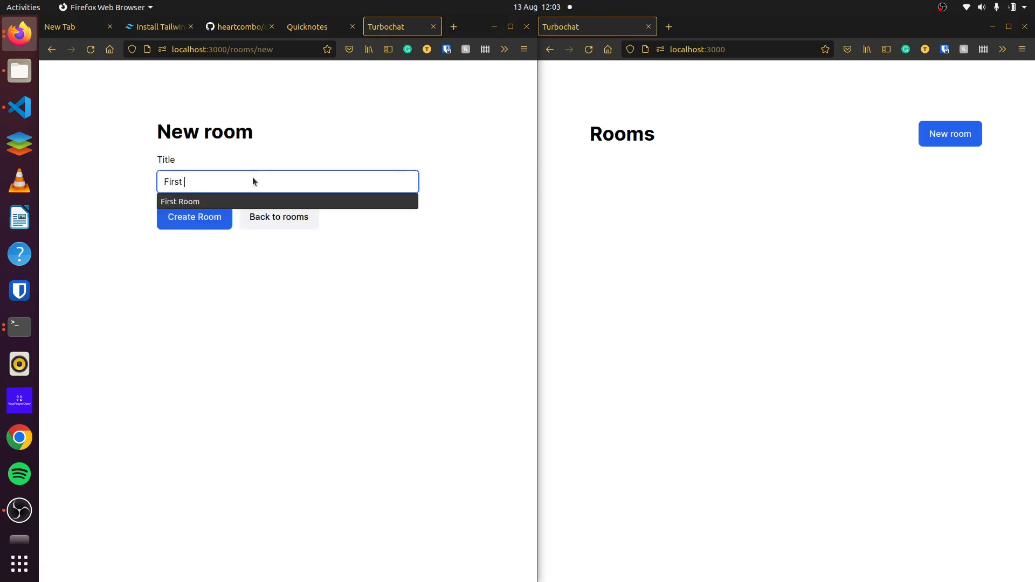
click(194, 217)
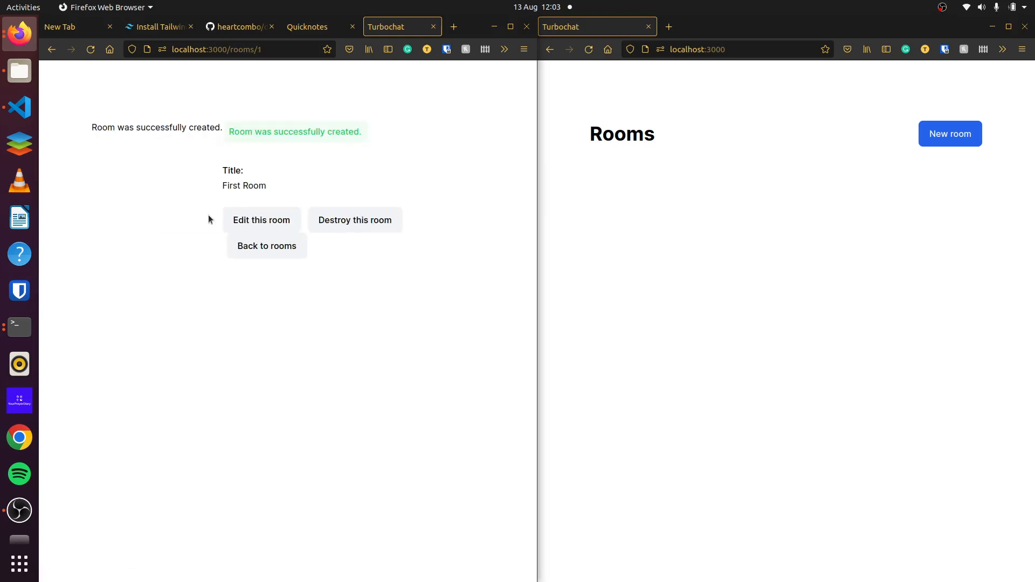
mouse_move(354, 324)
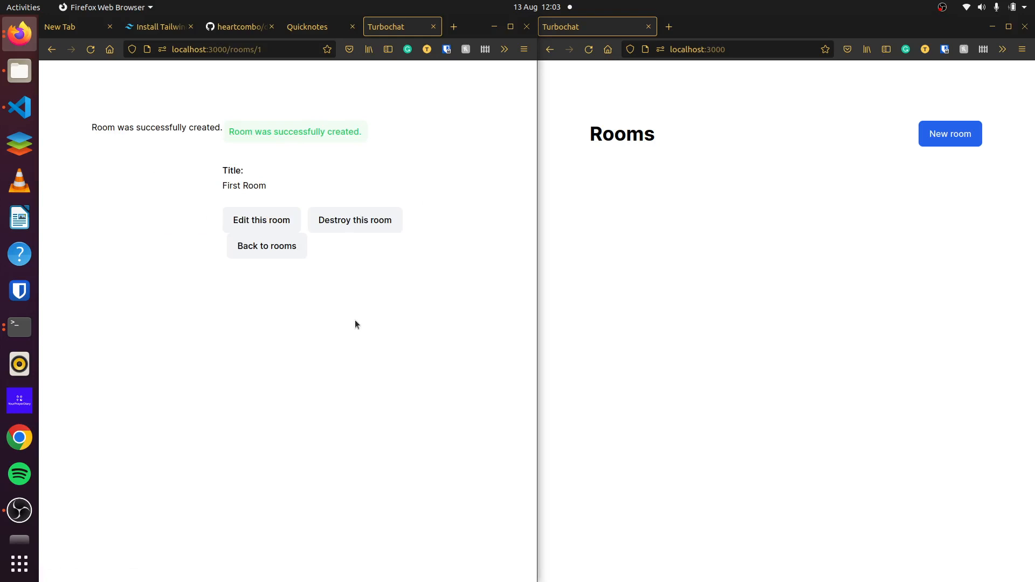
mouse_move(548, 146)
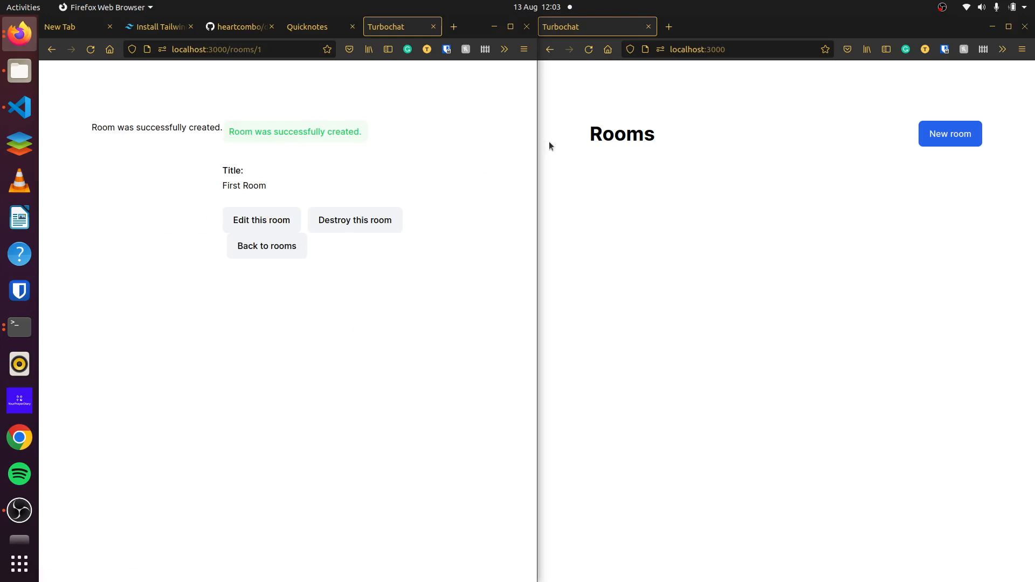
mouse_move(471, 264)
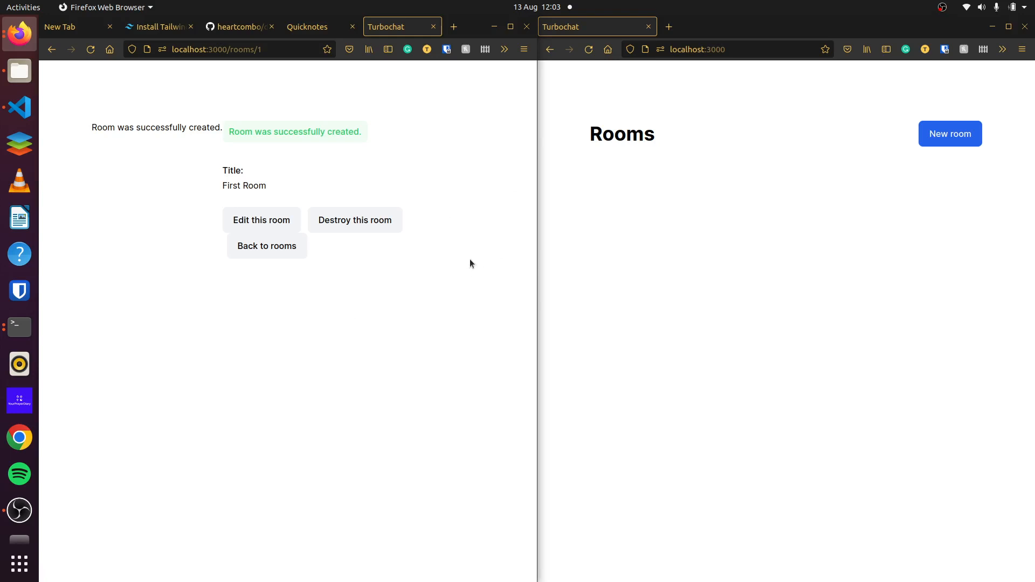
mouse_move(655, 190)
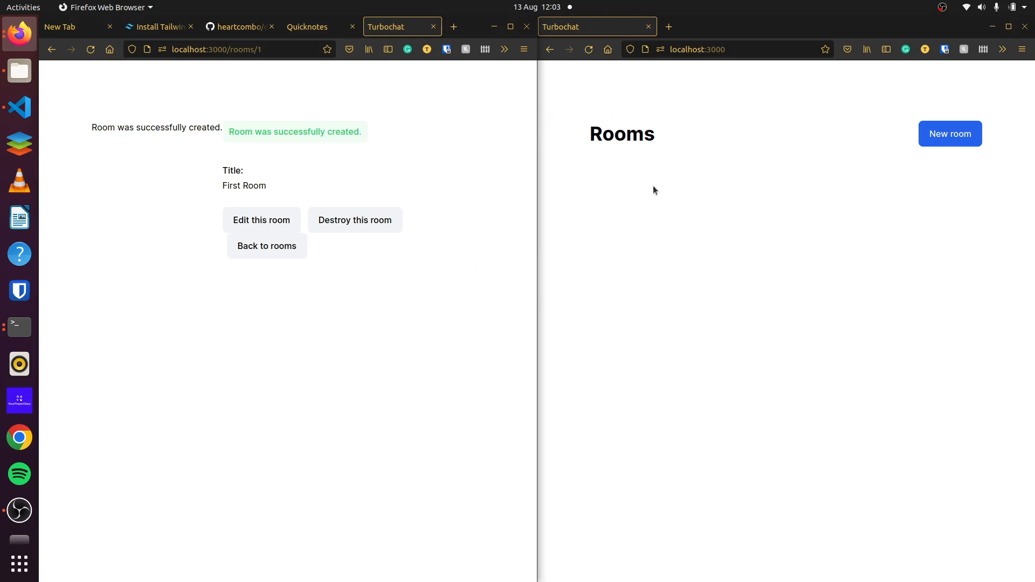
mouse_move(915, 360)
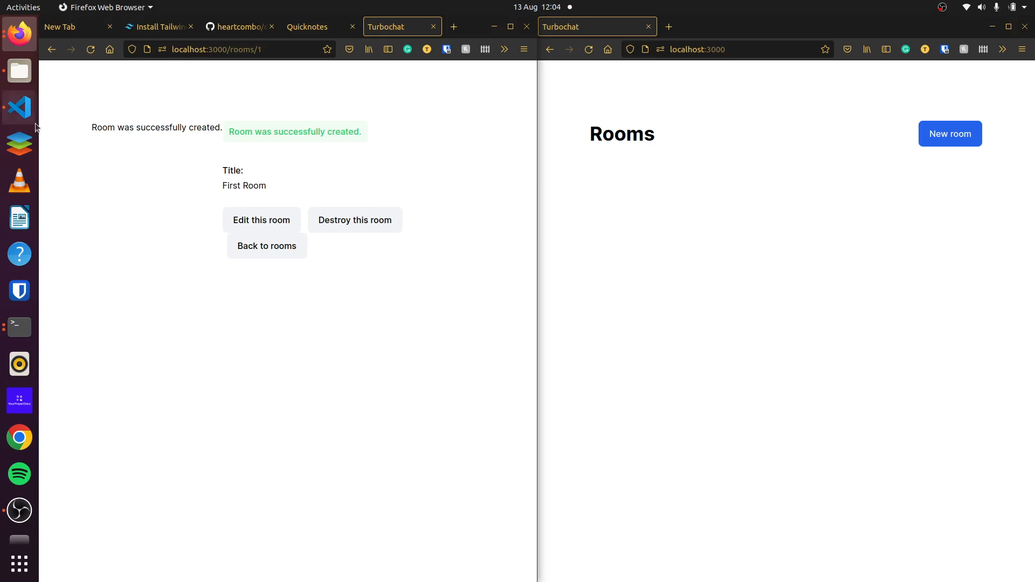
Step: Return to the editor, hide the terminal and open app/views/rooms/index.html.erb
click(19, 107)
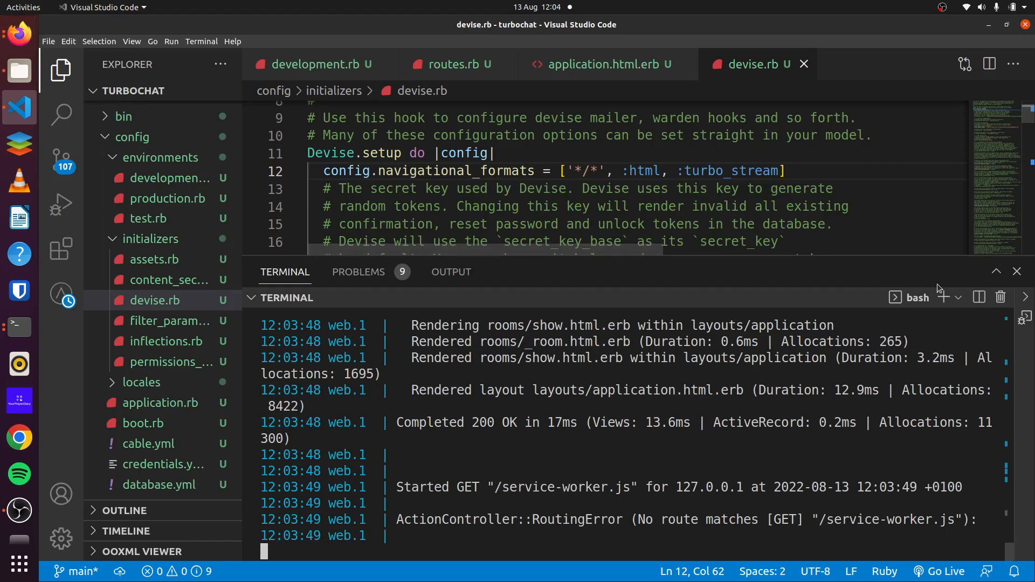
click(1016, 271)
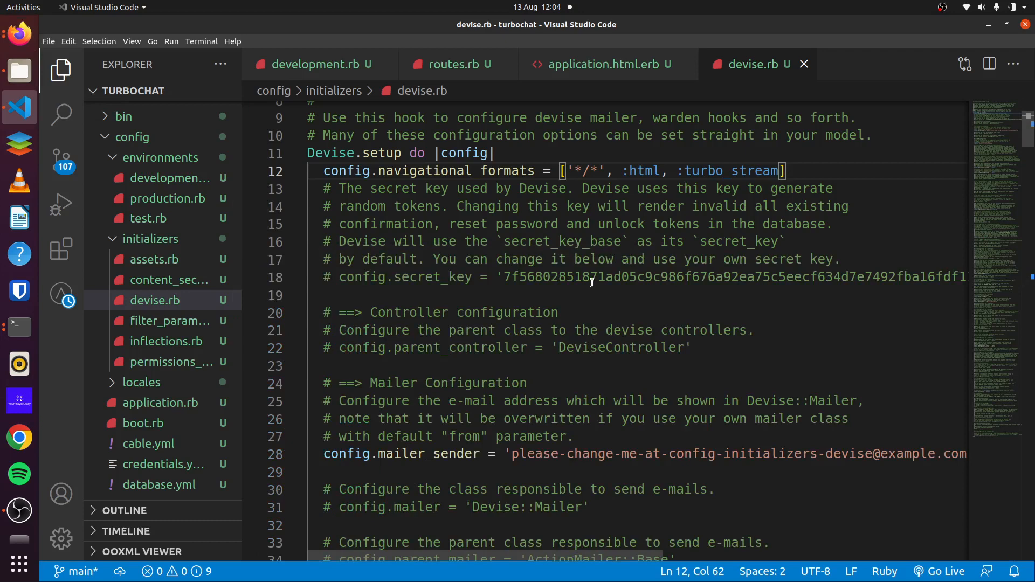
text(inde)
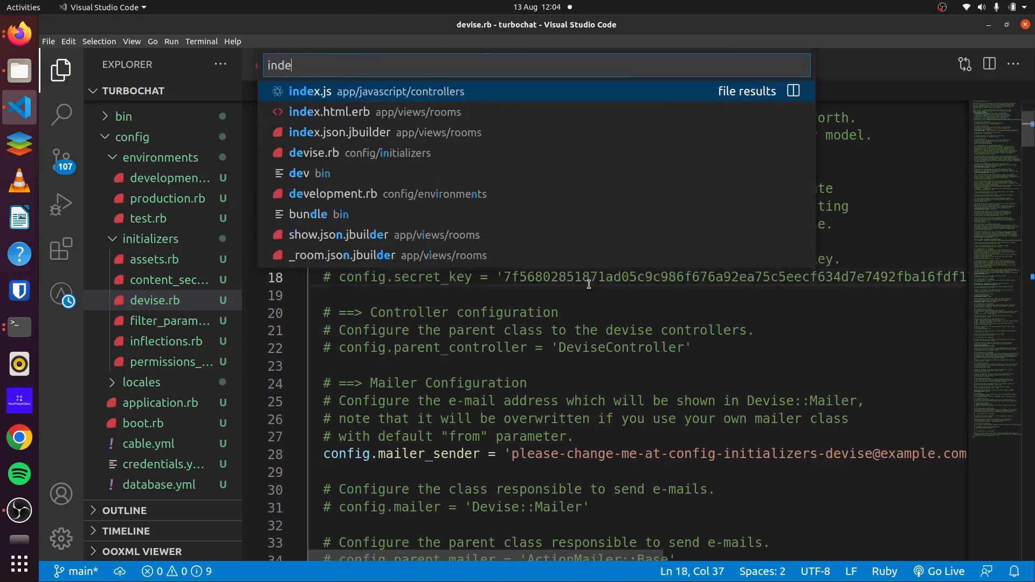
click(329, 111)
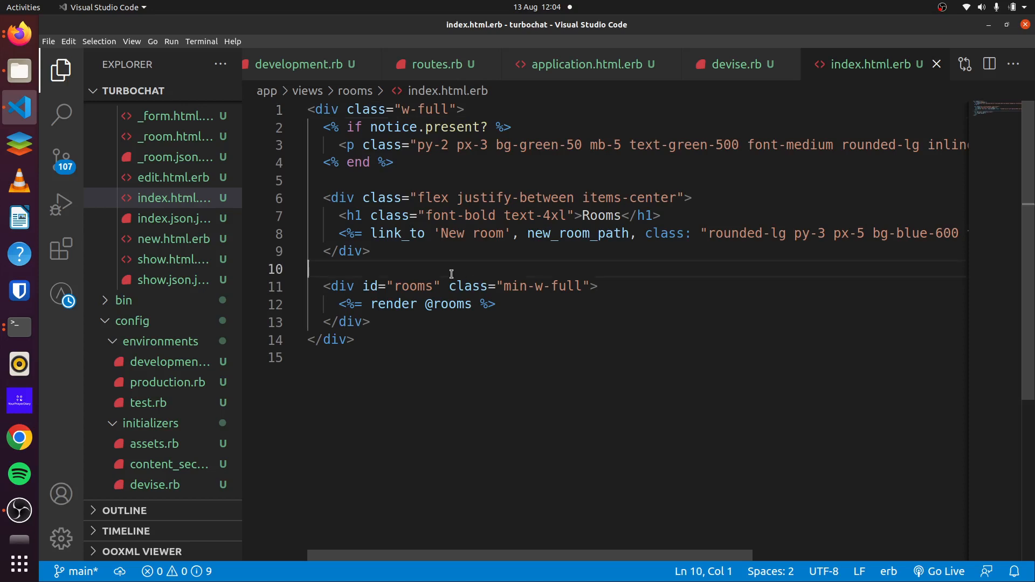
Step: Add <%= turbo_stream_from "room_list" %> above the rooms list and save
text(<%%>)
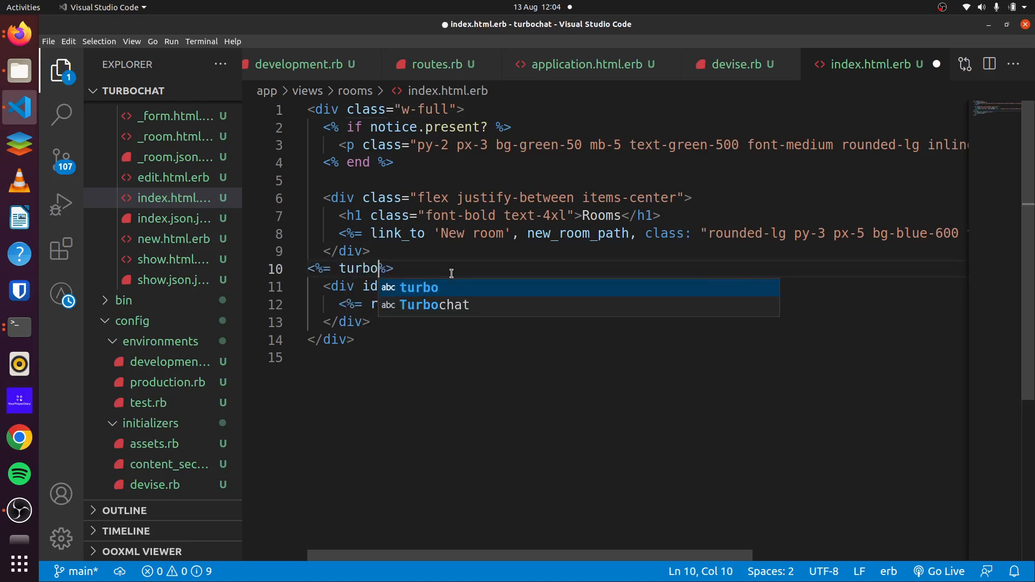
text(_stream_from ")
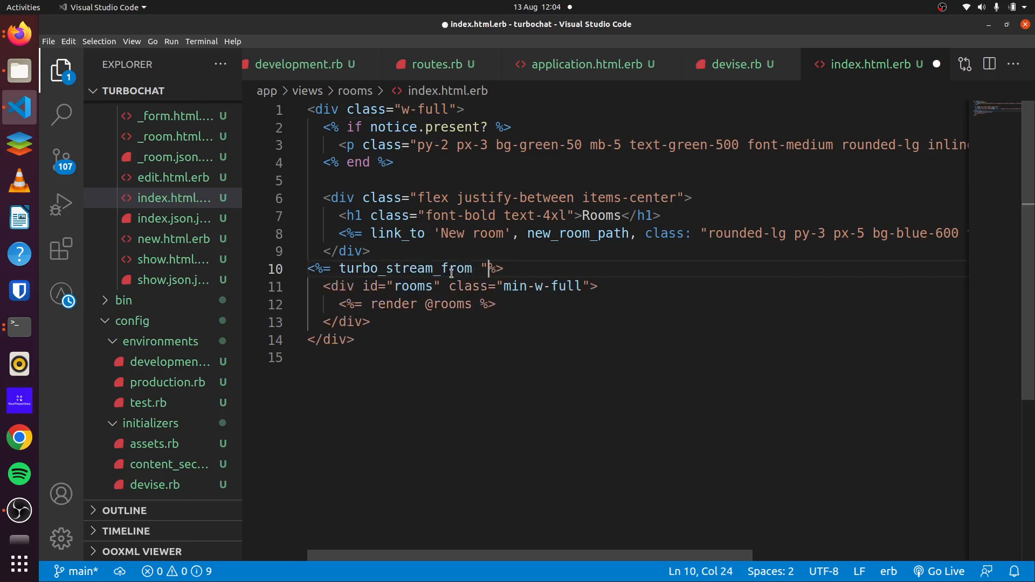
text(room)
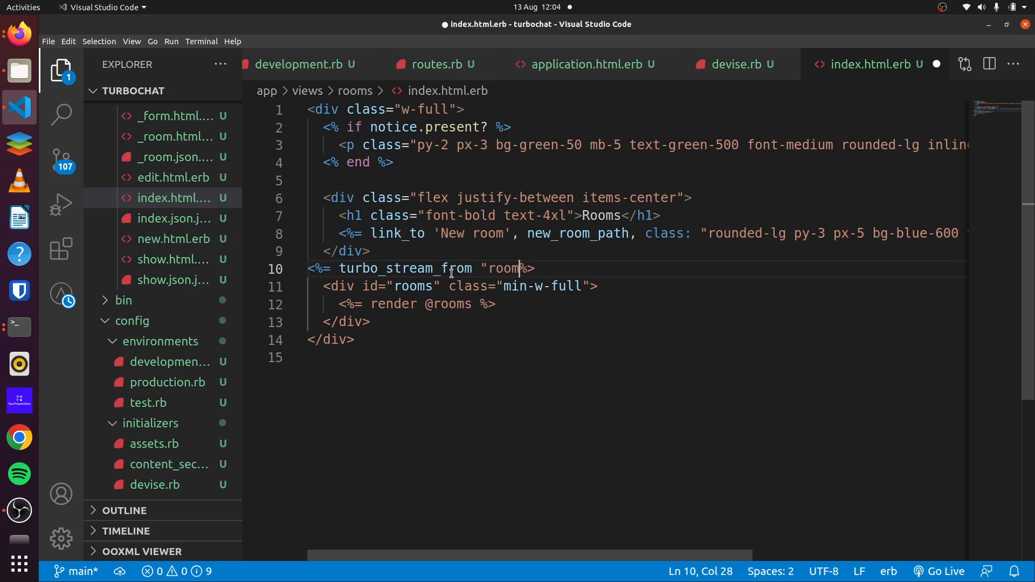
text(_list")
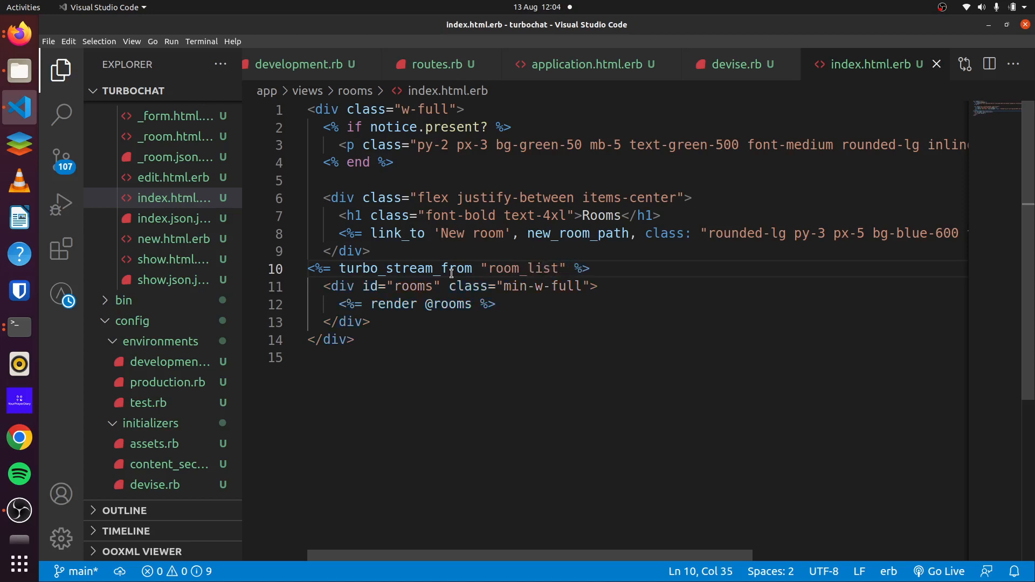
key(ctrl+p)
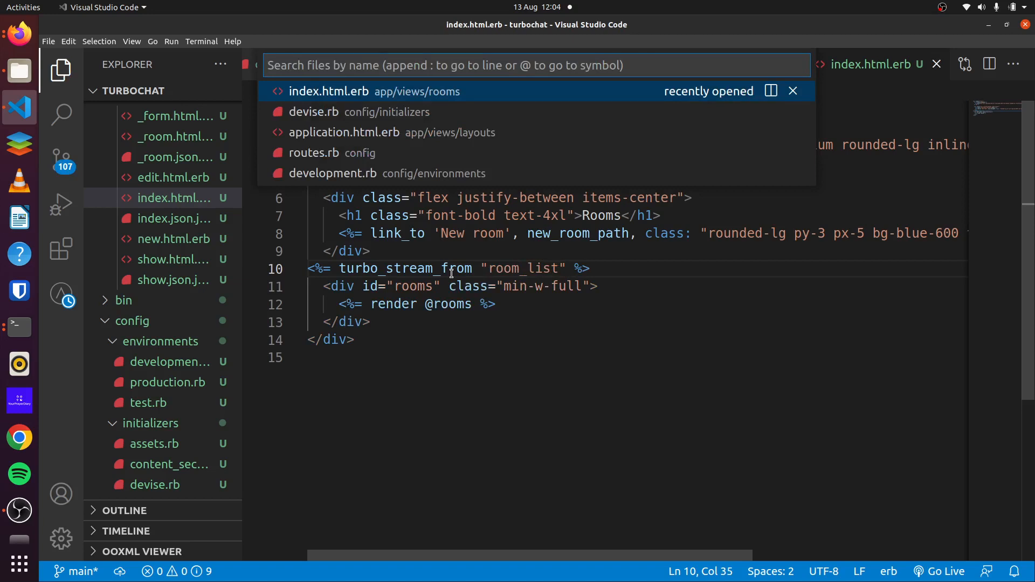
Step: Add broadcasts_to ->(room){:rooms_list} to the Room model in room.rb
text(roo)
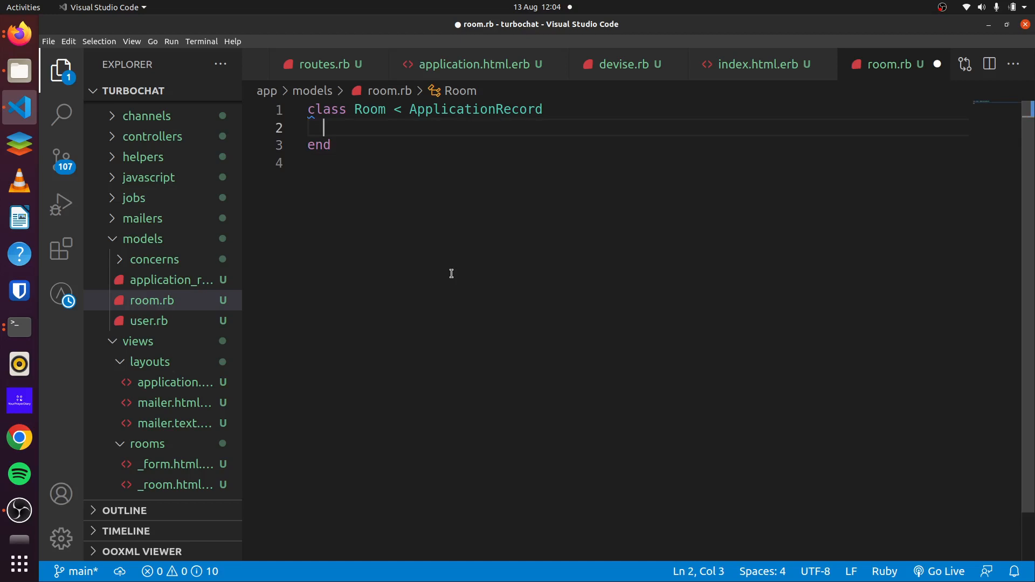
text(broadcasts_to)
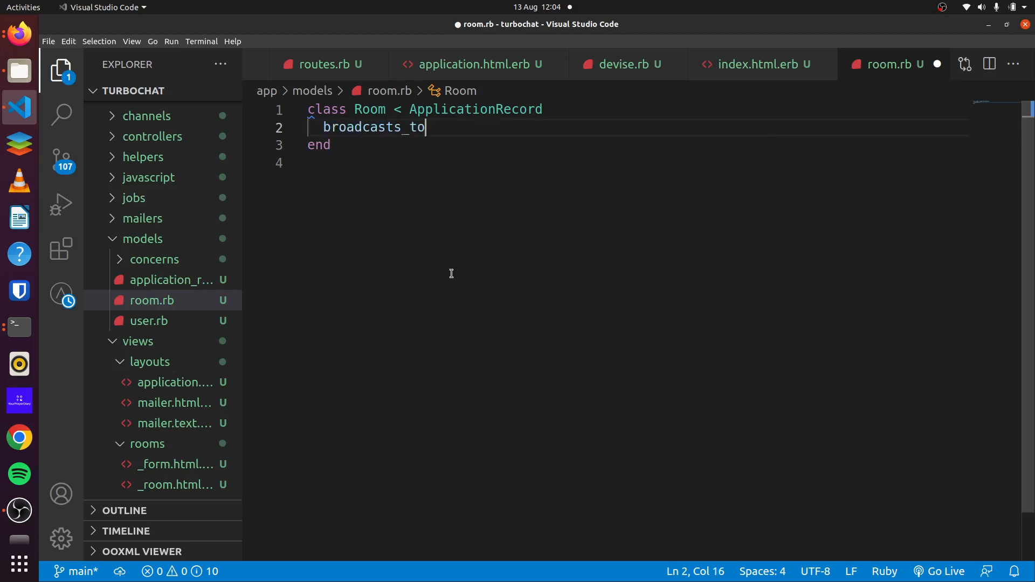
text(-)
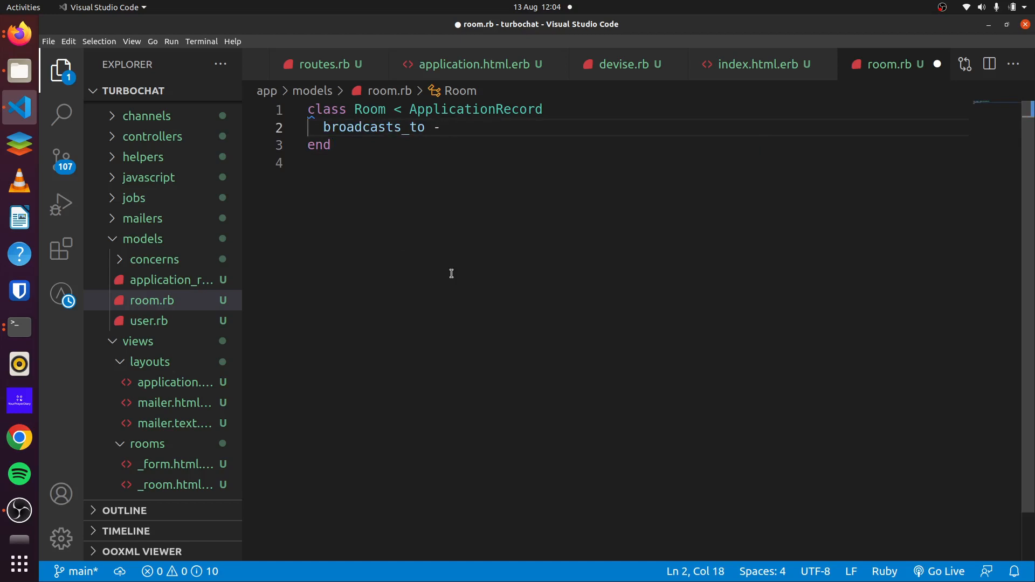
text(>(room){)
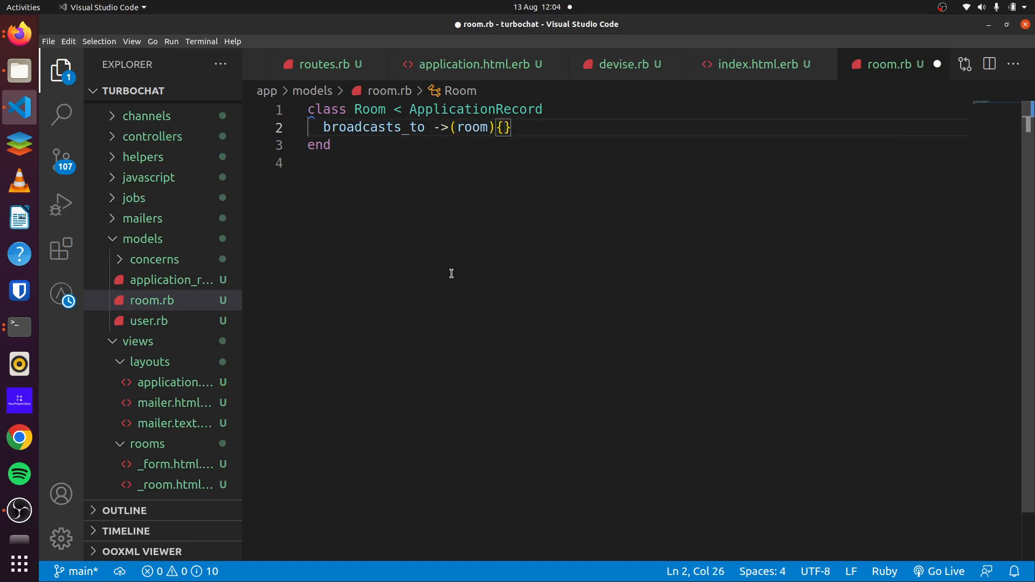
text(:room)
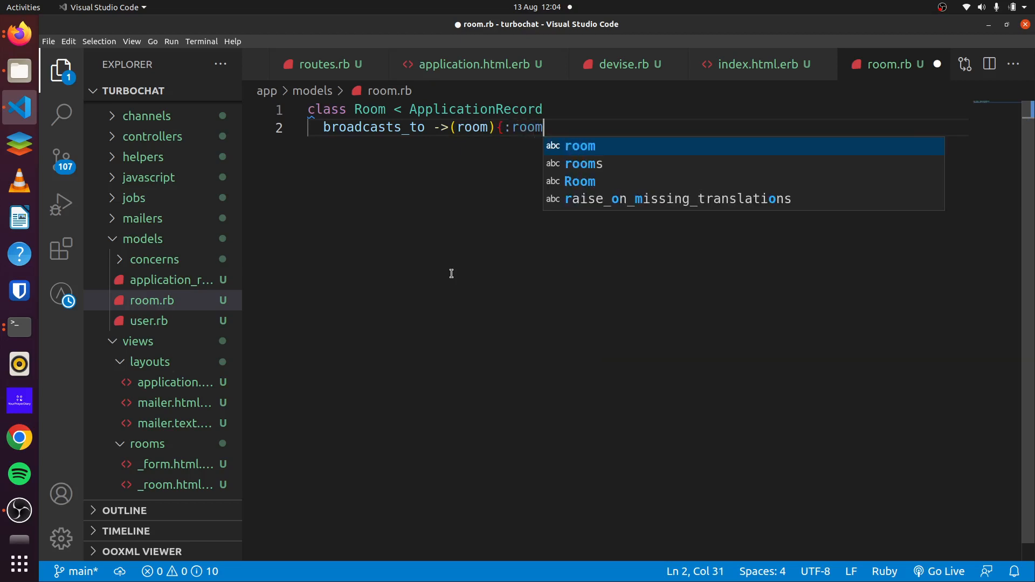
text(s_list)
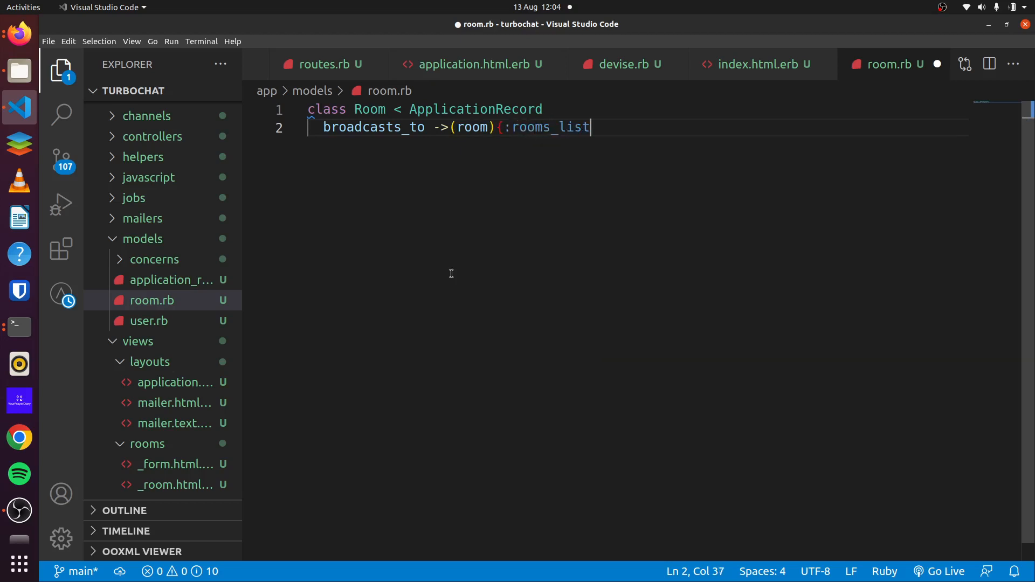
text(})
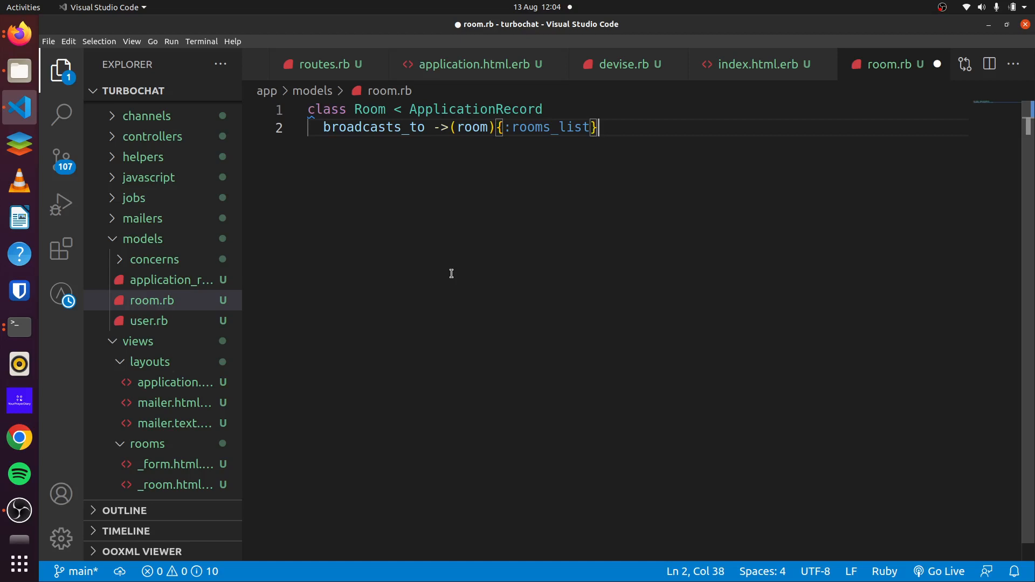
Step: Change the index view's turbo_stream_from name to "rooms_list"
click(757, 63)
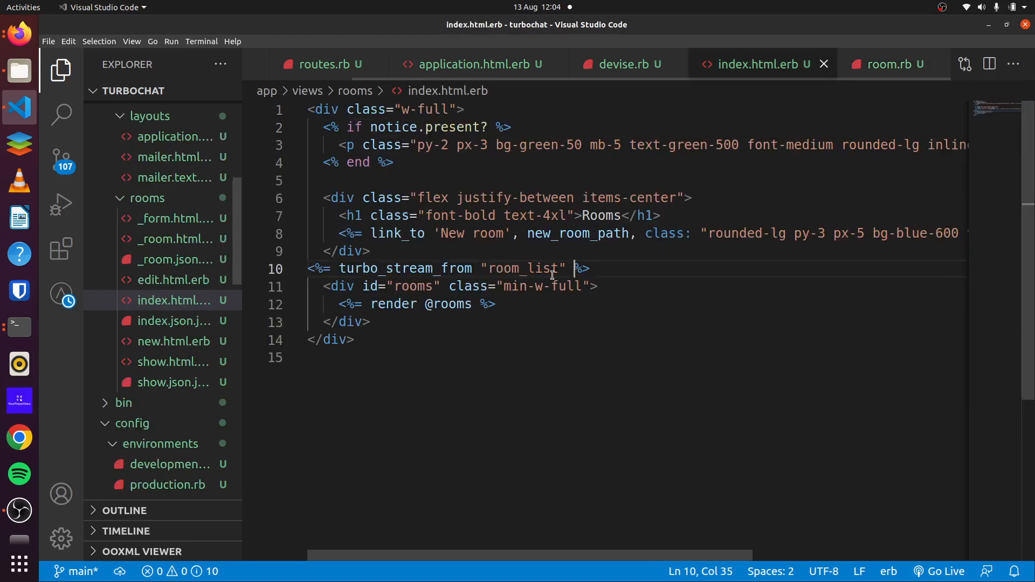
text(s)
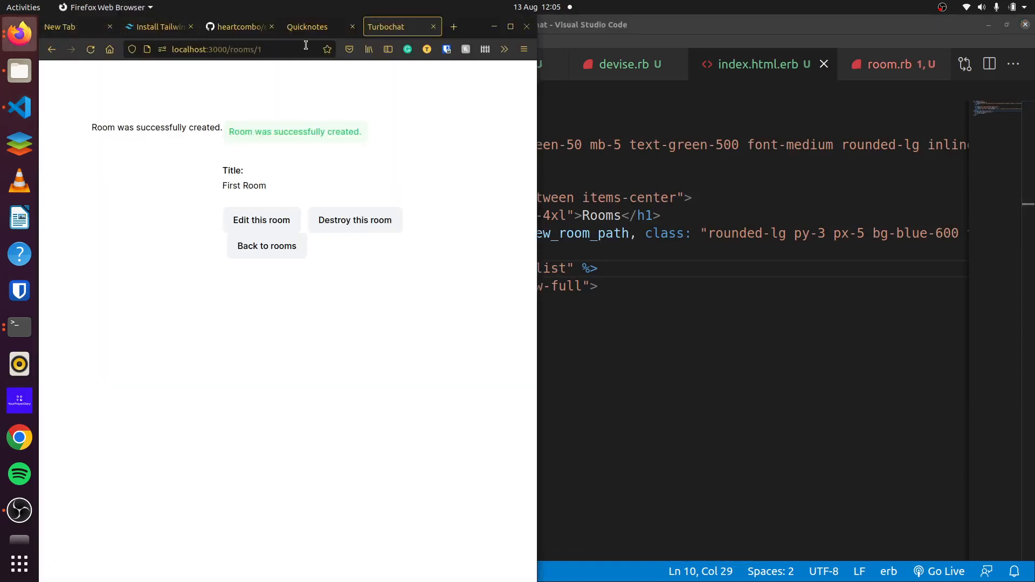
Step: Create a new room named Second Room from the Rooms index
click(215, 49)
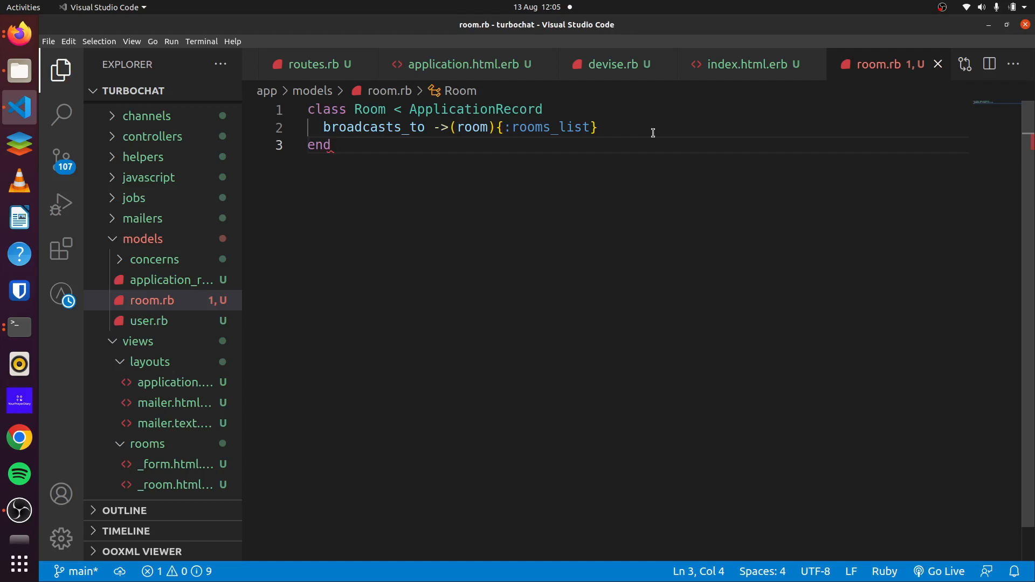
click(19, 33)
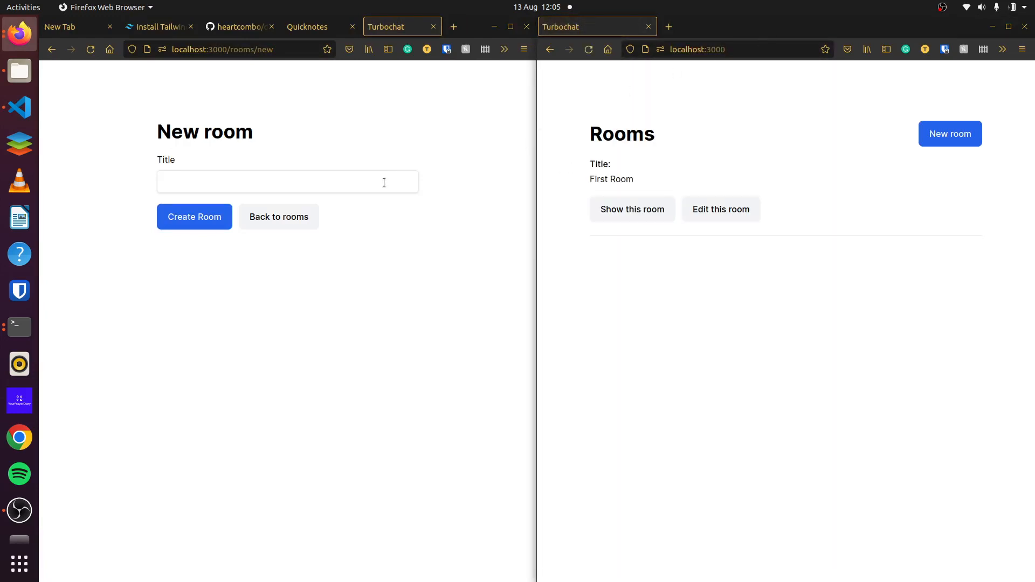
text(Second Room)
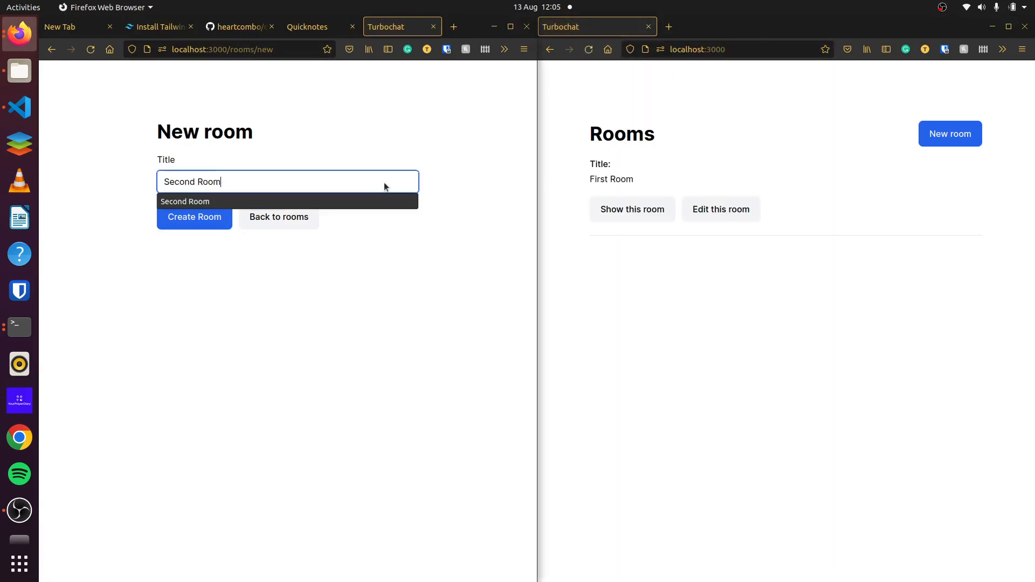
click(194, 217)
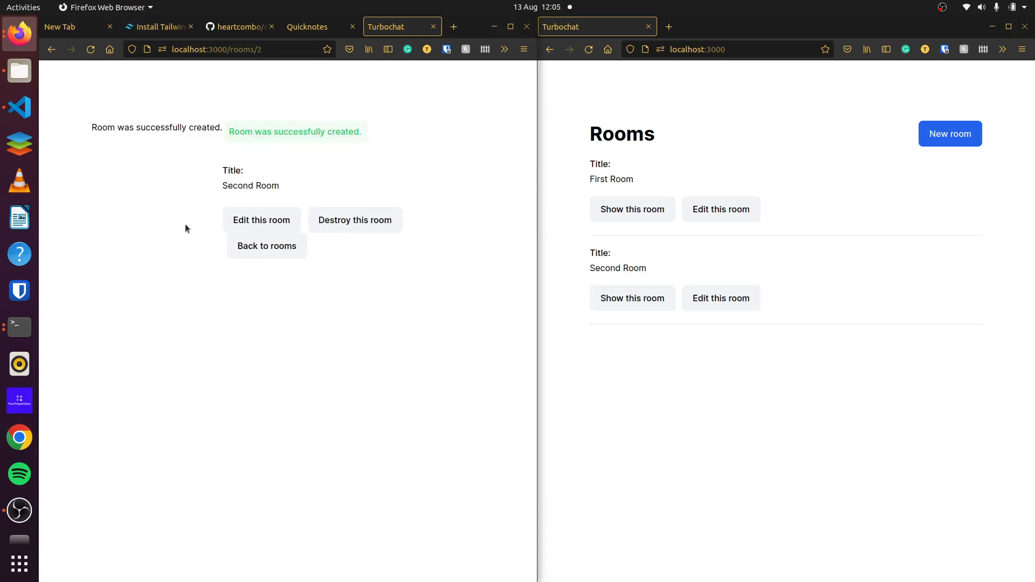
mouse_move(551, 286)
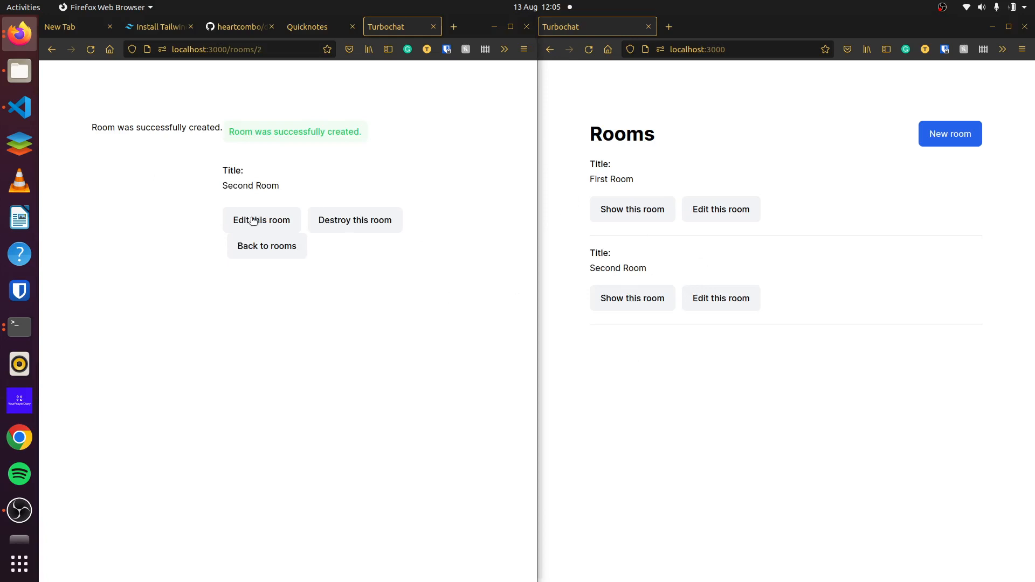
Step: Edit Second Room, renaming it Second Room update, and watch the other window update live
click(260, 220)
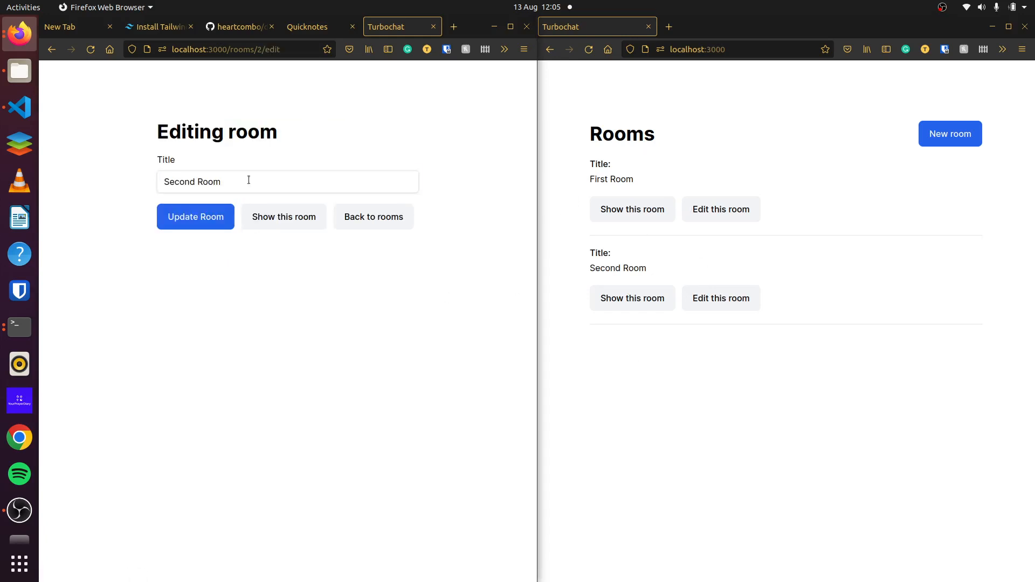
text(update)
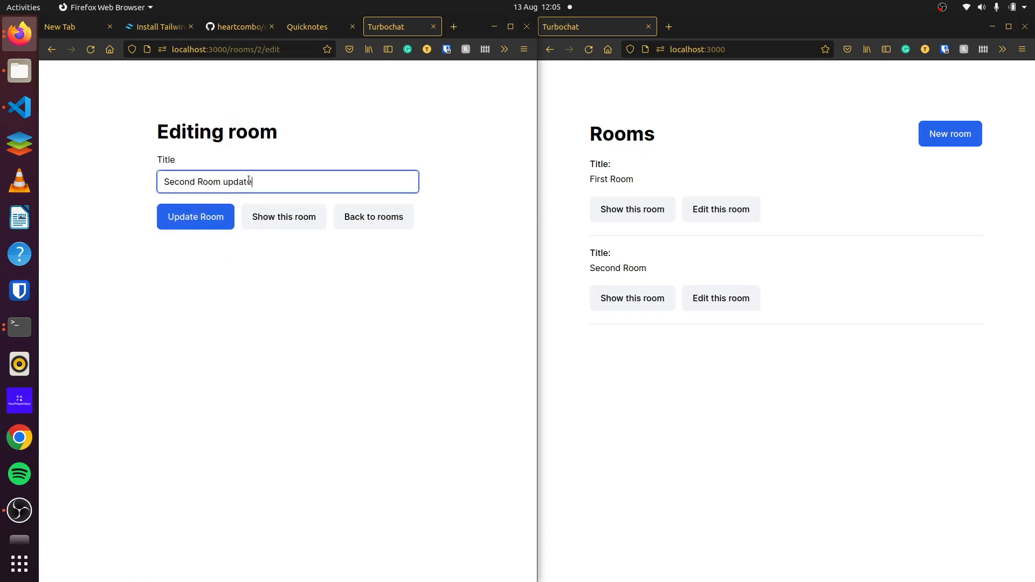
click(195, 217)
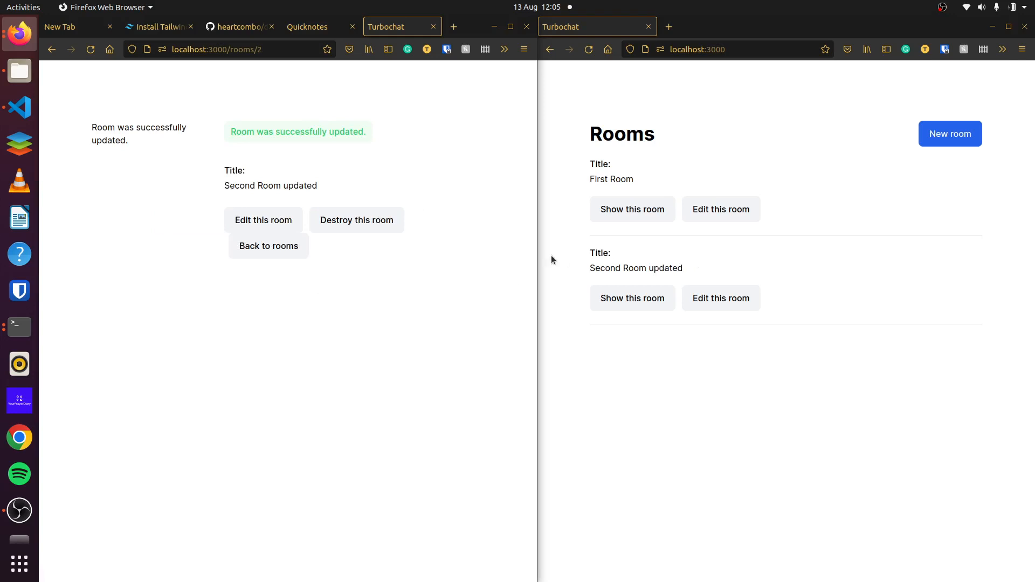
mouse_move(263, 219)
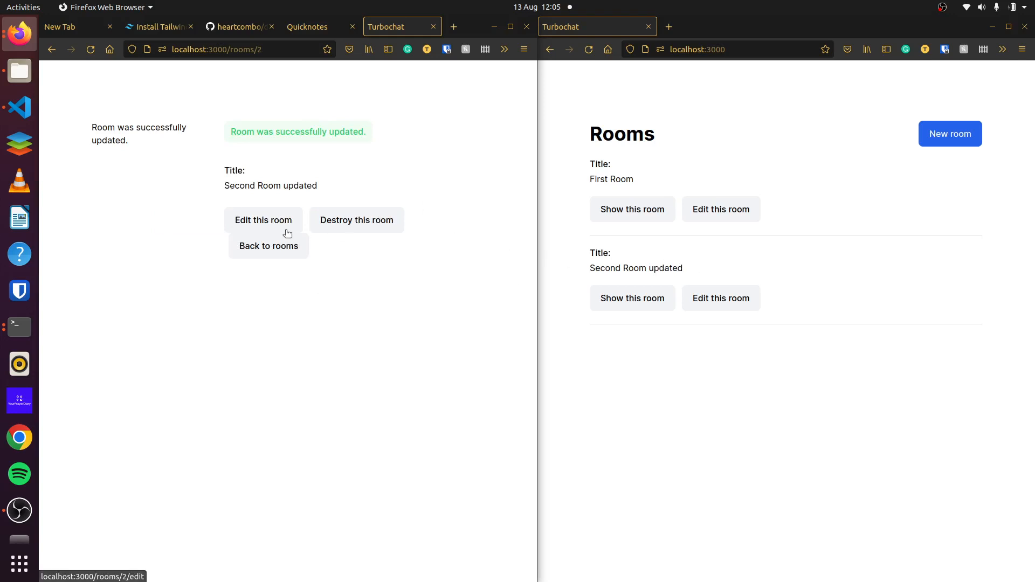
mouse_move(352, 322)
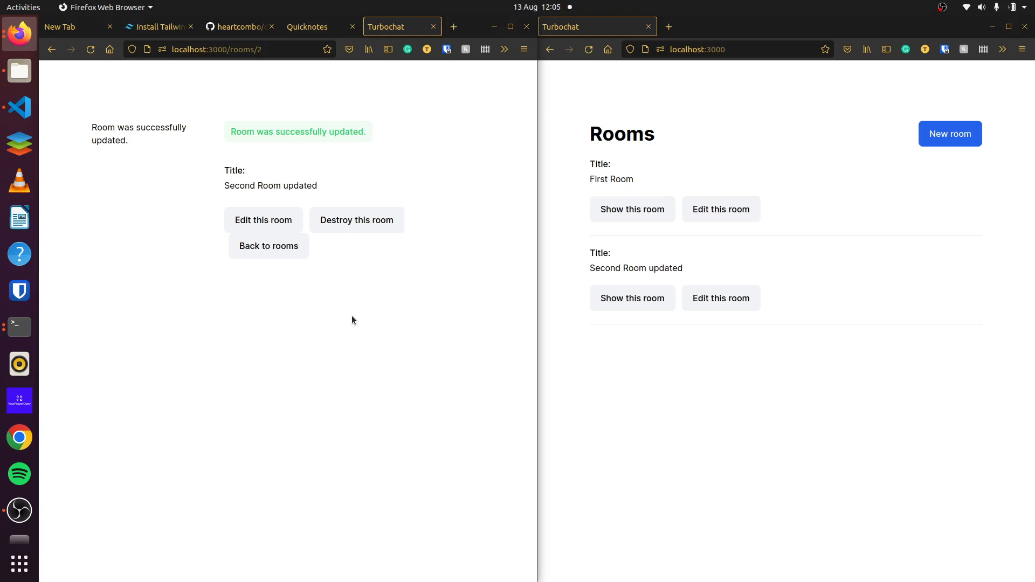
mouse_move(77, 132)
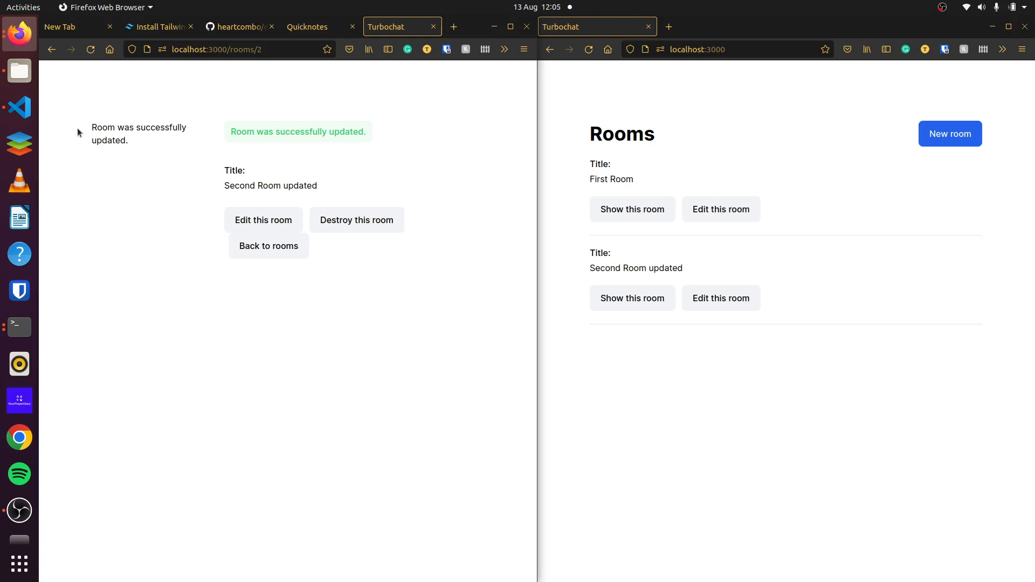
click(19, 107)
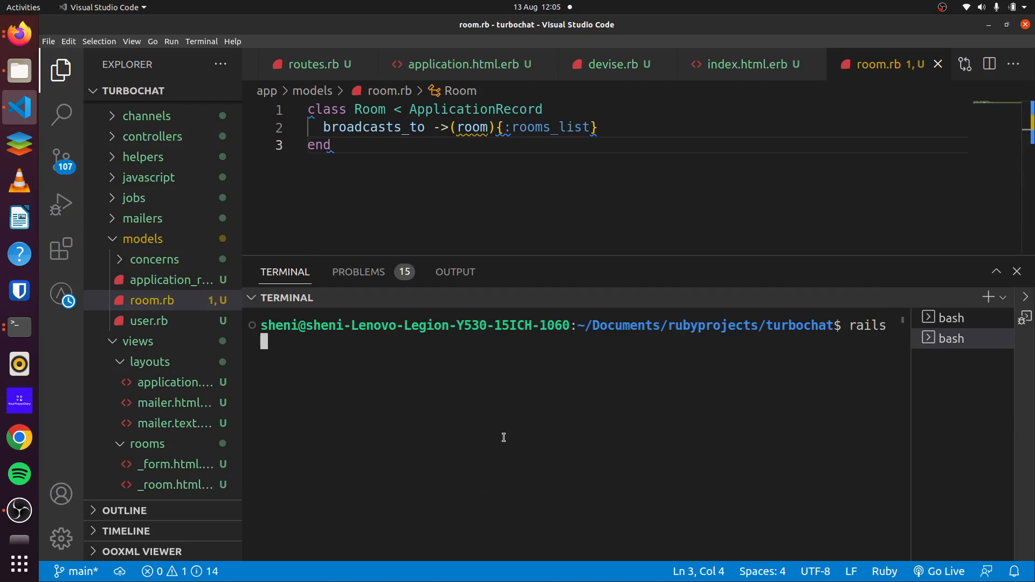
Step: Generate a Message scaffold with content:text, user:references and room:references
text(g scaffo)
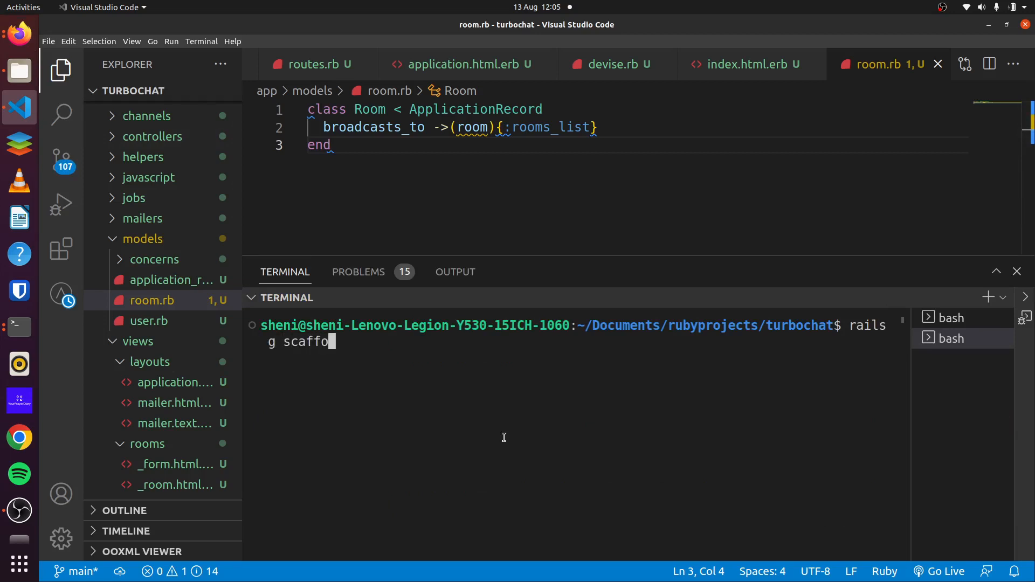
text(ld m)
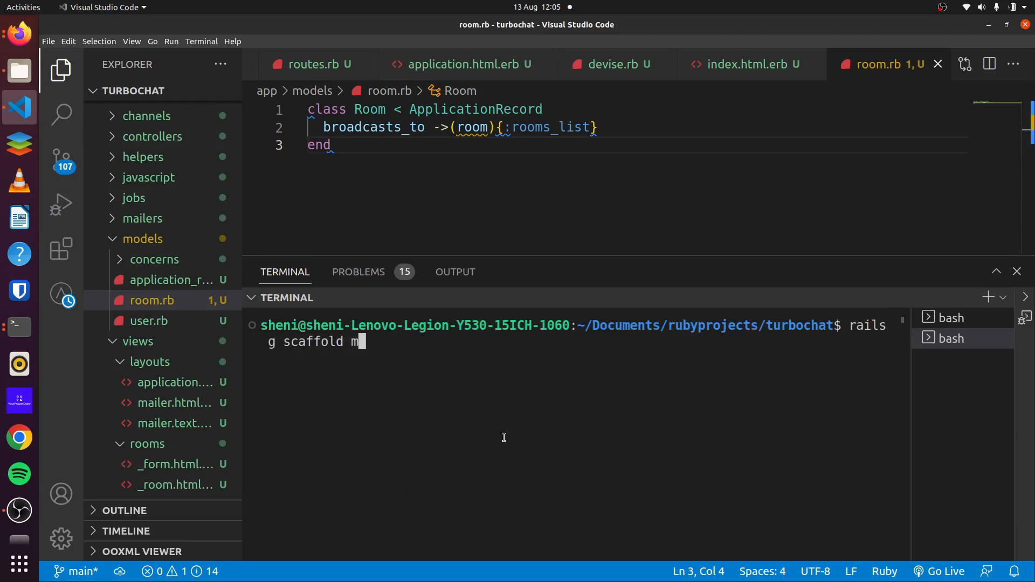
text(essage)
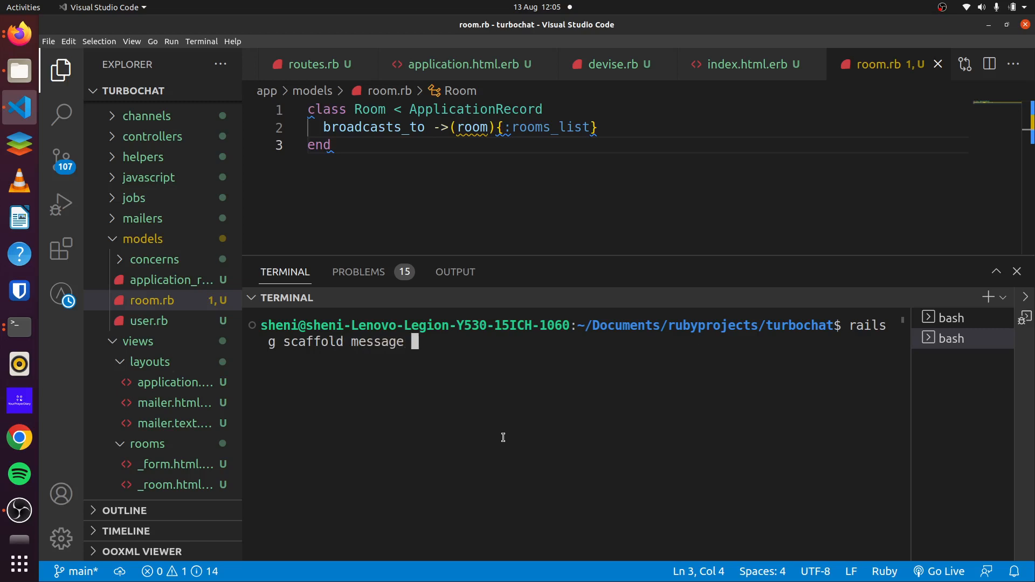
text(content:te)
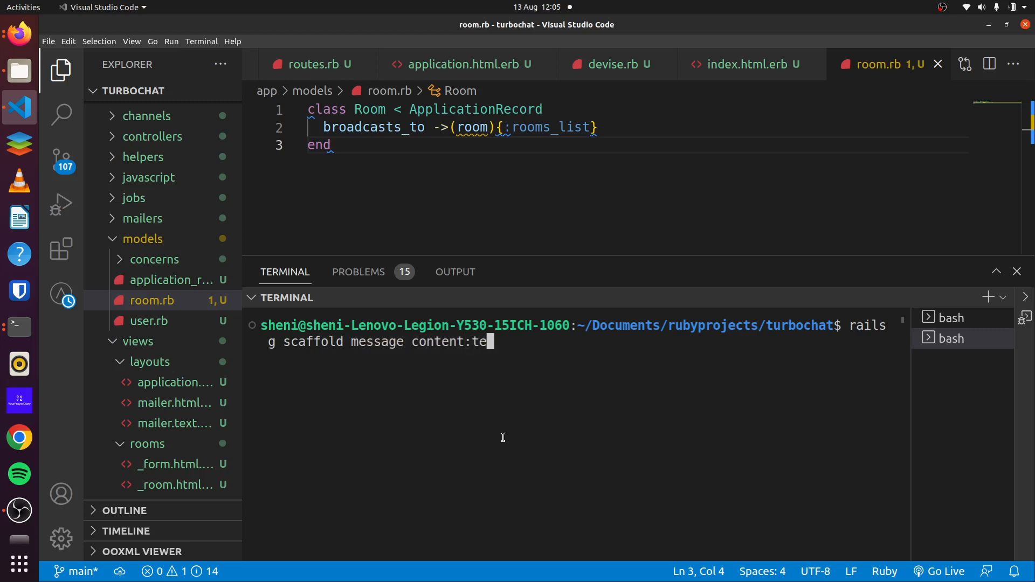
text(xt user)
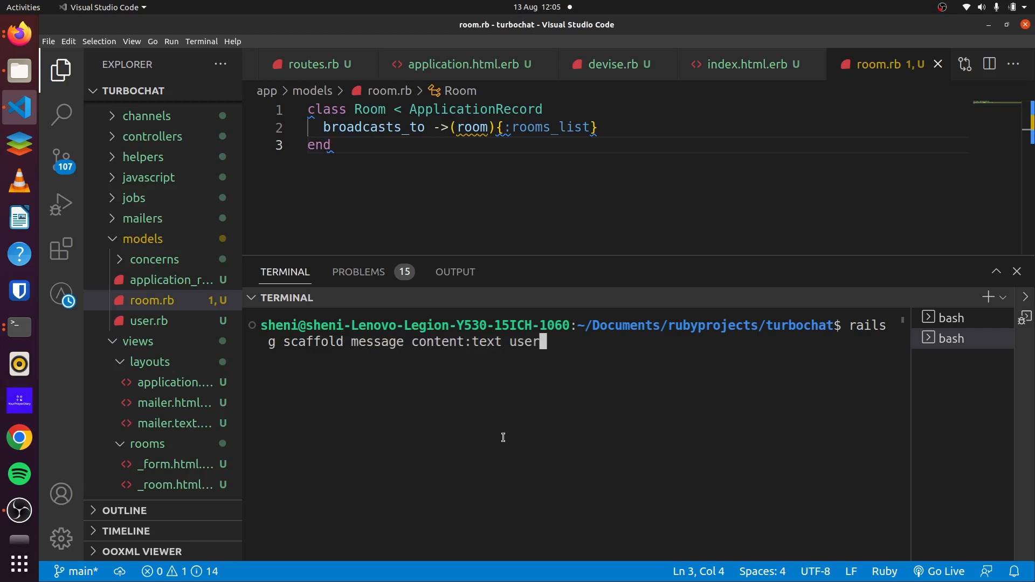
text(:referen)
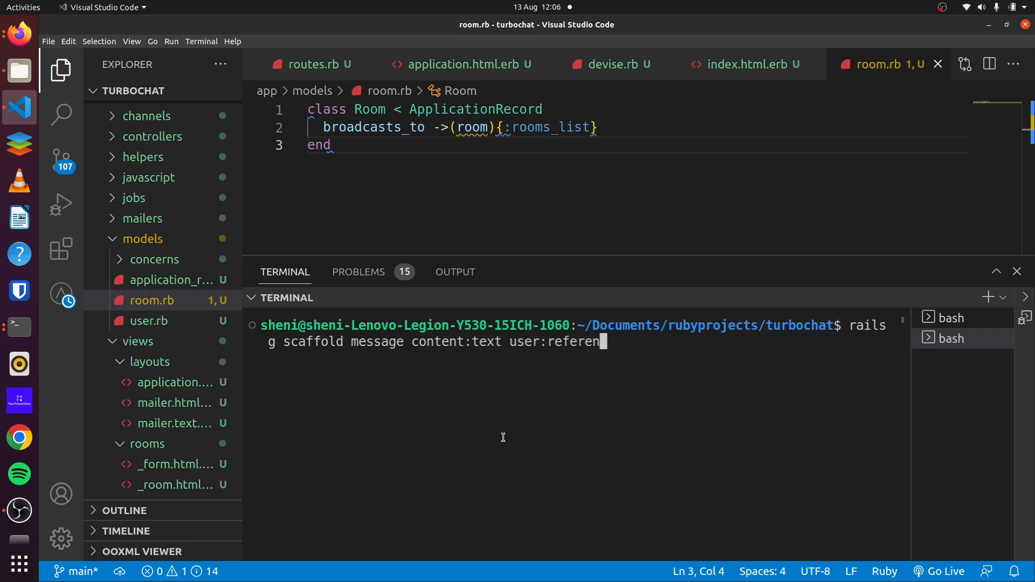
text(ces)
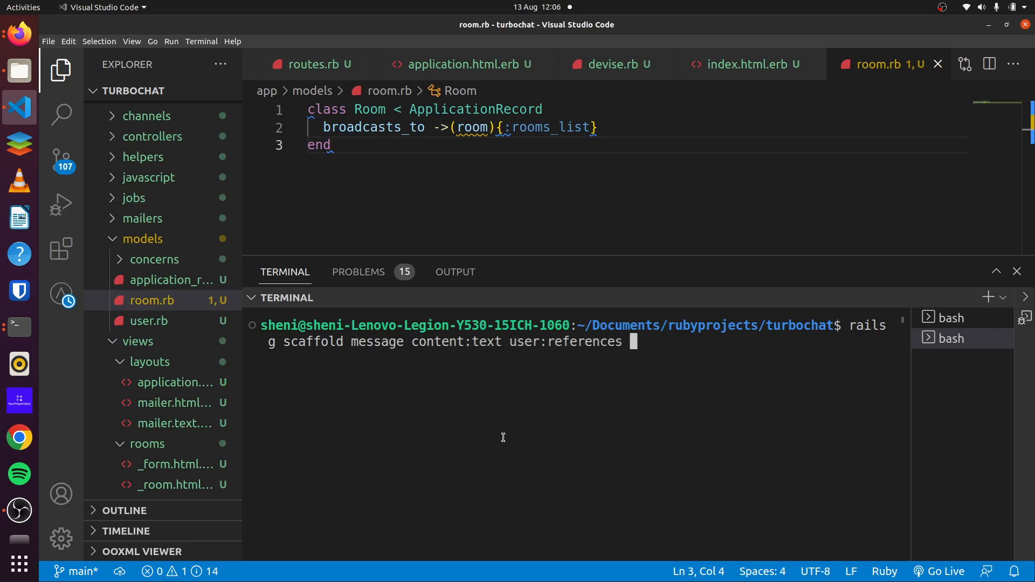
text(room:refe)
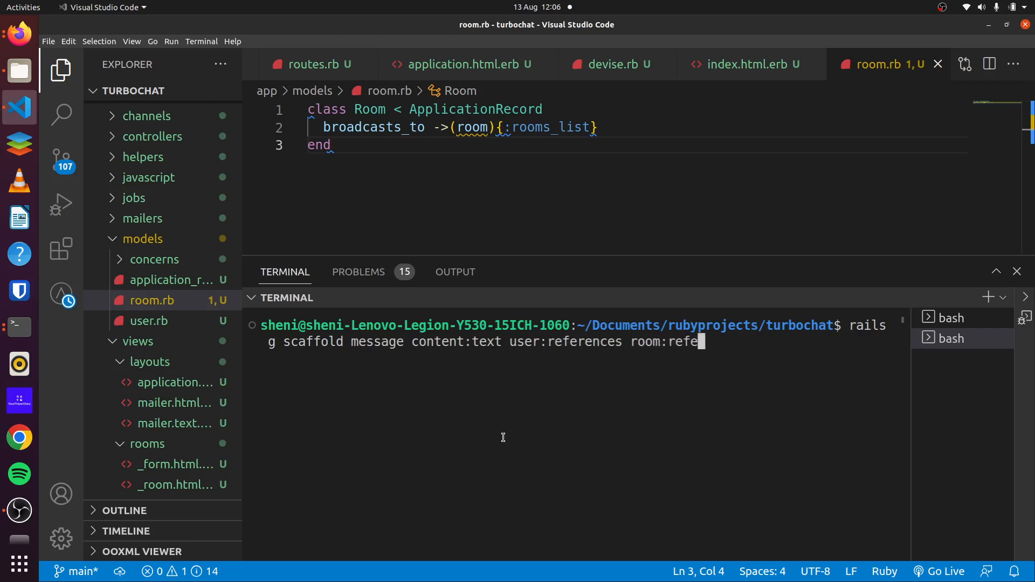
key(Return)
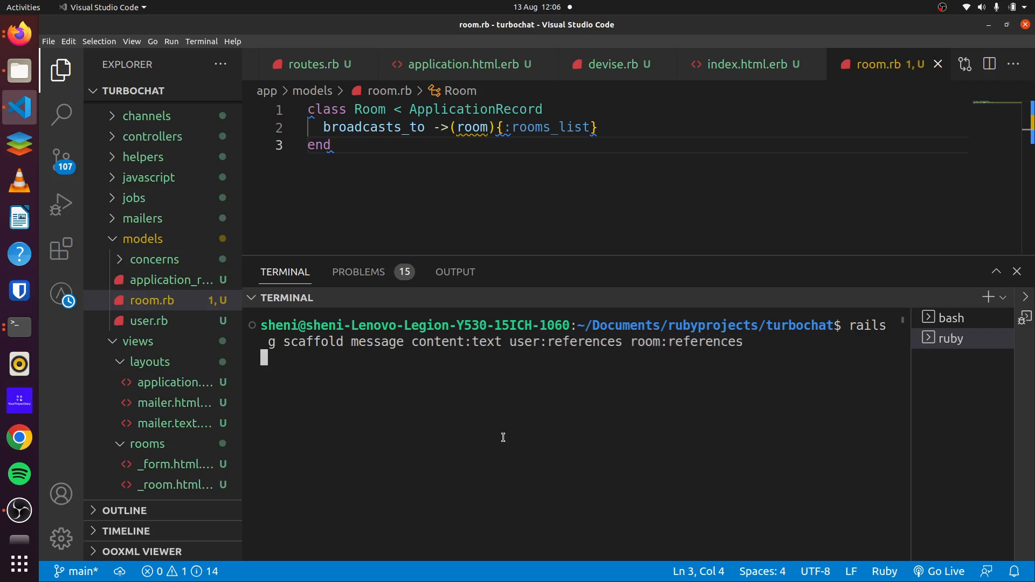
Step: Migrate the database to create the messages table
key(Return)
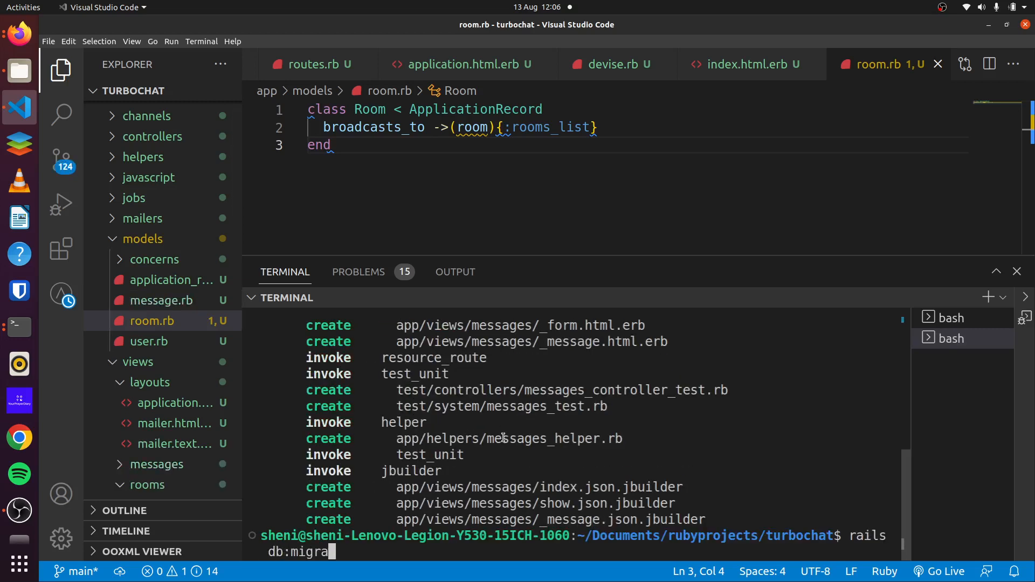
key(Return)
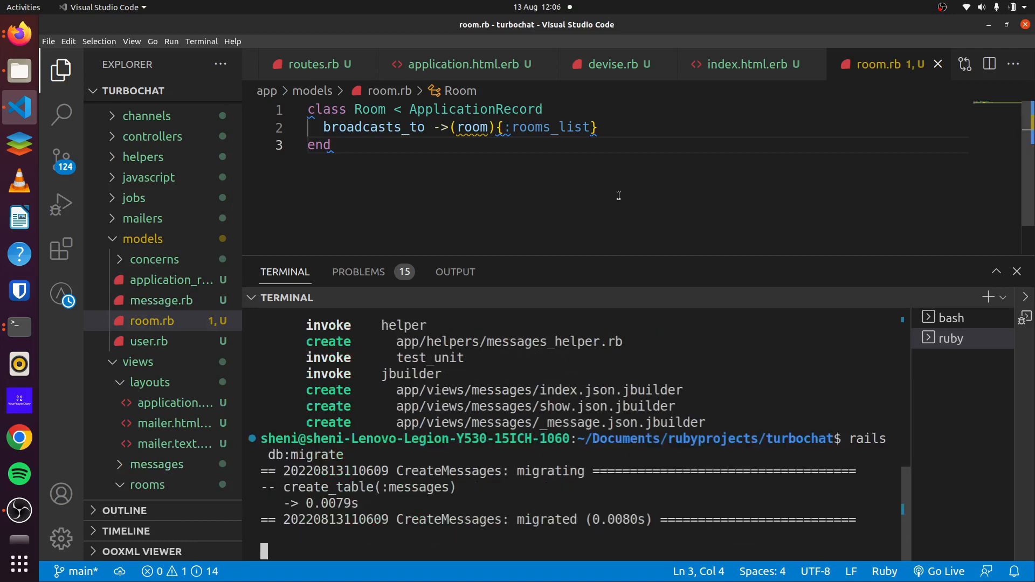
text(rout)
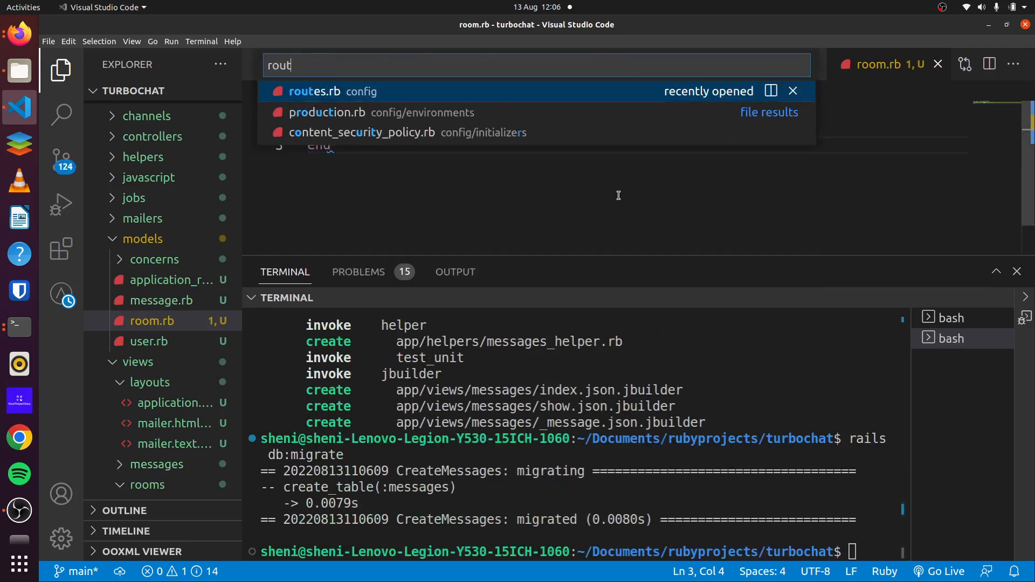
Step: Nest resources :messages inside the rooms resources block in routes.rb and save
click(304, 91)
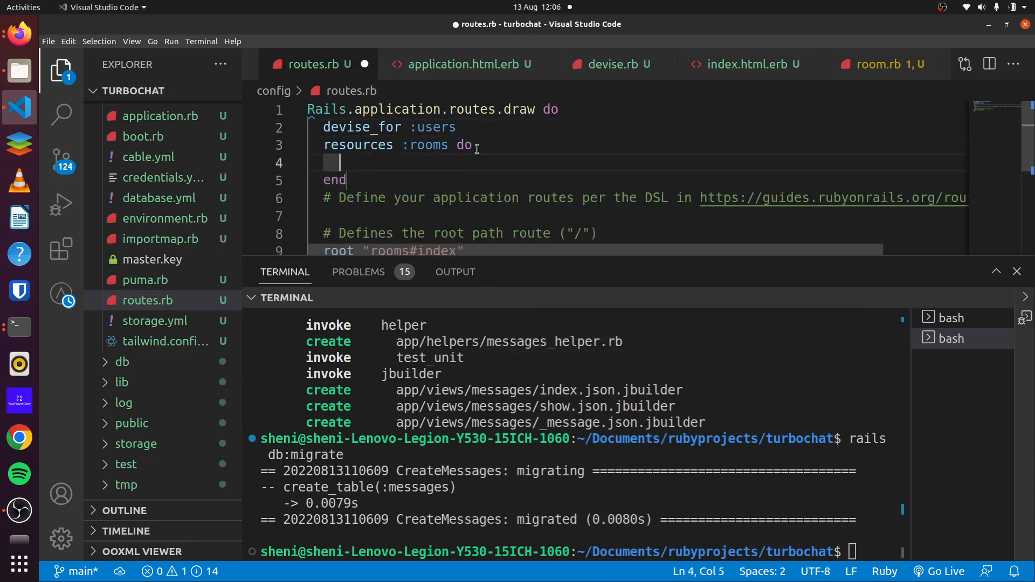
text(resources :messages)
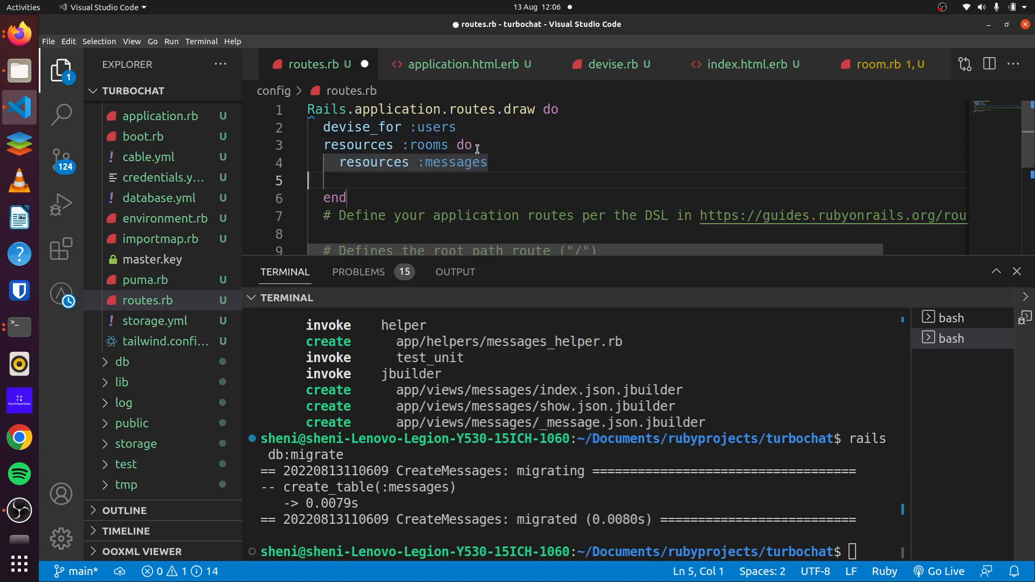
key(ctrl+s)
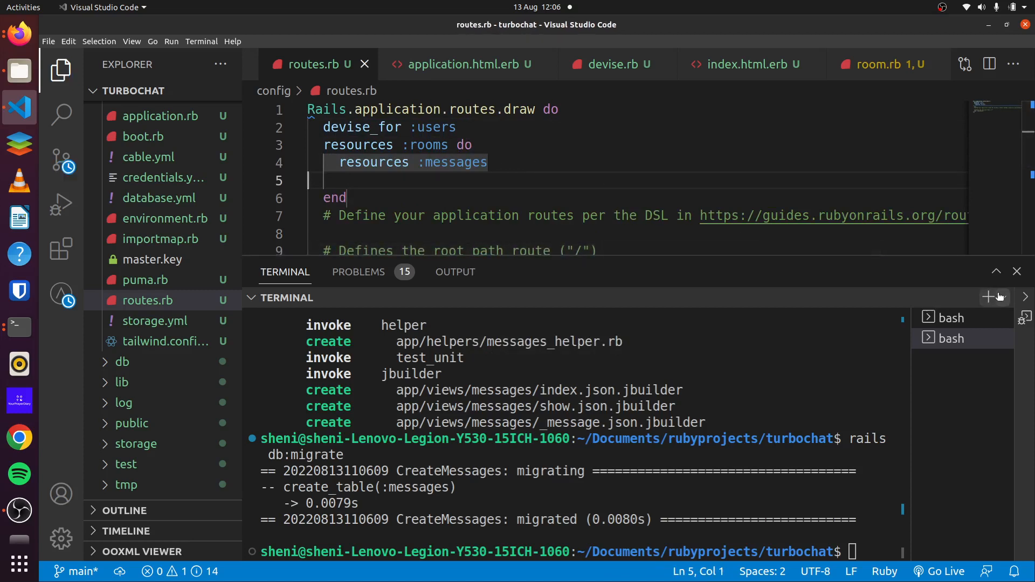
key(ctrl+p)
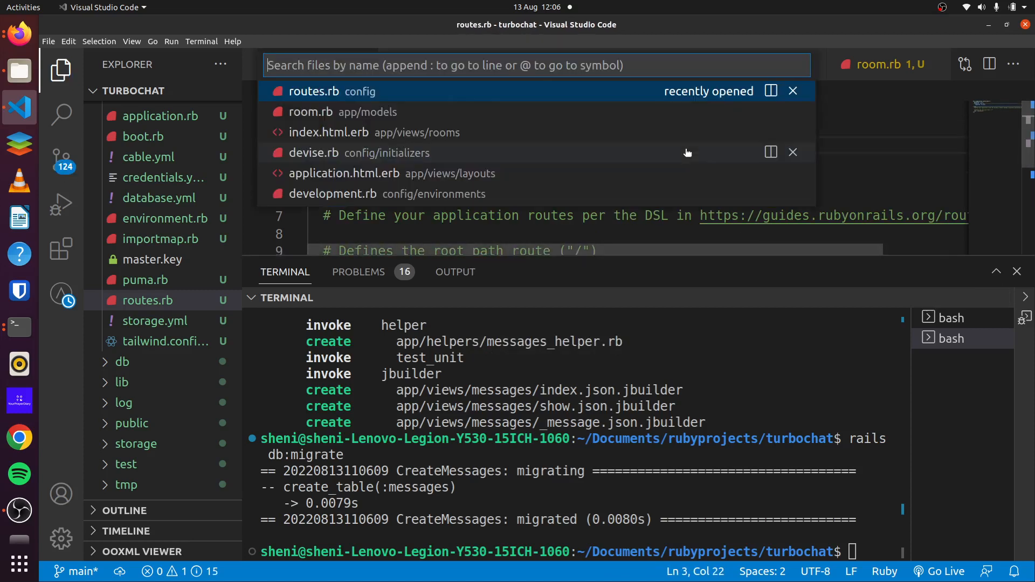
Step: Copy set_room from rooms_controller.rb into messages_controller.rb, finding the Room by params[:room_id]
text(mes)
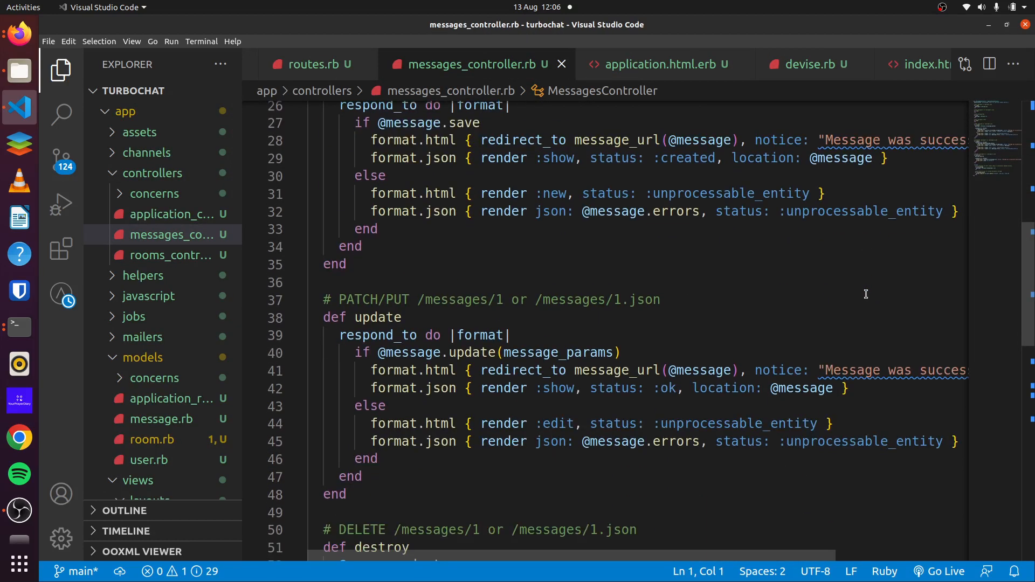
scroll(down, 3)
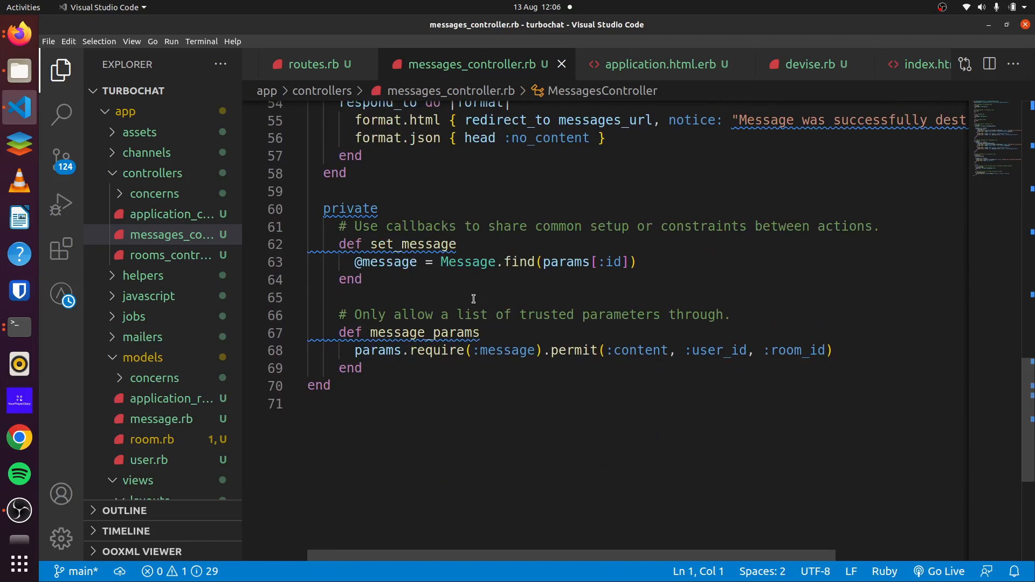
click(172, 254)
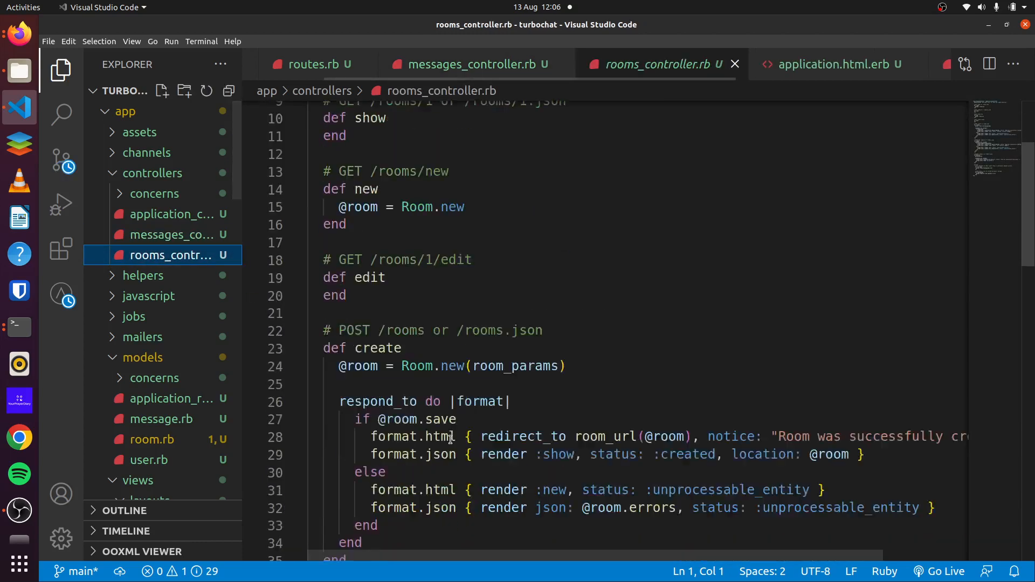
scroll(down, 3)
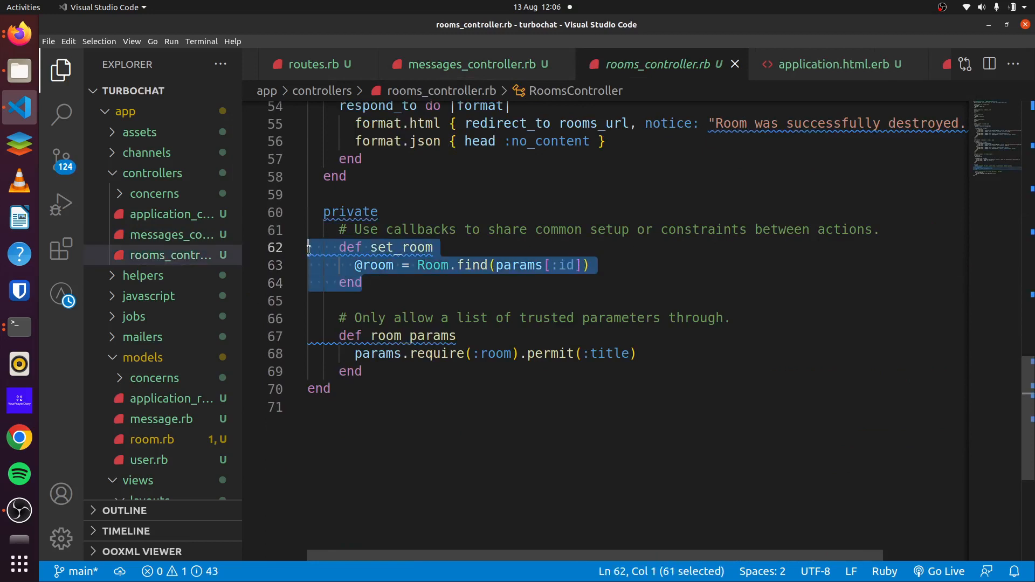
click(472, 63)
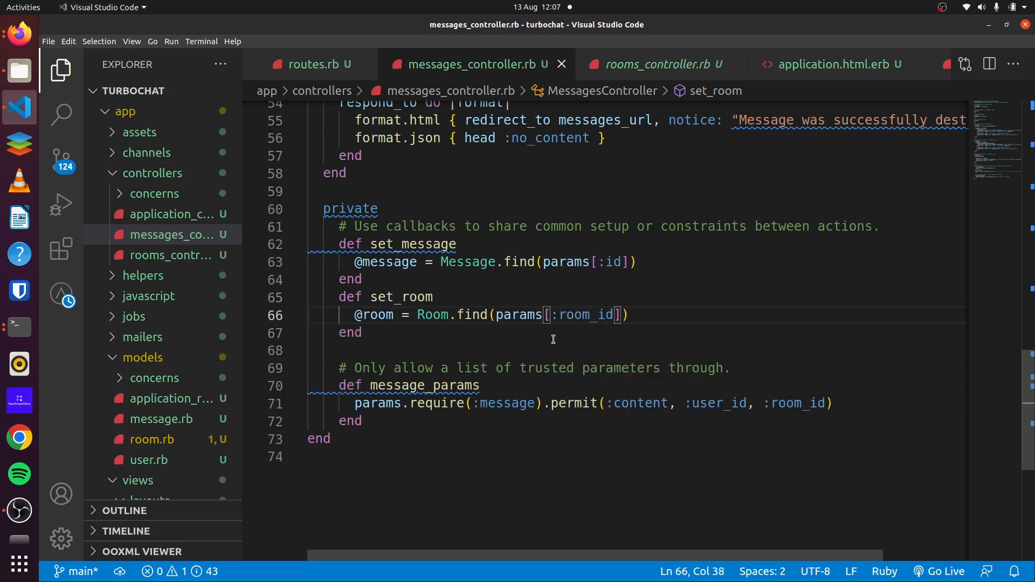
scroll(up, 3)
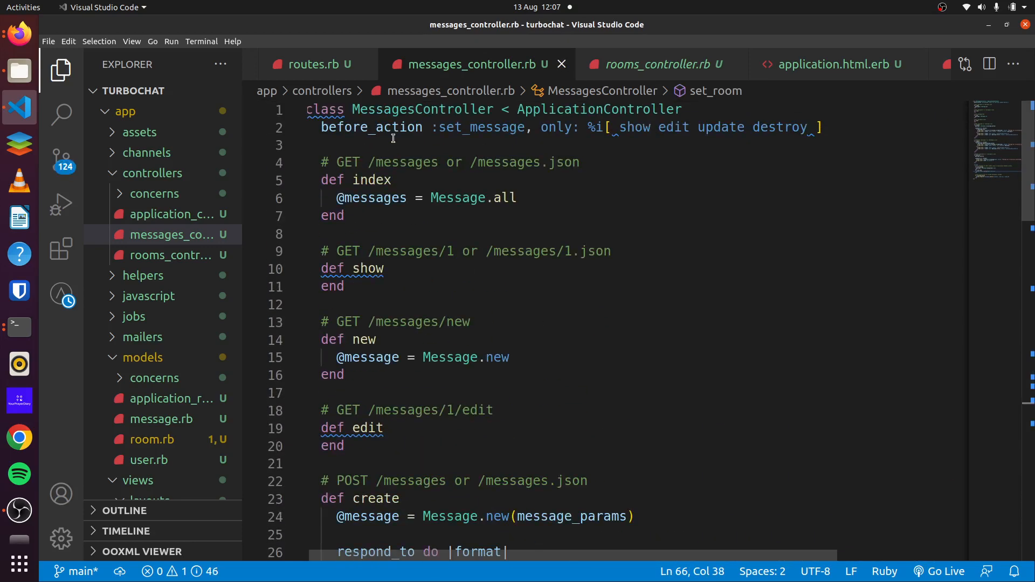
Step: Add before_action :set_room and before_action :authenticate_user! to MessagesController
text(before_action :set)
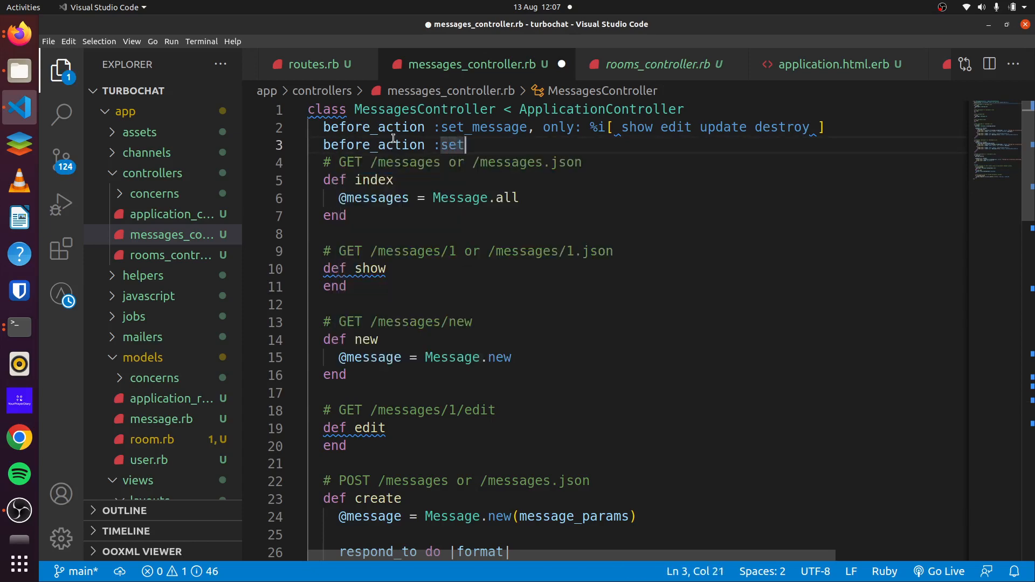
text(_room)
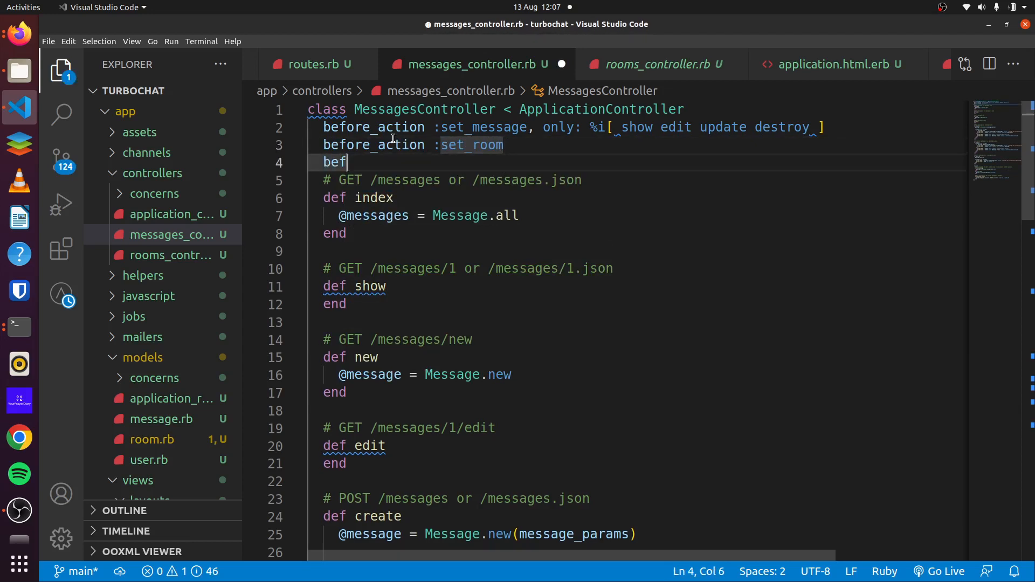
text(ore_)
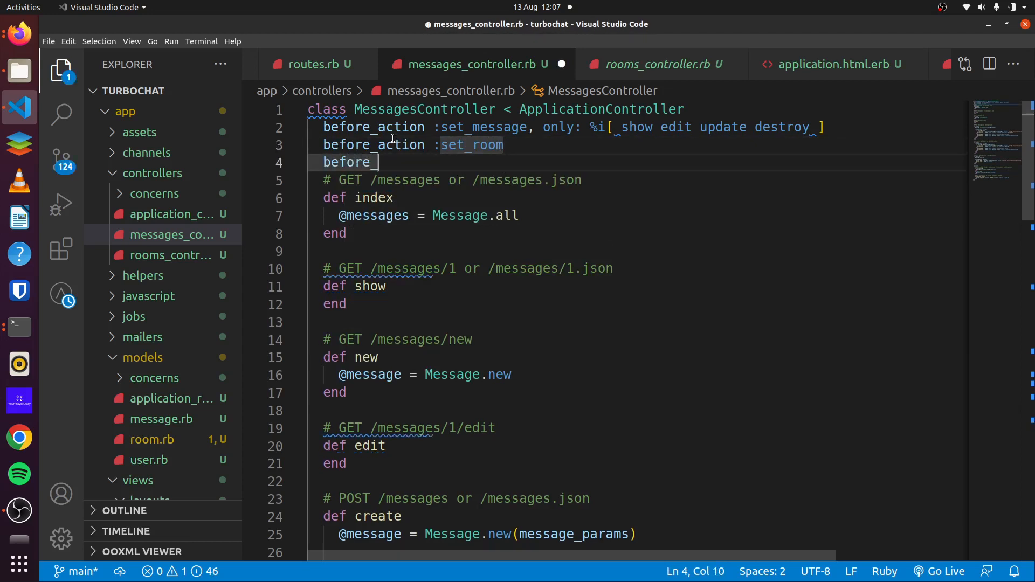
text(action :a)
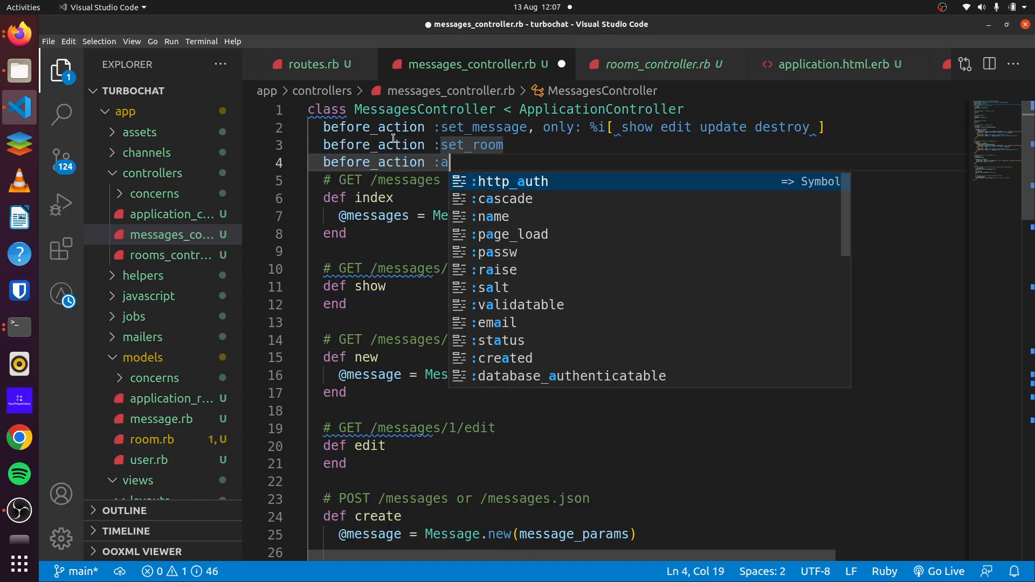
text(uthenticate)
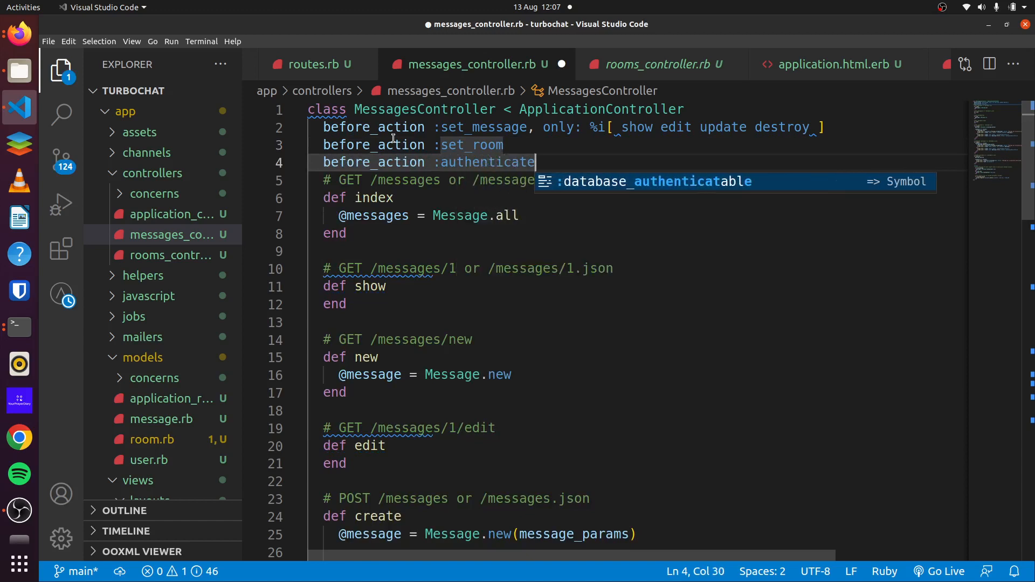
text(_user!)
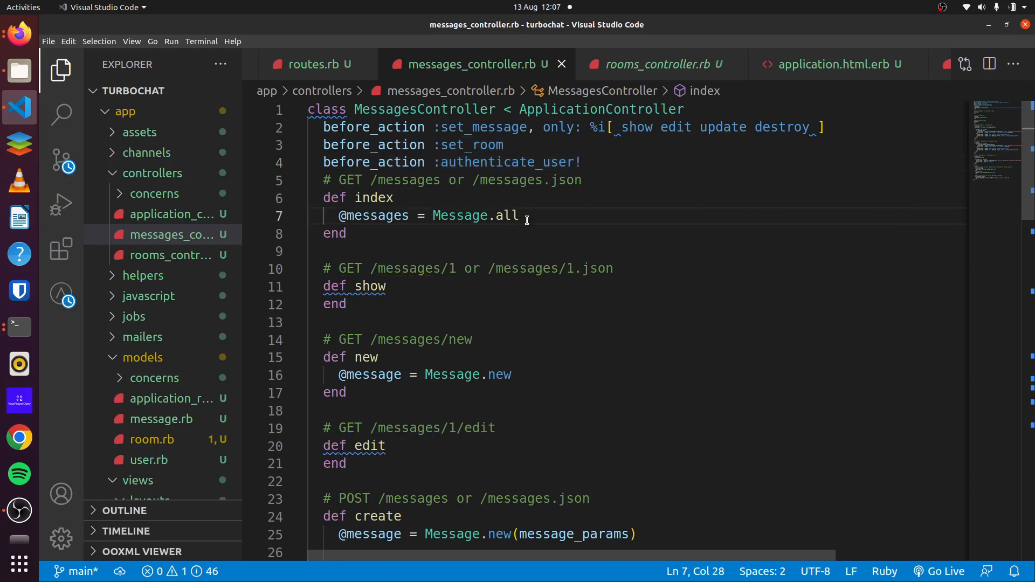
click(660, 63)
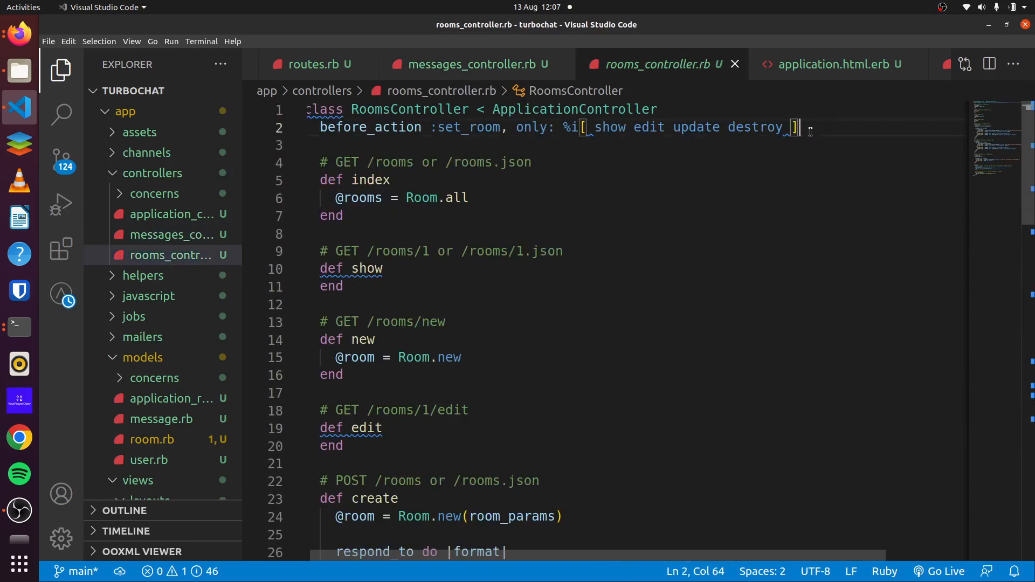
Step: Add before_action :authenticate_user!, only: %i[show] to RoomsController
text(before_action :id)
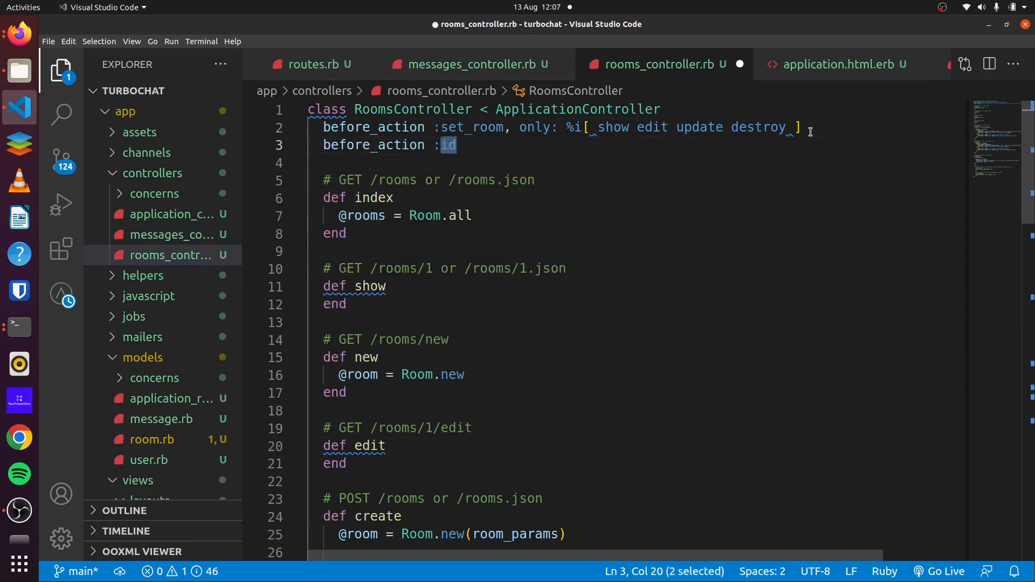
text(authentica)
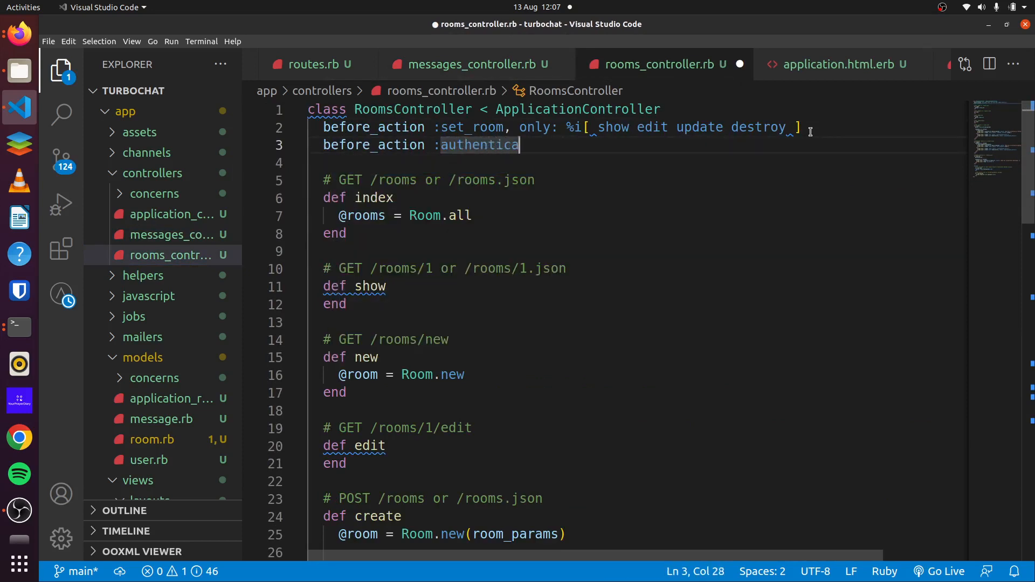
text(te_user)
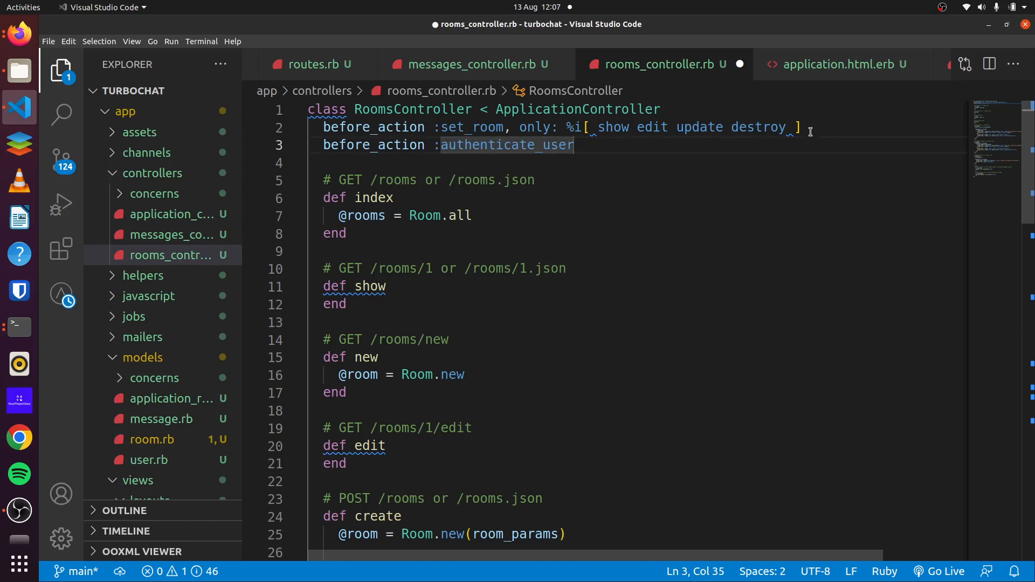
text(!, only)
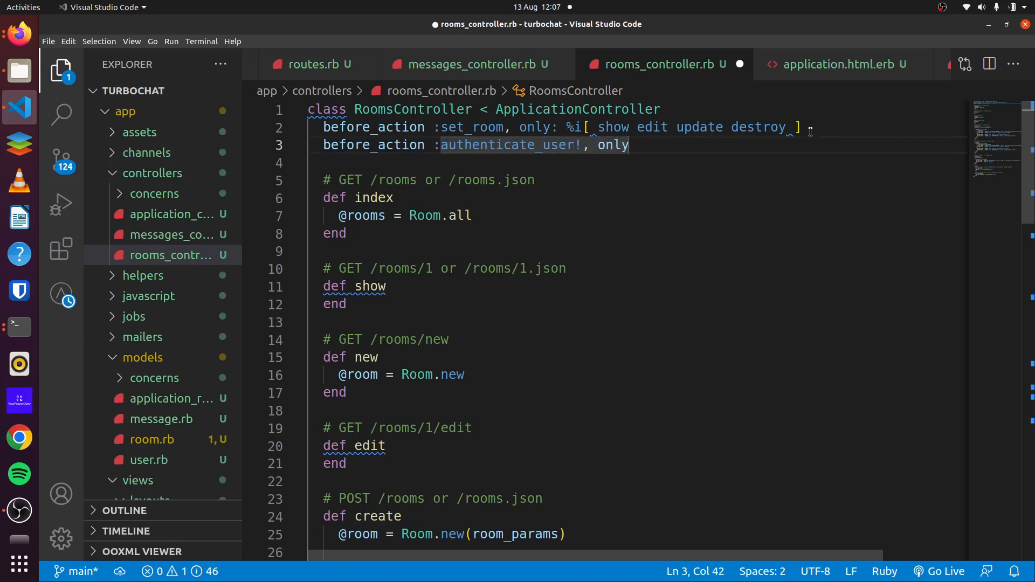
text(: %i[method])
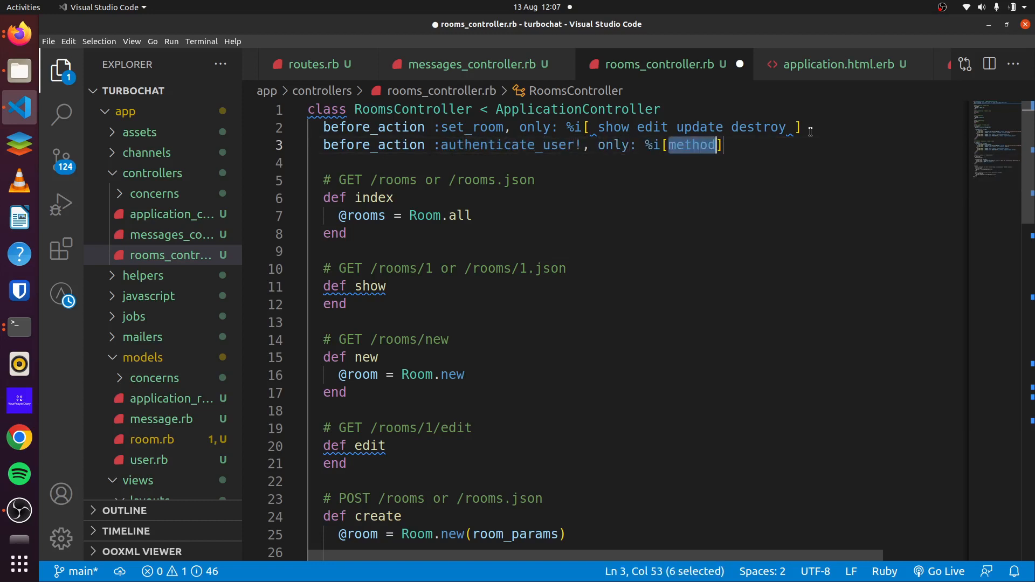
text(show)
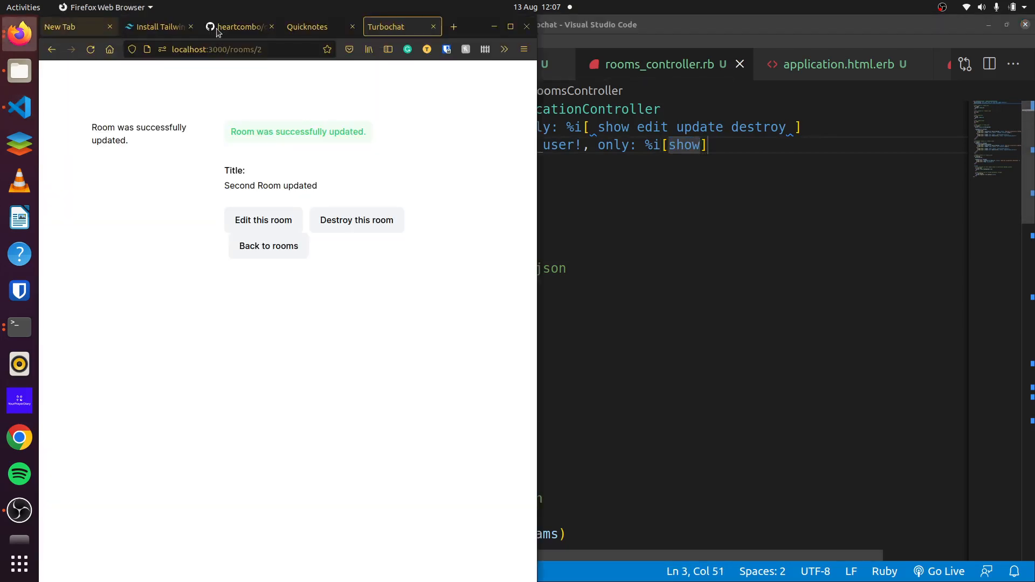
click(217, 49)
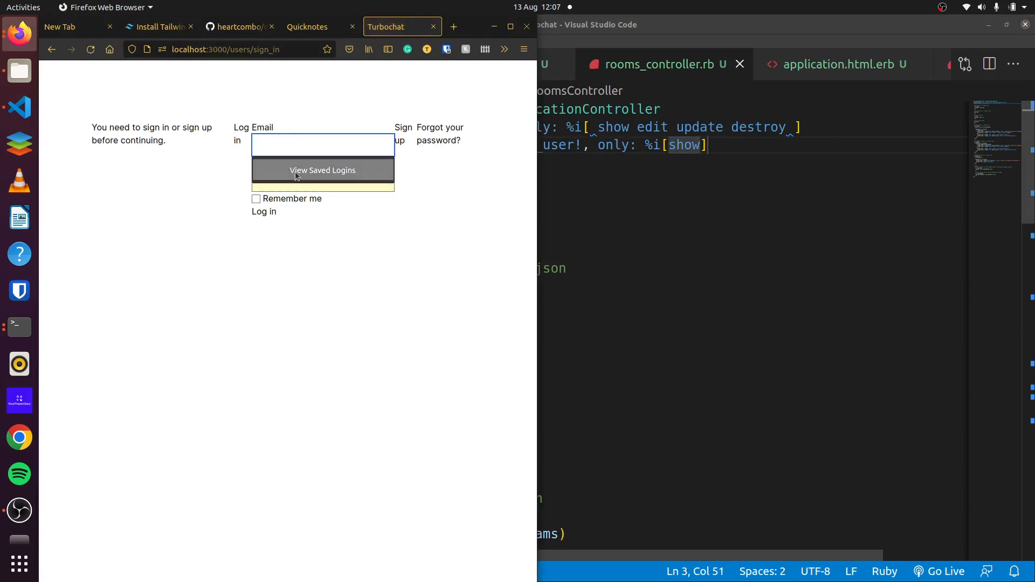
click(398, 127)
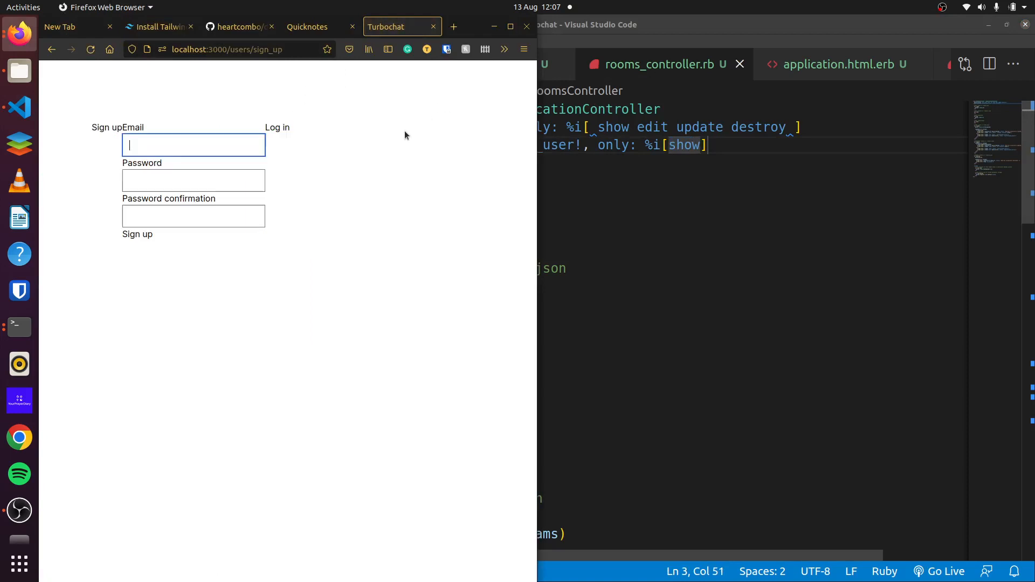
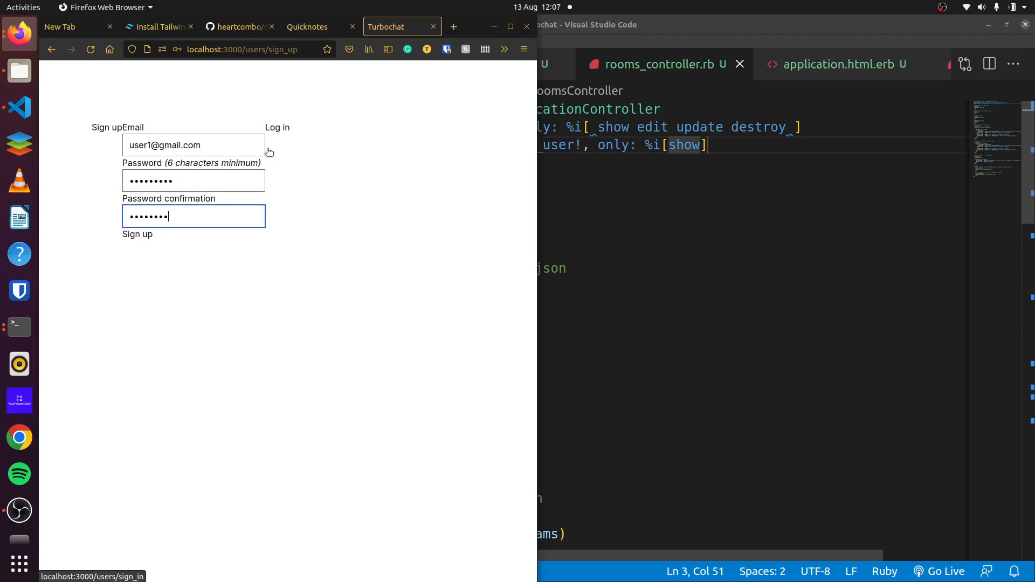
click(137, 234)
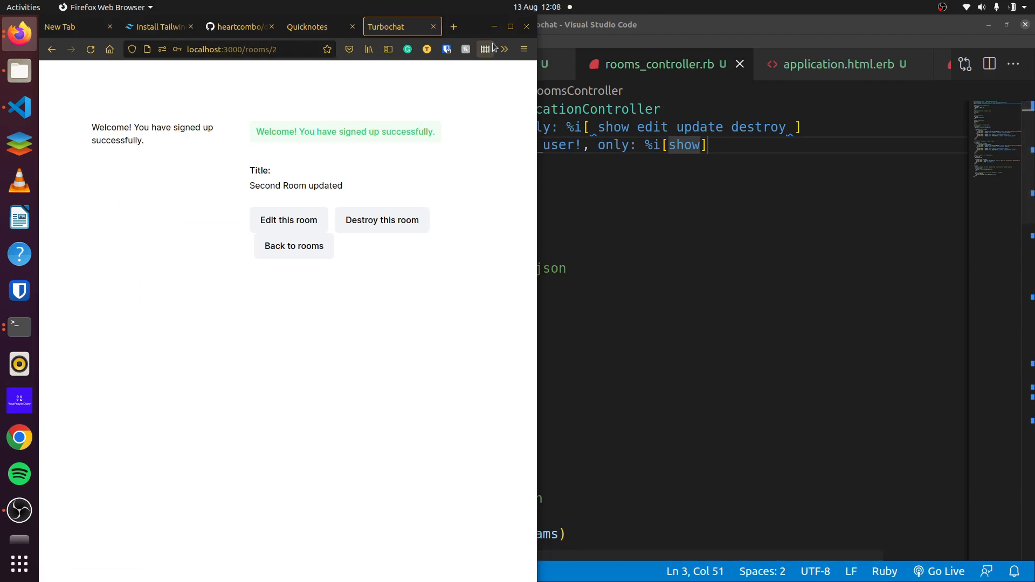
click(584, 25)
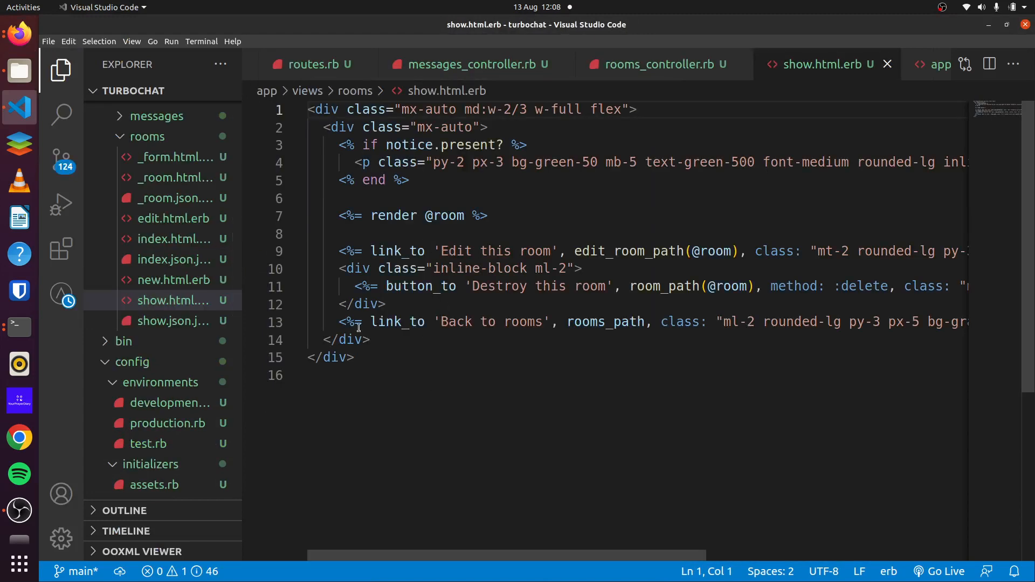
mouse_move(62, 443)
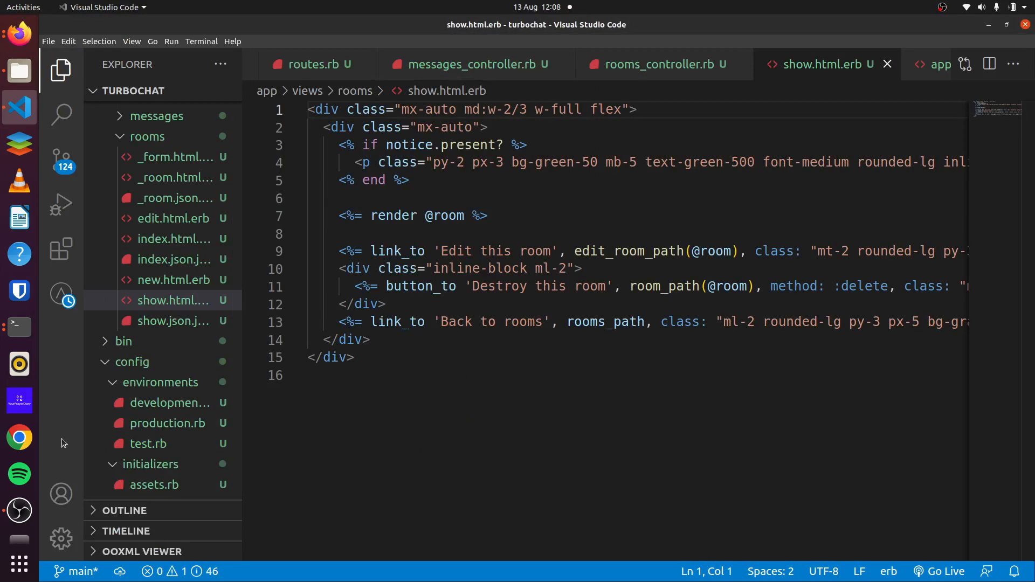
text(fo)
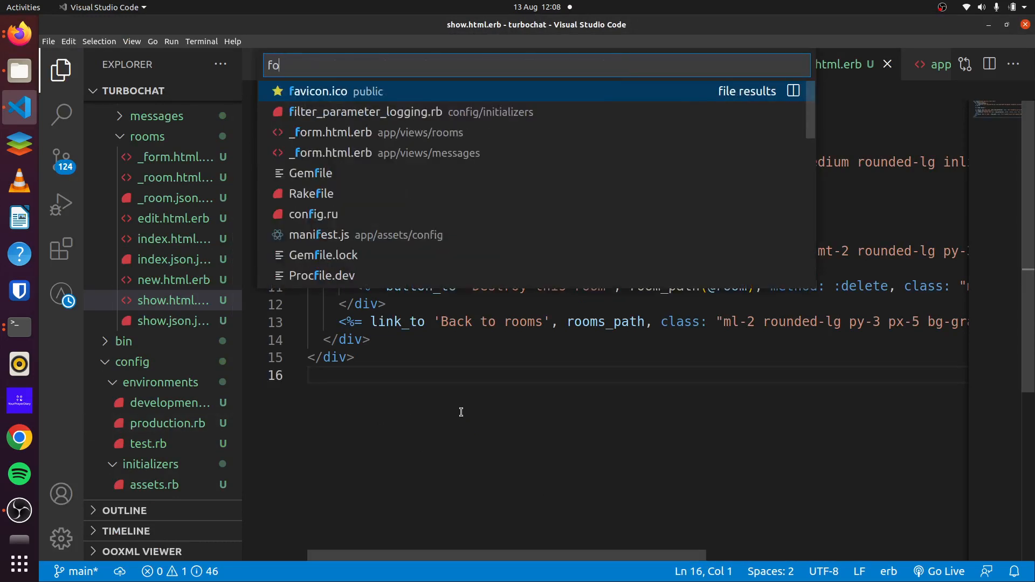
text(rm)
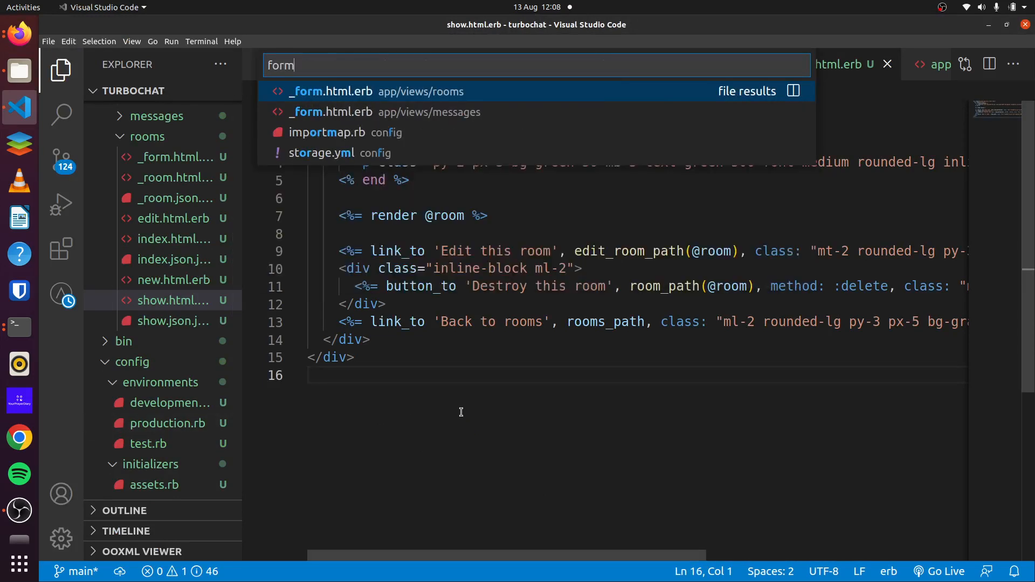
click(385, 111)
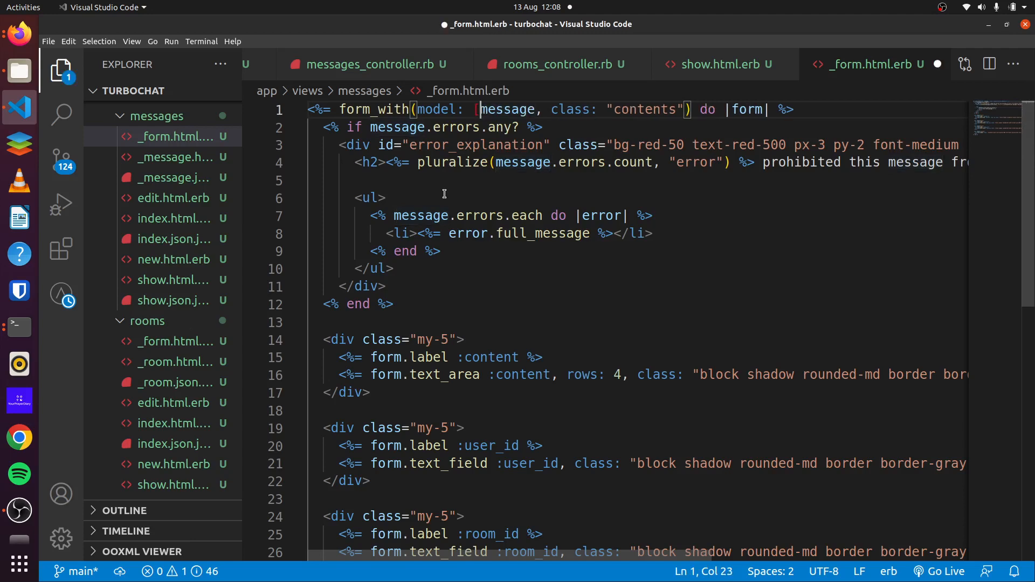
text(room,)
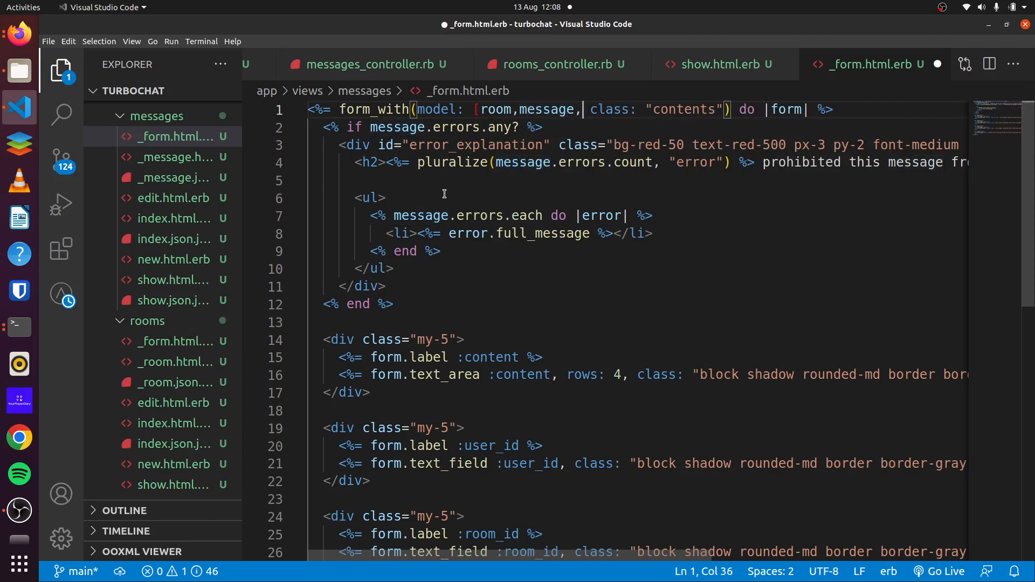
text(=)
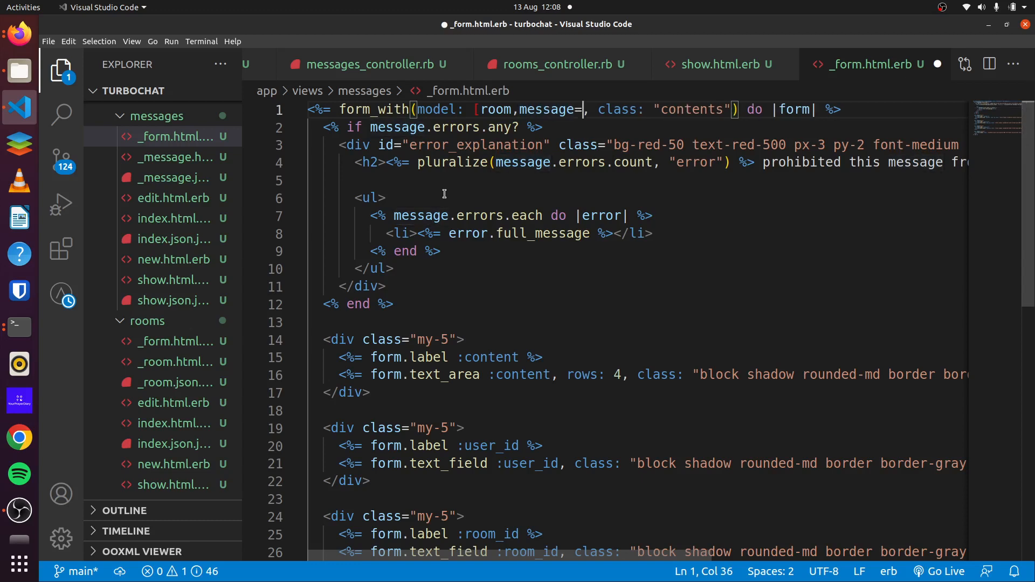
key(Backspace)
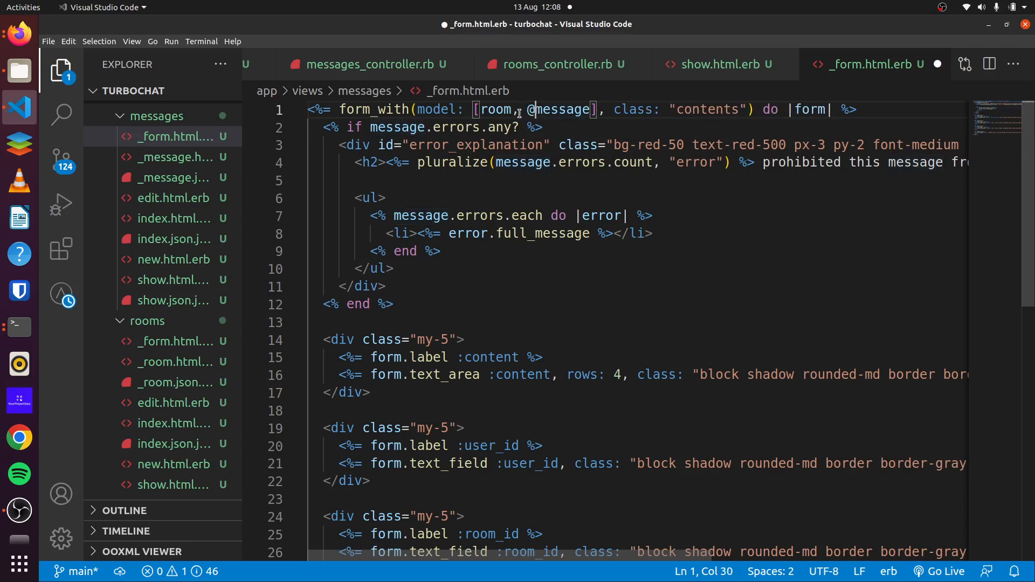
key(ctrl+f)
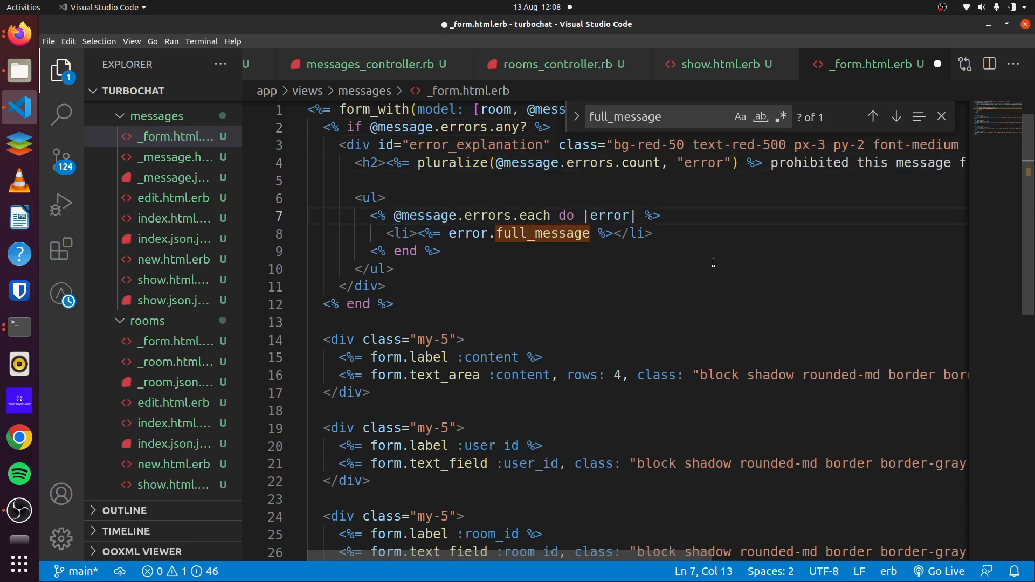
click(392, 269)
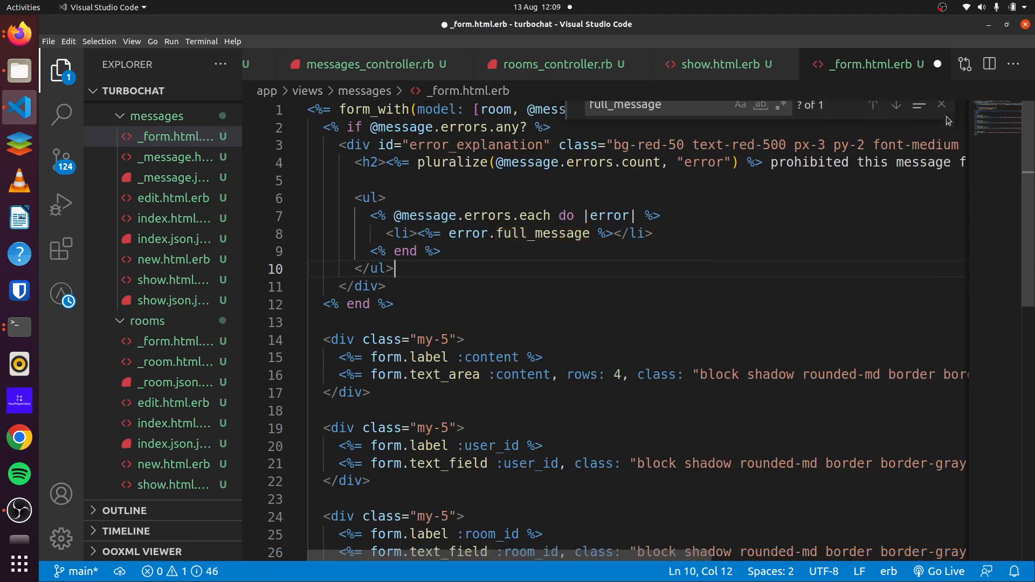
text(roo)
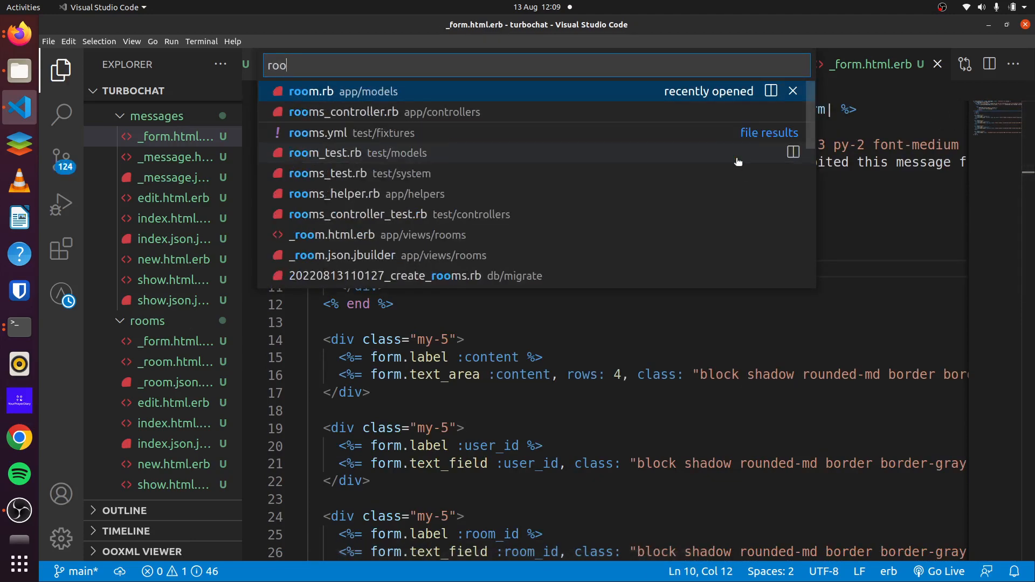
click(356, 111)
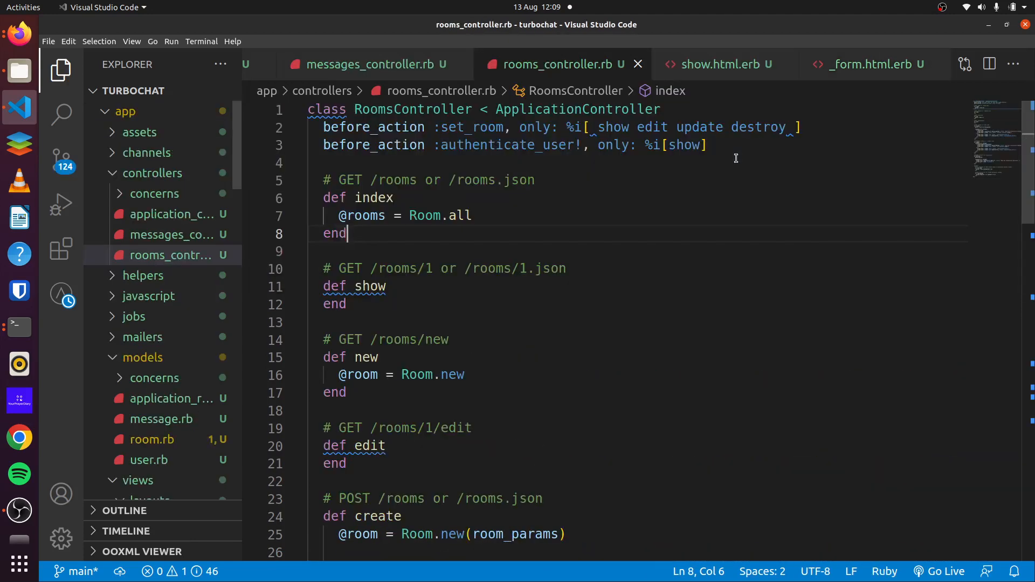
text(@)
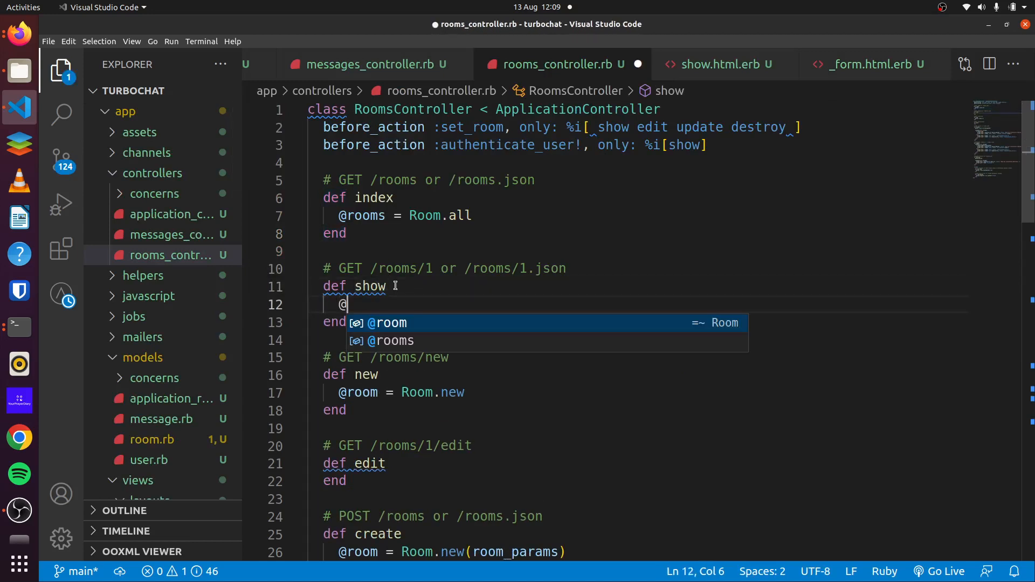
text(message =)
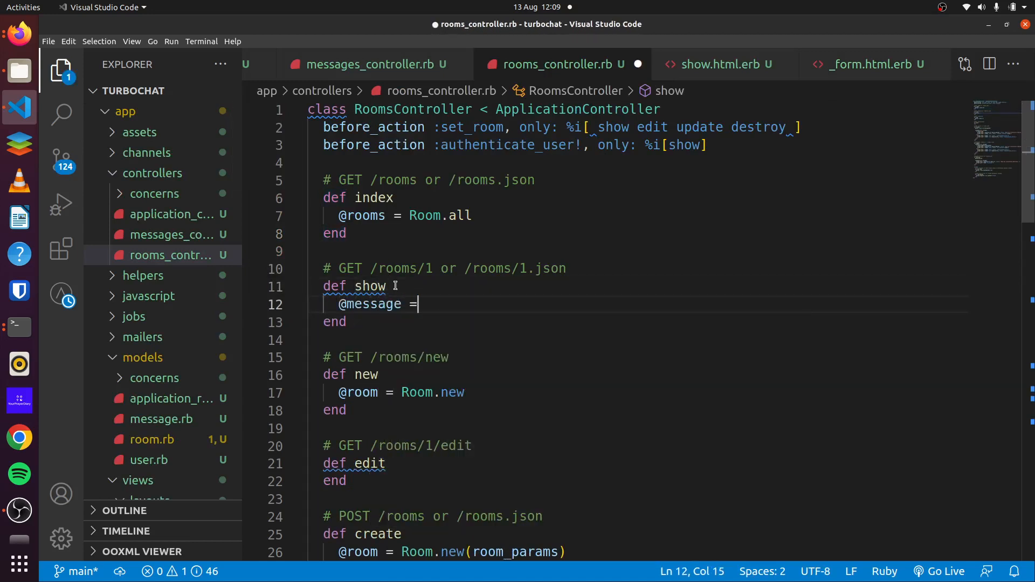
text(Message.new)
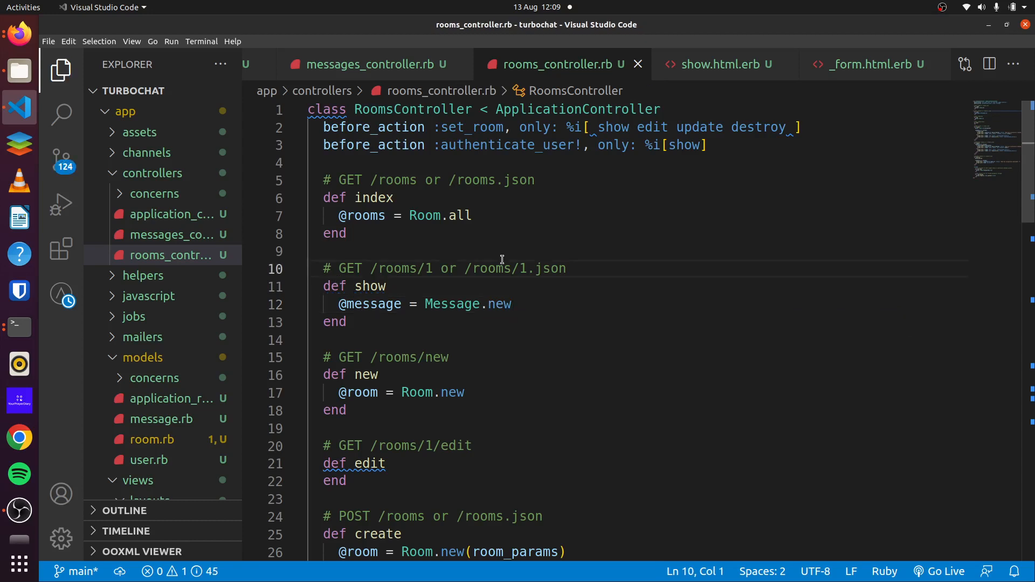
mouse_move(370, 146)
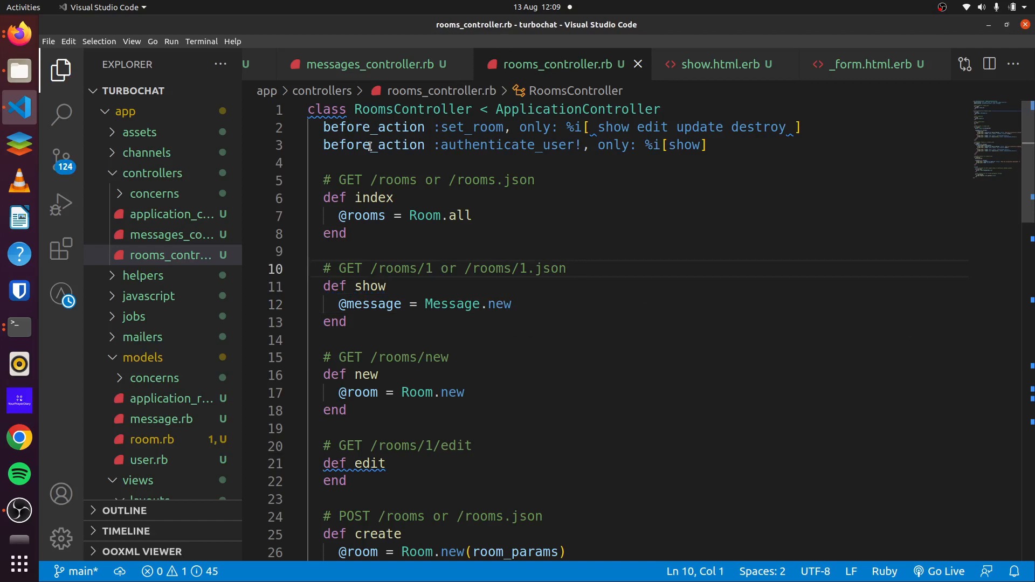
mouse_move(14, 93)
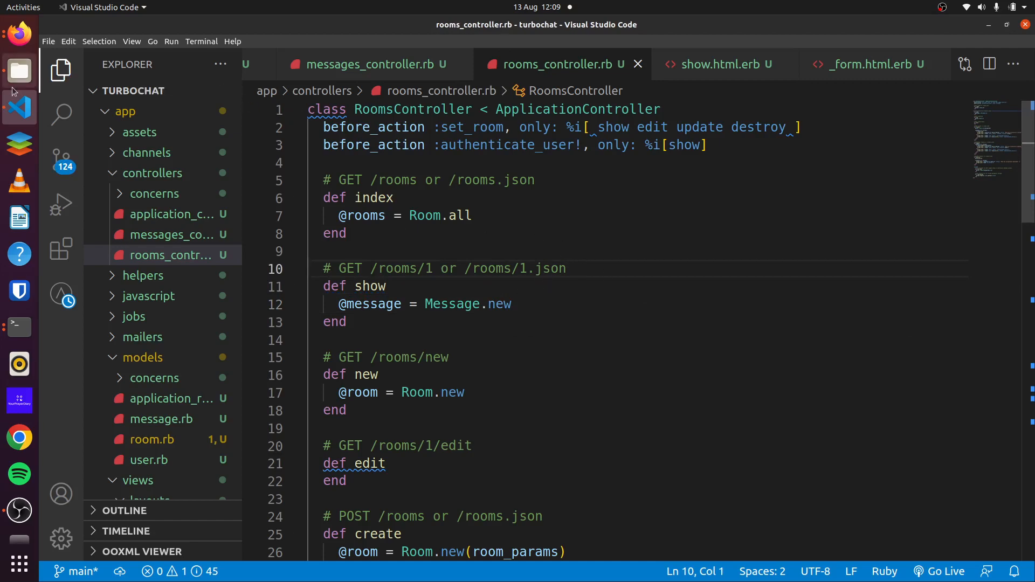
mouse_move(60, 365)
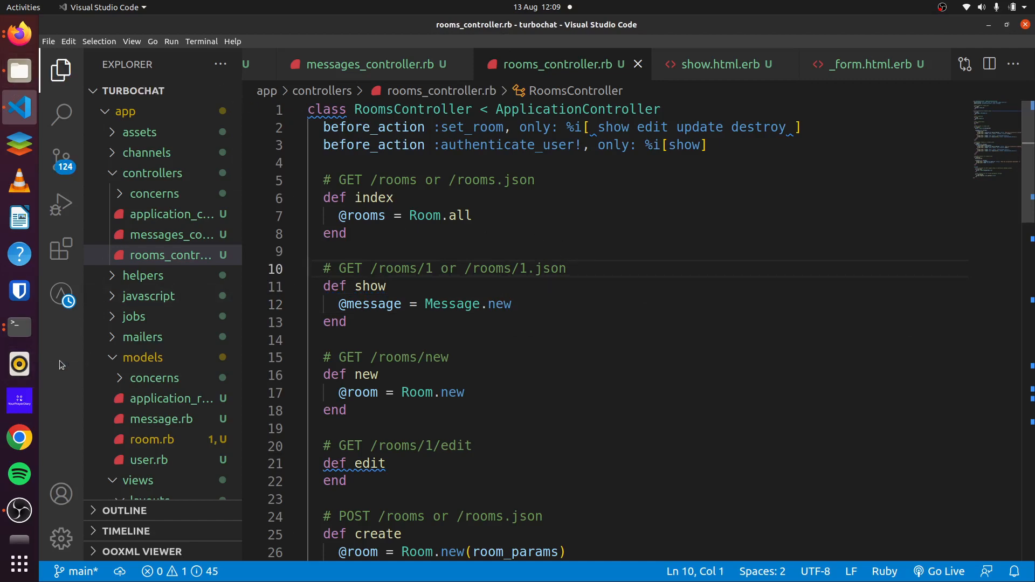
Step: Create rooms/_message.html.erb with a div id="messages" wrapper
click(715, 64)
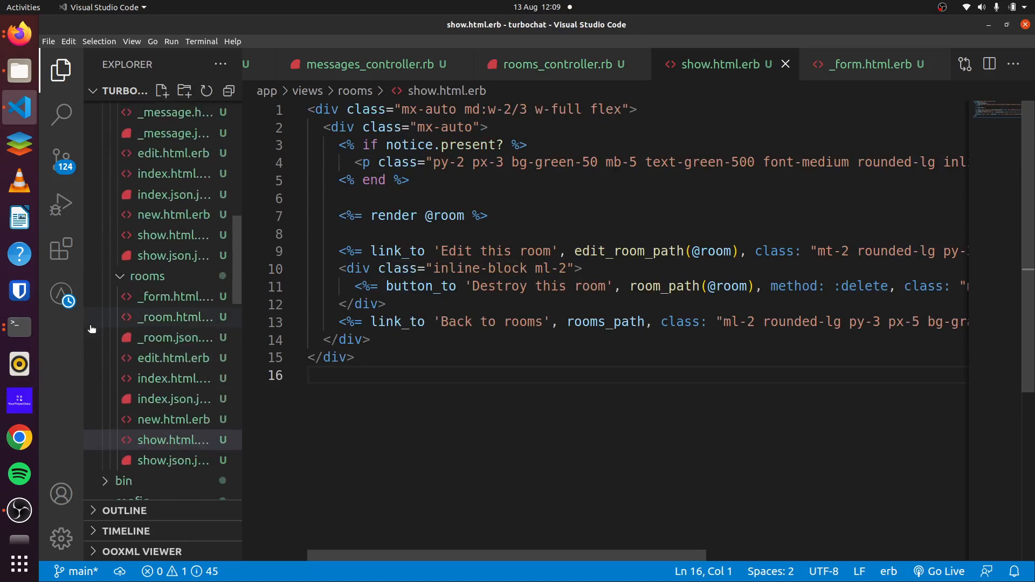
mouse_move(172, 276)
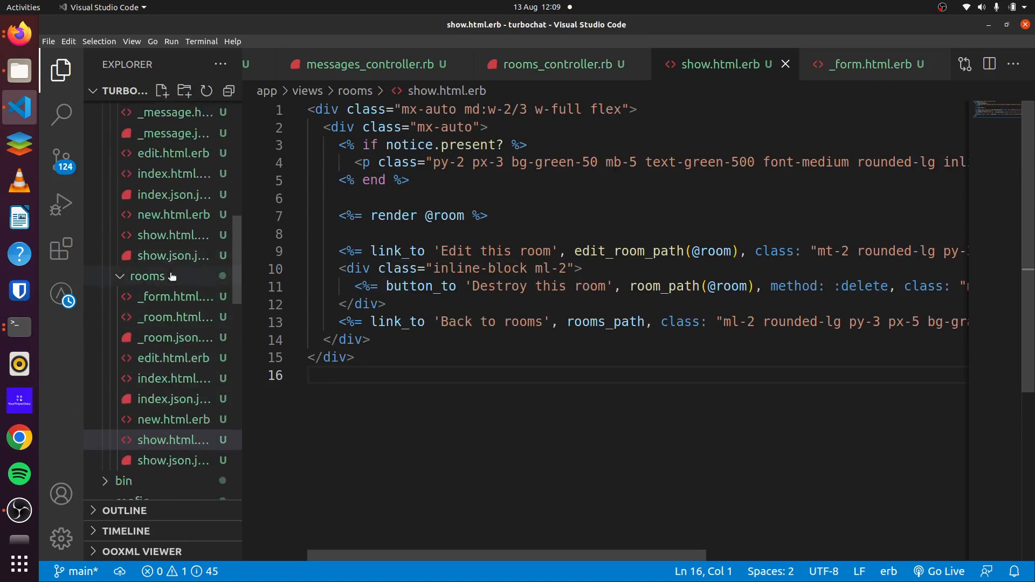
click(161, 91)
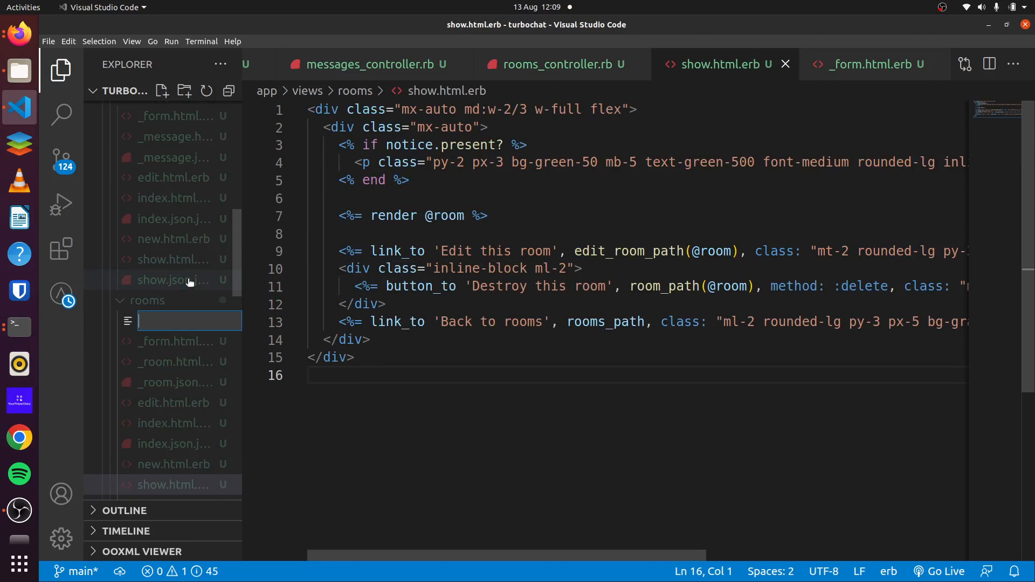
text(_message)
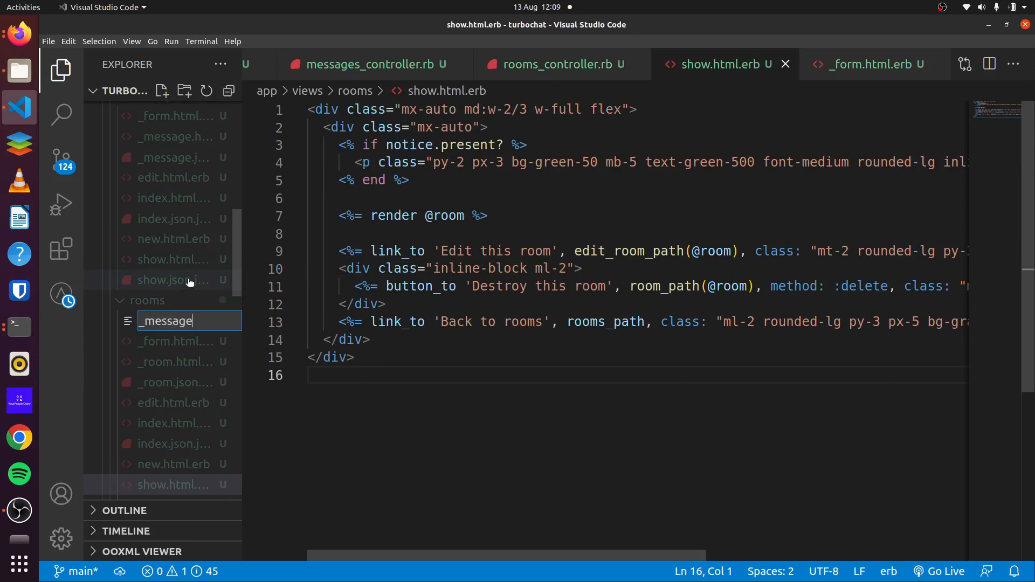
text(.html.erb)
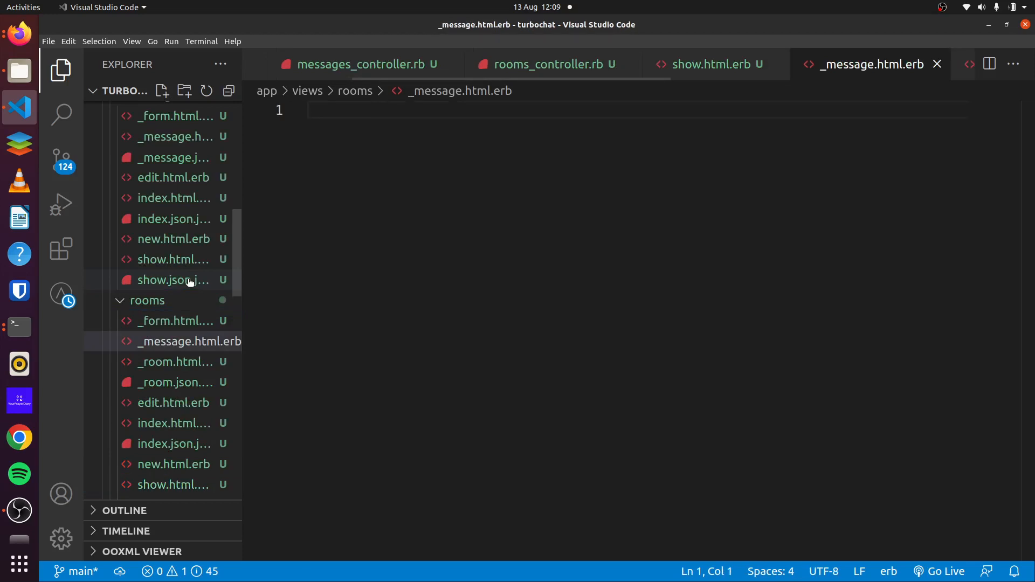
text(<%%>)
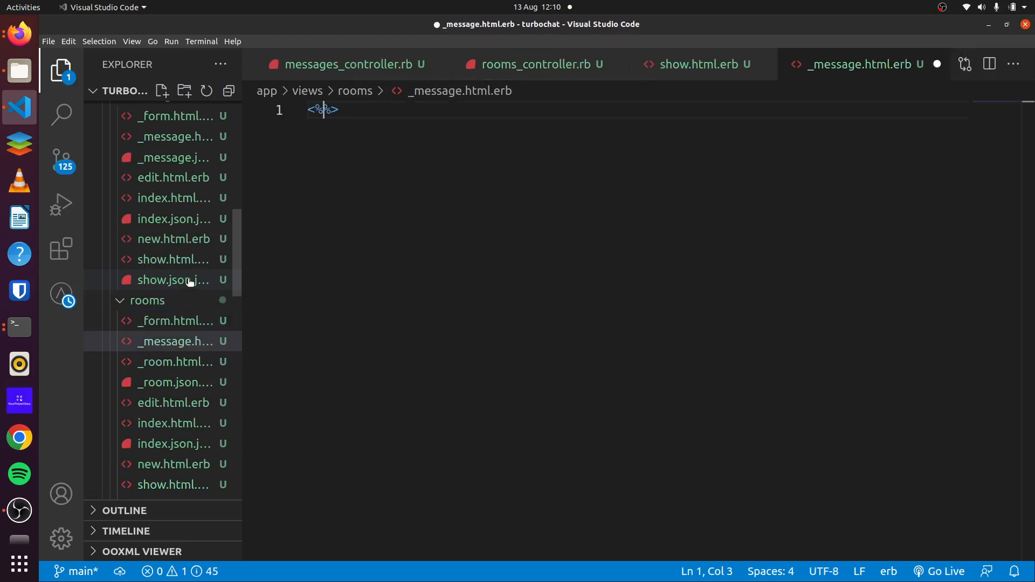
text(div)
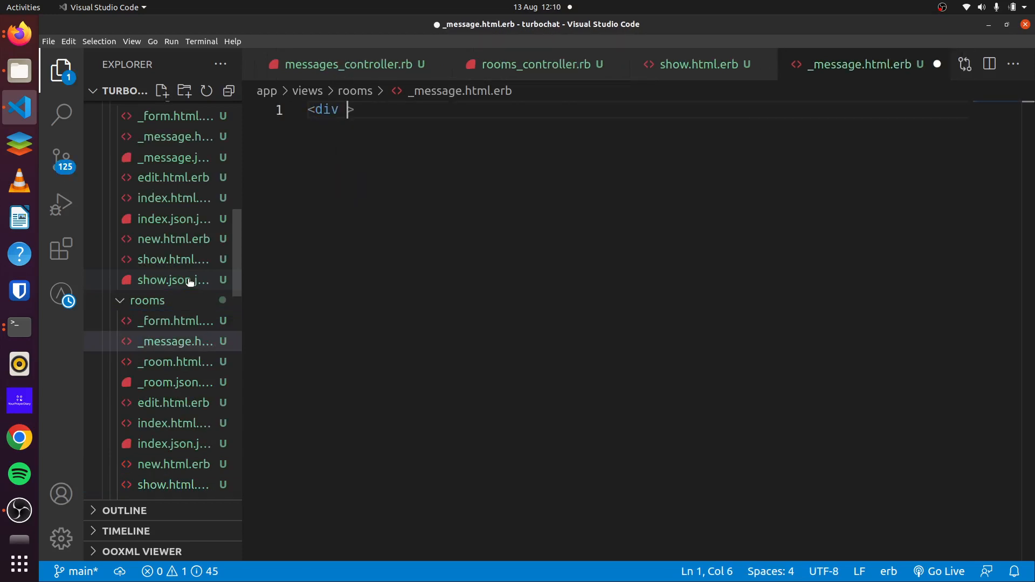
text(id=)
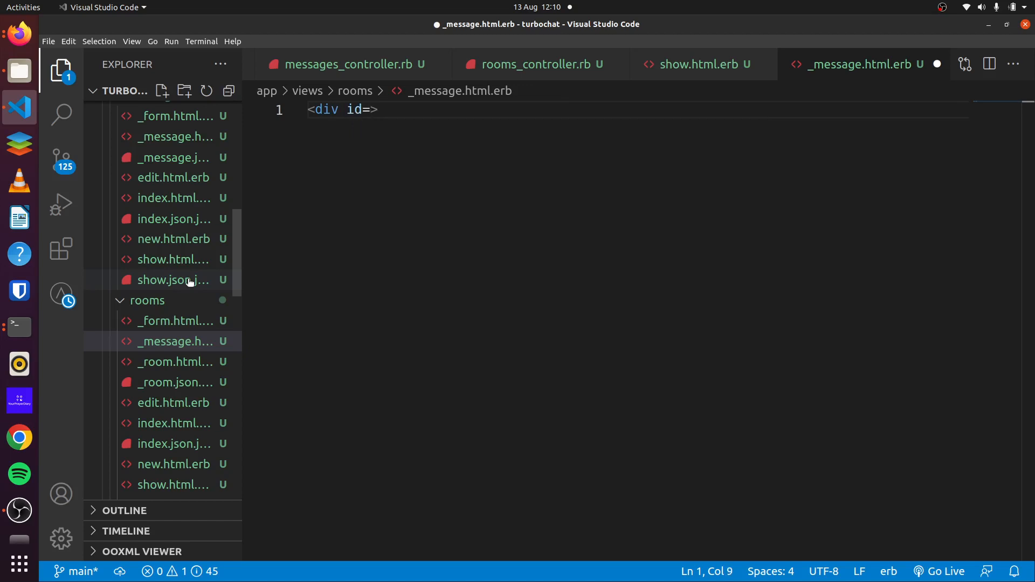
text("messages)
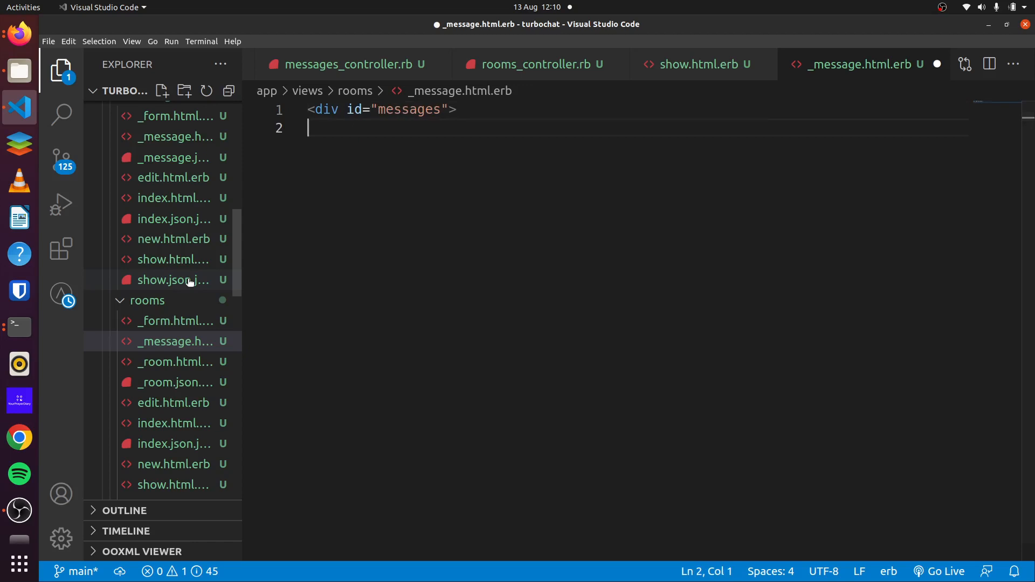
text(</dvi>)
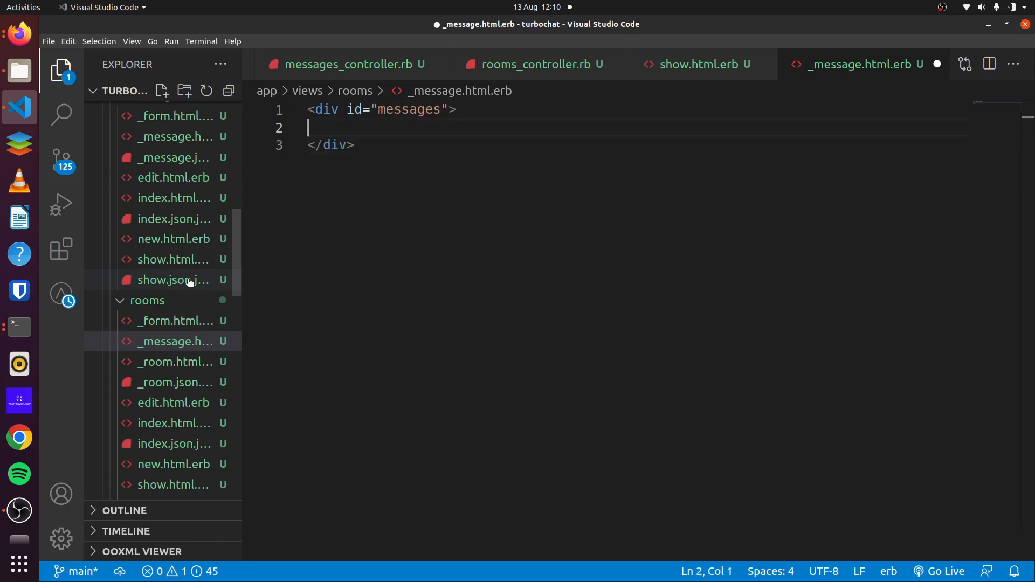
Step: Render the room's messages, then the messages/form partial with room: room
text(<%= render "ro" %>)
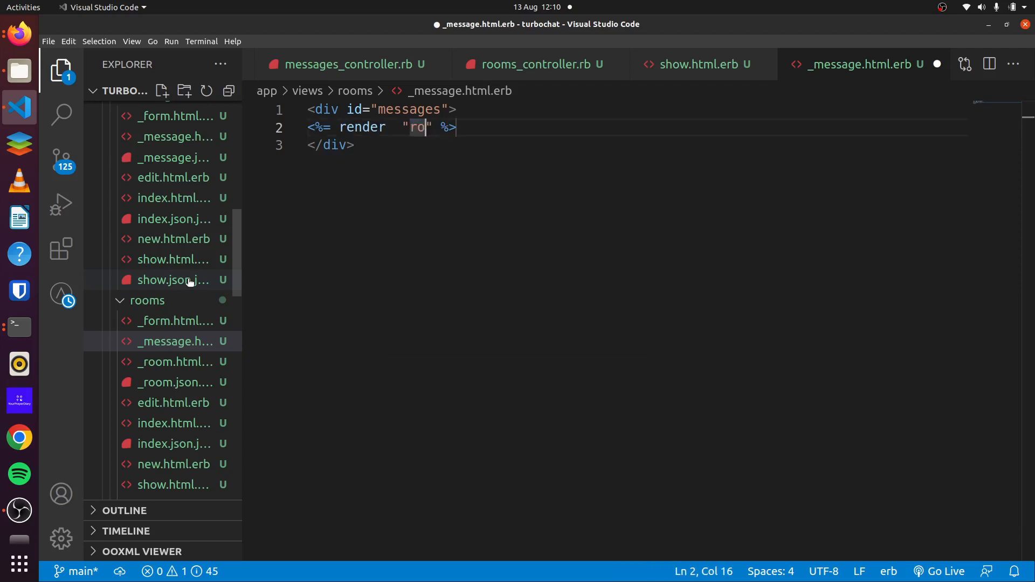
key(BackSpace)
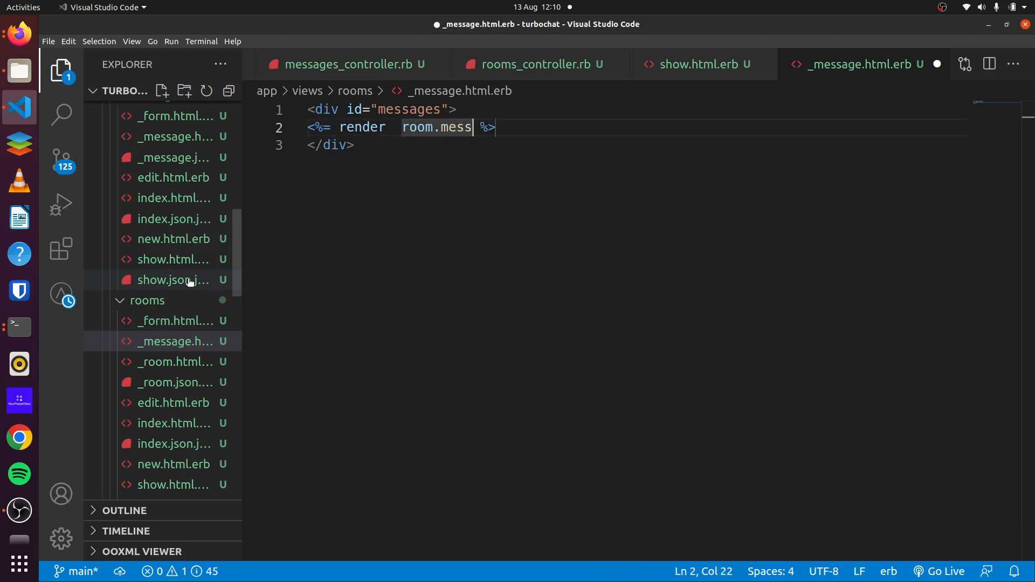
text(ages)
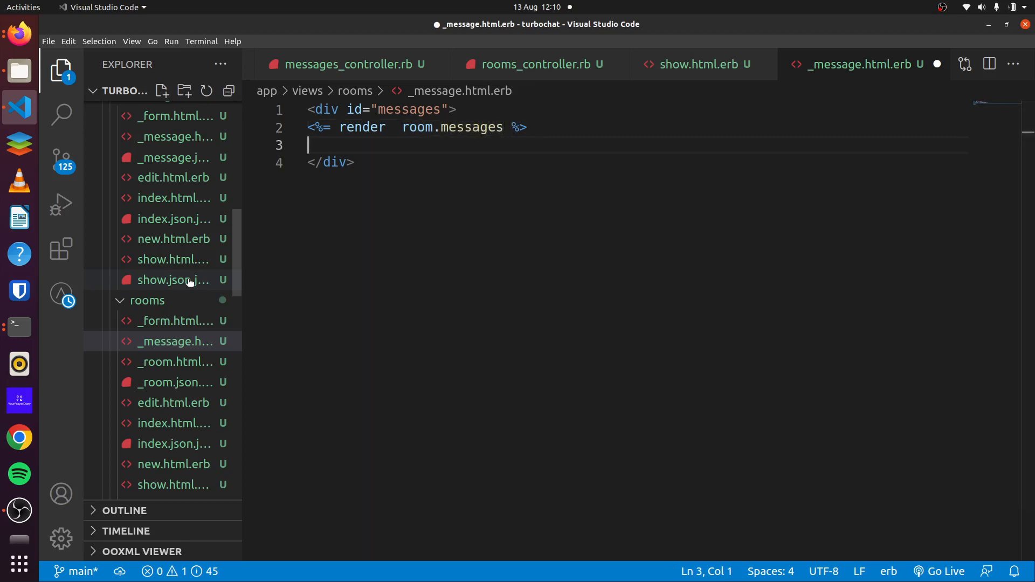
text(<%= render  "path" %>)
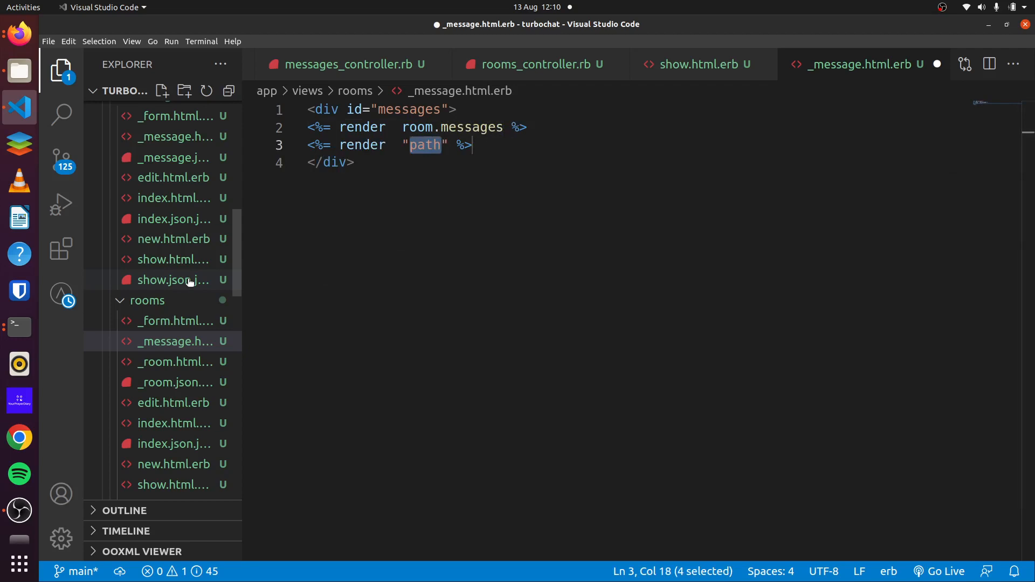
text(messages)
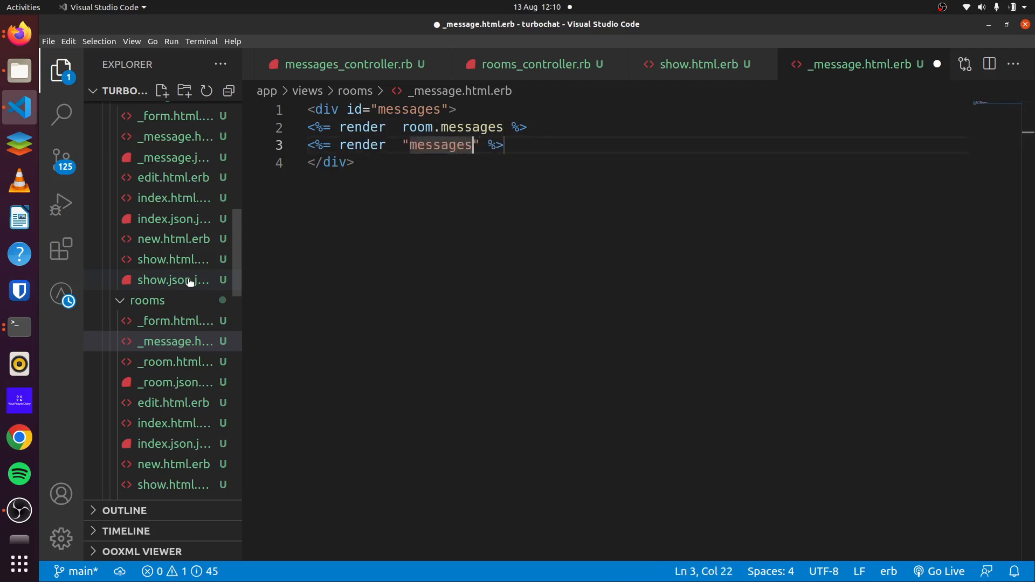
text(/form)
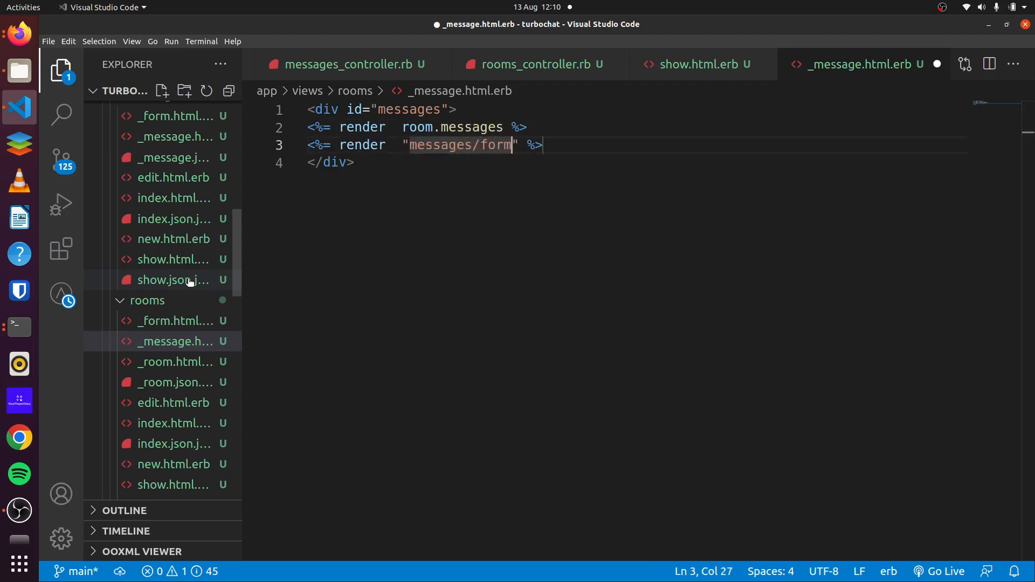
text(, roo)
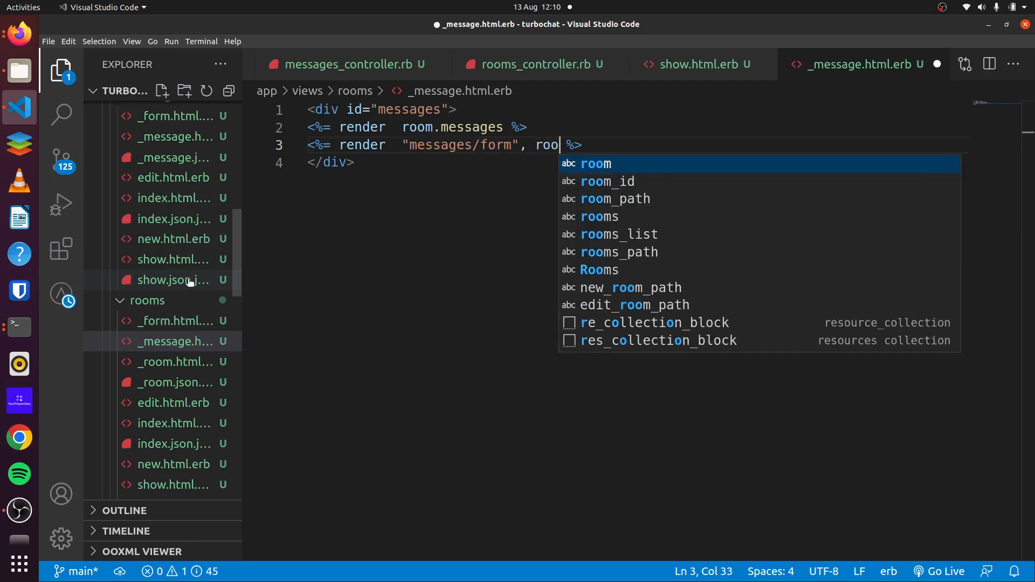
text(m: room)
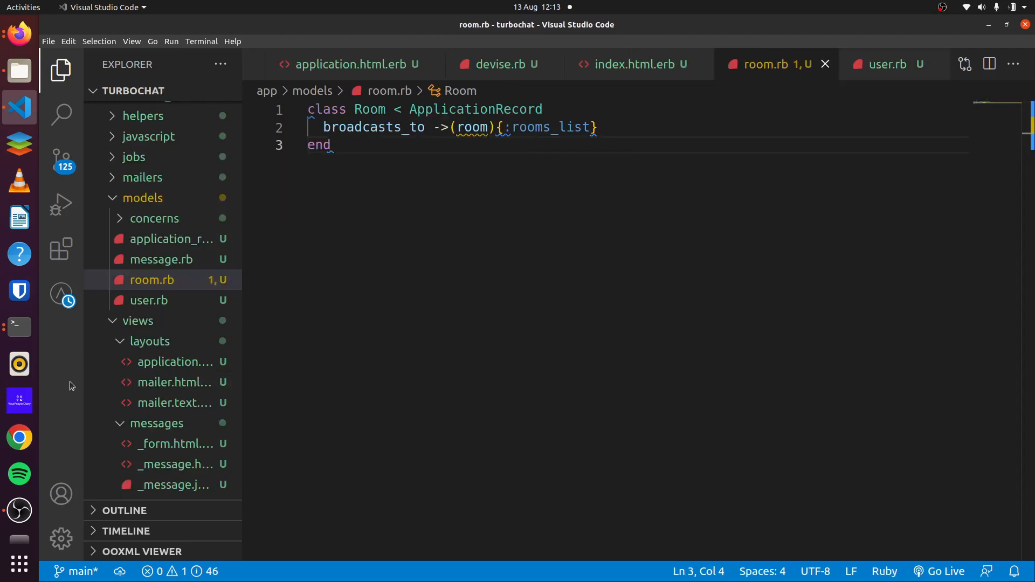
Step: Add has_many :messages to the Room model in room.rb
key(ctrl+p)
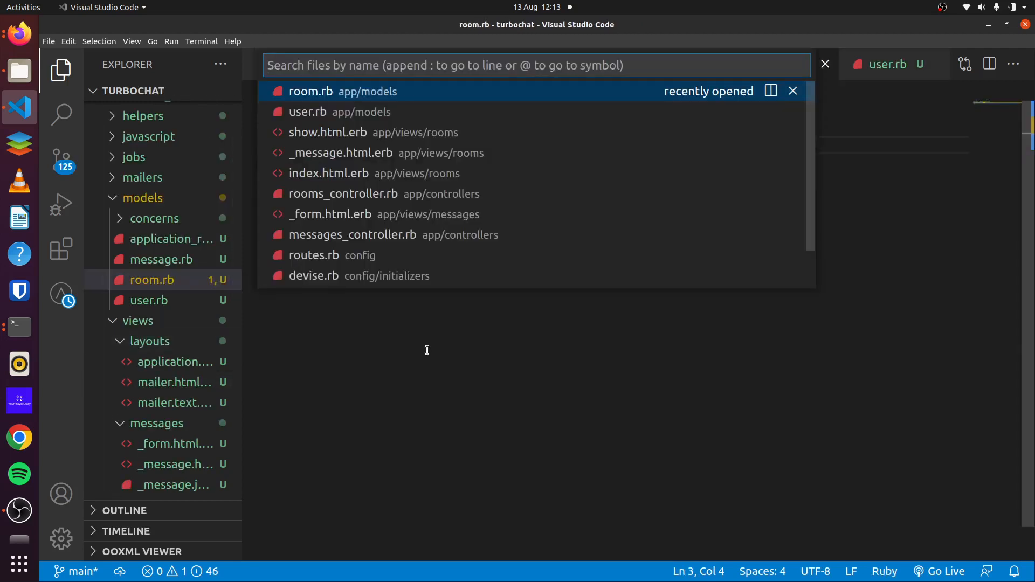
click(310, 91)
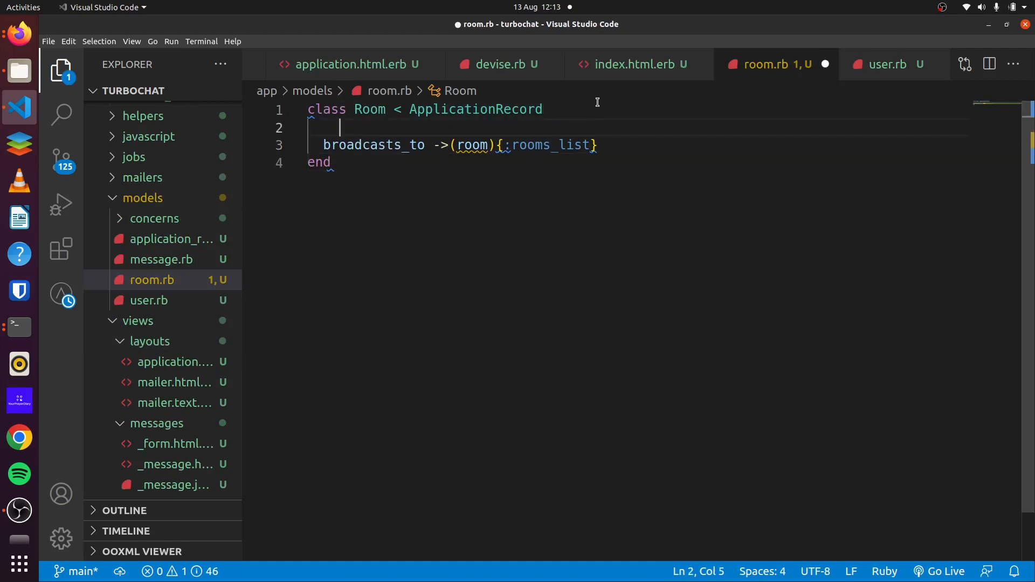
text(hasm)
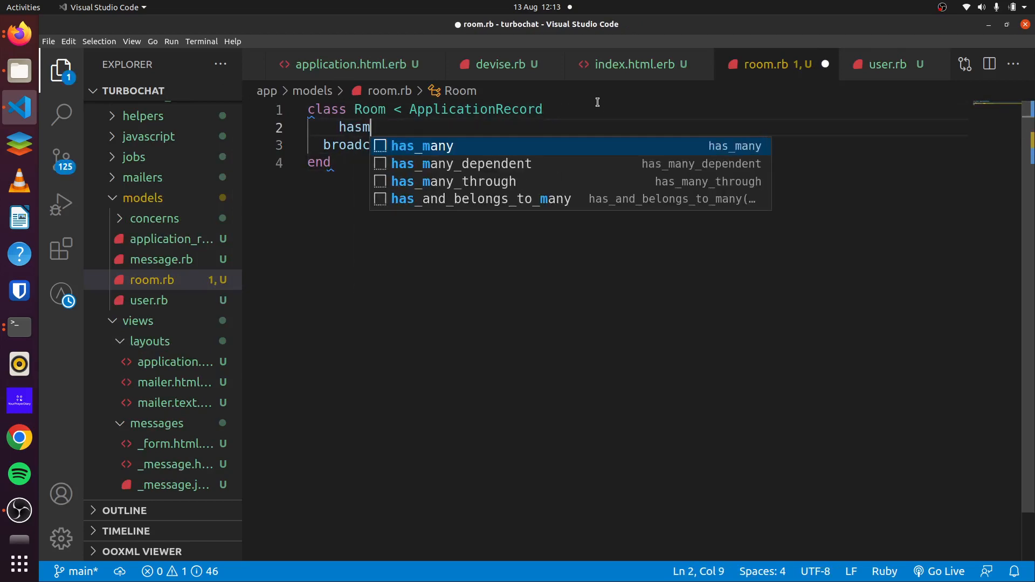
text(has_many :message)
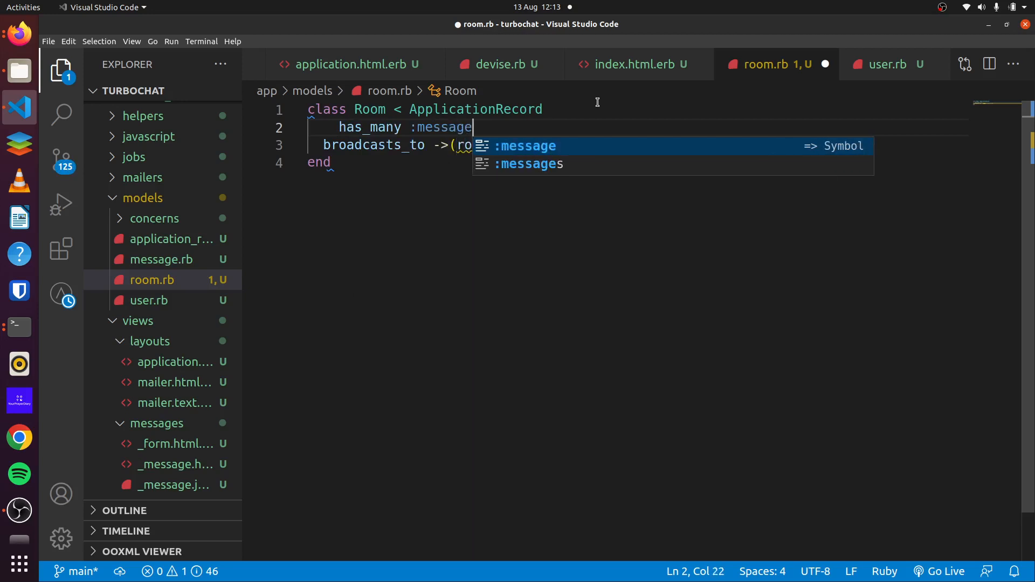
key(ctrl+p)
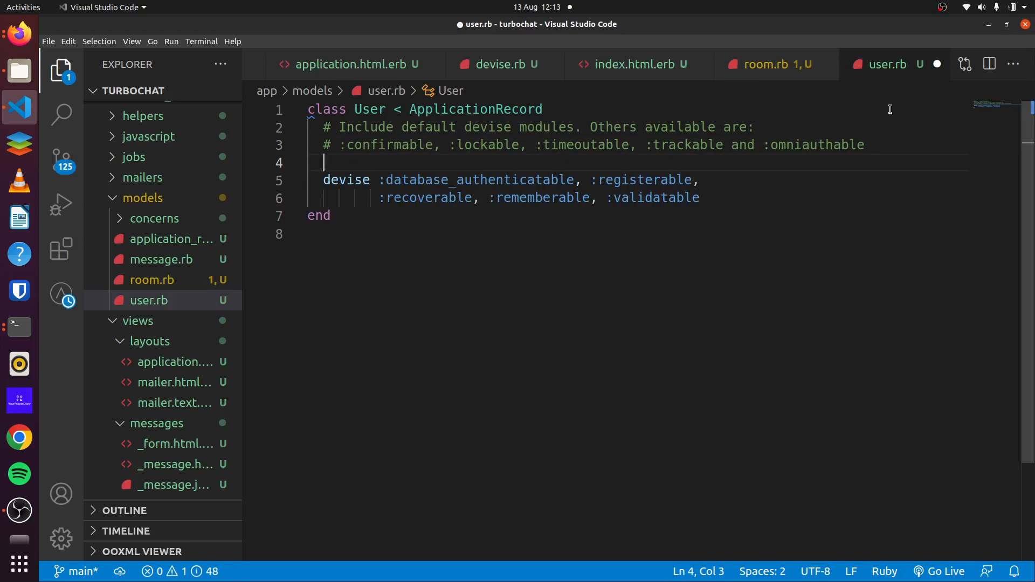
Step: Add has_many :messages to the User model in user.rb
text(has_many :)
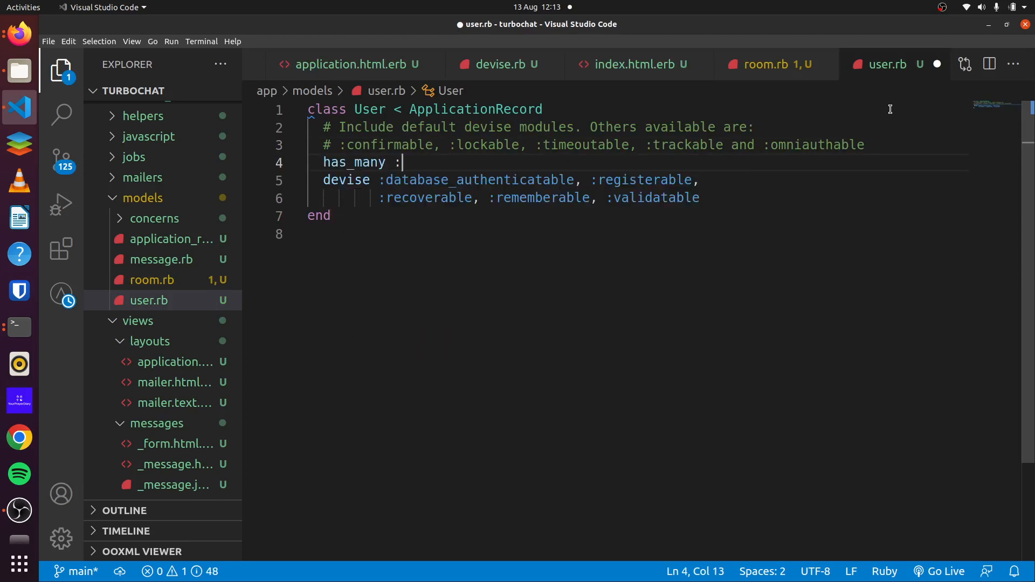
text(messages)
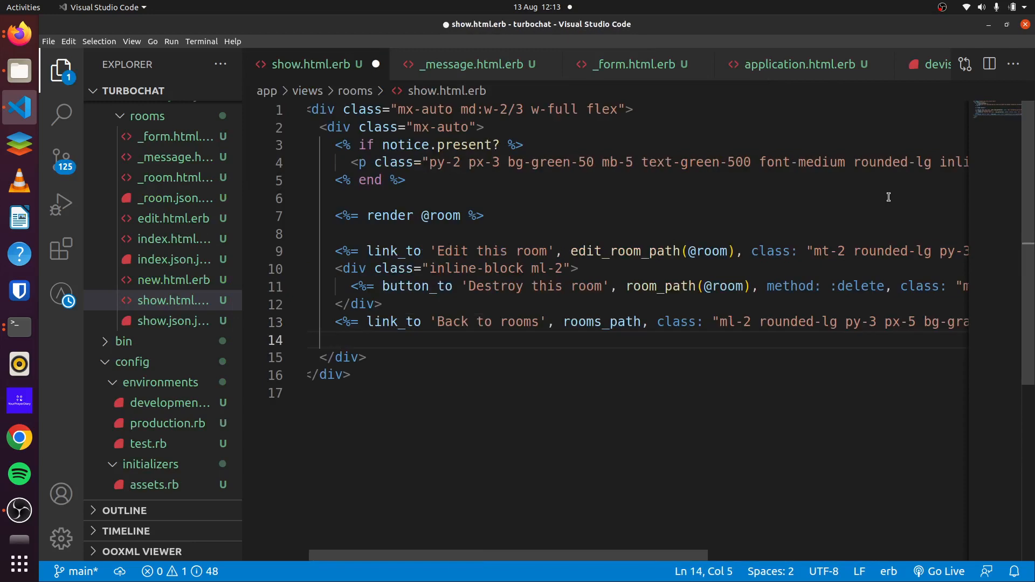
text(<%= render "path" %>)
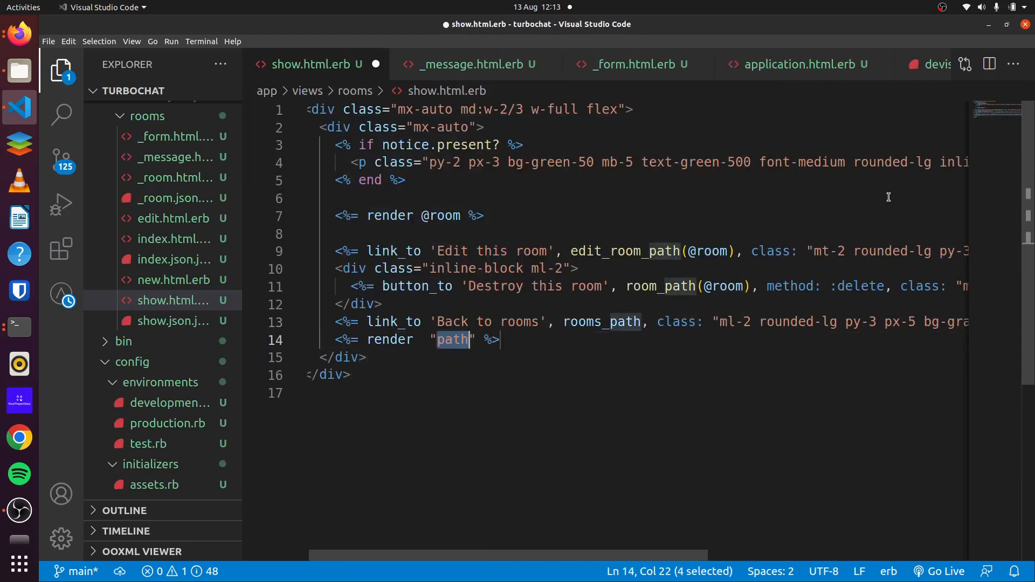
text(message)
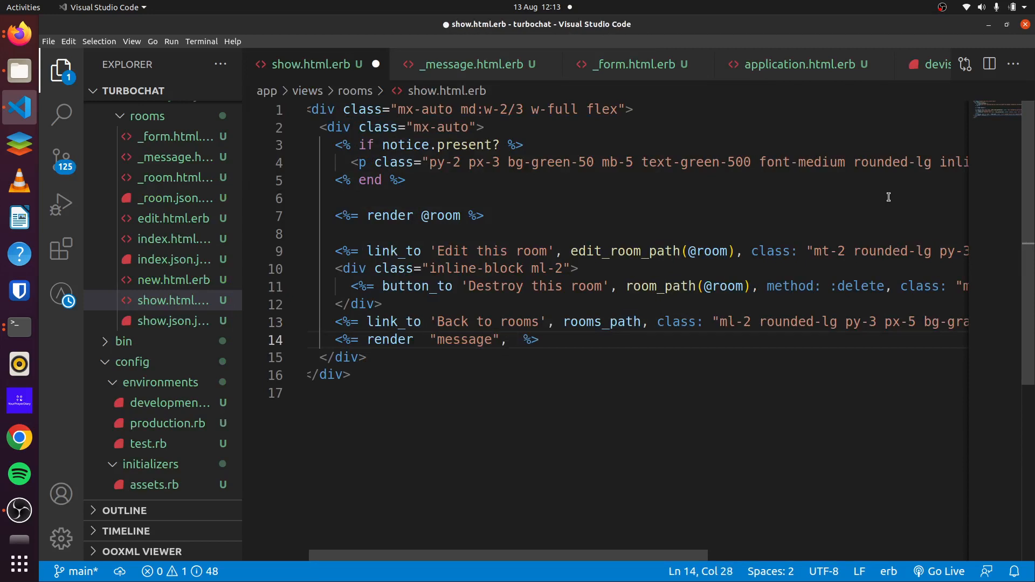
text(room:)
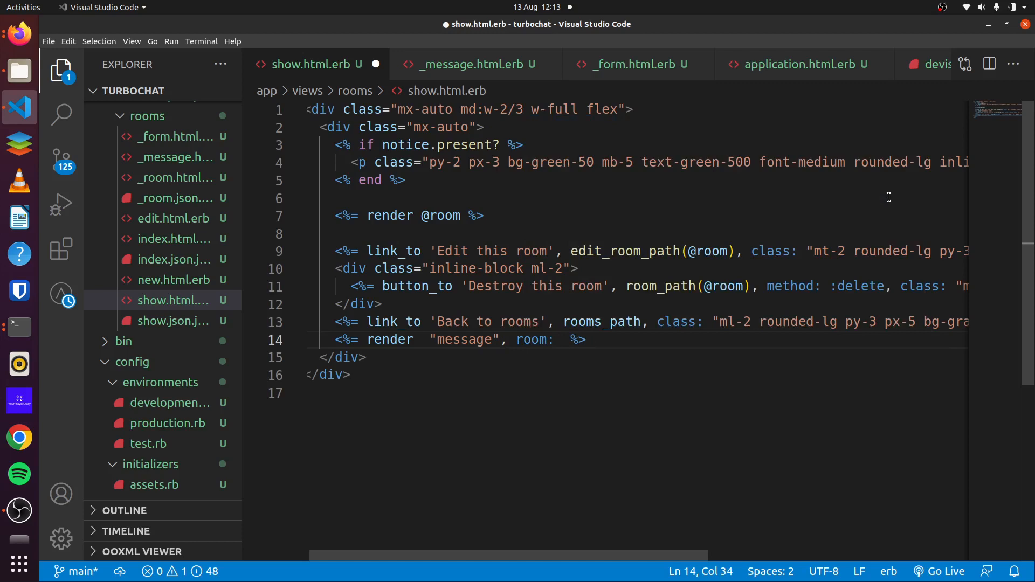
text(@r)
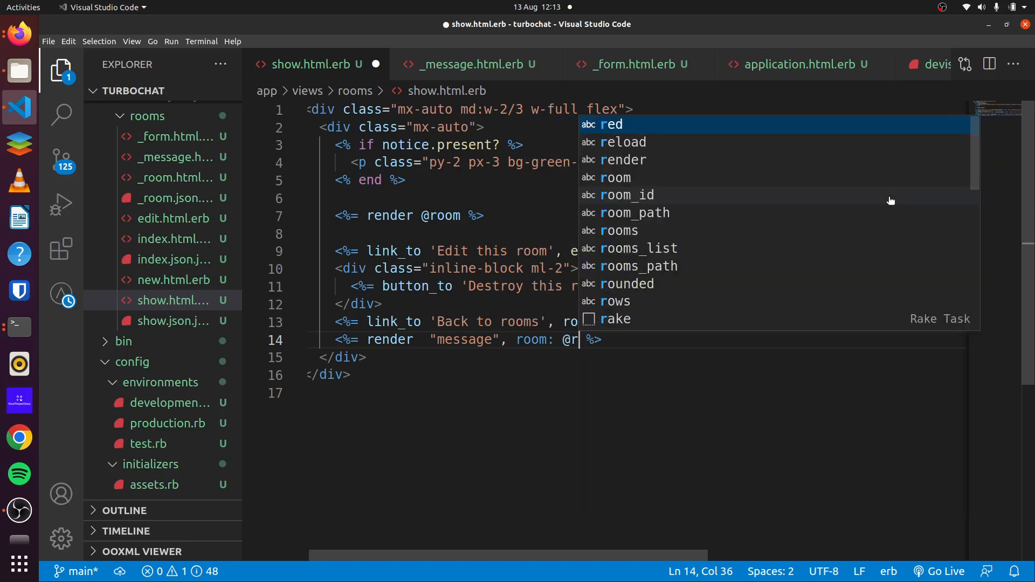
text(oom)
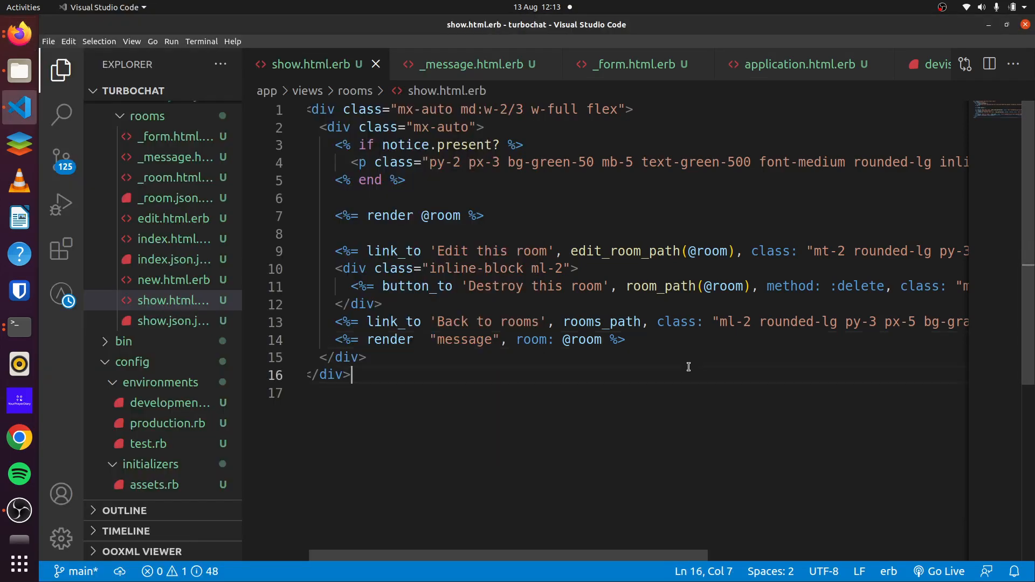
click(634, 64)
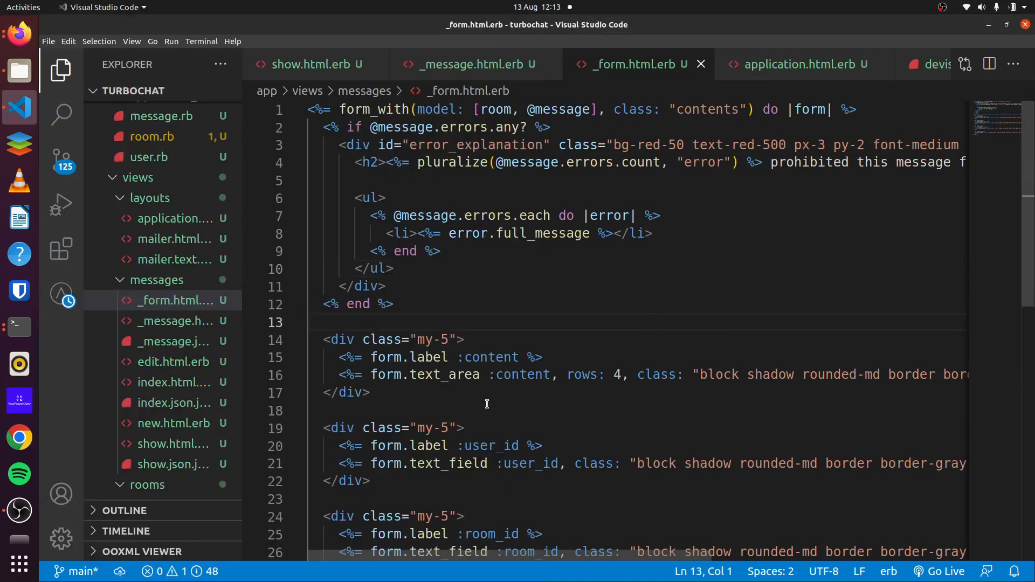
Step: Give the user_id and room_id fields value: current_user.id and value: room.id
scroll(down, 3)
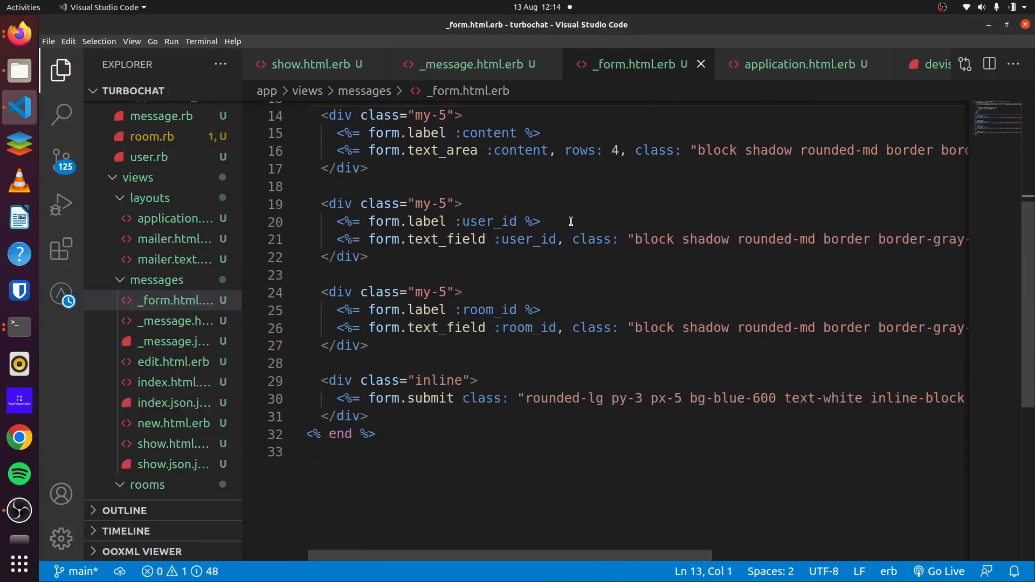
text(value:)
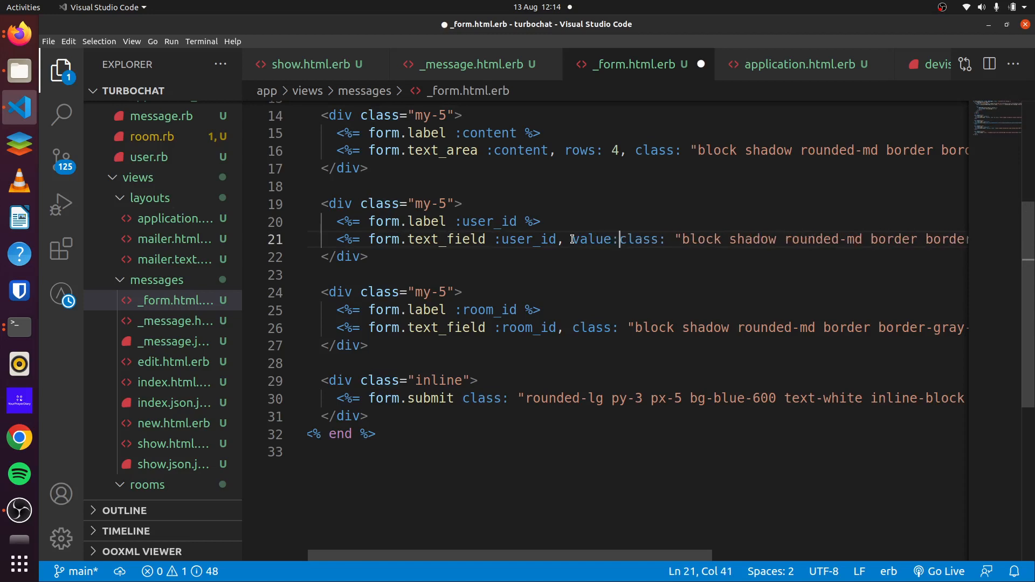
text(current_us)
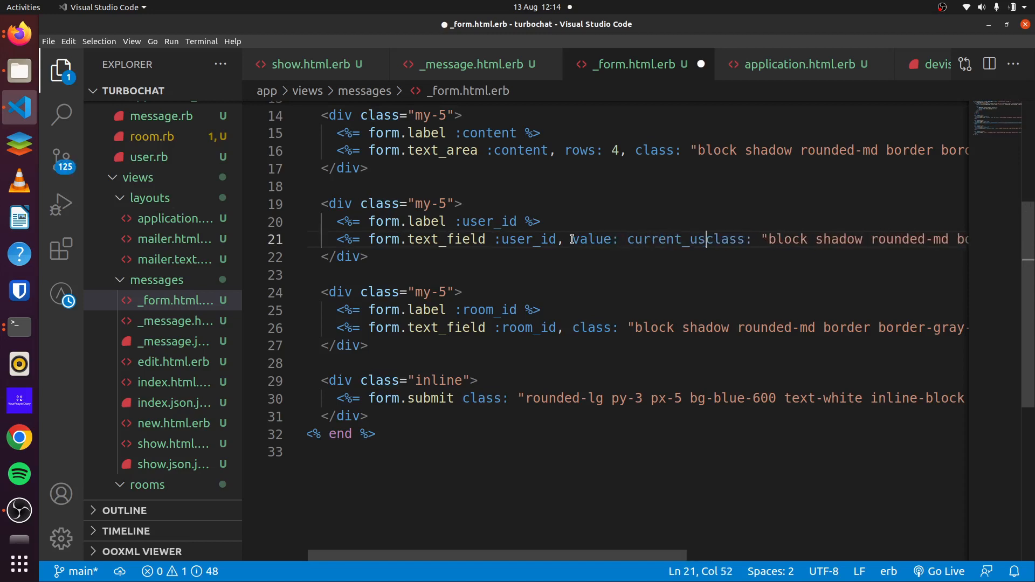
text(.id,)
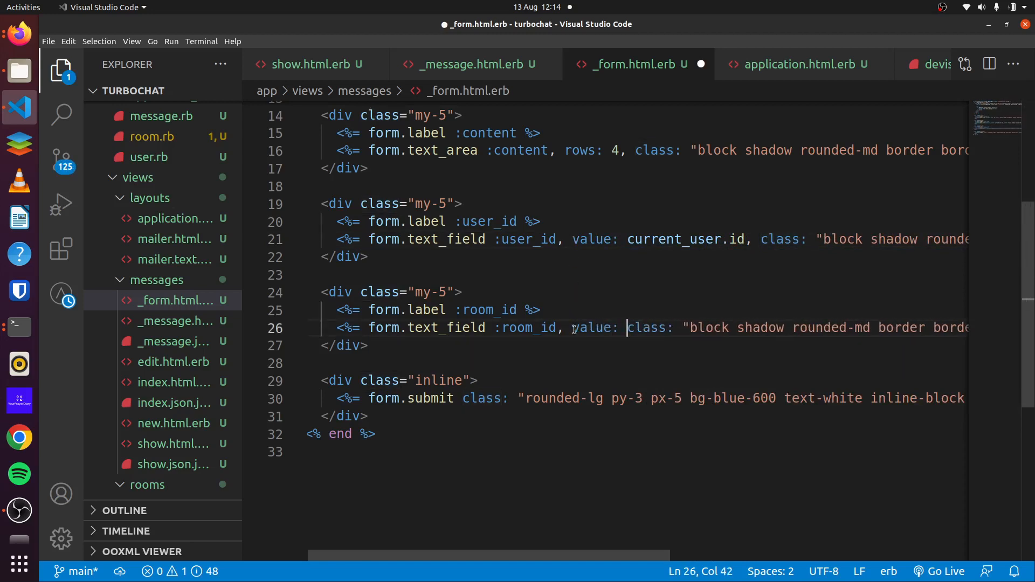
text(roo)
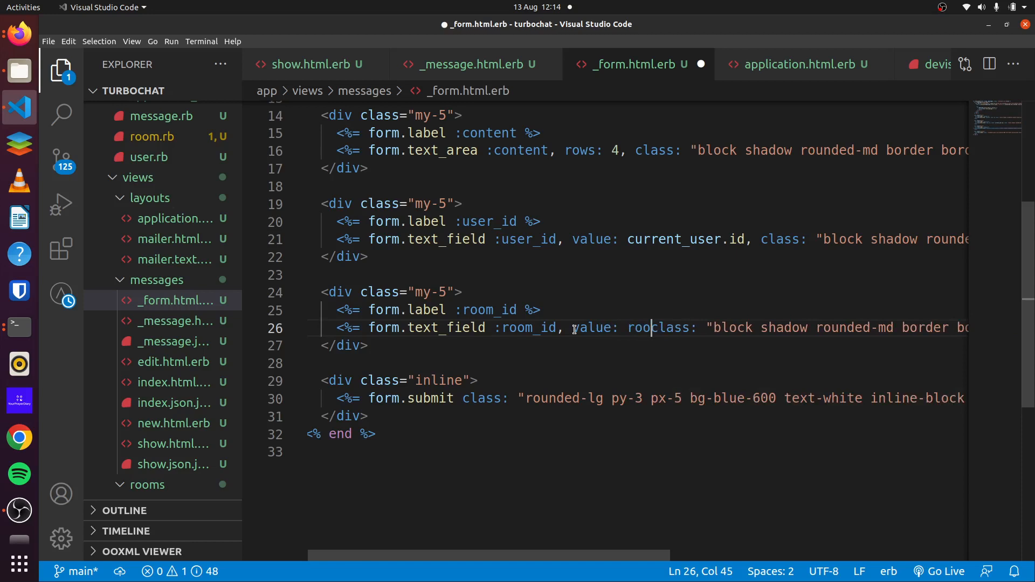
text(.id)
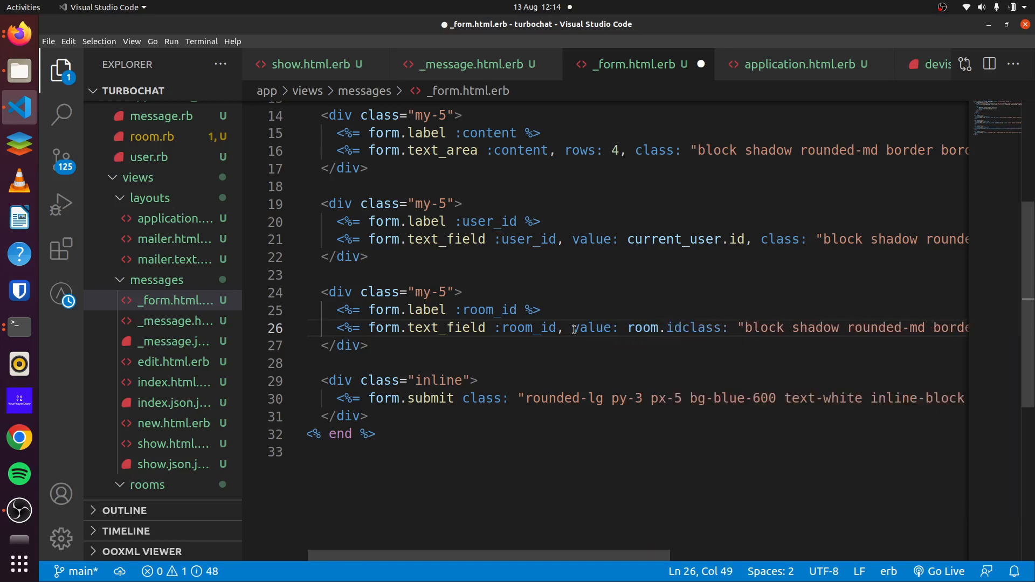
text(,)
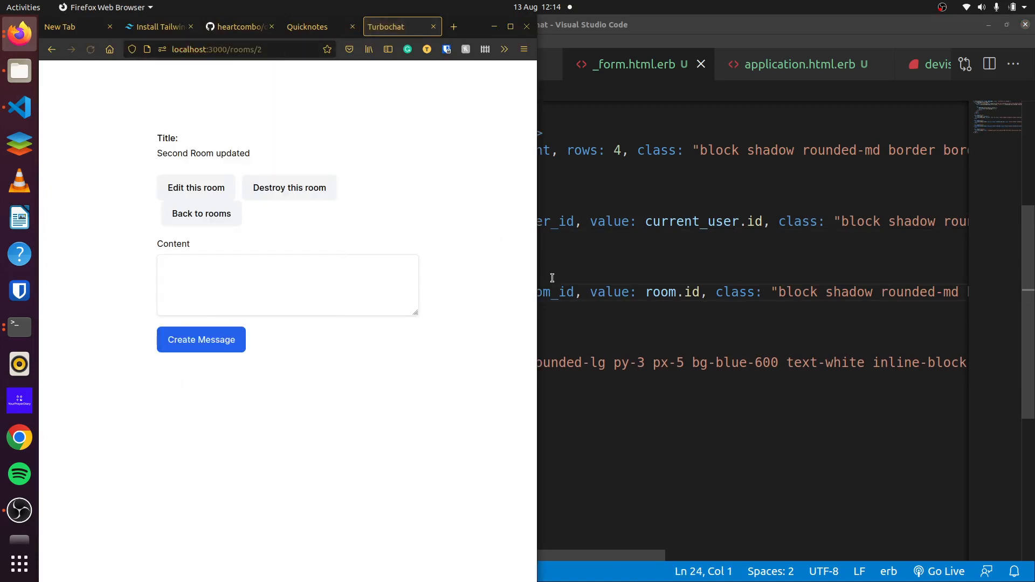
mouse_move(631, 277)
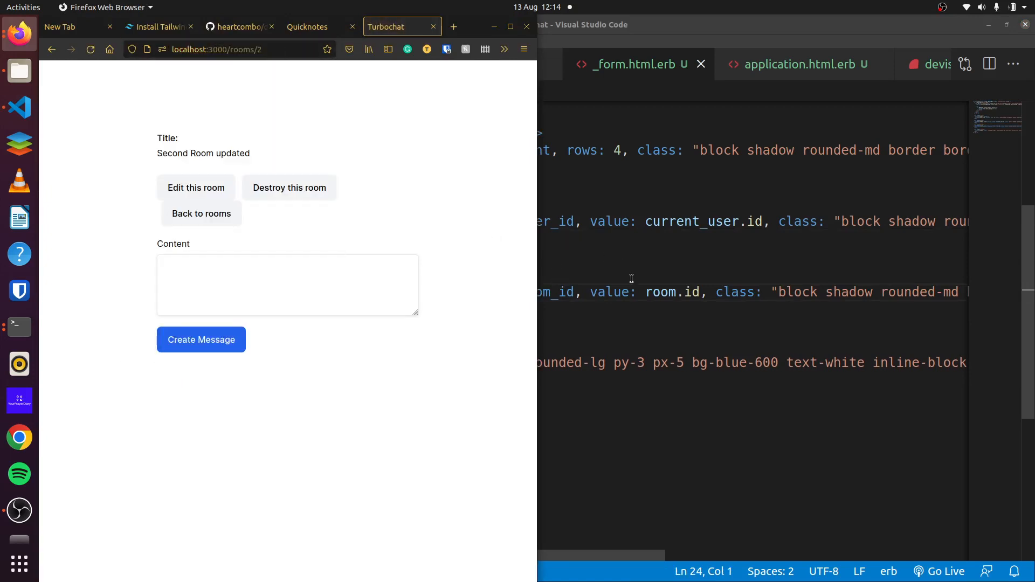
Step: Return from the browser to the form partial to continue editing the fields
click(659, 264)
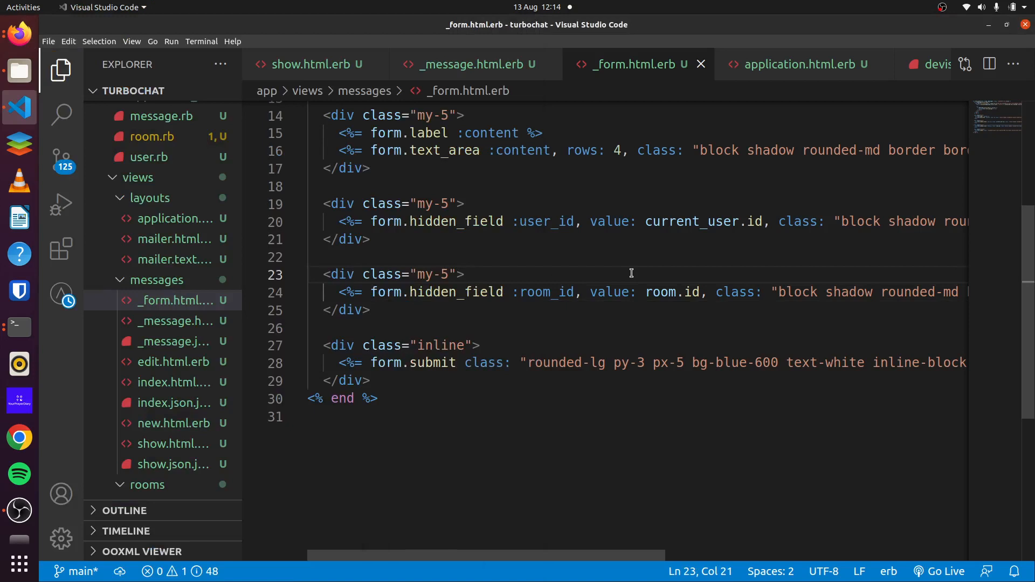
mouse_move(696, 24)
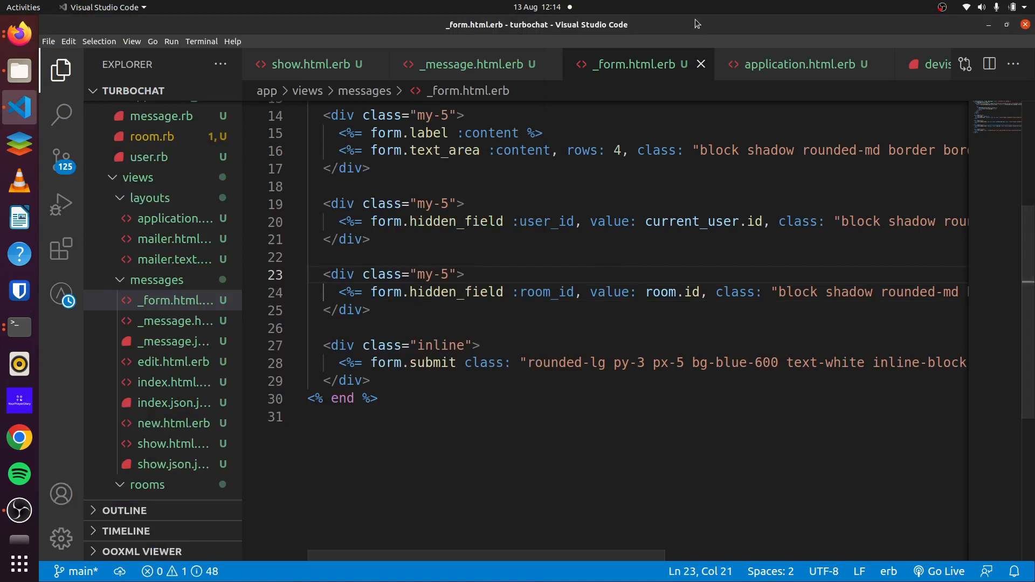
text(c)
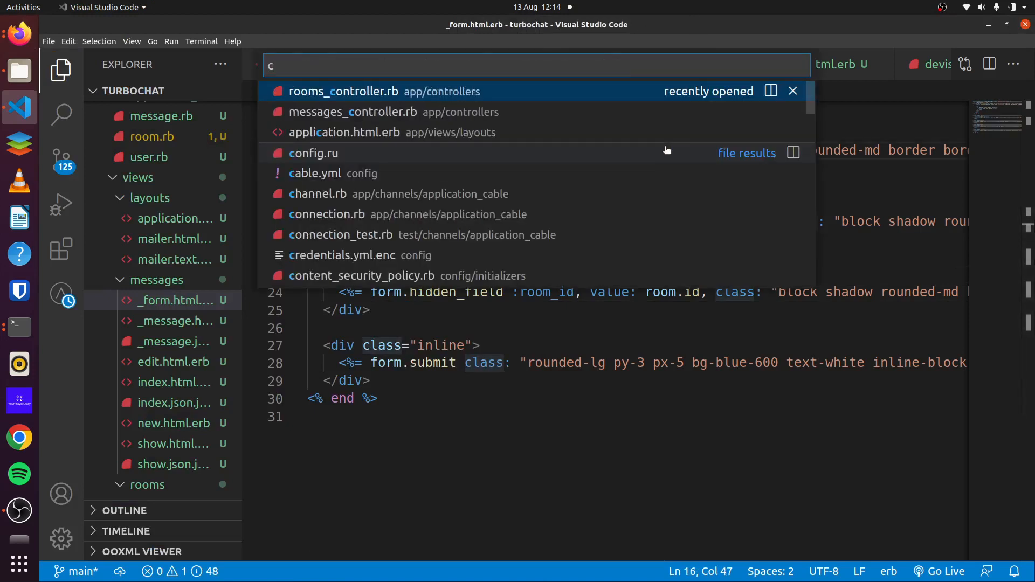
click(361, 111)
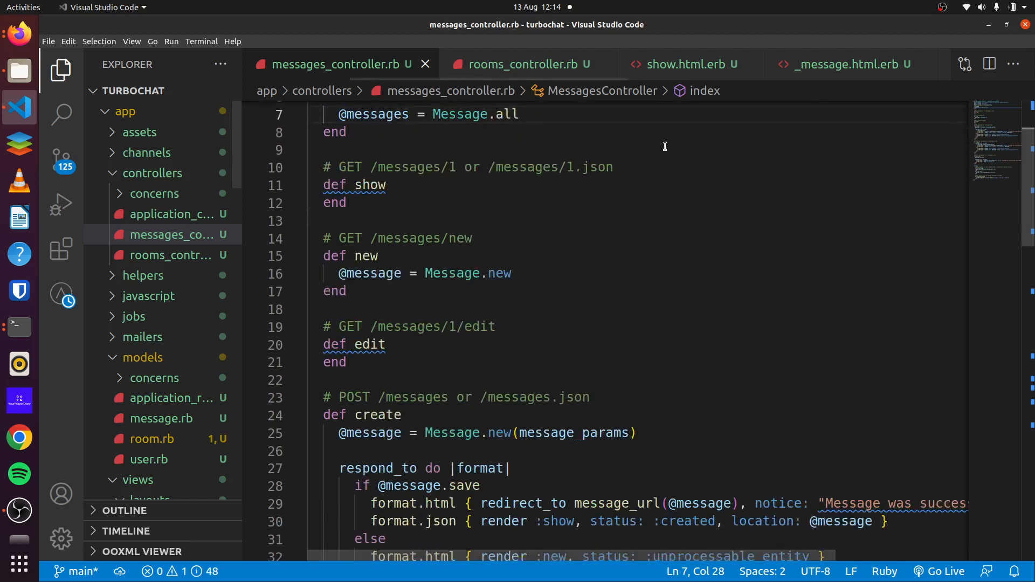
scroll(down, 3)
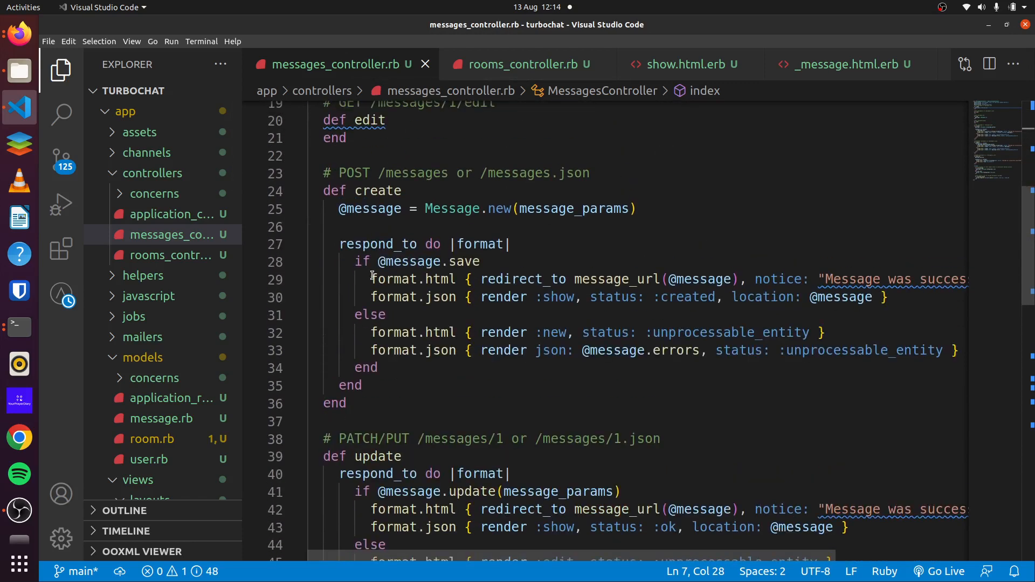
double_click(607, 278)
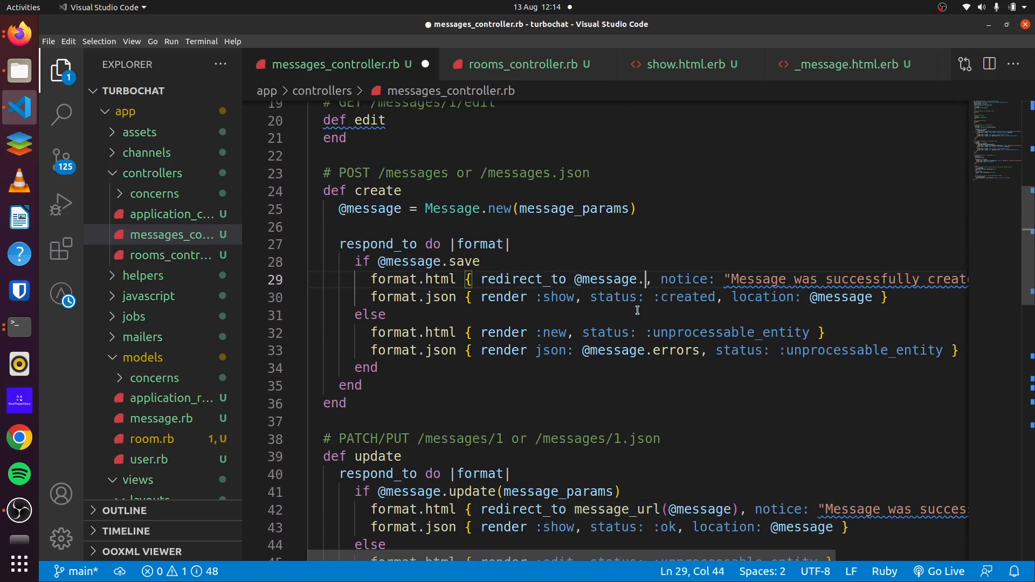
text(room)
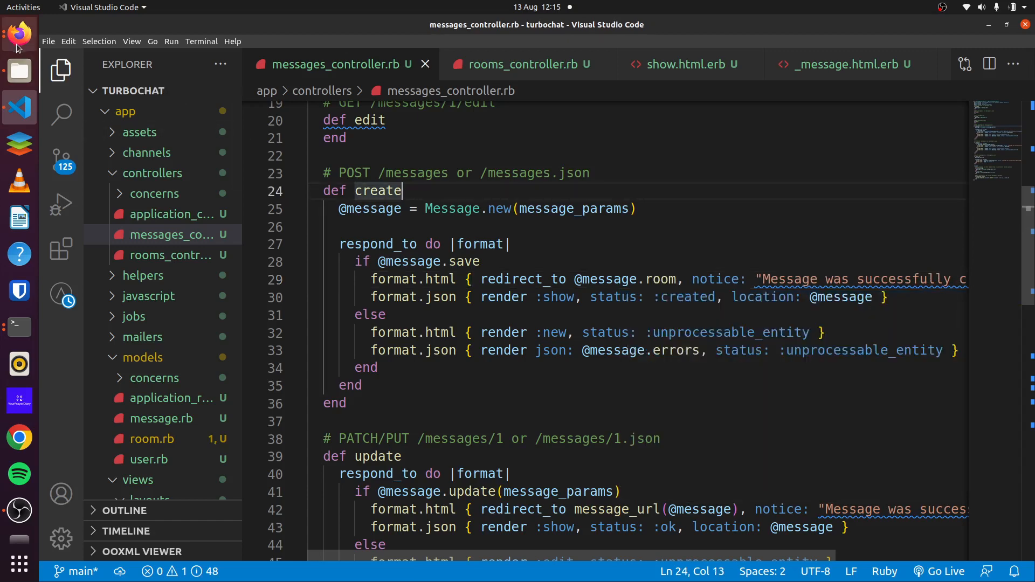
Step: Post a first message "First messagae" from the room page in Firefox
click(19, 33)
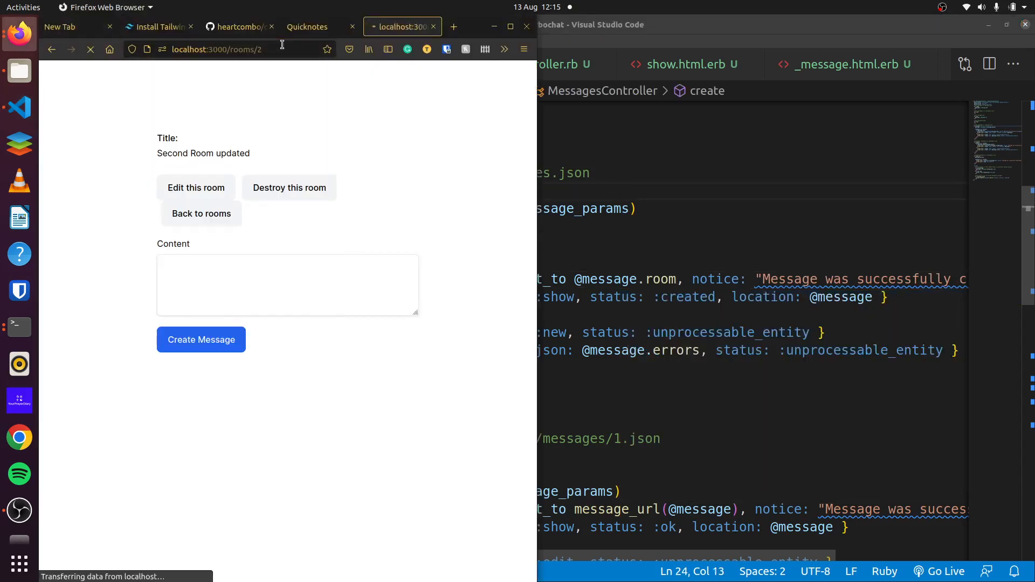
text(F)
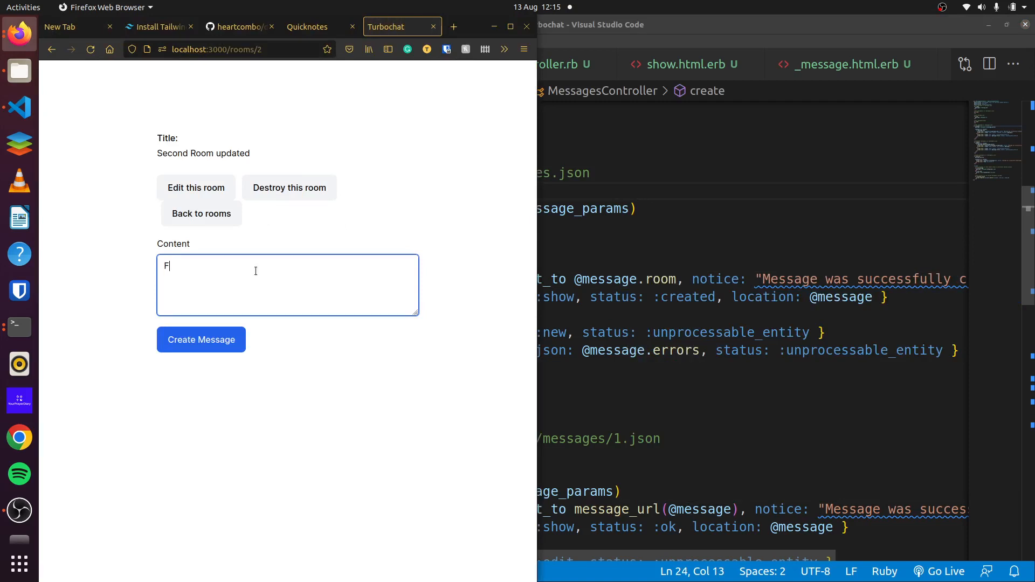
text(irst messaga)
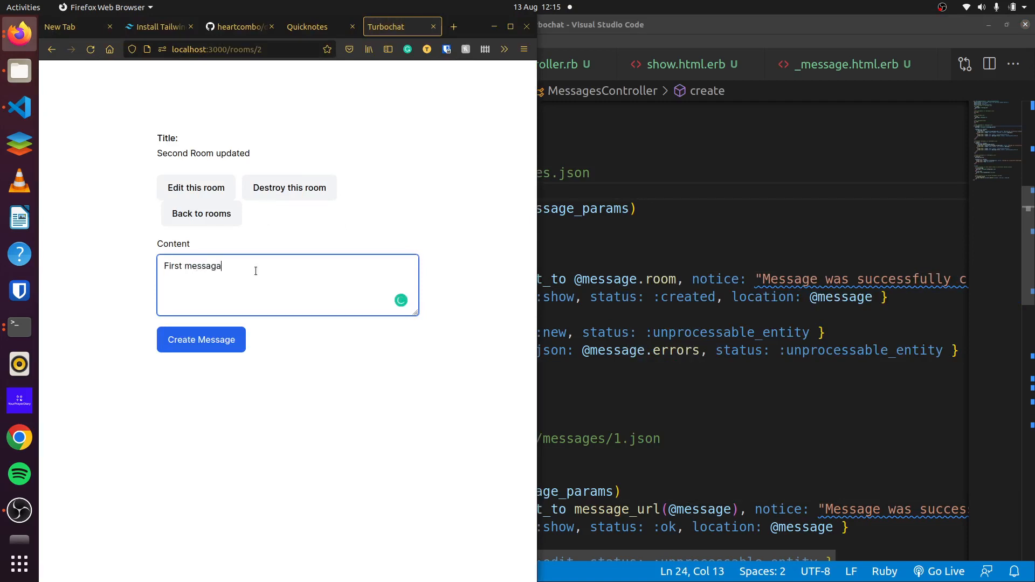
click(200, 339)
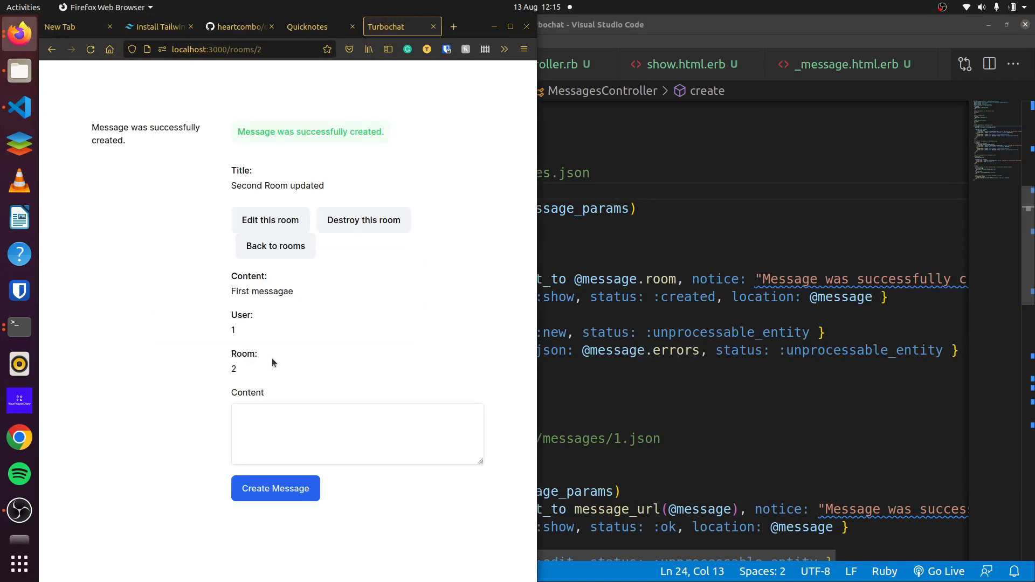
mouse_move(234, 284)
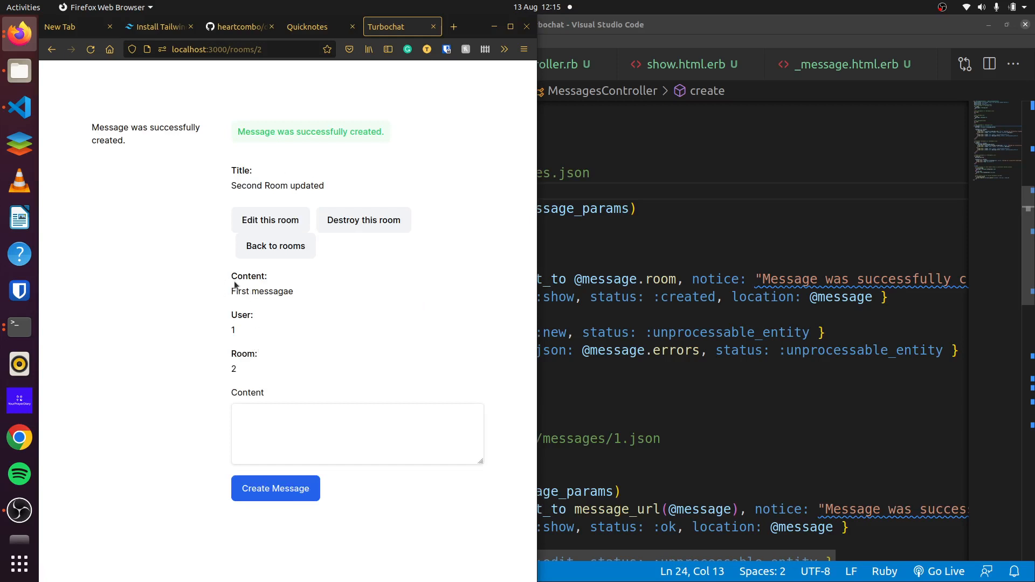
Step: Post a second message "Second Message" to the same room
click(357, 433)
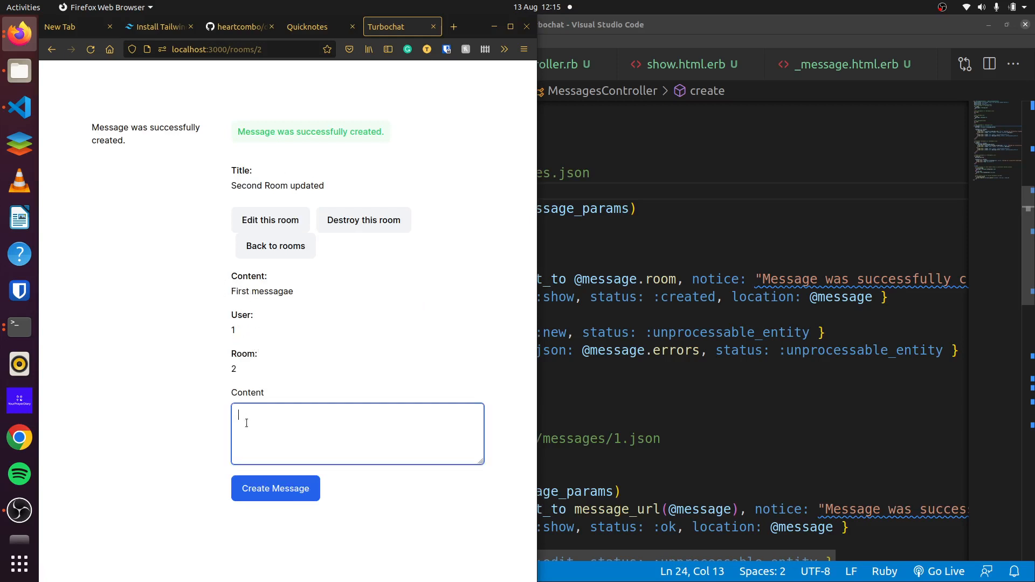
text(Second Me)
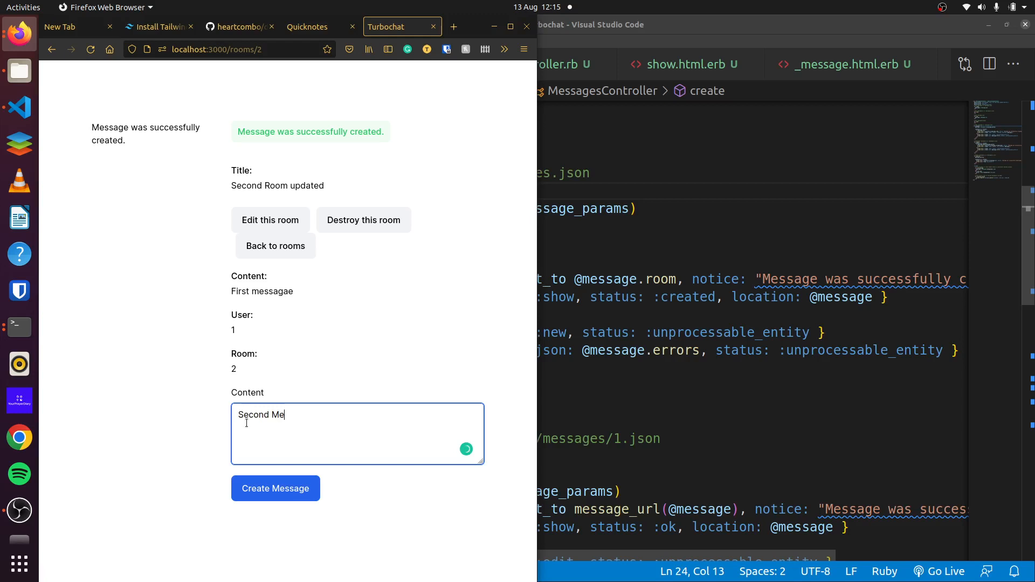
text(ssage)
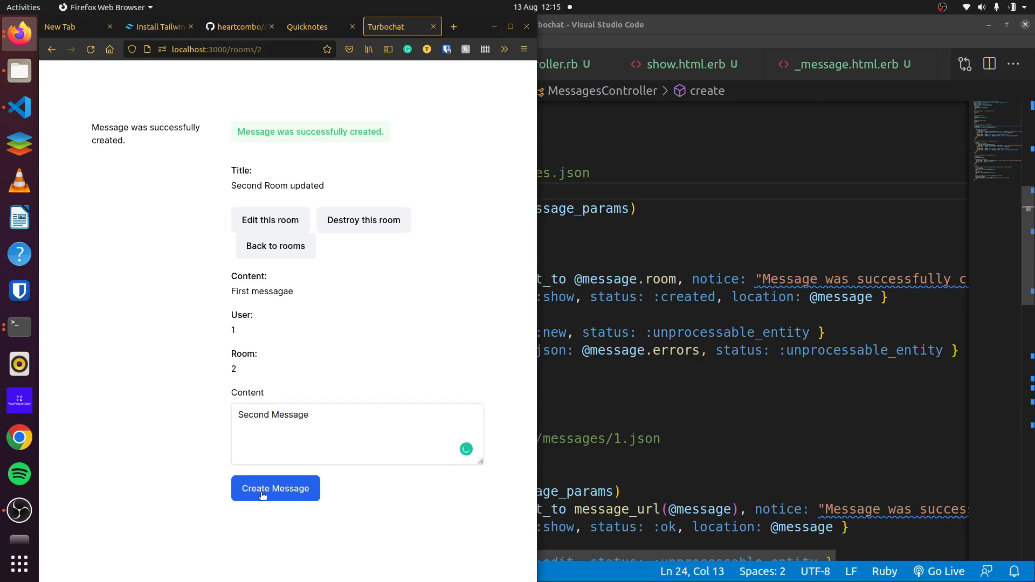
click(274, 488)
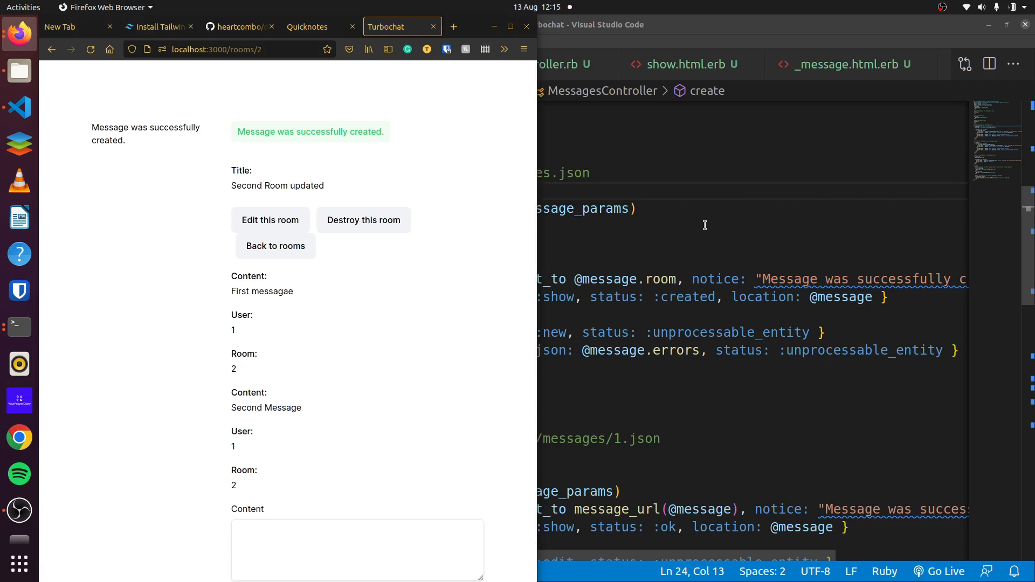
mouse_move(673, 205)
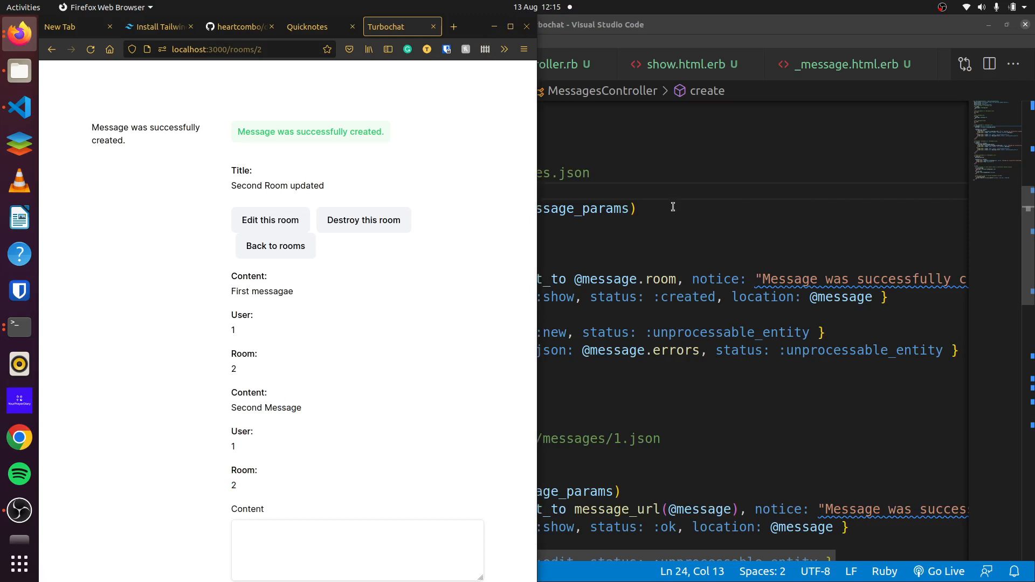
mouse_move(670, 207)
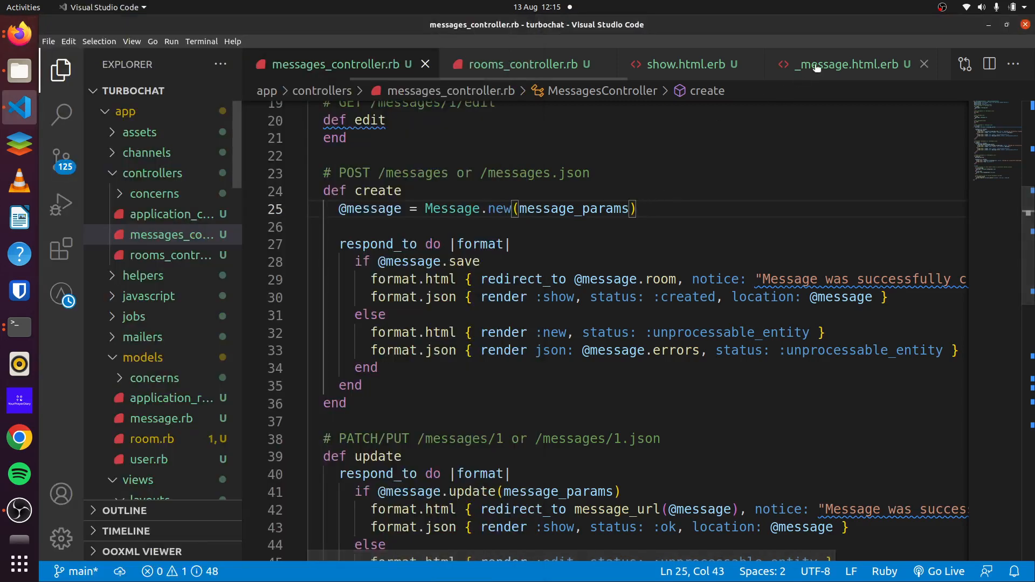
Step: Remove the User and Room paragraph blocks from views/messages/_message.html.erb
click(850, 63)
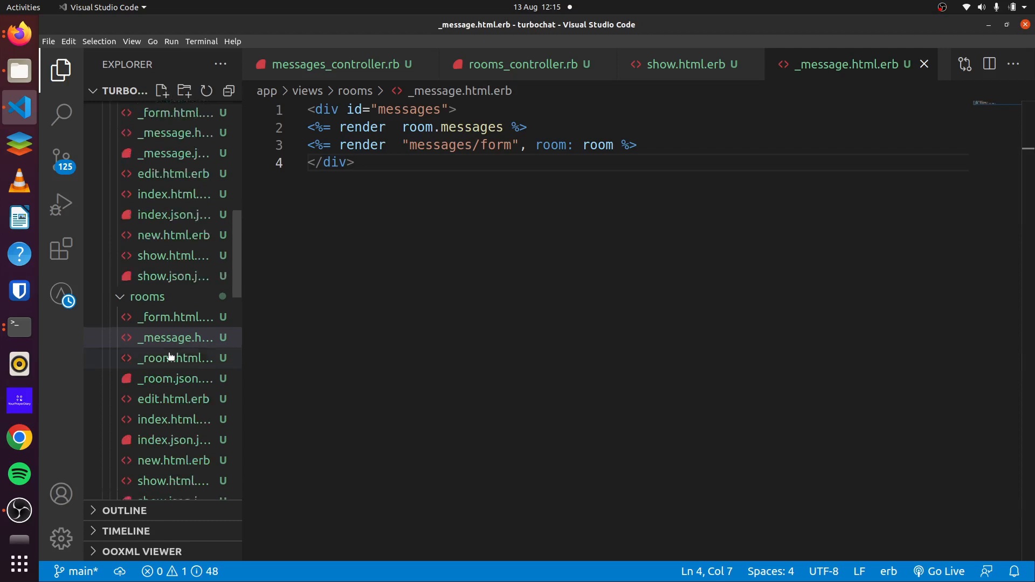
scroll(up, 3)
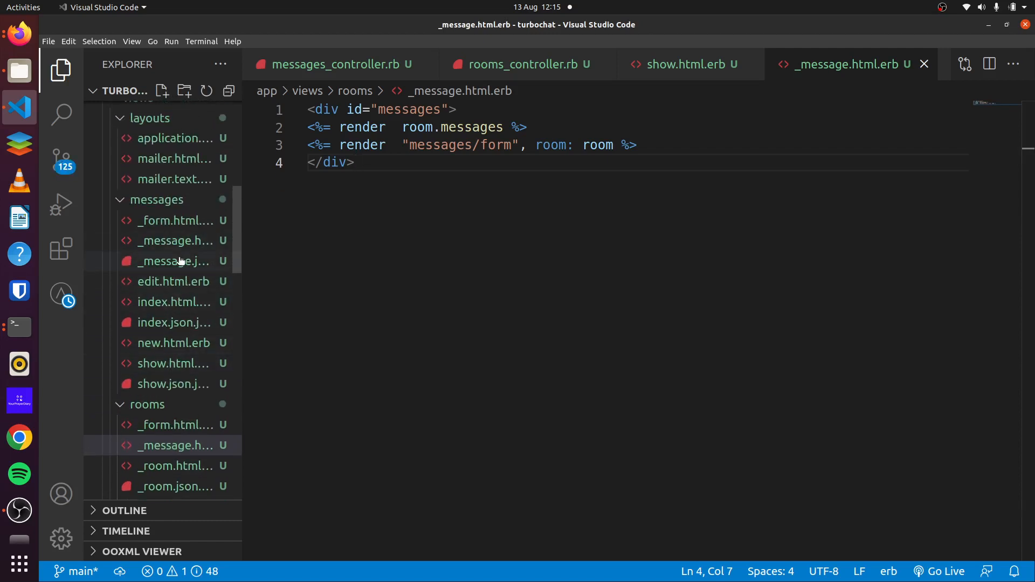
click(175, 240)
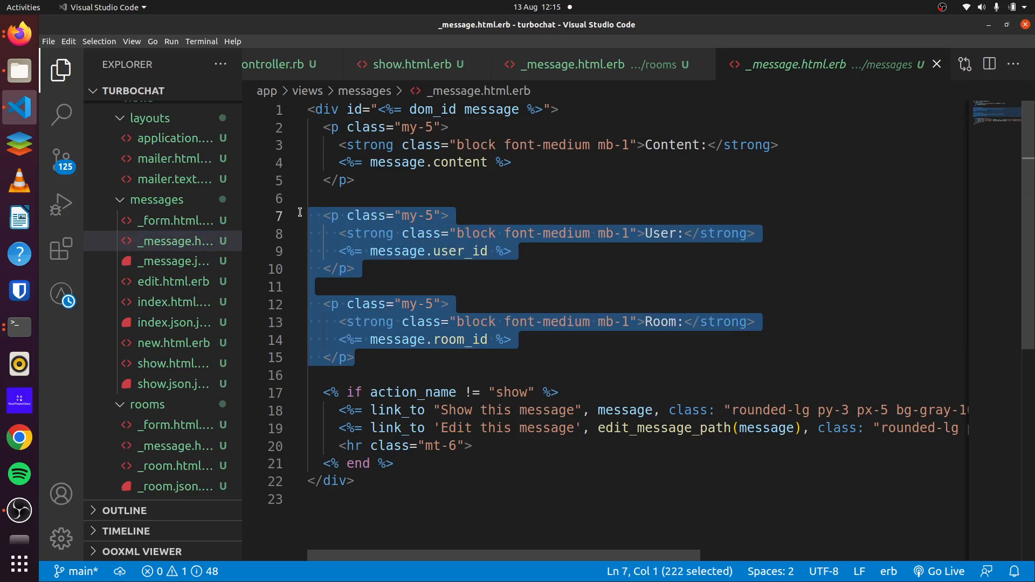
key(Delete)
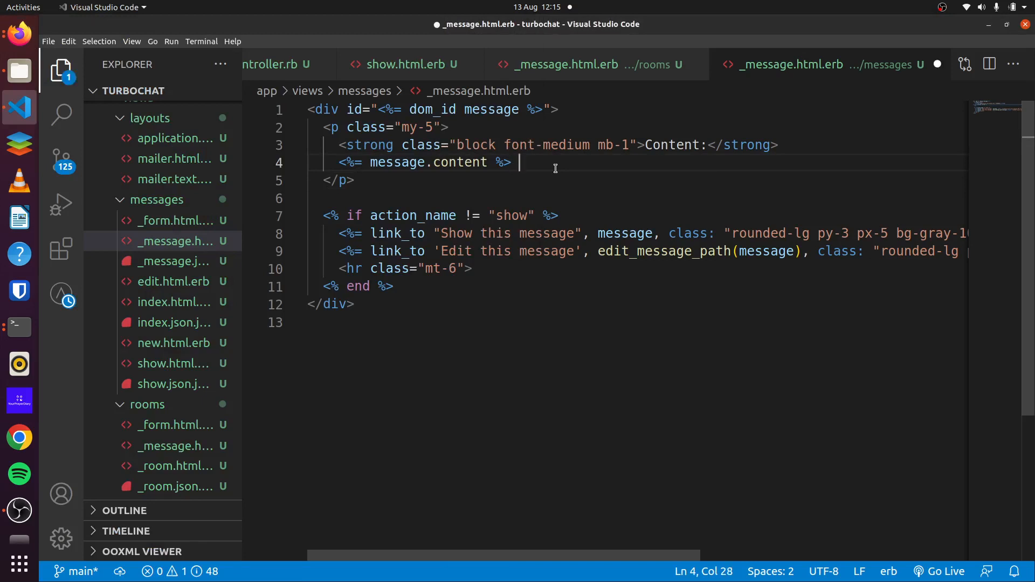
Step: Append ' by <%= message.user.email %>' after message.content in the message partial
text(by)
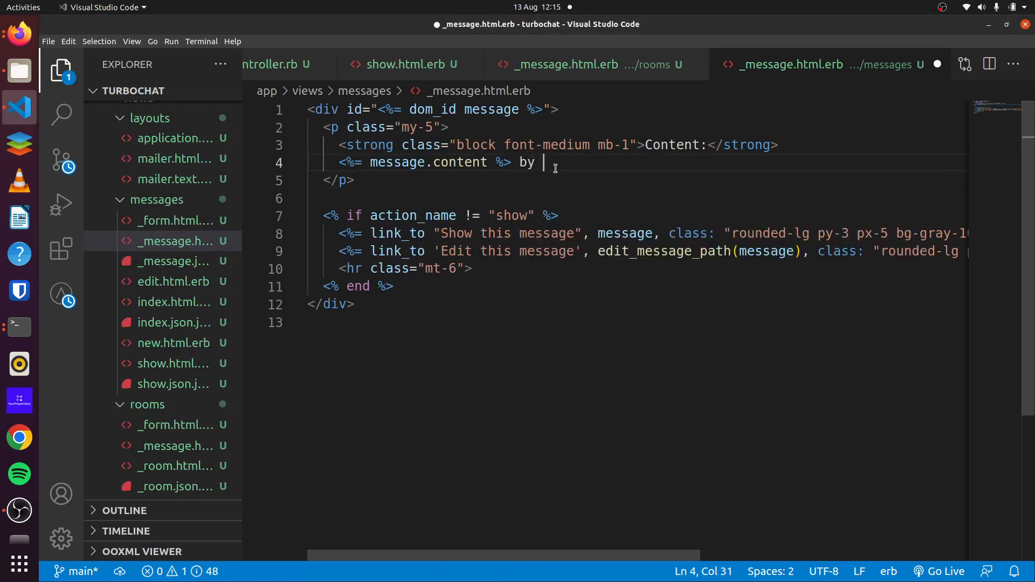
text(<%= %>)
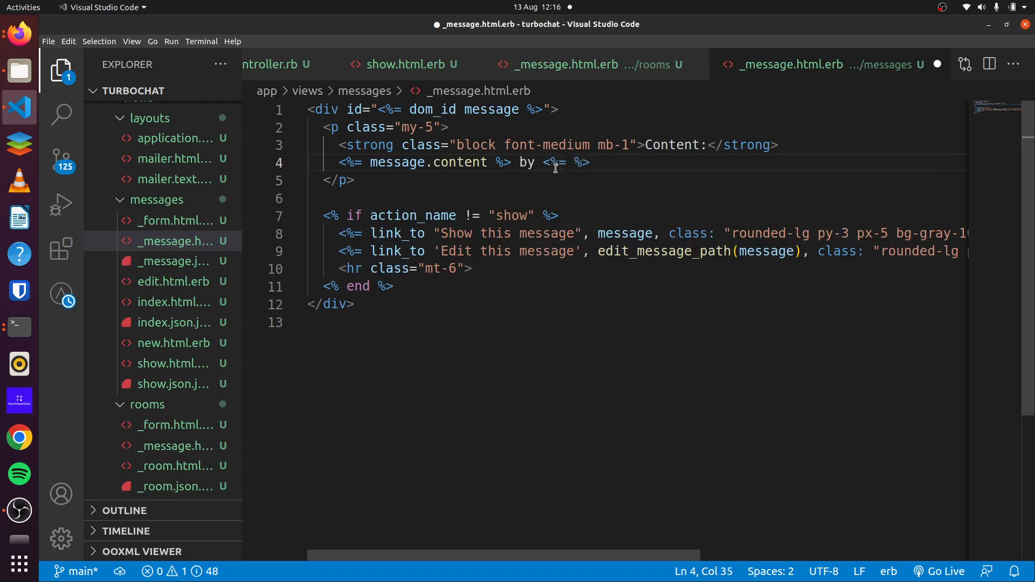
text(message.user.)
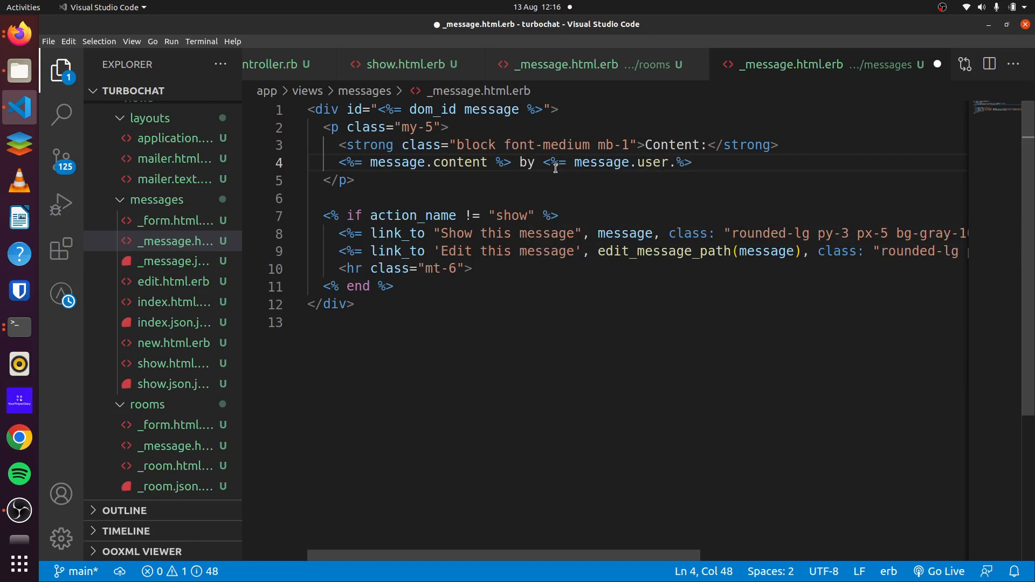
text(email %>)
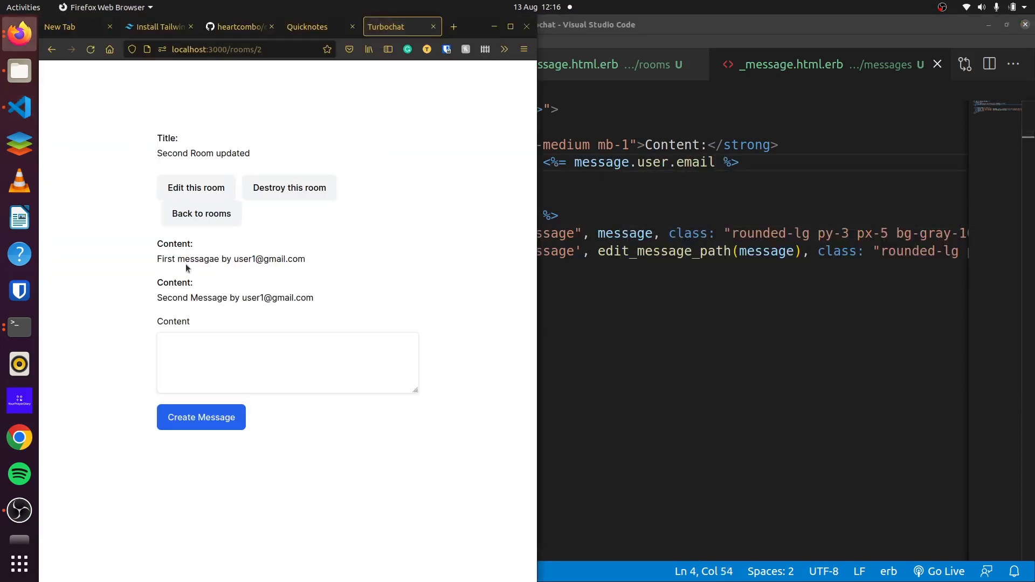
mouse_move(238, 311)
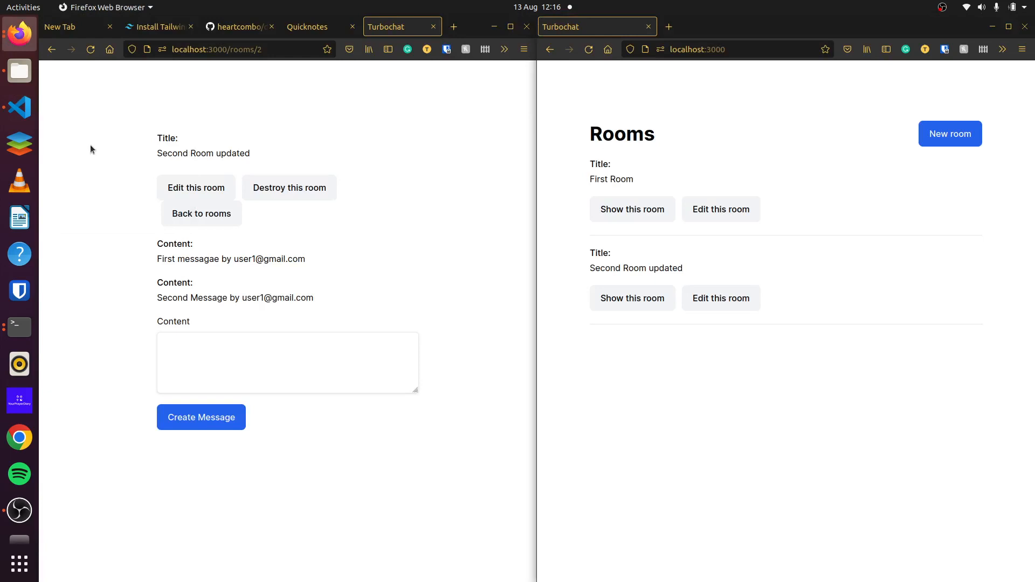
Step: From a second Firefox window on Second Room updated, post the message 'From the second page'
click(632, 297)
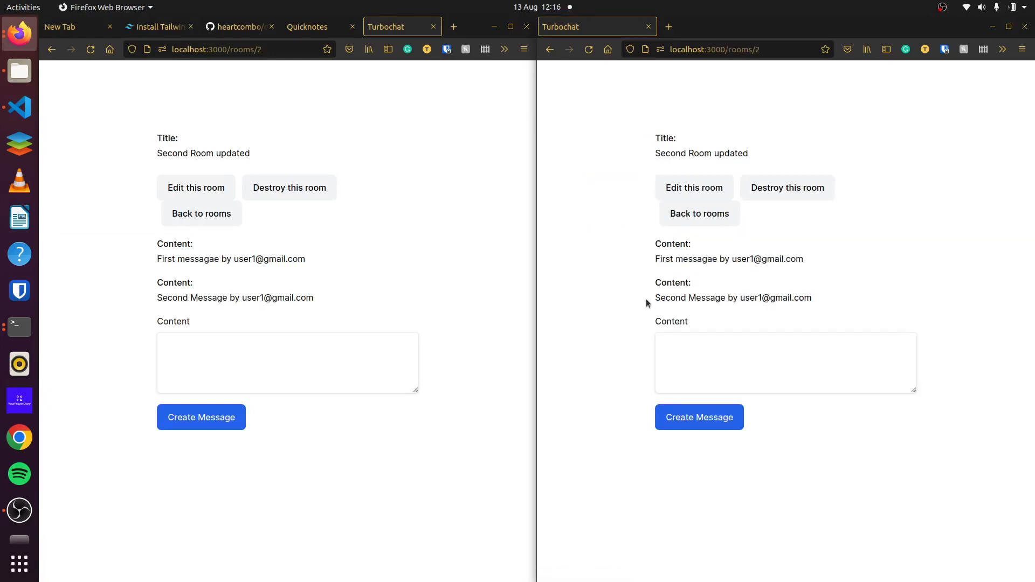
click(785, 362)
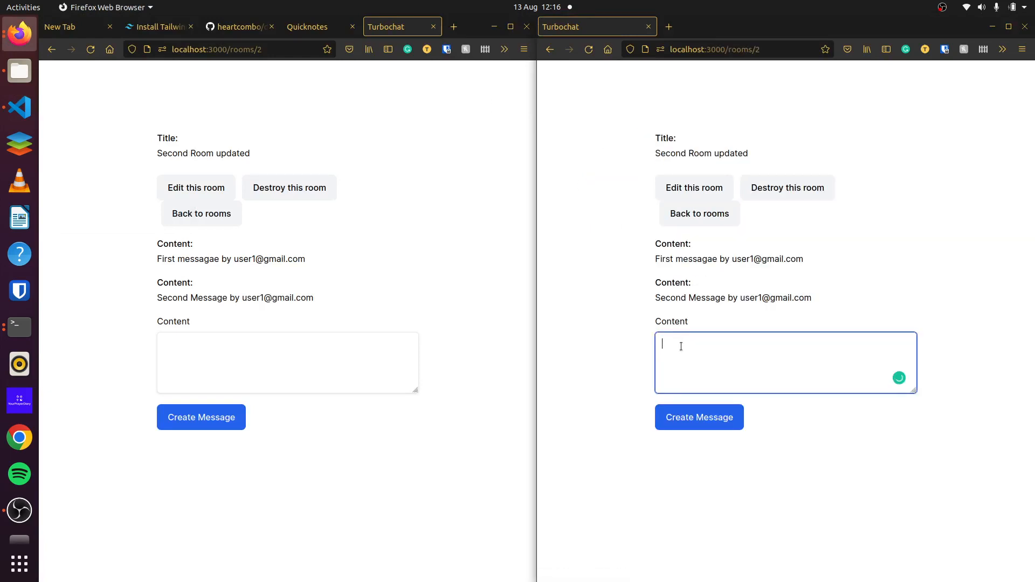
text(From the second page)
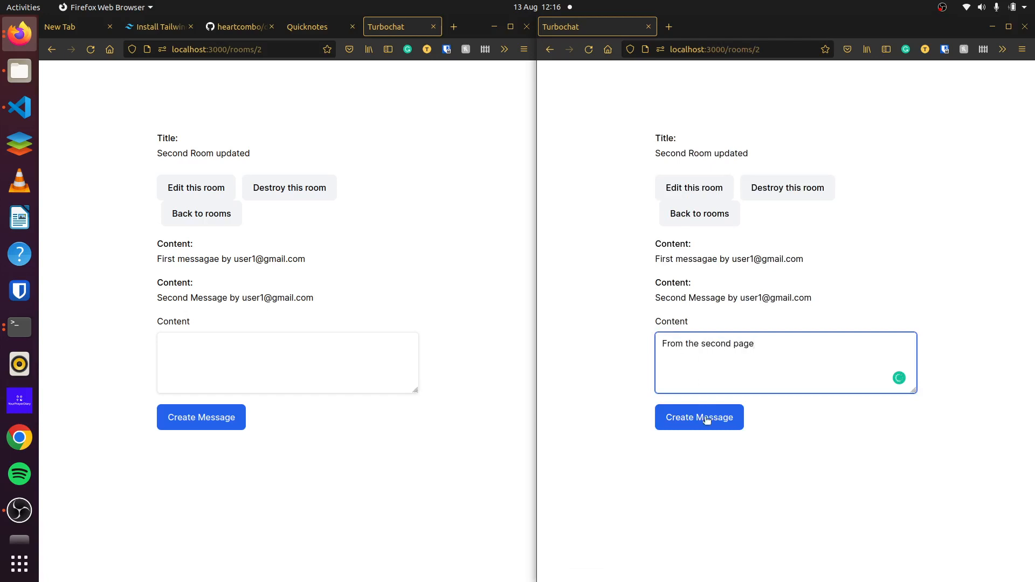
click(699, 417)
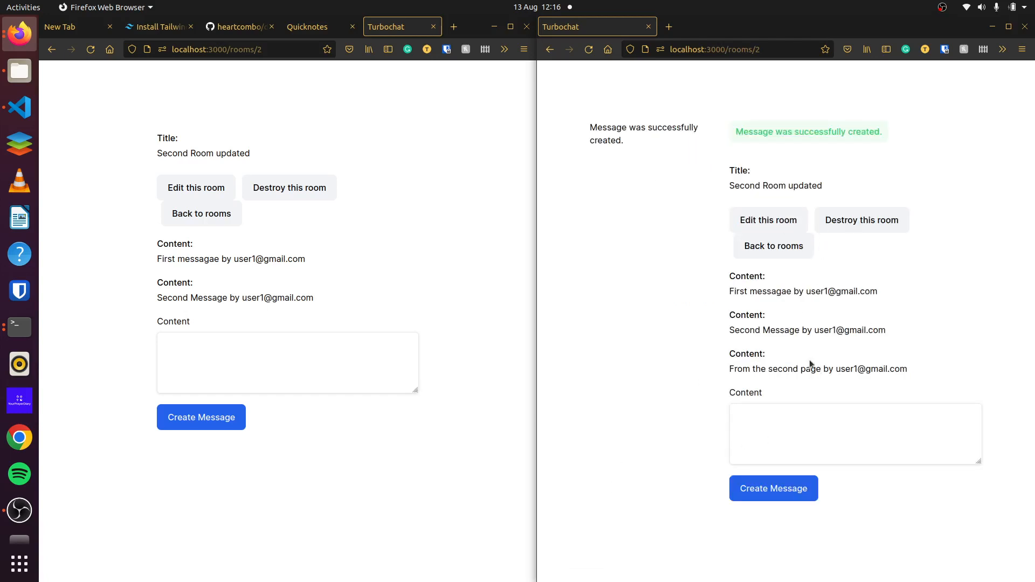
mouse_move(887, 366)
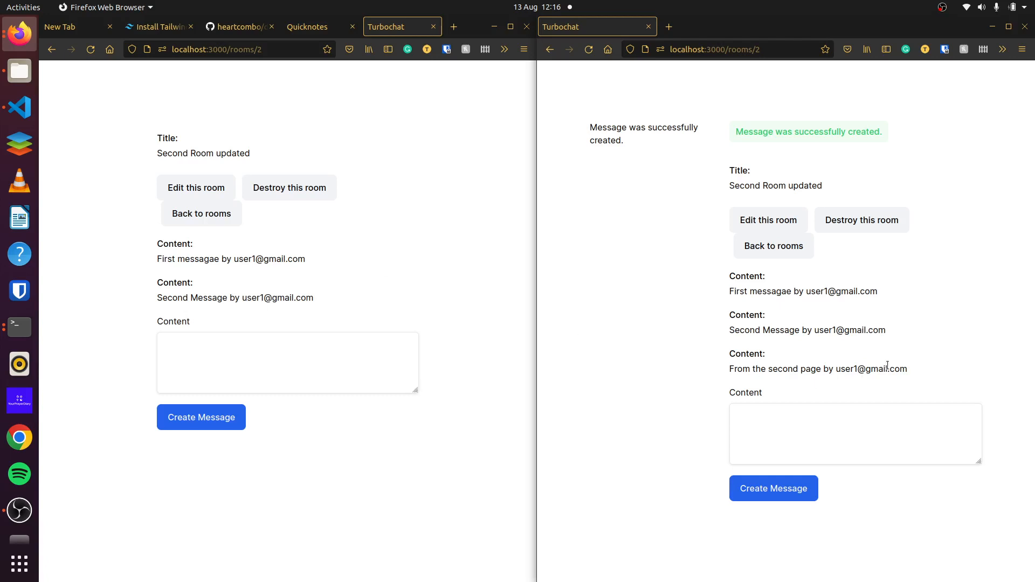
mouse_move(375, 269)
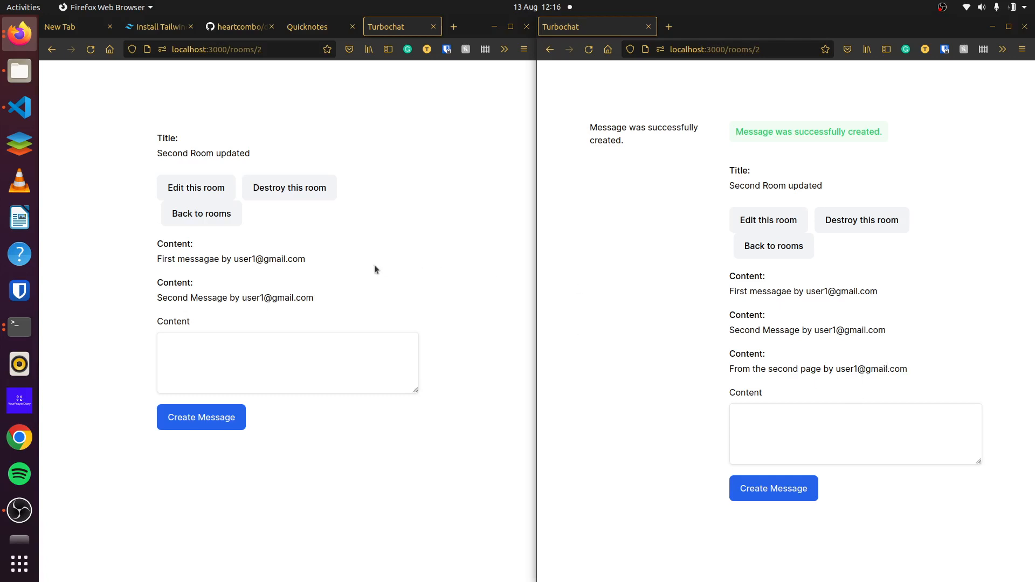
mouse_move(479, 349)
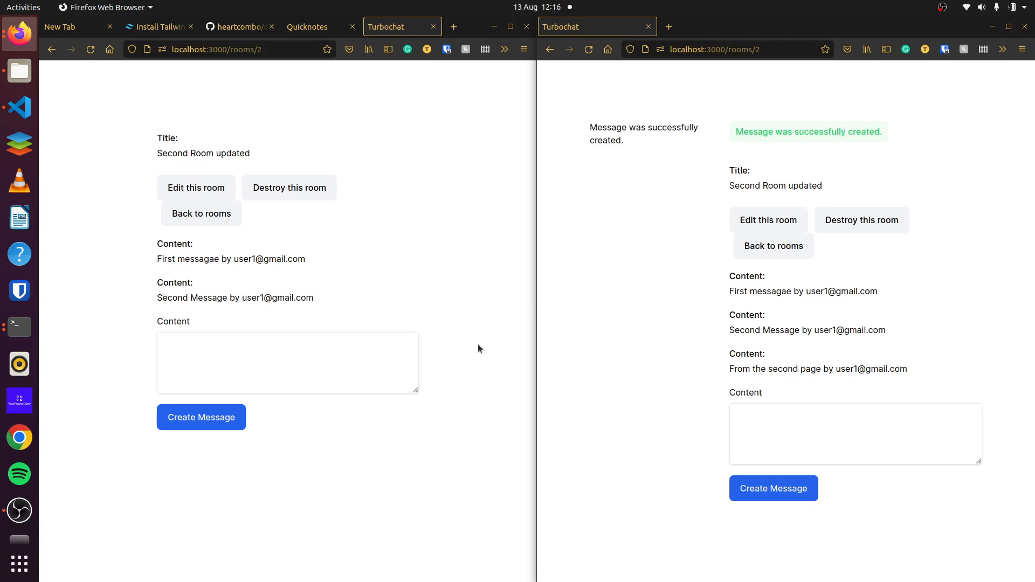
mouse_move(52, 119)
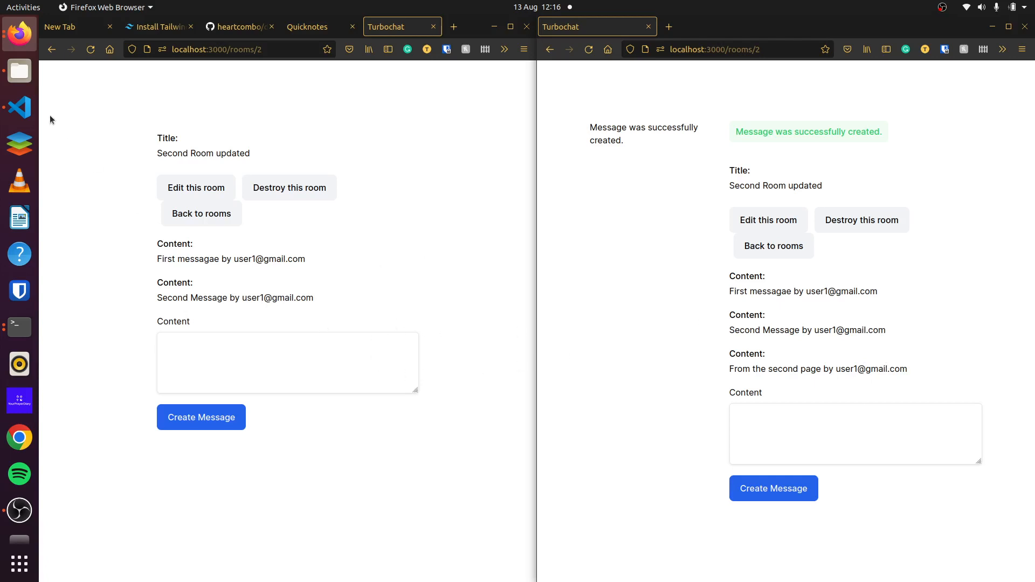
click(19, 107)
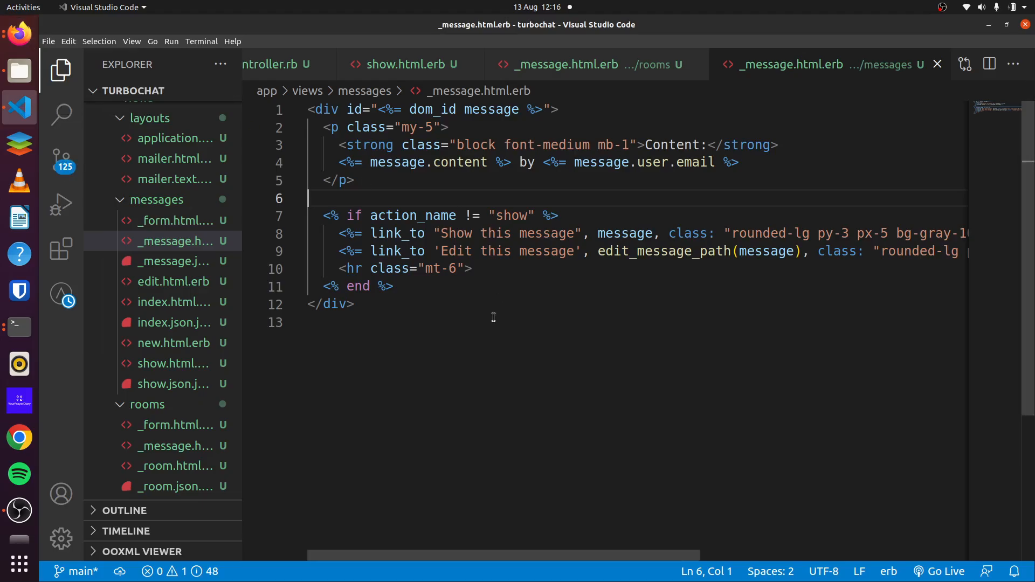
Step: Add broadcasts_to :room under the associations in app/models/message.rb
text(ro)
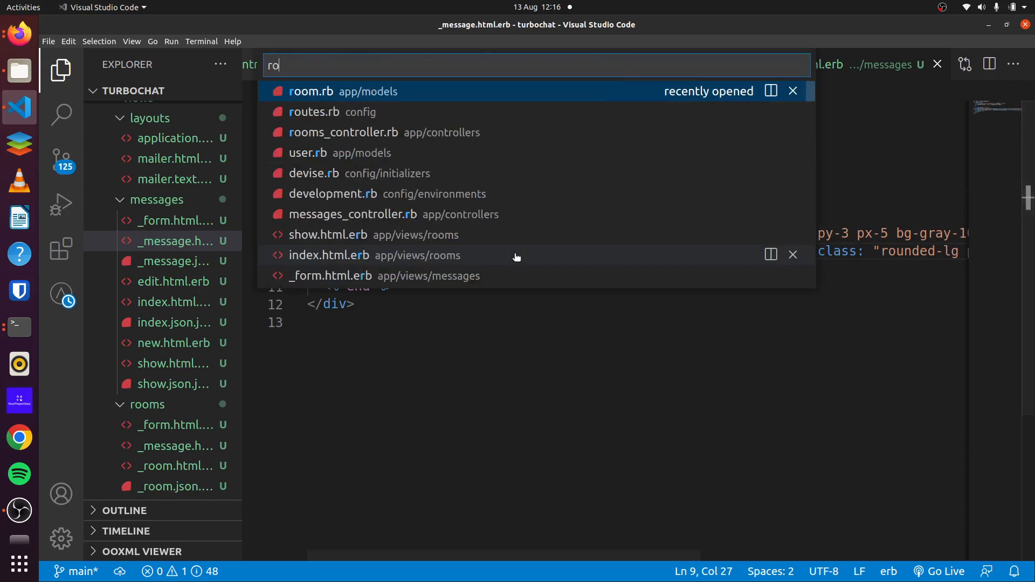
text(mess)
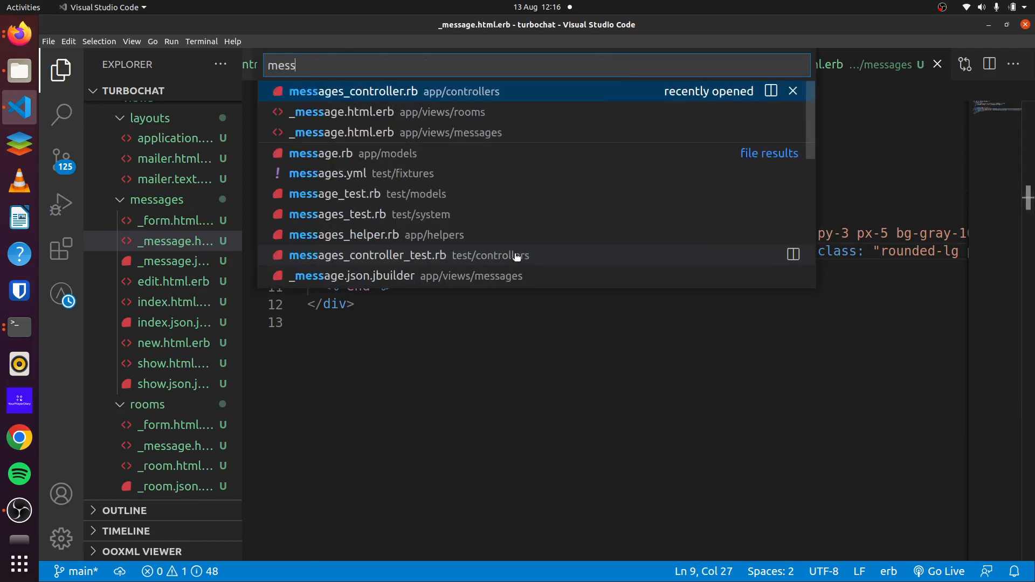
click(320, 153)
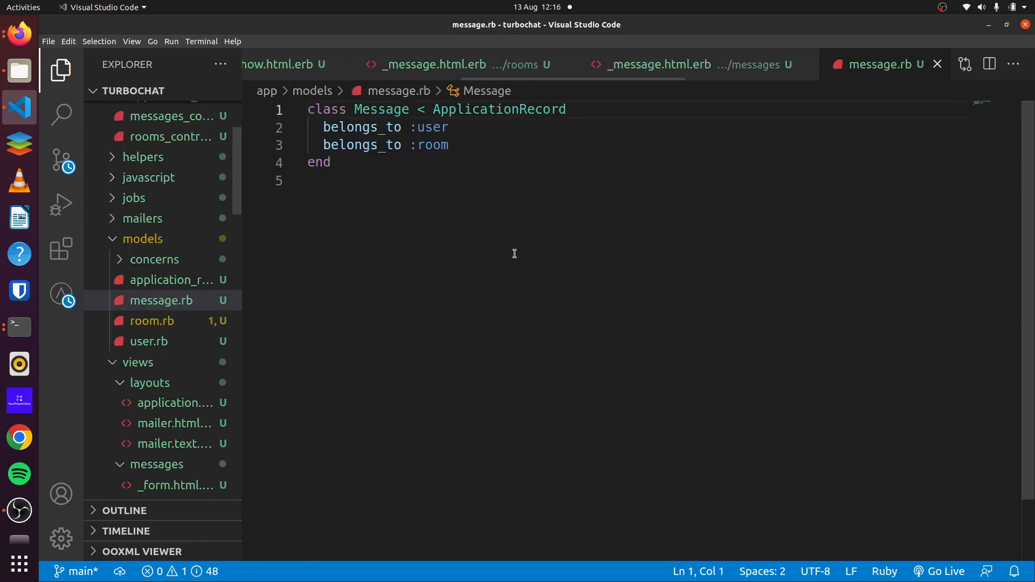
key(Return)
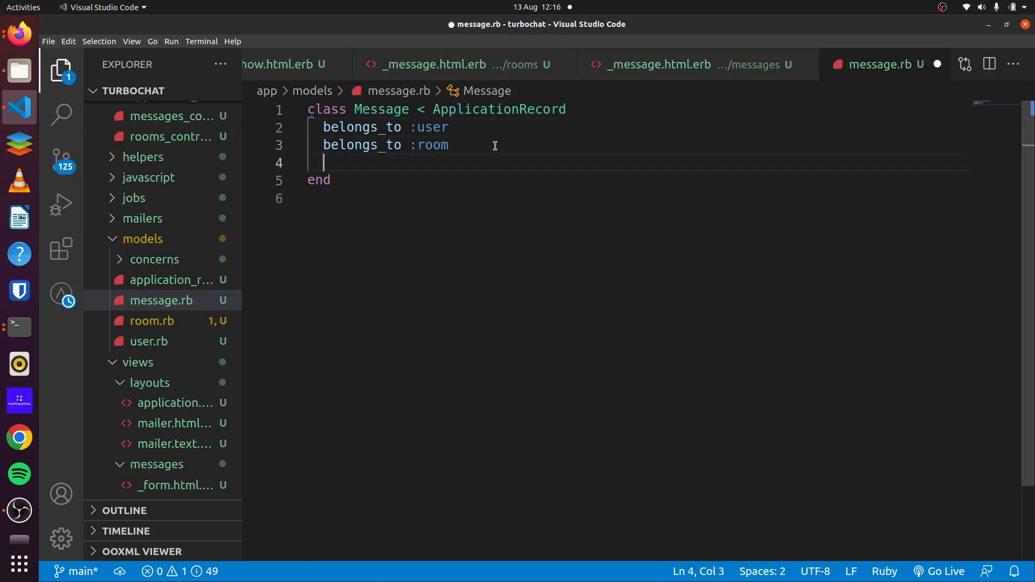
mouse_move(66, 430)
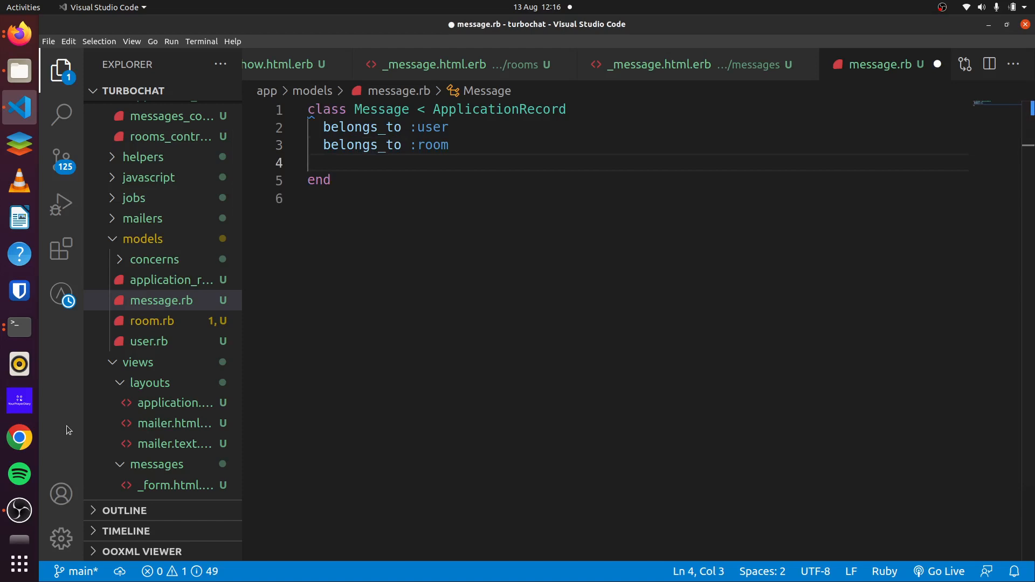
click(323, 163)
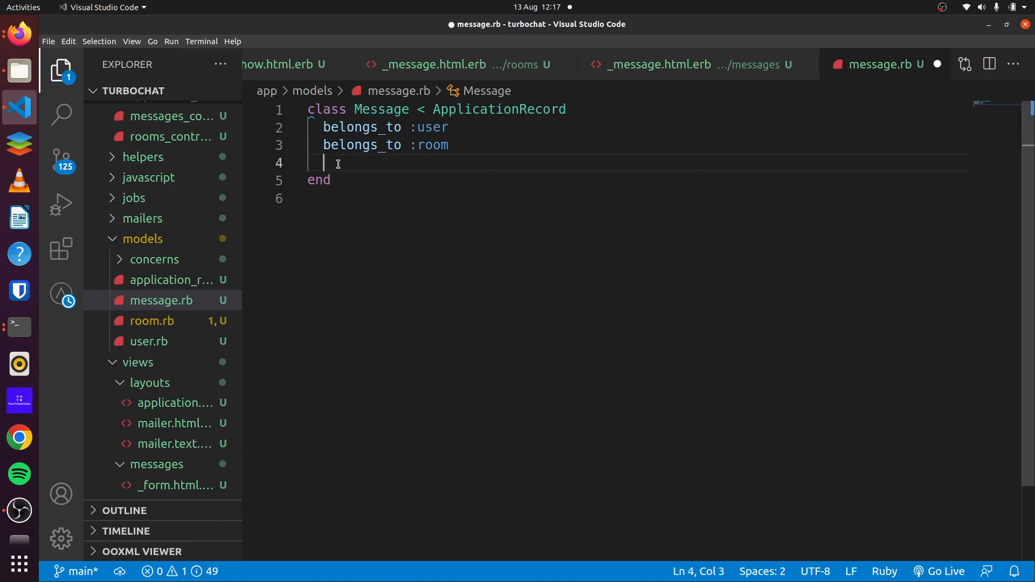
text(broadcasts_to :)
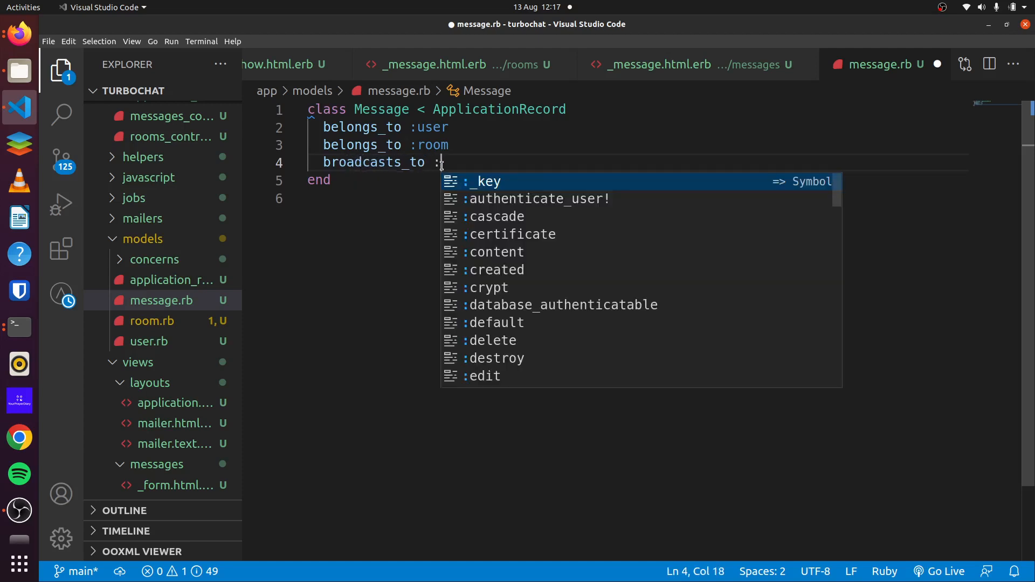
text(room)
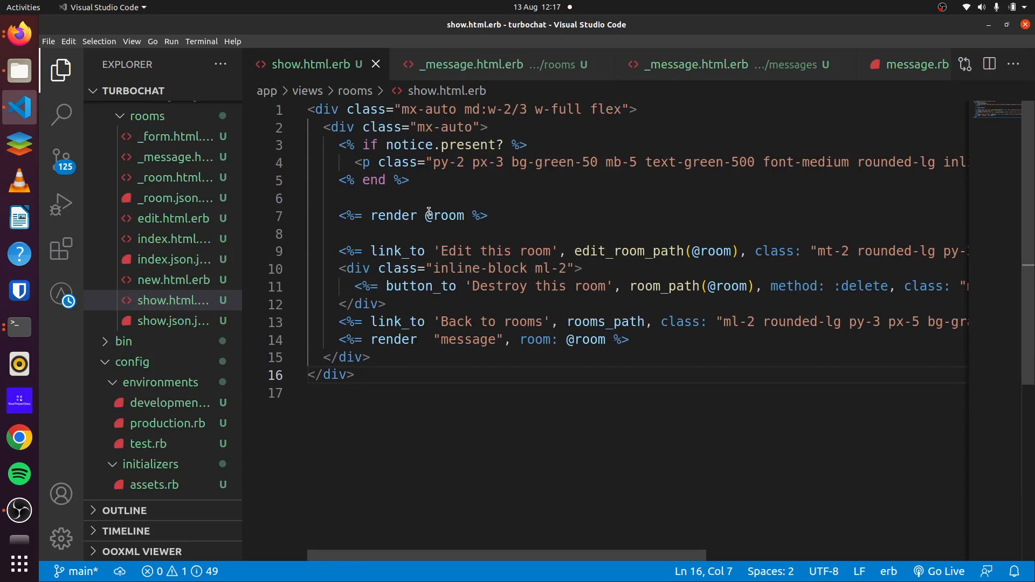
mouse_move(416, 251)
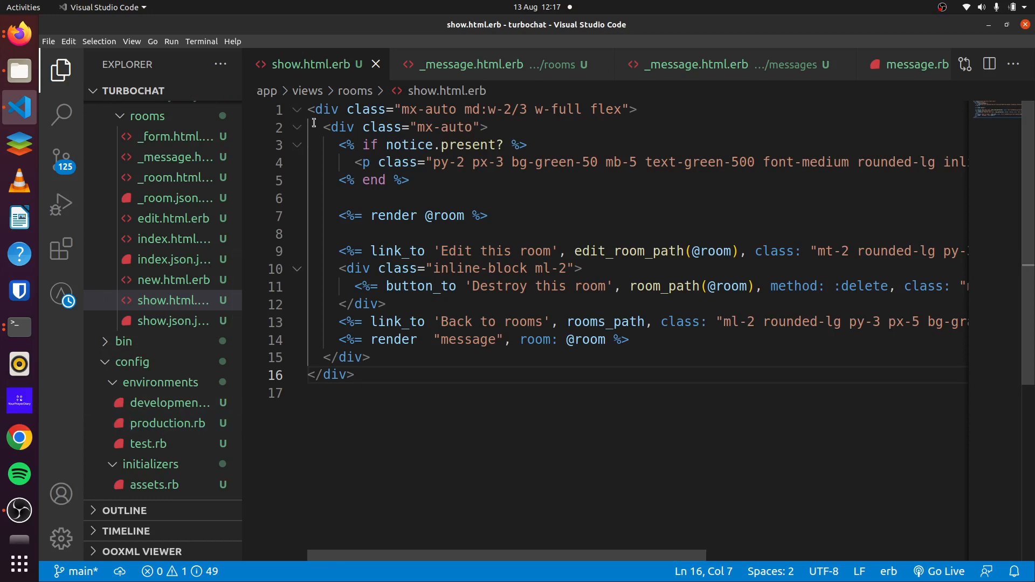
key(Enter)
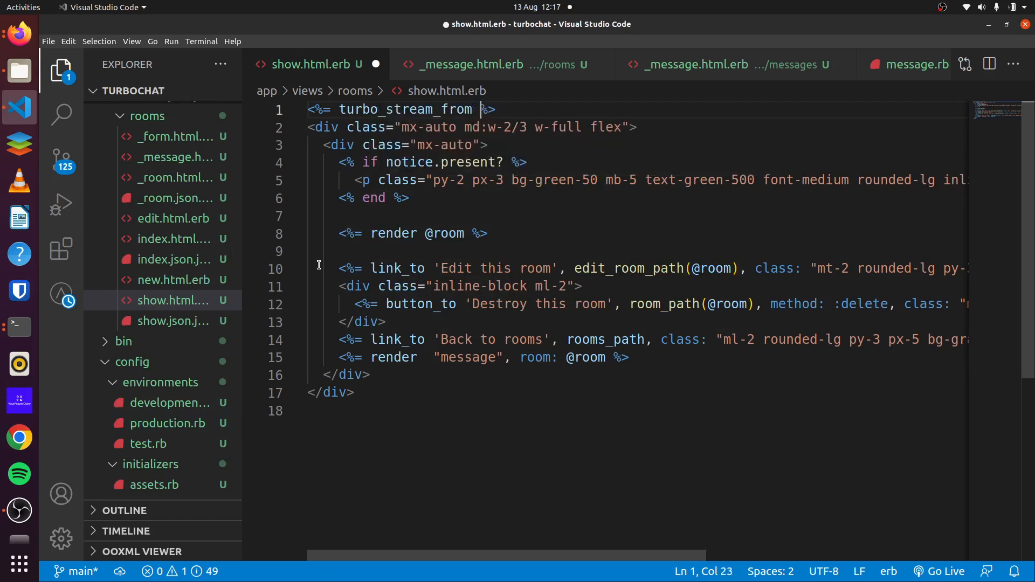
text(@room)
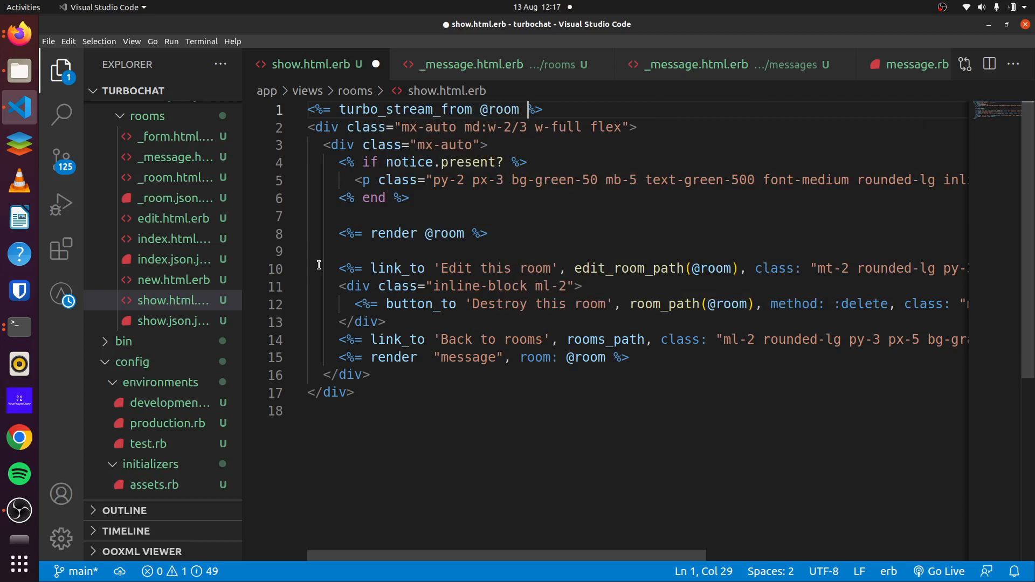
key(ctrl+s)
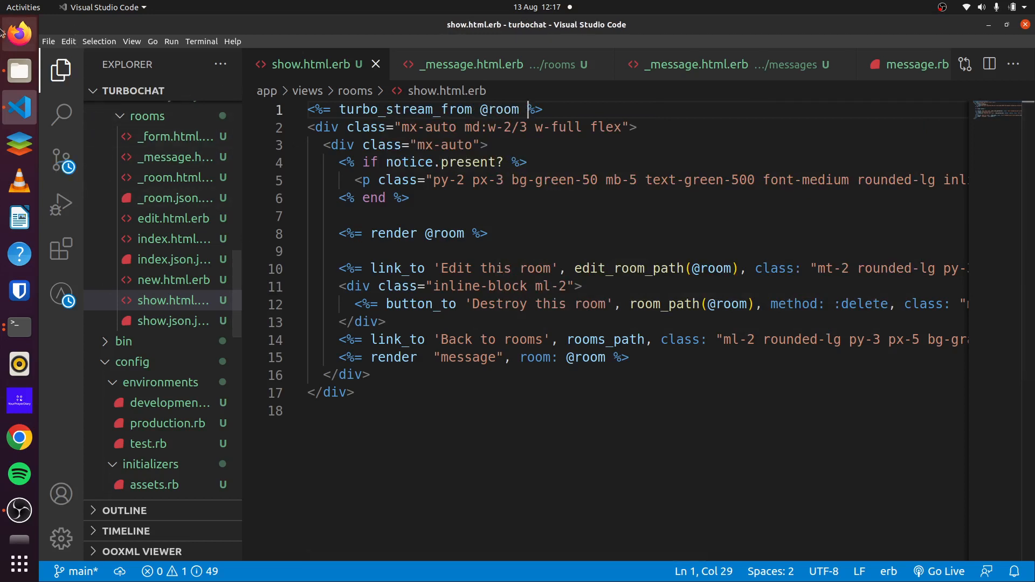
click(18, 35)
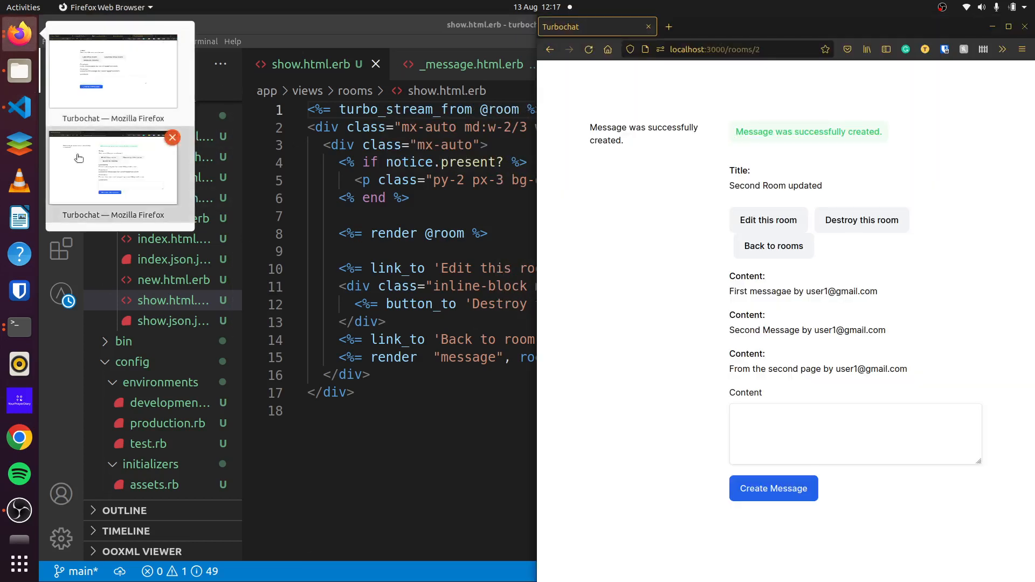
click(112, 168)
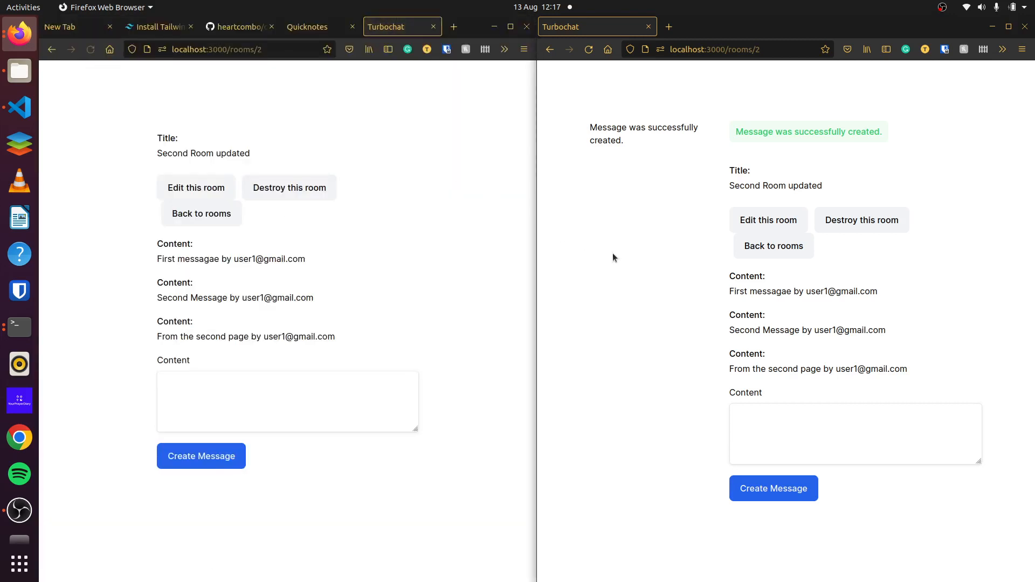
click(287, 400)
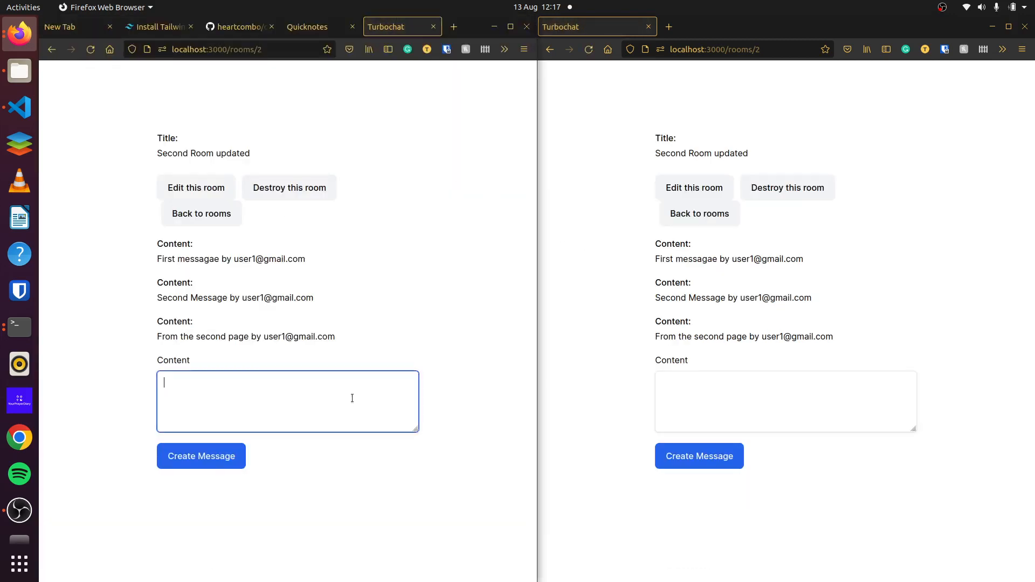
text(From the left)
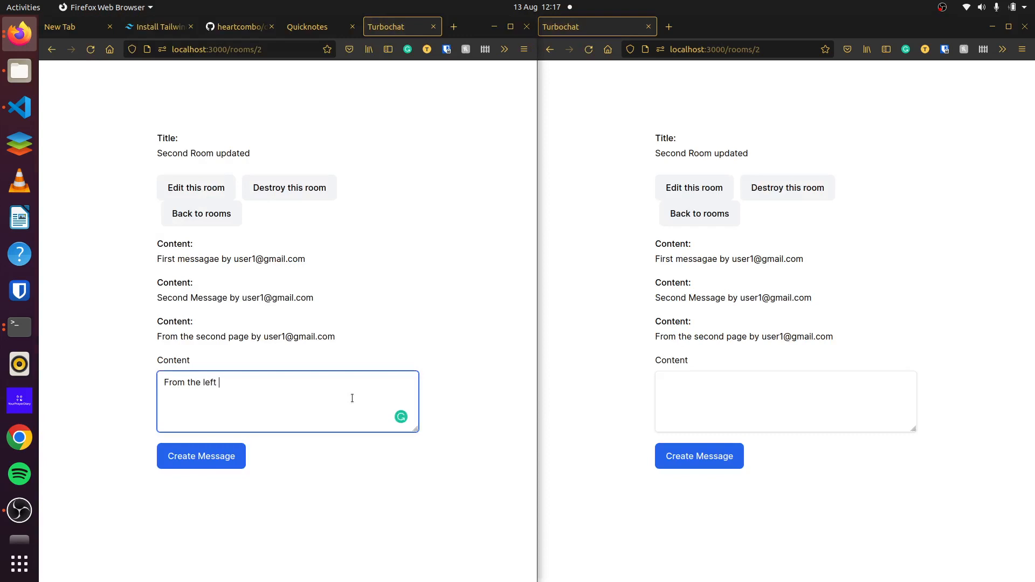
click(200, 455)
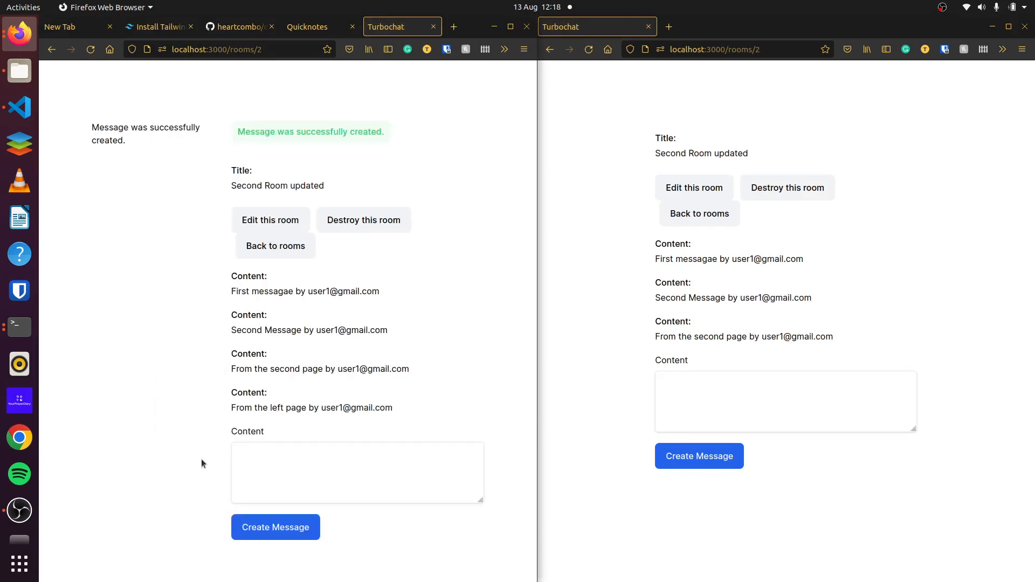
mouse_move(141, 302)
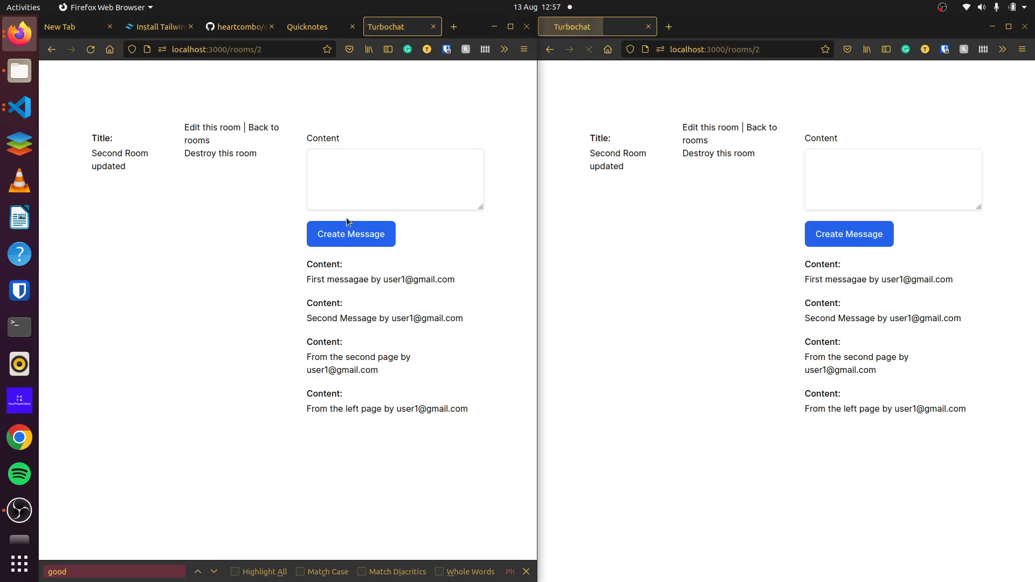
Step: Post 'New message from user 1' from the left window
text(N)
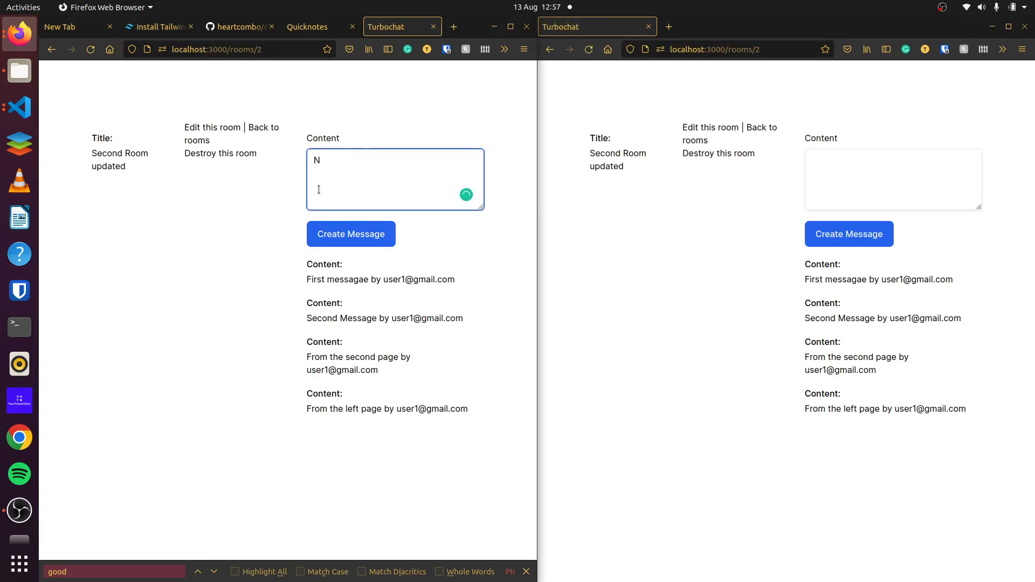
text(ew message f)
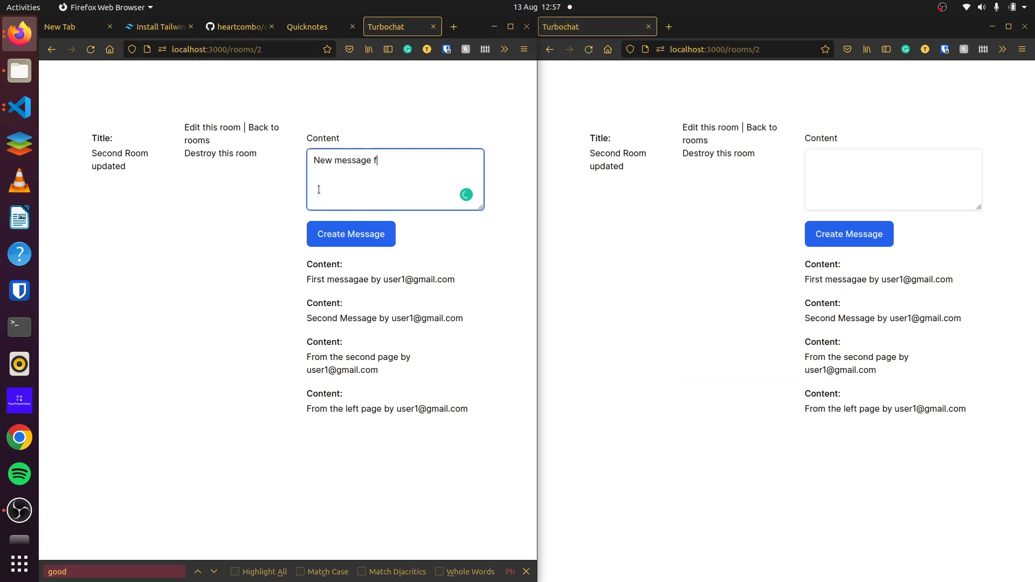
text(rom user 1)
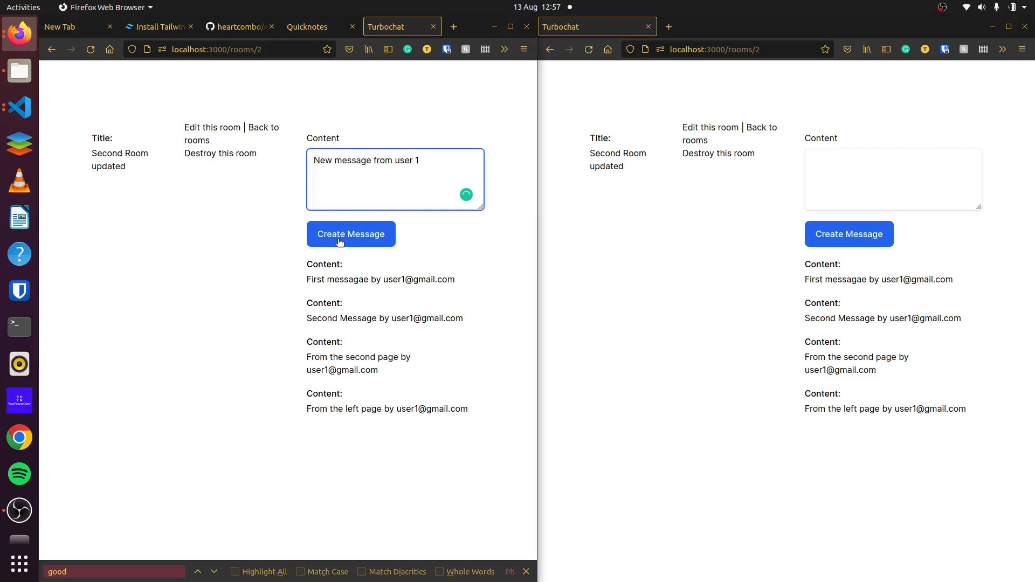
click(350, 234)
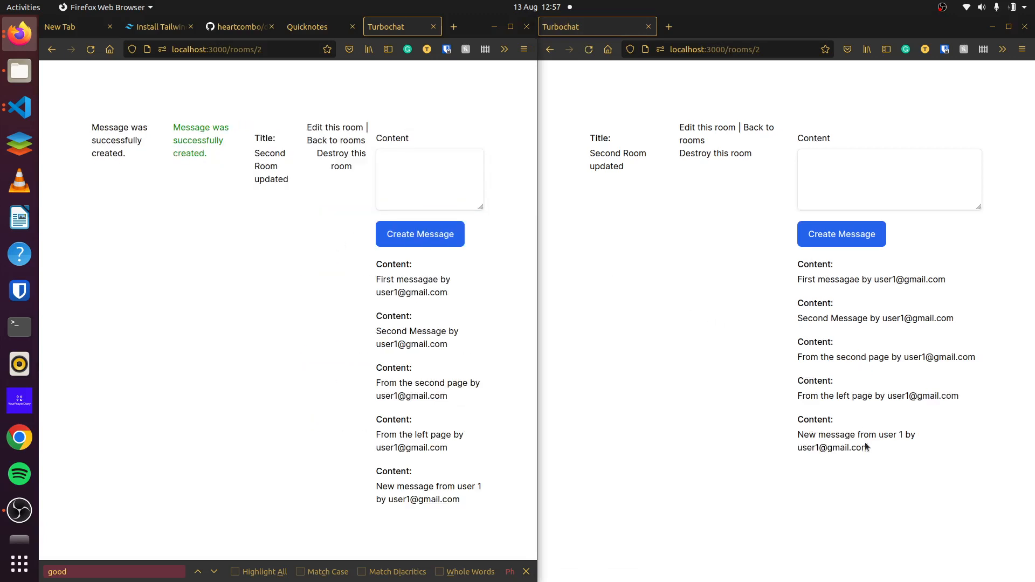
Step: Start composing 'New message from user 2' in the right window's Content box
click(889, 179)
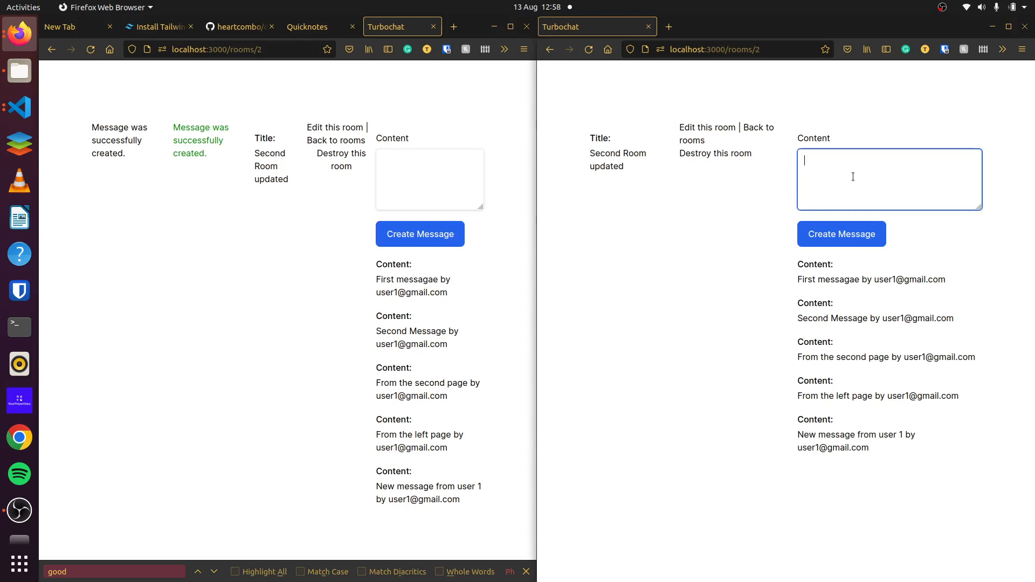
text(New mess)
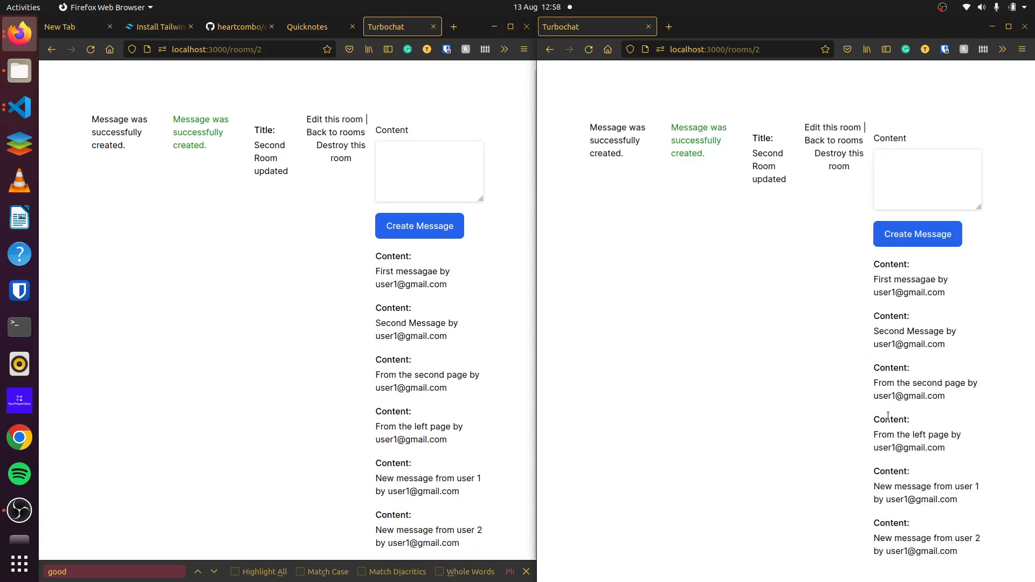
mouse_move(654, 416)
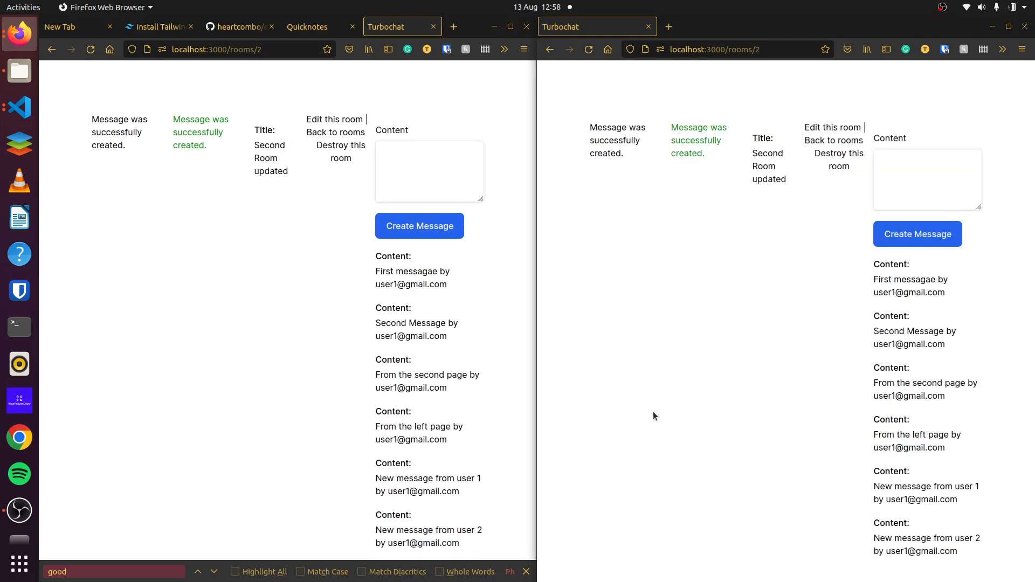
mouse_move(534, 333)
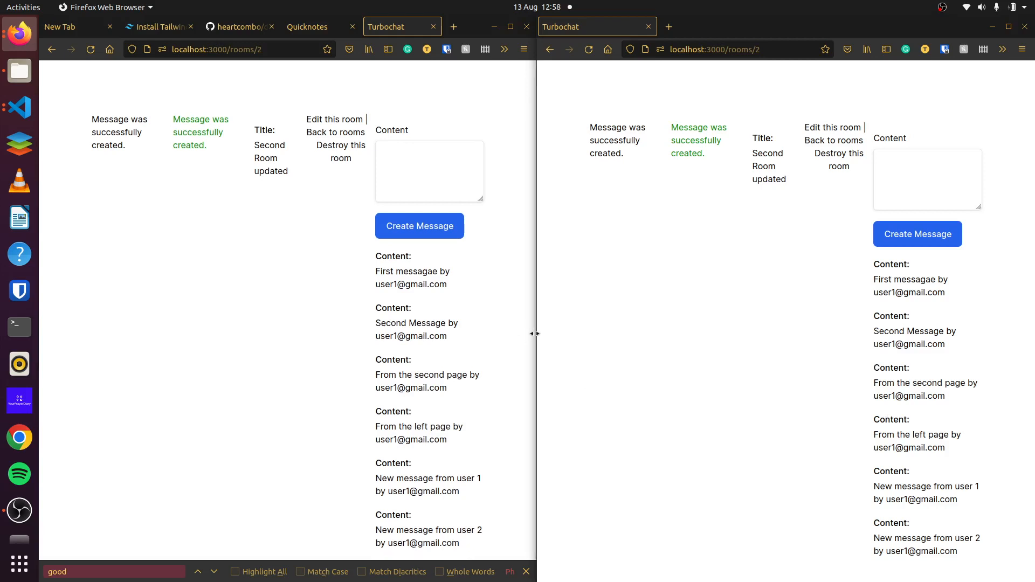
mouse_move(636, 366)
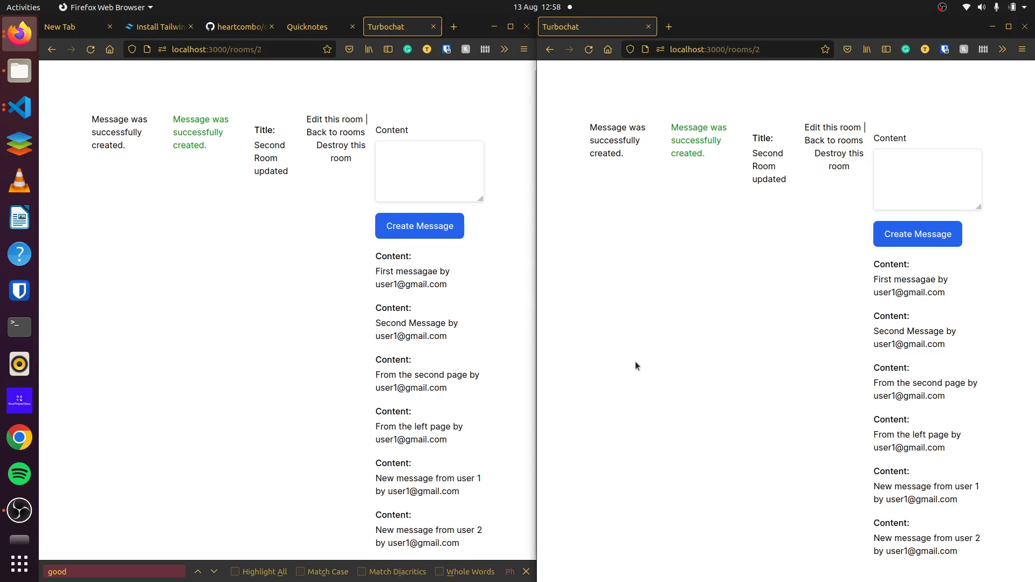